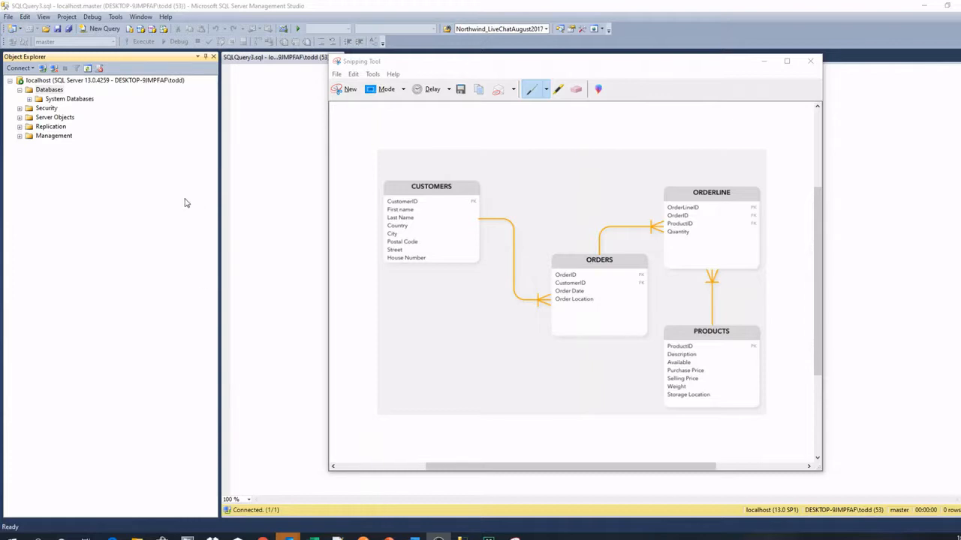
{"action": "mouse_move", "coordinate": [181, 199]}
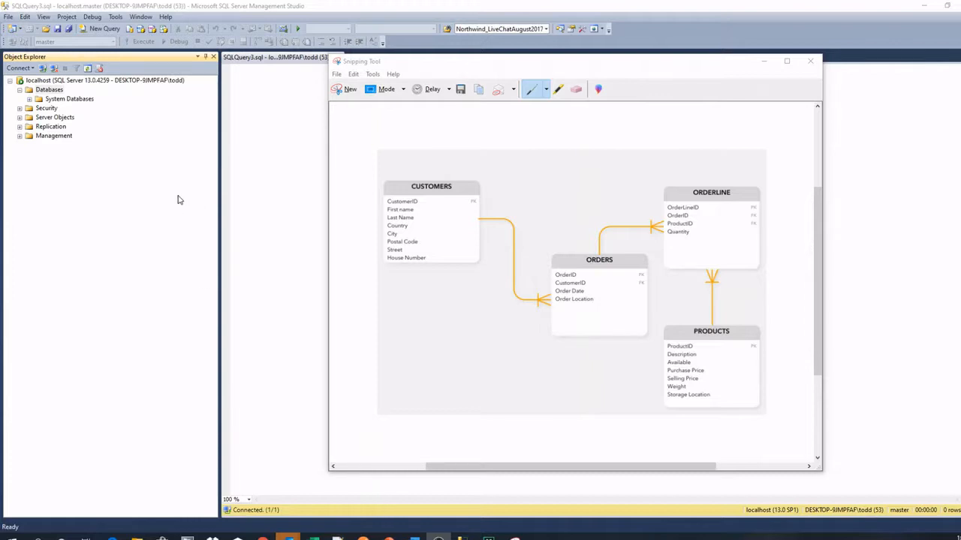
{"action": "mouse_move", "coordinate": [301, 171]}
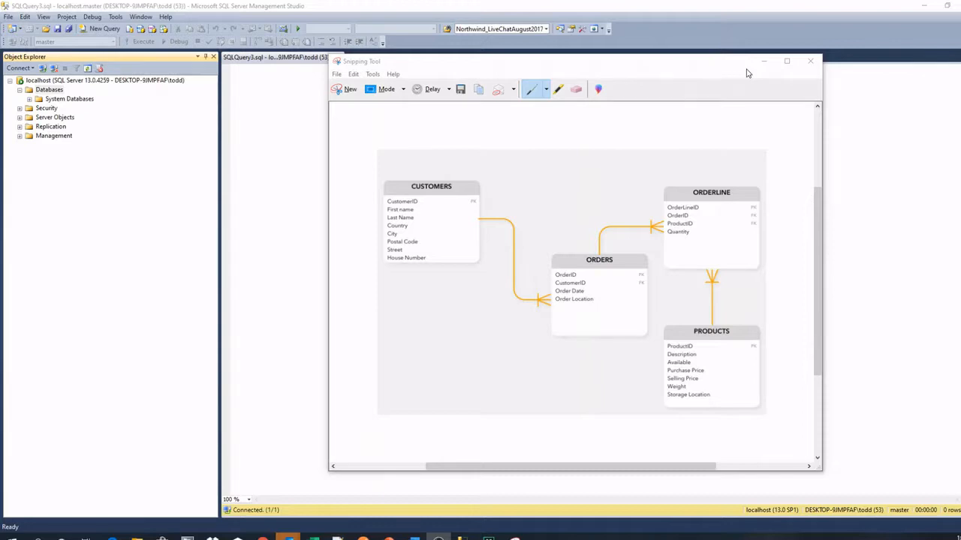
{"action": "mouse_move", "coordinate": [708, 67]}
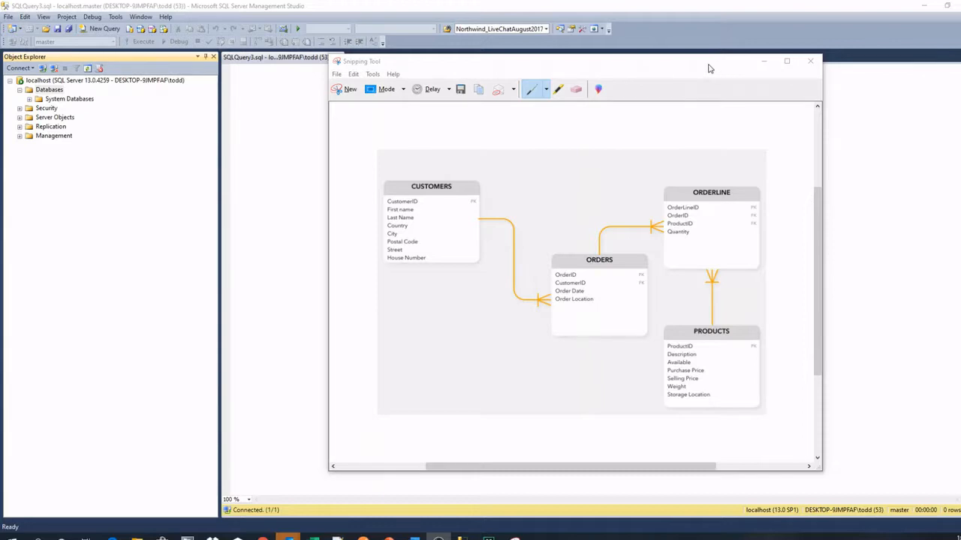
{"action": "mouse_move", "coordinate": [702, 68]}
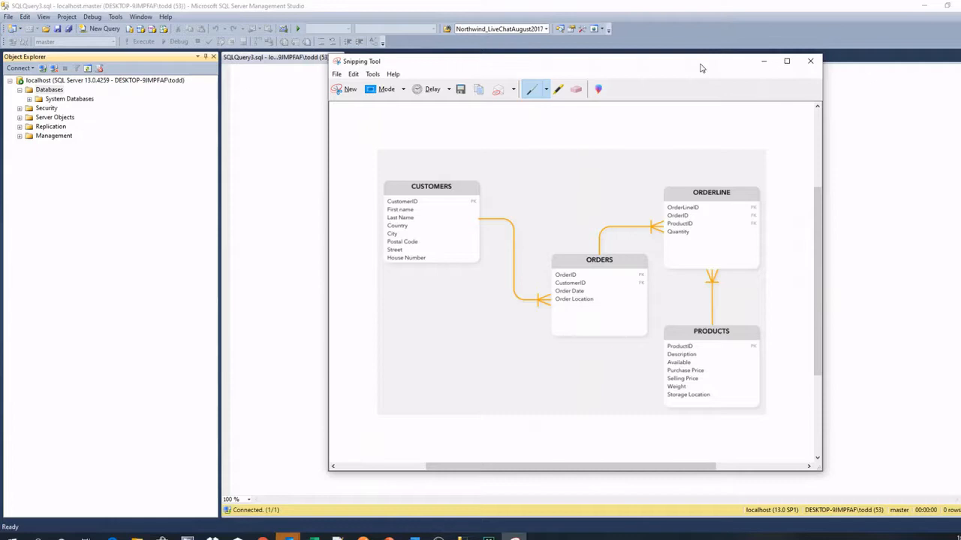
Close the Snipping Tool capture and bring up the Databases context menu for New Database.
{"action": "left_click", "coordinate": [810, 60]}
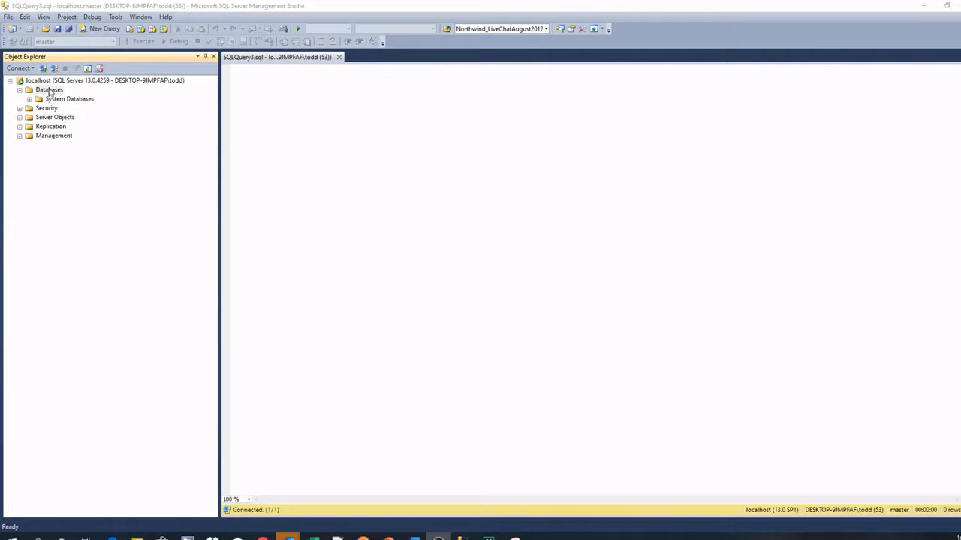
{"action": "right_click", "coordinate": [48, 90]}
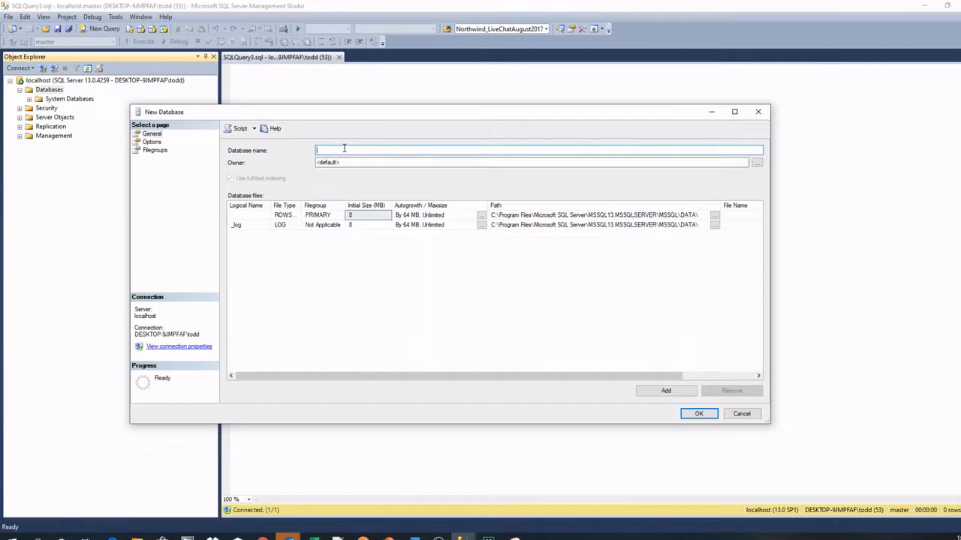
Name the new database ProfessorWolfeOrderingSystem, filling the matching data and log file names.
{"action": "type", "text": "ProfessorWolfesOrder"}
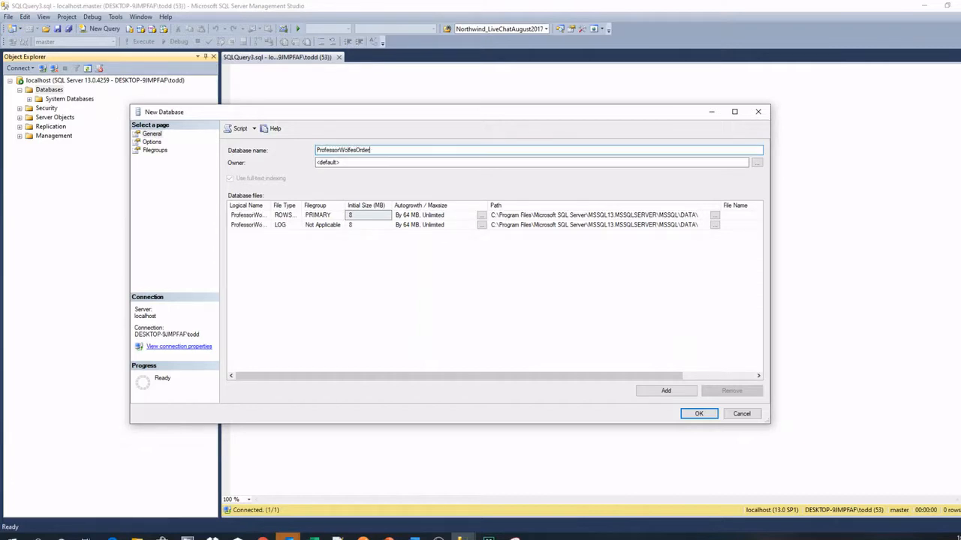
{"action": "type", "text": "ing"}
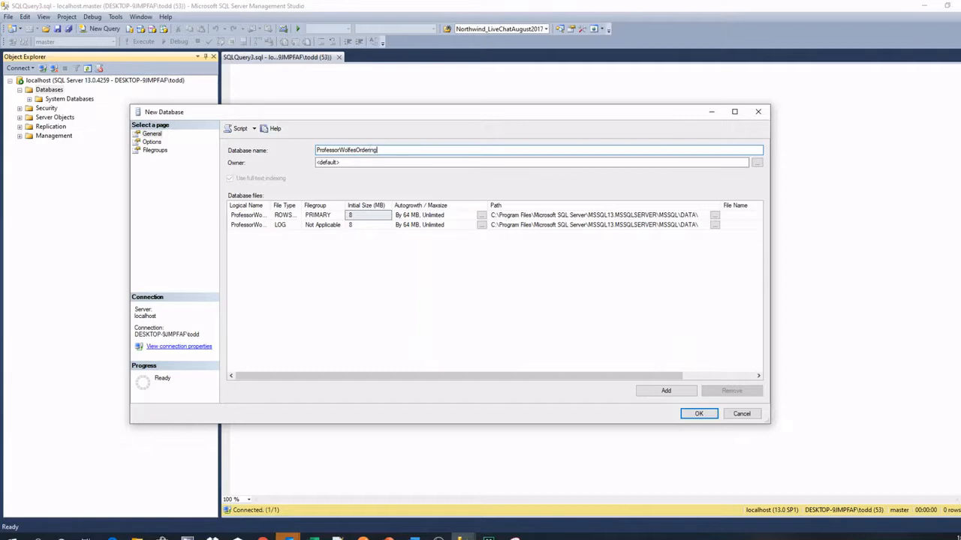
{"action": "type", "text": "System"}
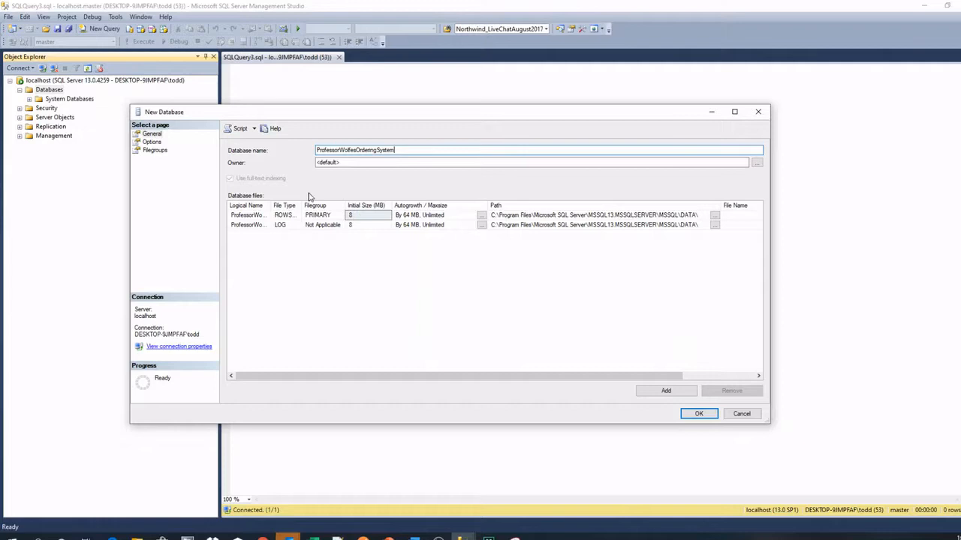
{"action": "mouse_move", "coordinate": [368, 219]}
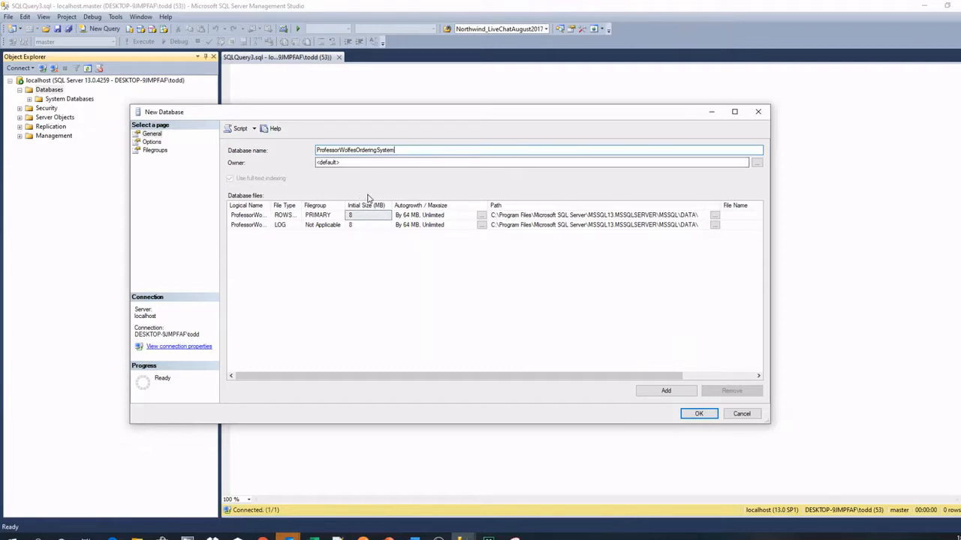
{"action": "mouse_move", "coordinate": [396, 195]}
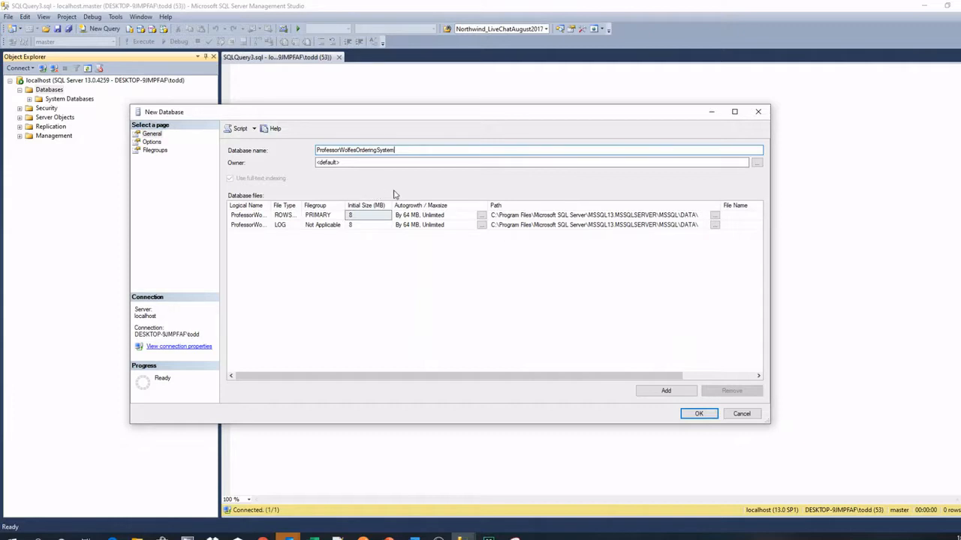
{"action": "mouse_move", "coordinate": [412, 222]}
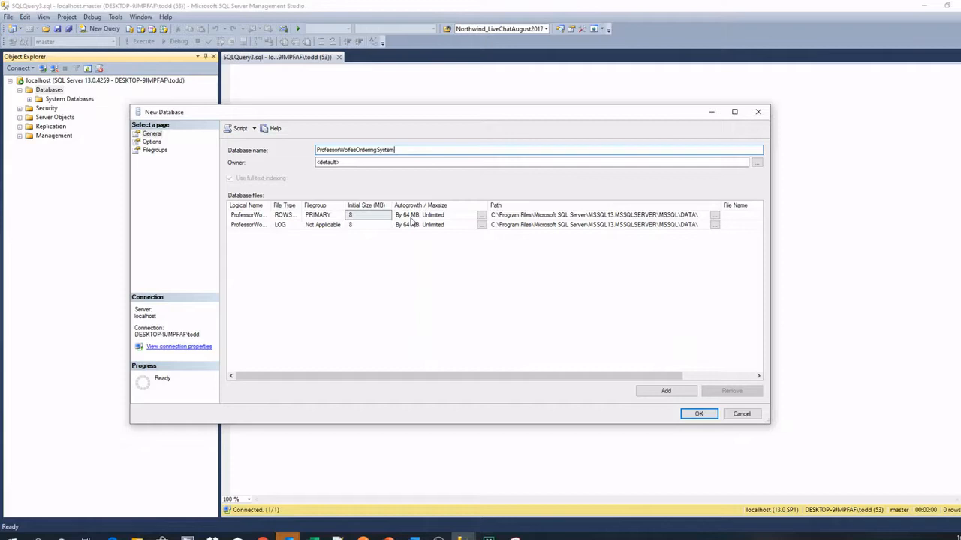
{"action": "mouse_move", "coordinate": [543, 222]}
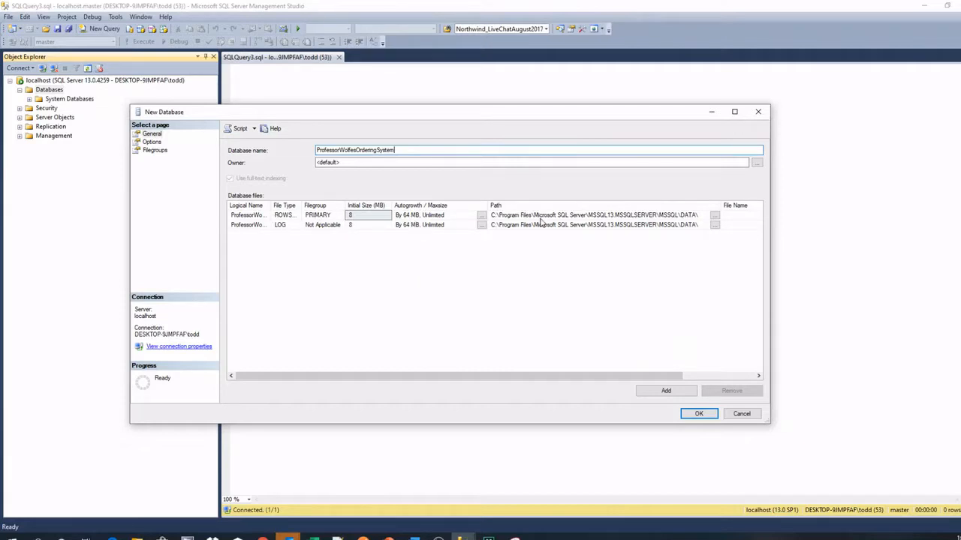
{"action": "mouse_move", "coordinate": [726, 210]}
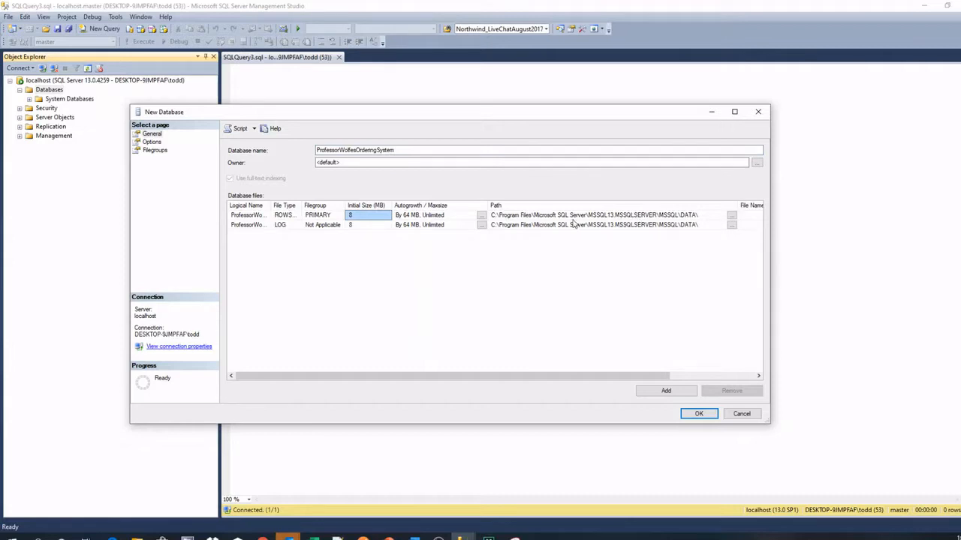
{"action": "mouse_move", "coordinate": [661, 213]}
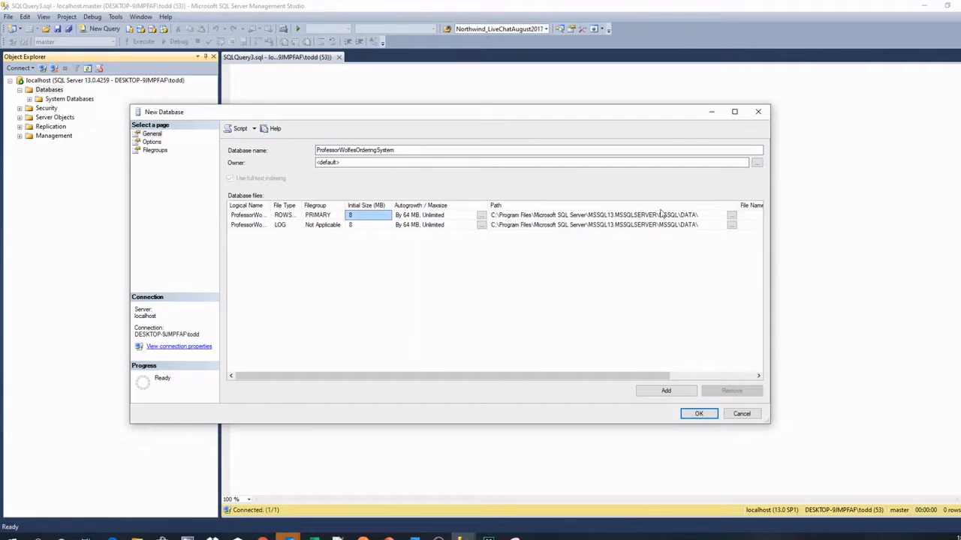
{"action": "mouse_move", "coordinate": [690, 220]}
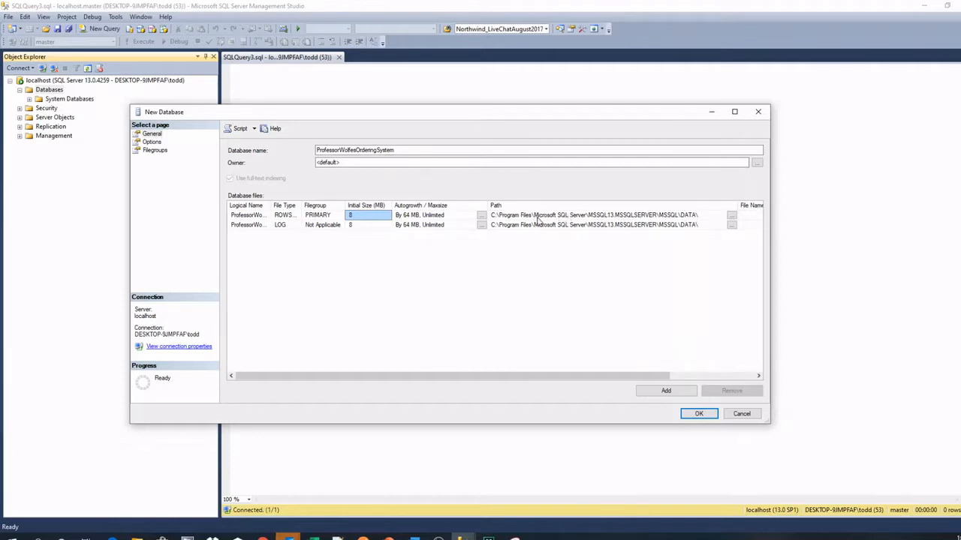
{"action": "mouse_move", "coordinate": [702, 222]}
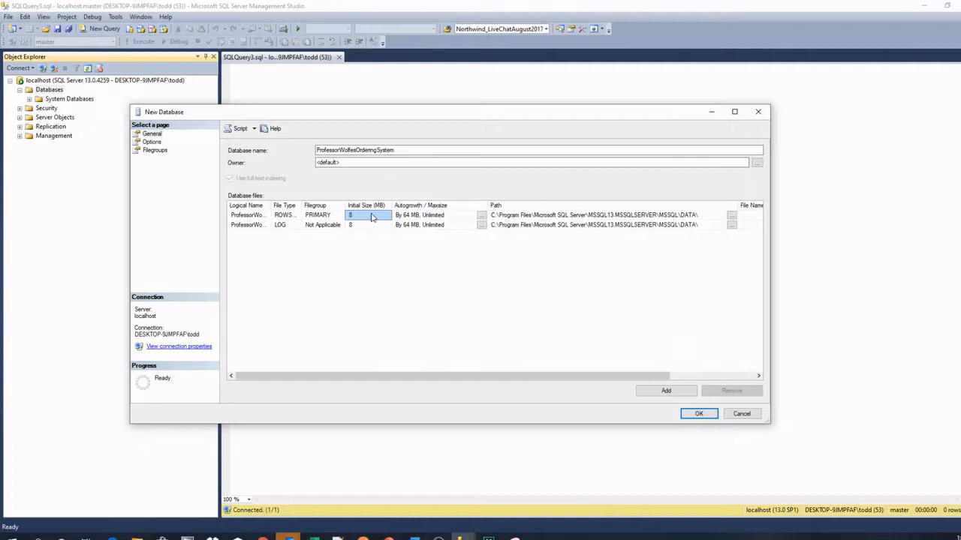
{"action": "mouse_move", "coordinate": [367, 219]}
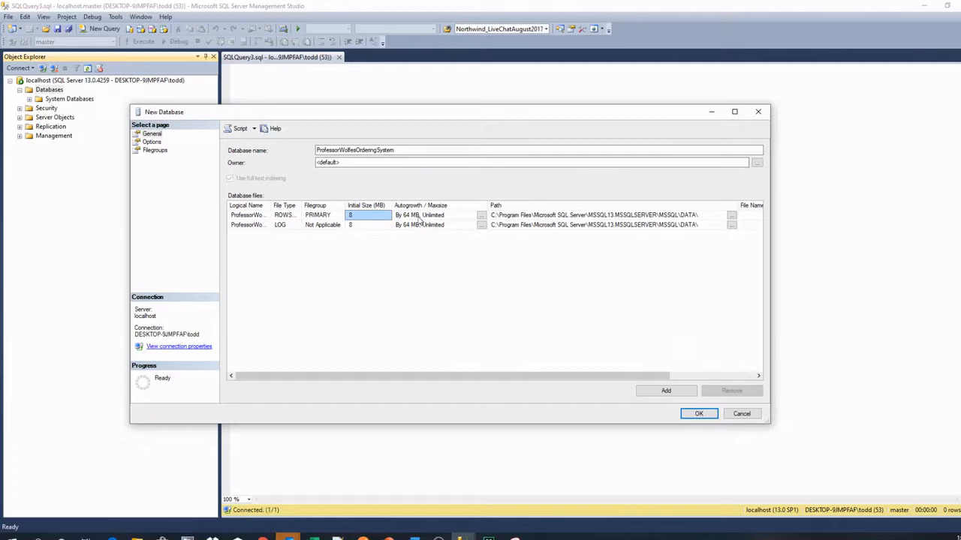
{"action": "mouse_move", "coordinate": [426, 222]}
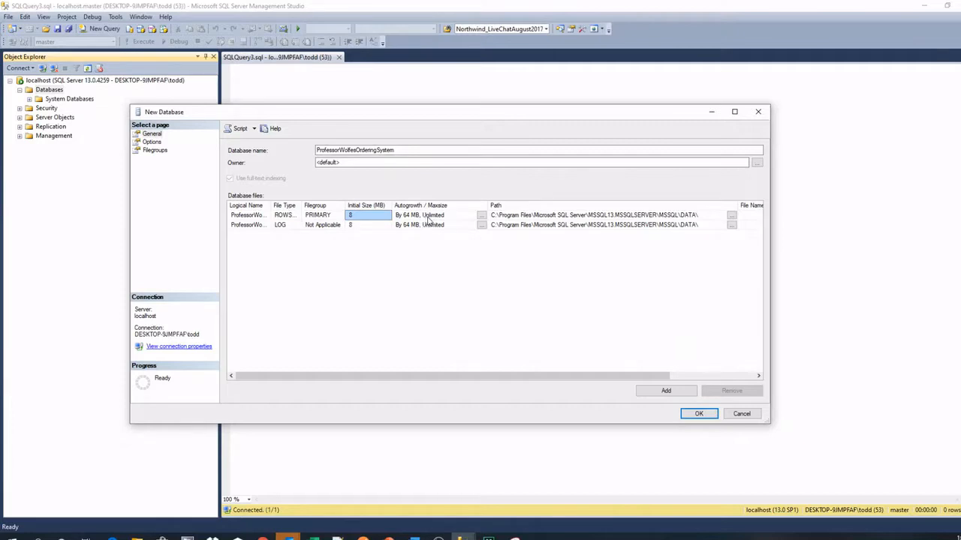
{"action": "mouse_move", "coordinate": [443, 223]}
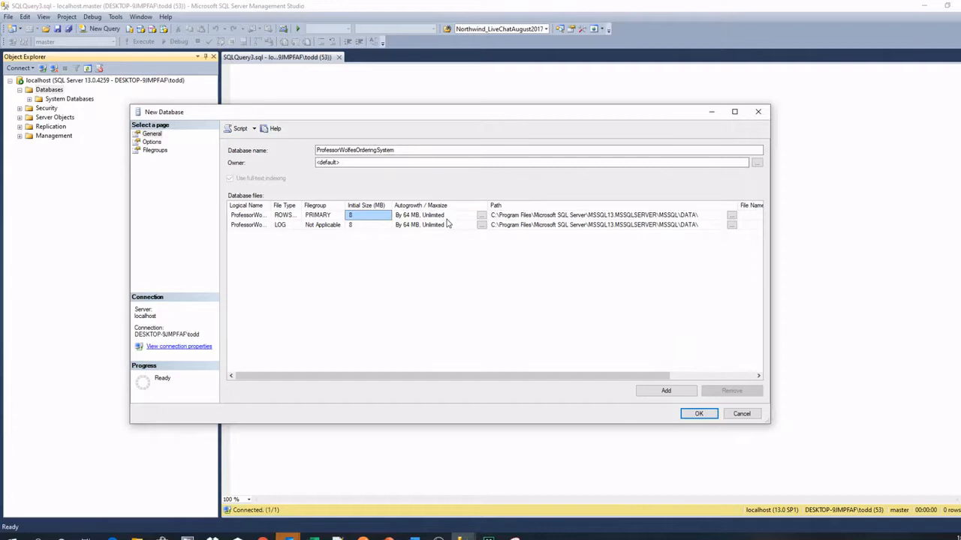
{"action": "mouse_move", "coordinate": [444, 225]}
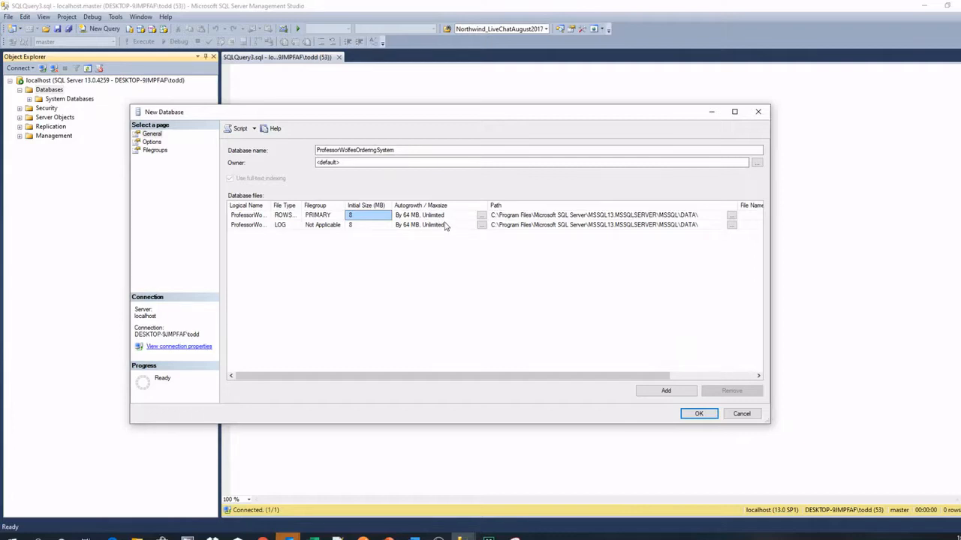
{"action": "mouse_move", "coordinate": [453, 225]}
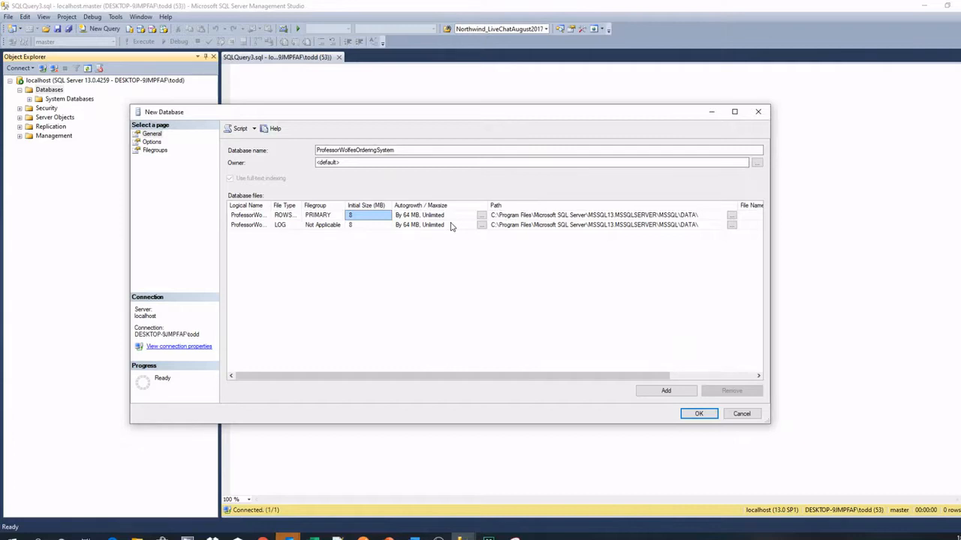
{"action": "mouse_move", "coordinate": [426, 231]}
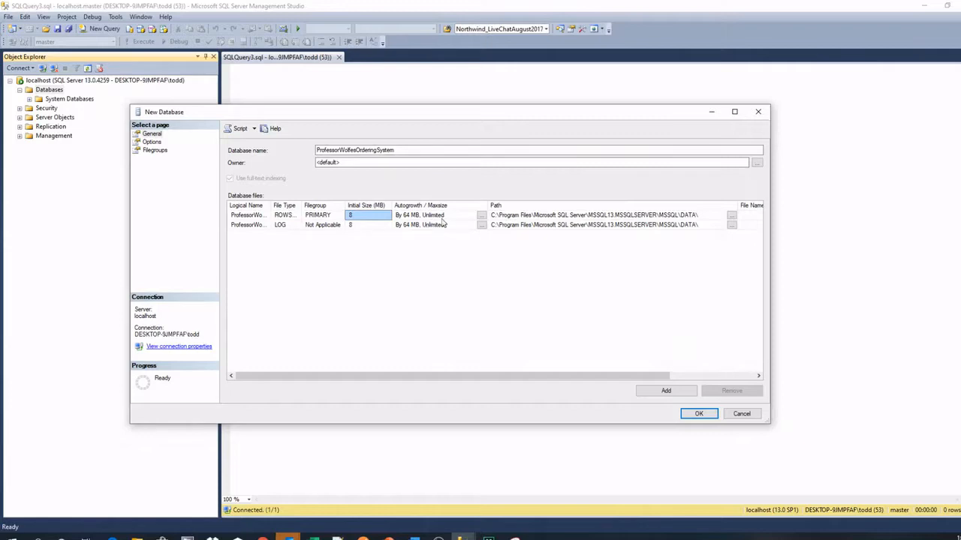
{"action": "mouse_move", "coordinate": [423, 216]}
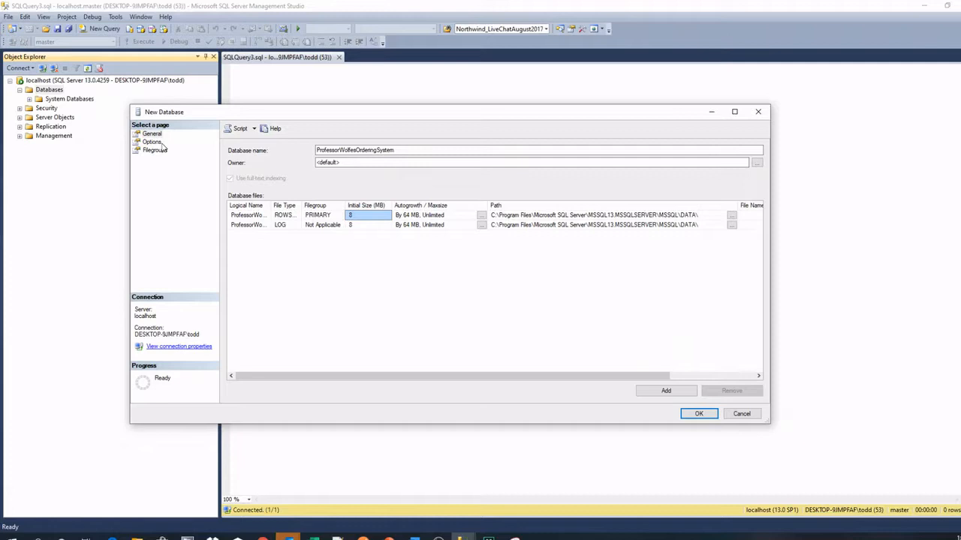
Show the Options page with collation, recovery model and compatibility level settings.
{"action": "left_click", "coordinate": [152, 141]}
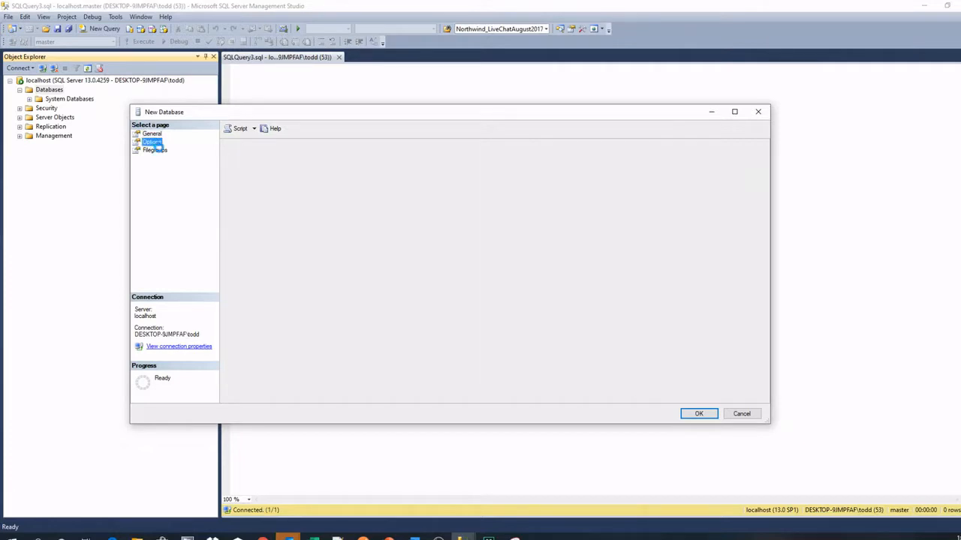
{"action": "left_click", "coordinate": [151, 141]}
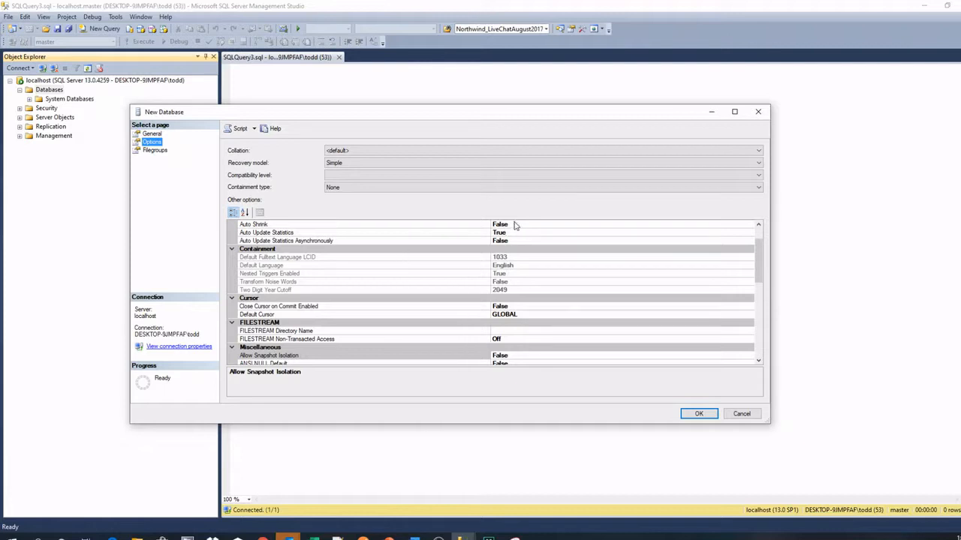
{"action": "mouse_move", "coordinate": [274, 129]}
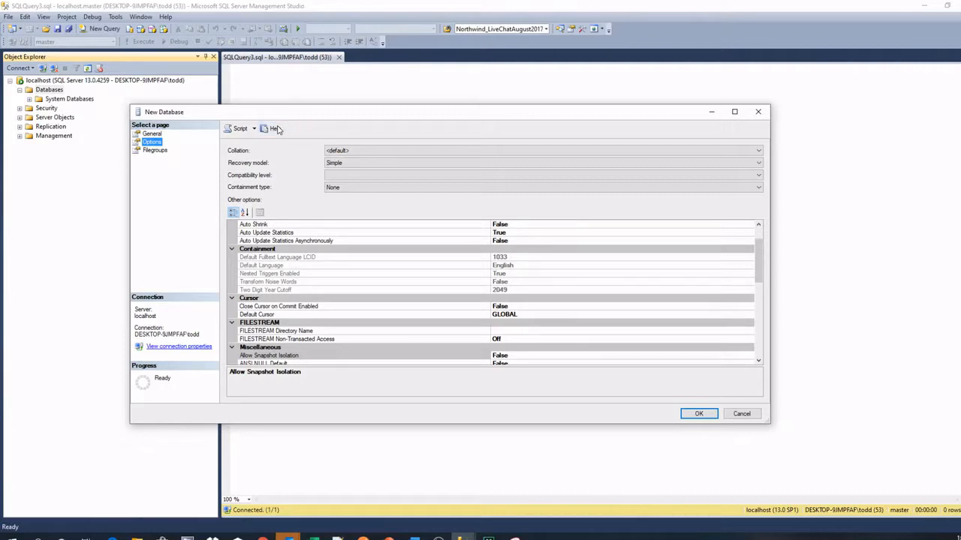
{"action": "mouse_move", "coordinate": [275, 129]}
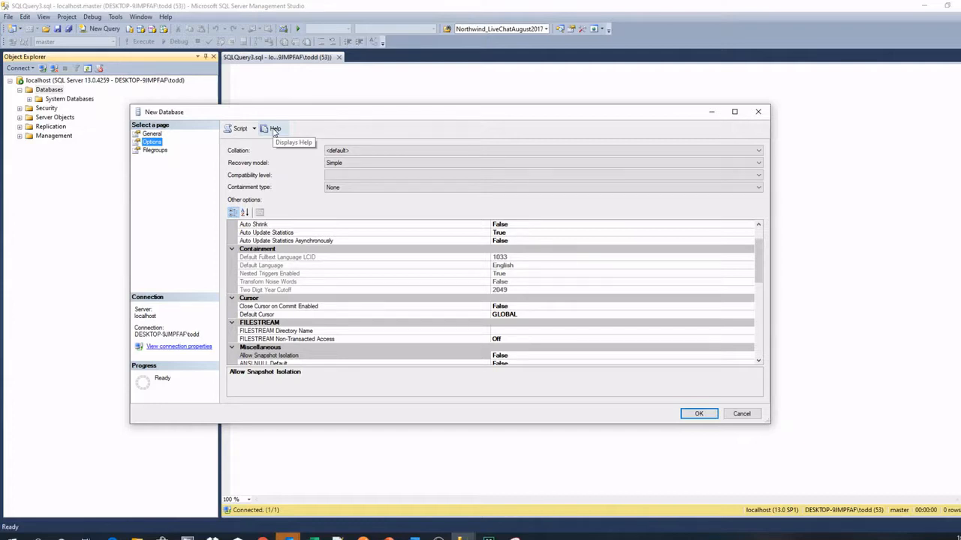
View the Filegroups page with its default PRIMARY filegroup, then return to General.
{"action": "left_click", "coordinate": [155, 150]}
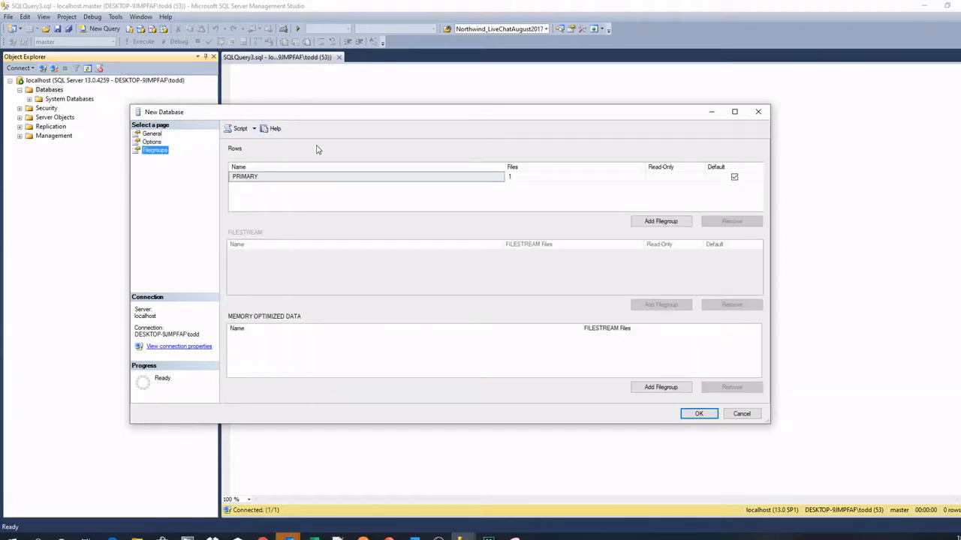
{"action": "mouse_move", "coordinate": [362, 140]}
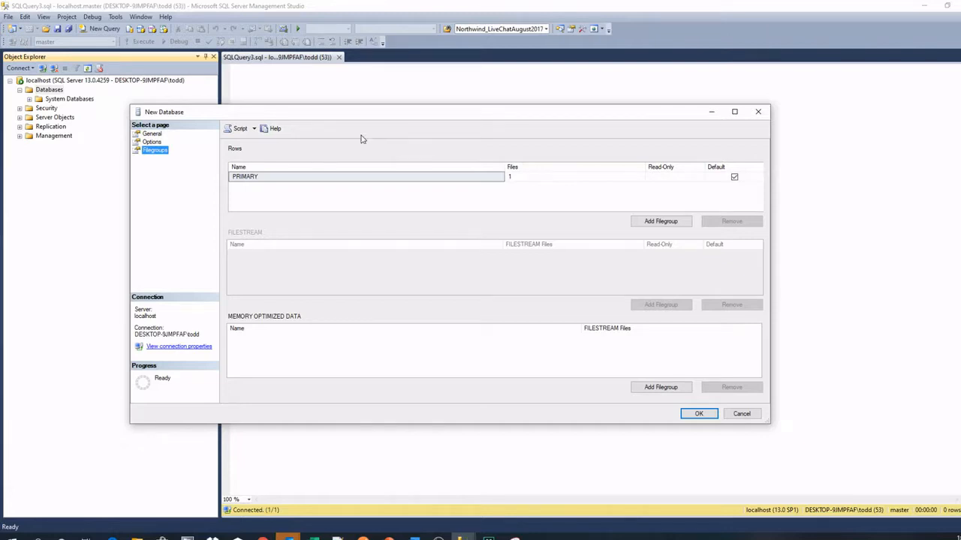
{"action": "mouse_move", "coordinate": [354, 153]}
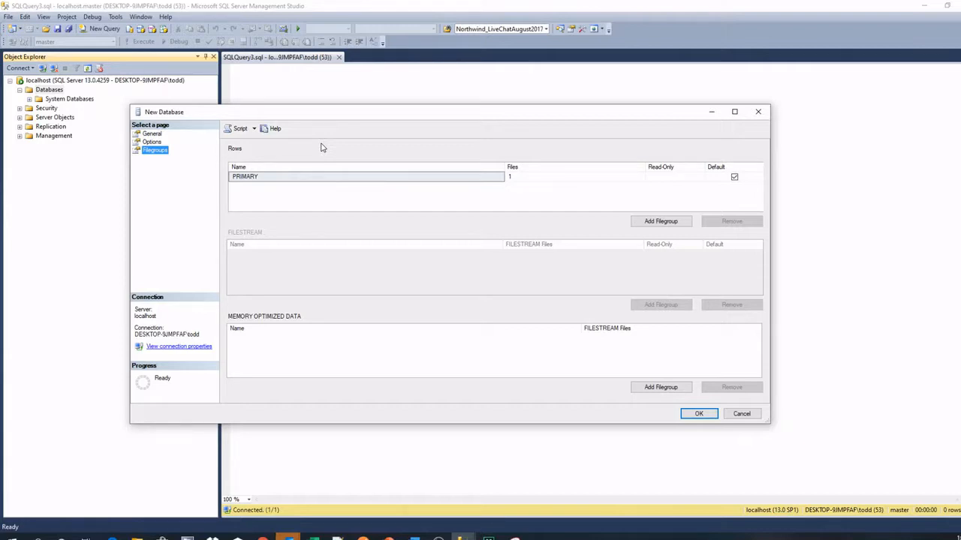
{"action": "mouse_move", "coordinate": [327, 142]}
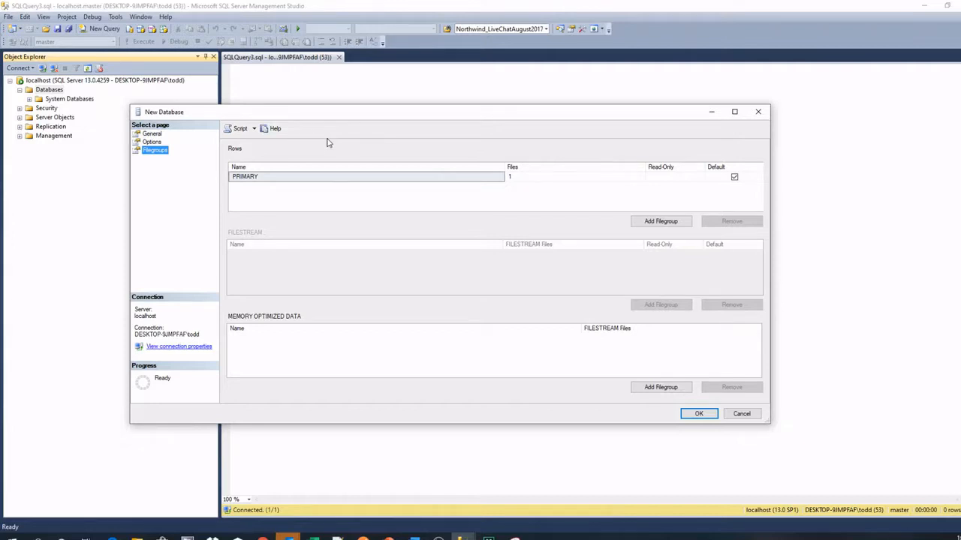
{"action": "mouse_move", "coordinate": [285, 162]}
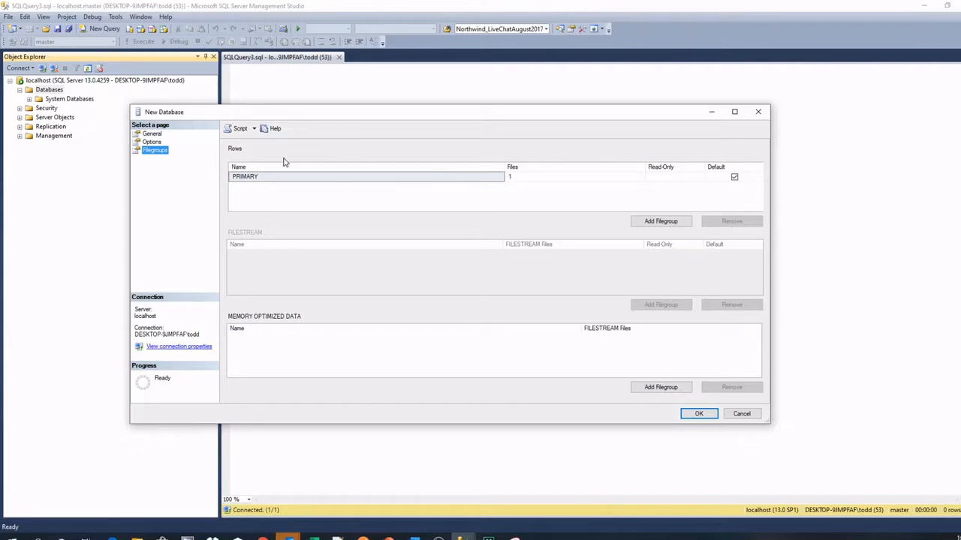
{"action": "left_click", "coordinate": [152, 132]}
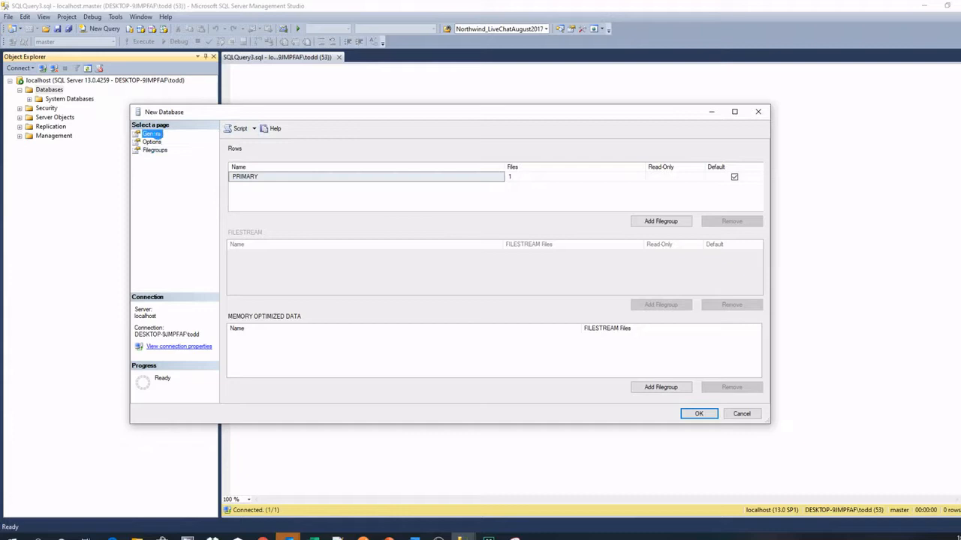
Use Script Action to Clipboard to copy the database creation script, reporting success.
{"action": "left_click", "coordinate": [151, 132]}
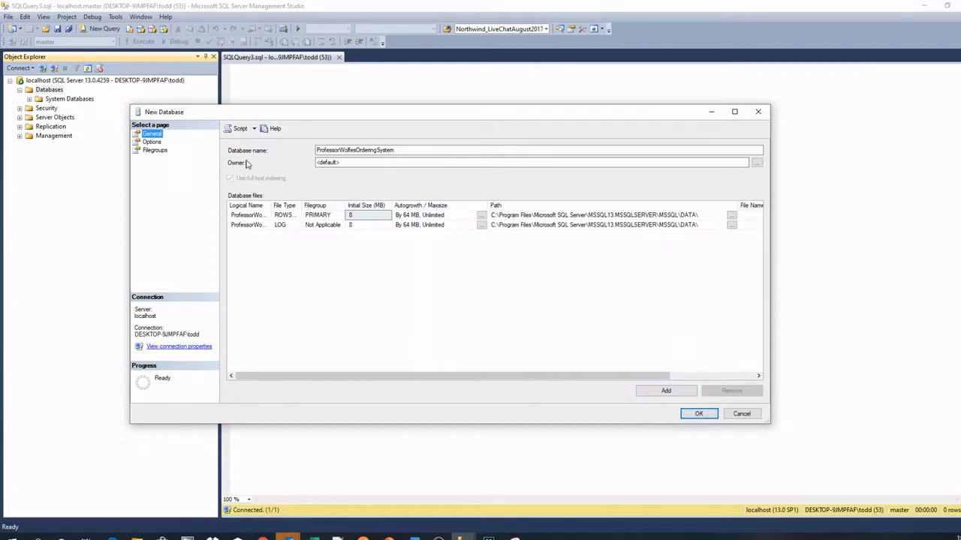
{"action": "left_click", "coordinate": [254, 129]}
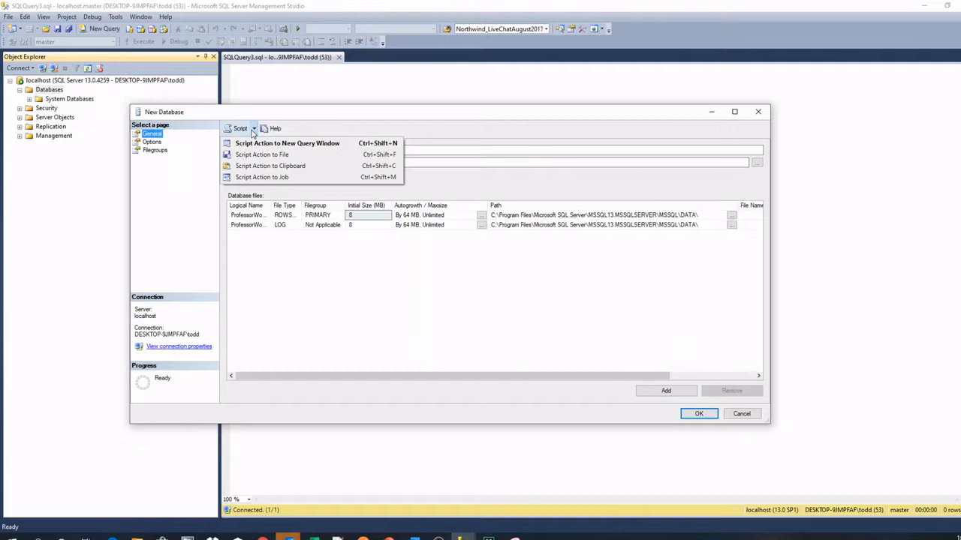
{"action": "mouse_move", "coordinate": [270, 165]}
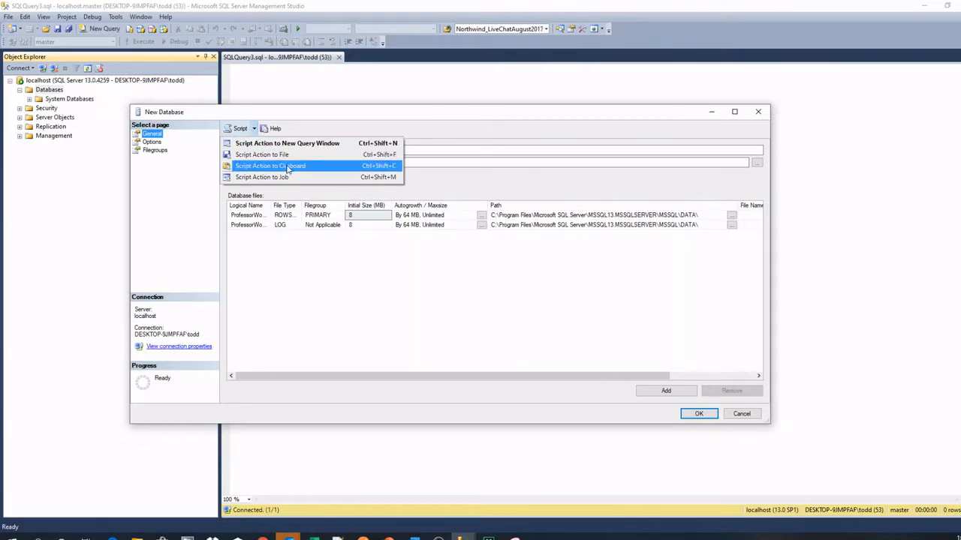
{"action": "left_click", "coordinate": [270, 165]}
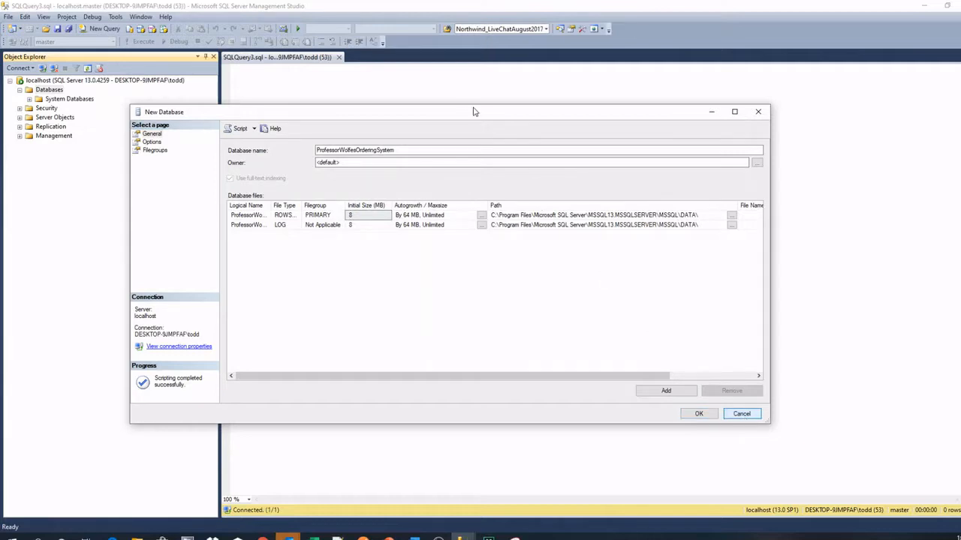
{"action": "left_click_drag", "start_coordinate": [473, 111], "coordinate": [494, 198]}
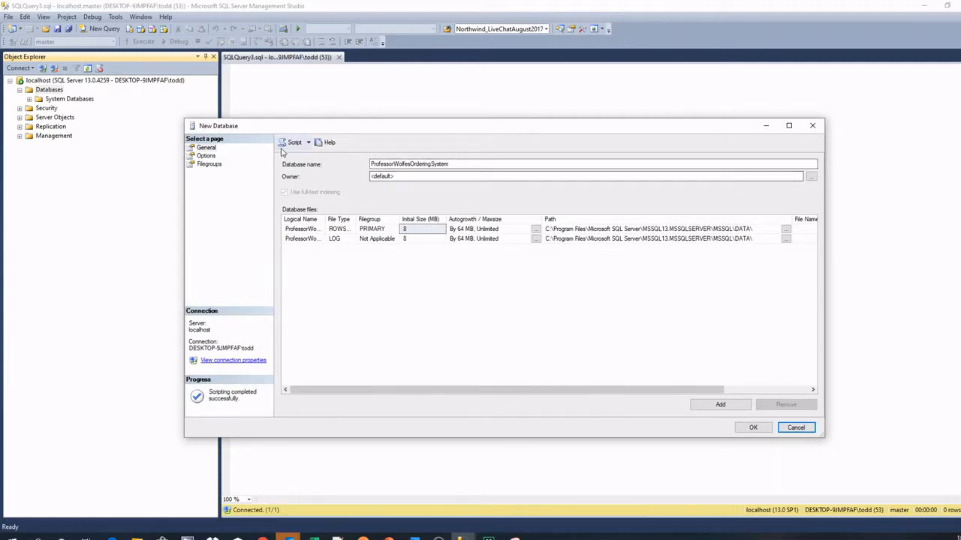
{"action": "mouse_move", "coordinate": [293, 143]}
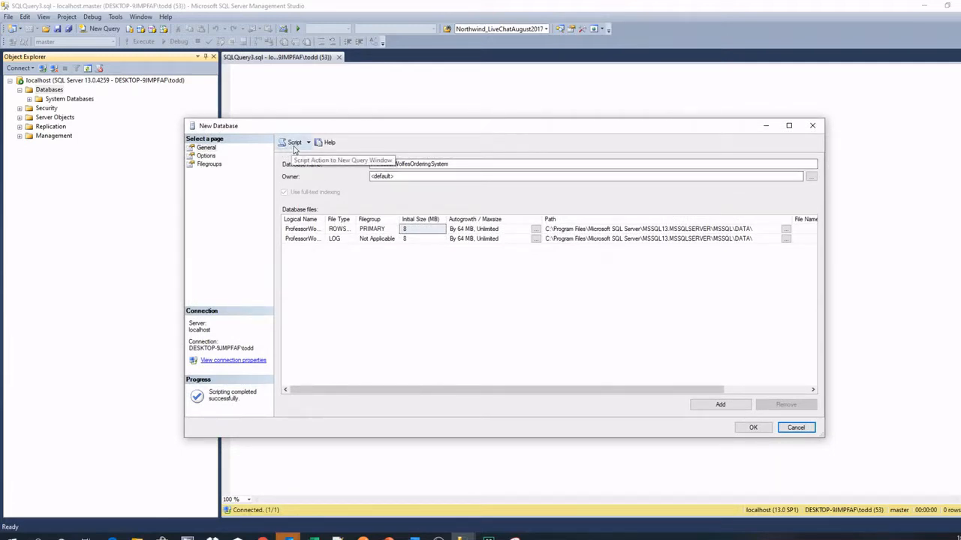
{"action": "mouse_move", "coordinate": [309, 146]}
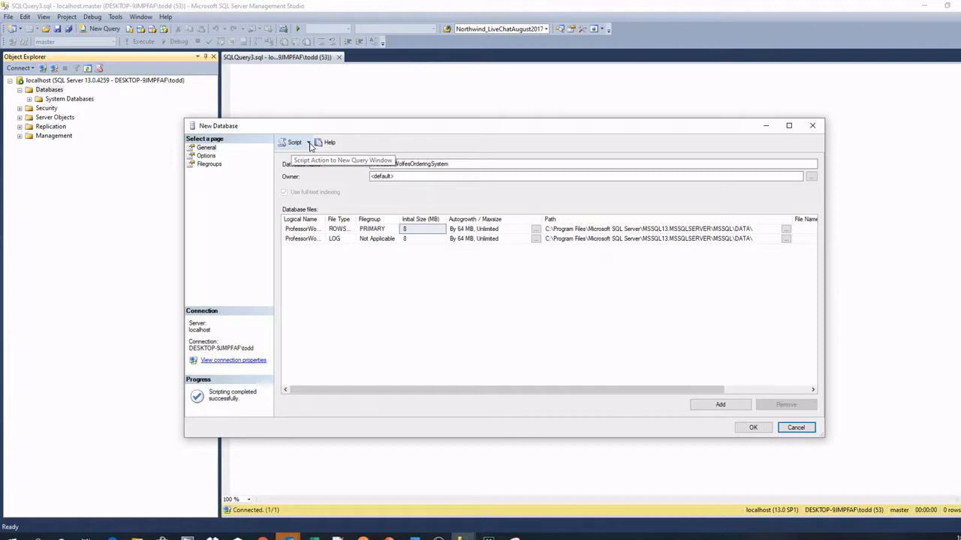
{"action": "left_click", "coordinate": [309, 142]}
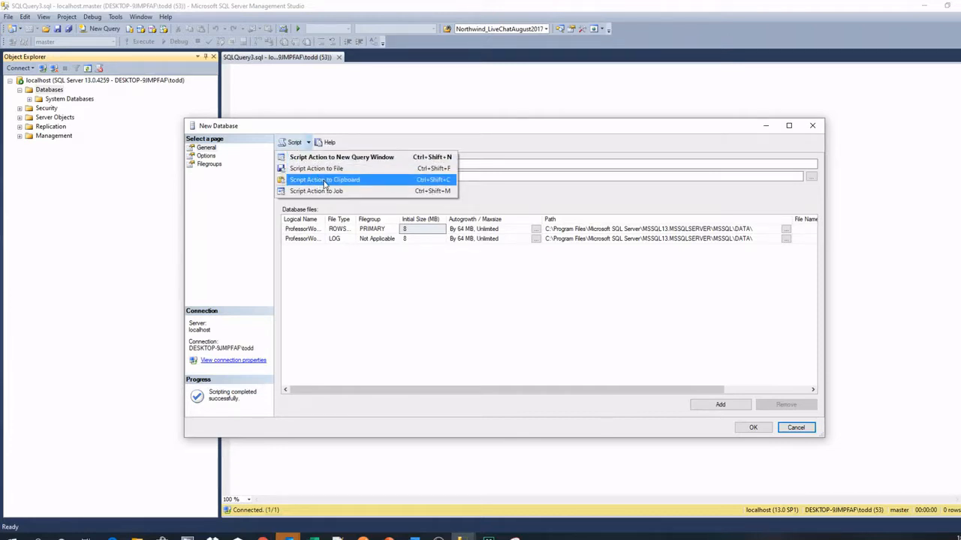
Send the CREATE DATABASE script to new query window SQLQuery4 and scroll through its ALTER DATABASE statements.
{"action": "left_click", "coordinate": [324, 180]}
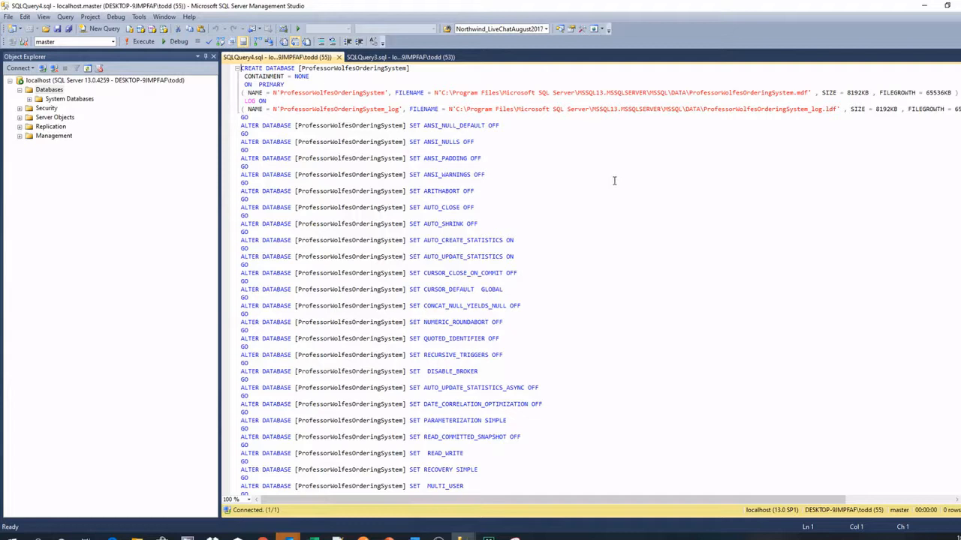
{"action": "mouse_move", "coordinate": [507, 138]}
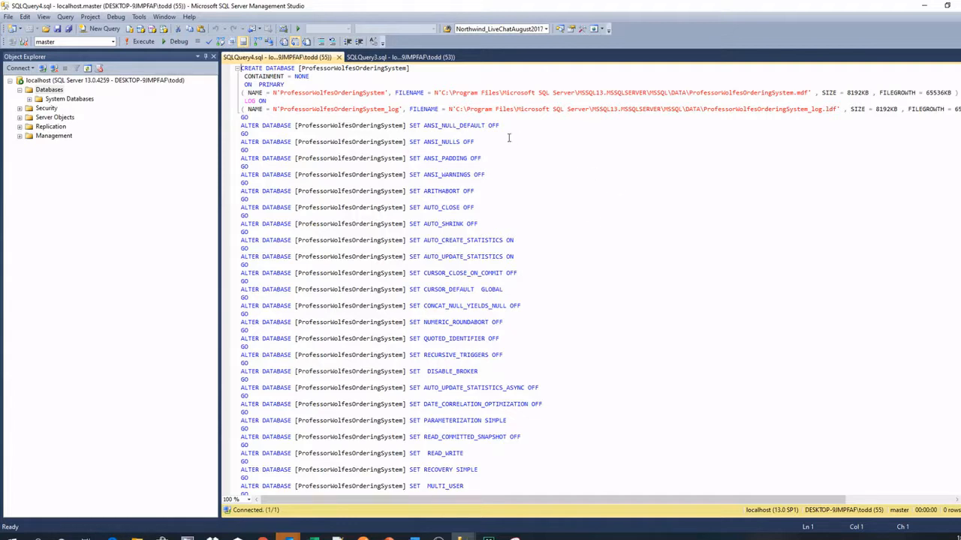
{"action": "mouse_move", "coordinate": [548, 129]}
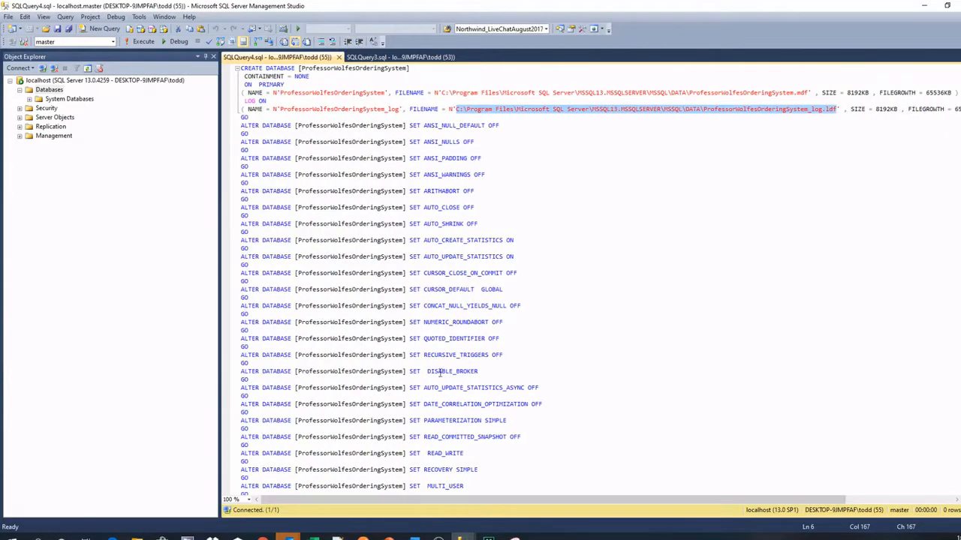
{"action": "scroll", "scroll_direction": "down", "scroll_amount": 3}
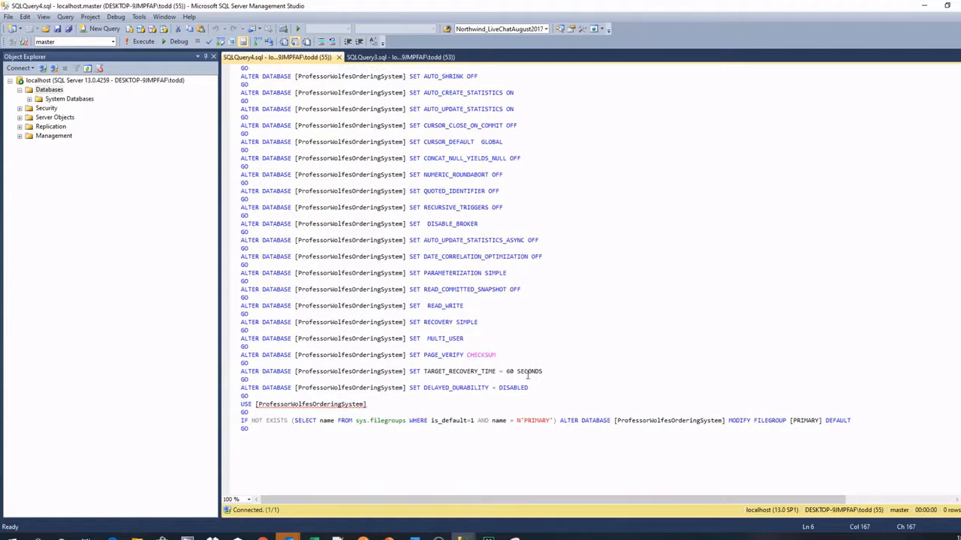
{"action": "scroll", "scroll_direction": "down", "scroll_amount": 3}
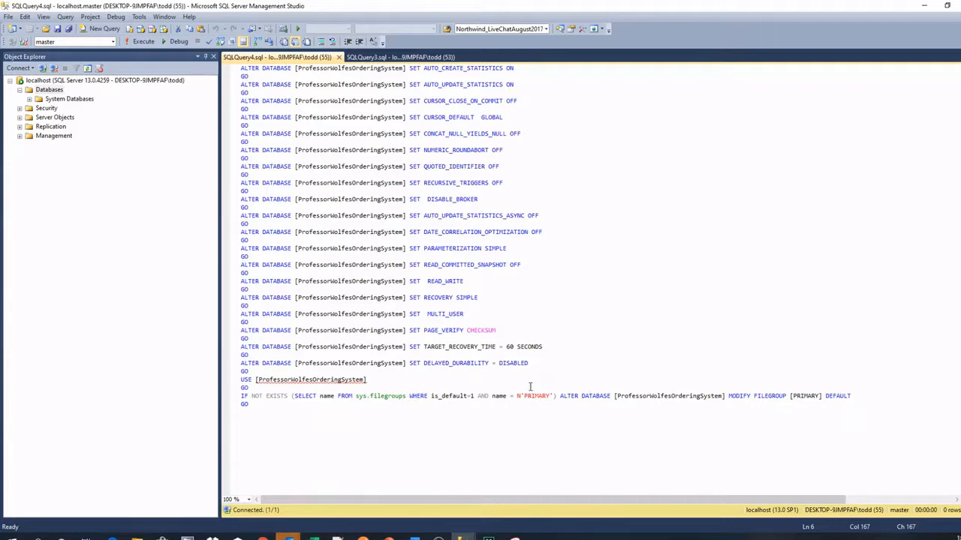
{"action": "mouse_move", "coordinate": [616, 426]}
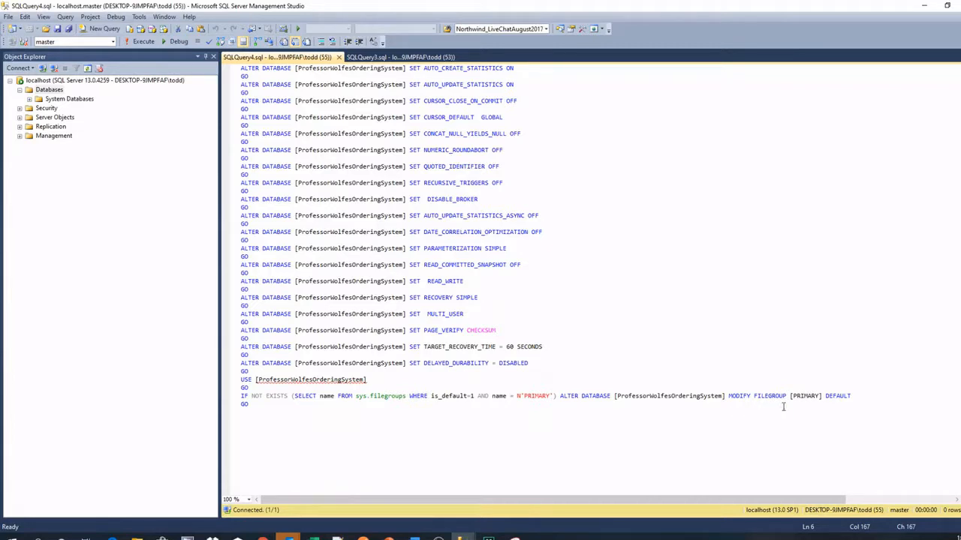
{"action": "mouse_move", "coordinate": [408, 421]}
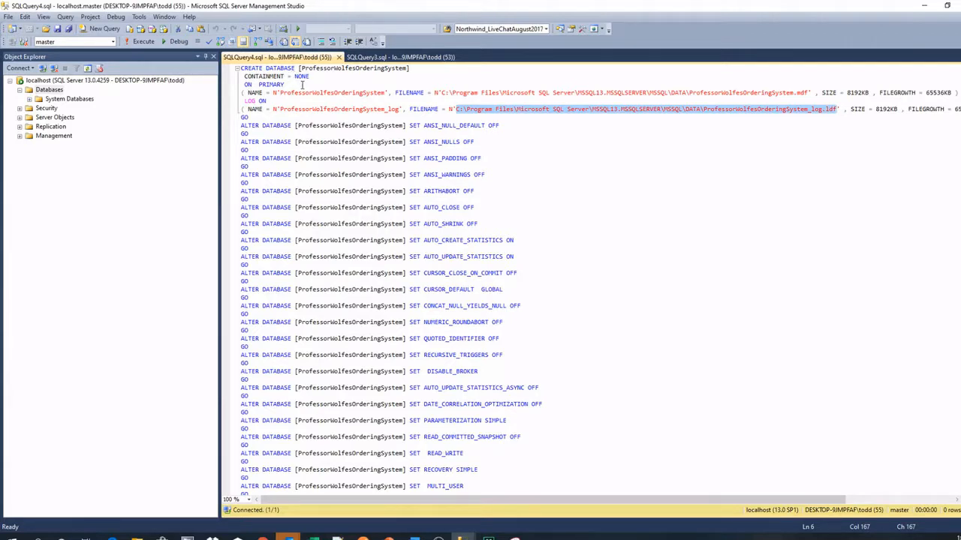
{"action": "mouse_move", "coordinate": [414, 84]}
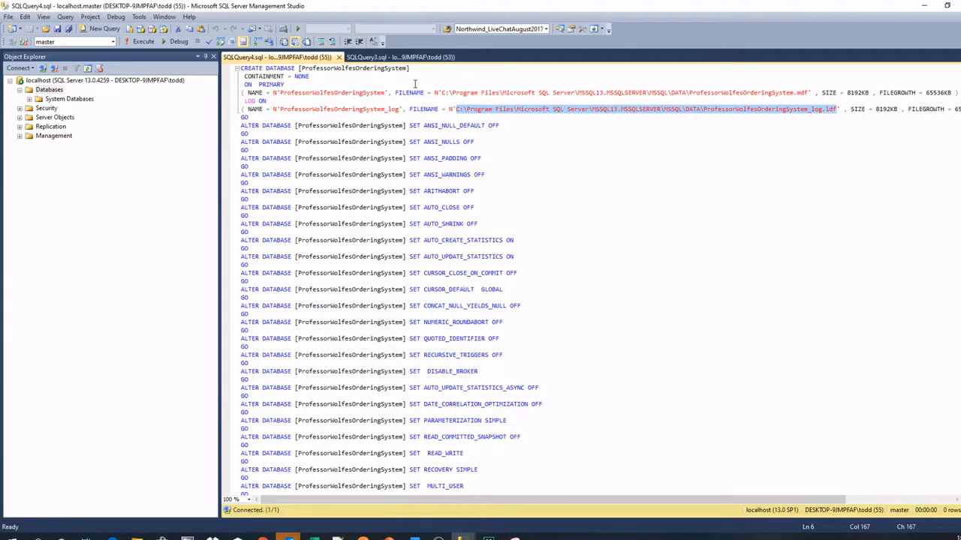
{"action": "mouse_move", "coordinate": [533, 137]}
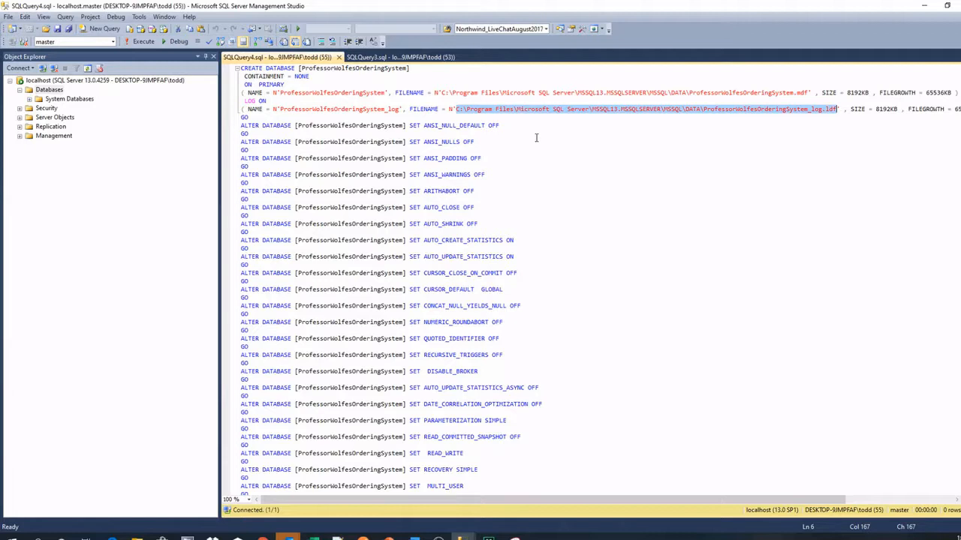
{"action": "mouse_move", "coordinate": [578, 150]}
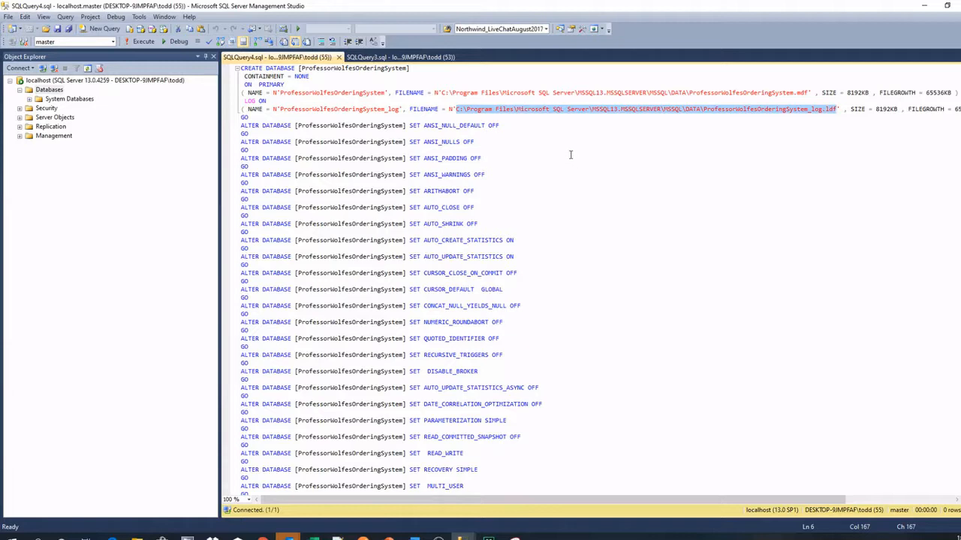
{"action": "mouse_move", "coordinate": [534, 164]}
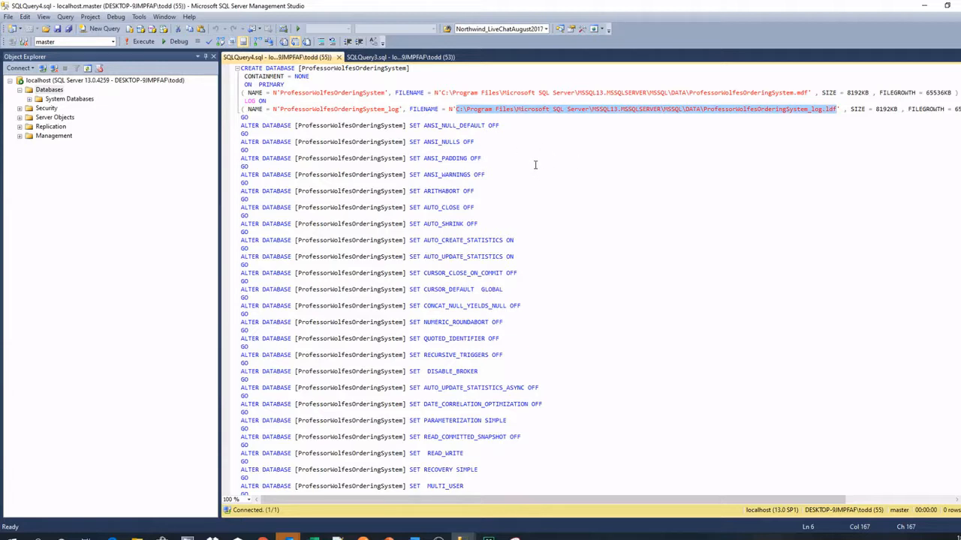
{"action": "mouse_move", "coordinate": [511, 117]}
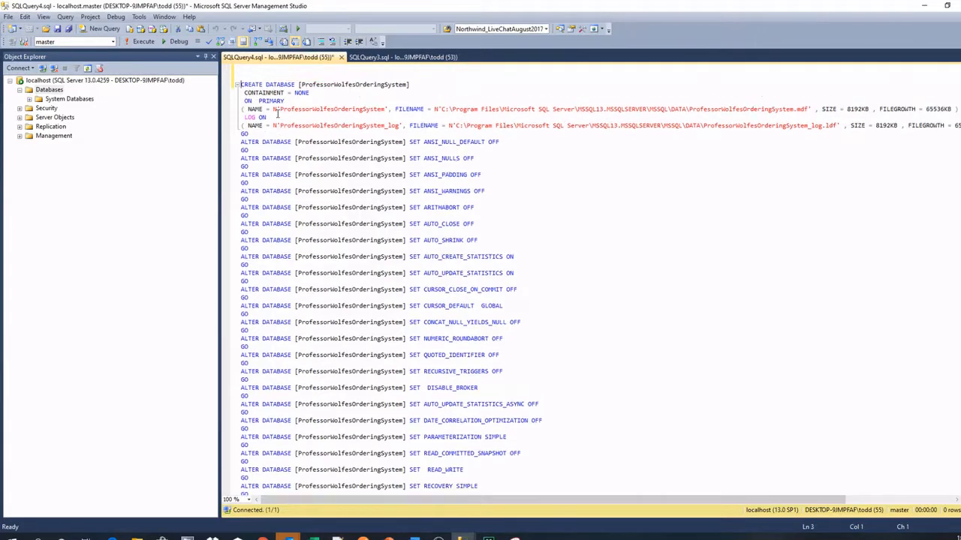
Add a header comment with Date, Purpose: Create Sample Ordering Database, and Author: Professor Wolfe.
{"action": "scroll", "scroll_direction": "down", "scroll_amount": 3}
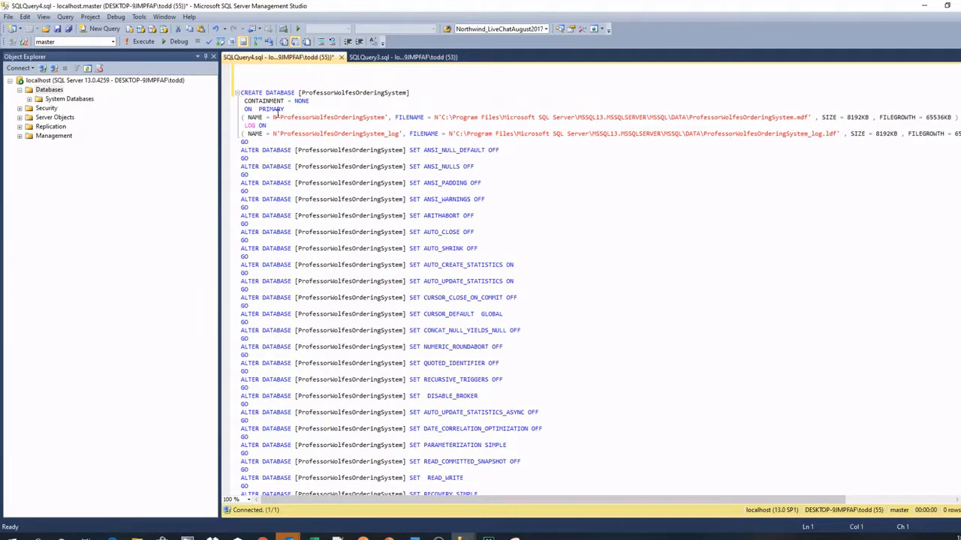
{"action": "type", "text": "//Da"}
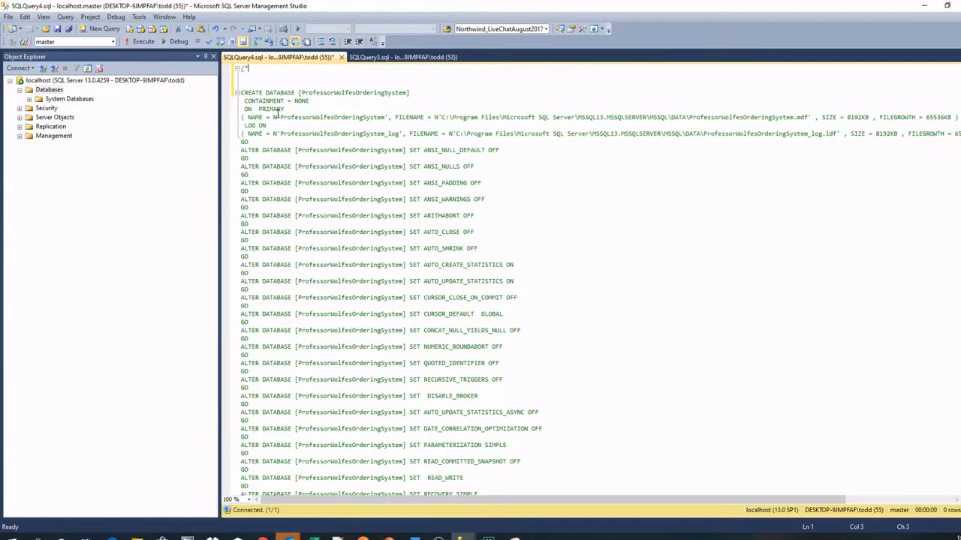
{"action": "type", "text": "Date:"}
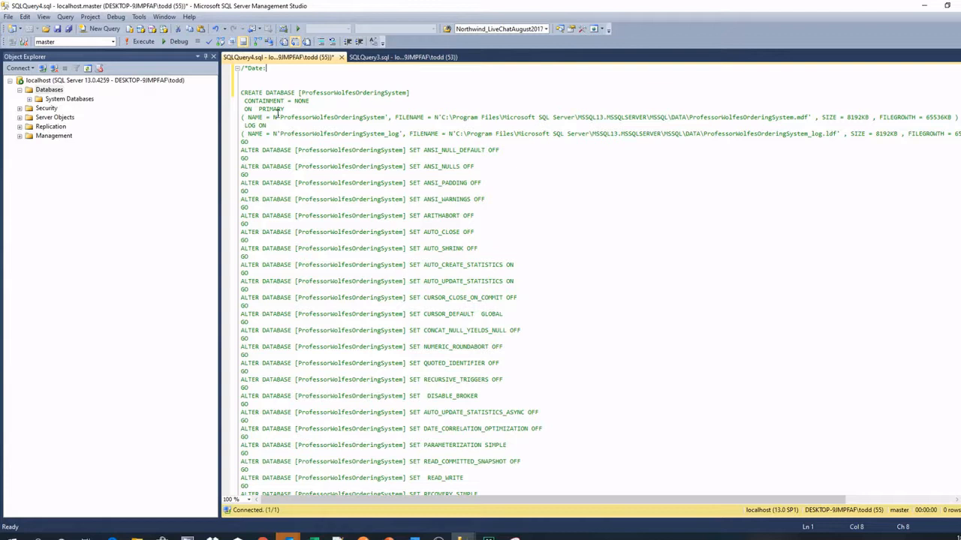
{"action": "type", "text": "Puri"}
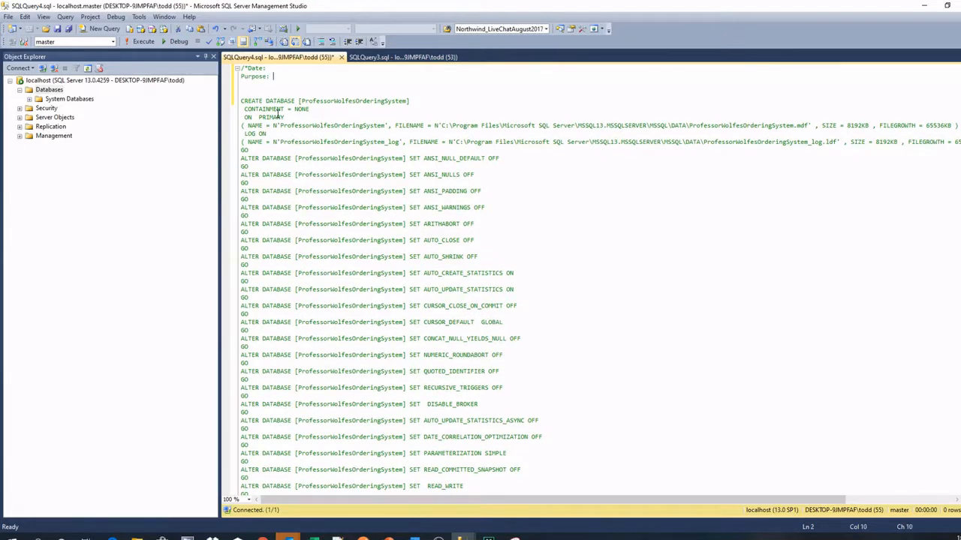
{"action": "type", "text": "Create Sample Ordering Database"}
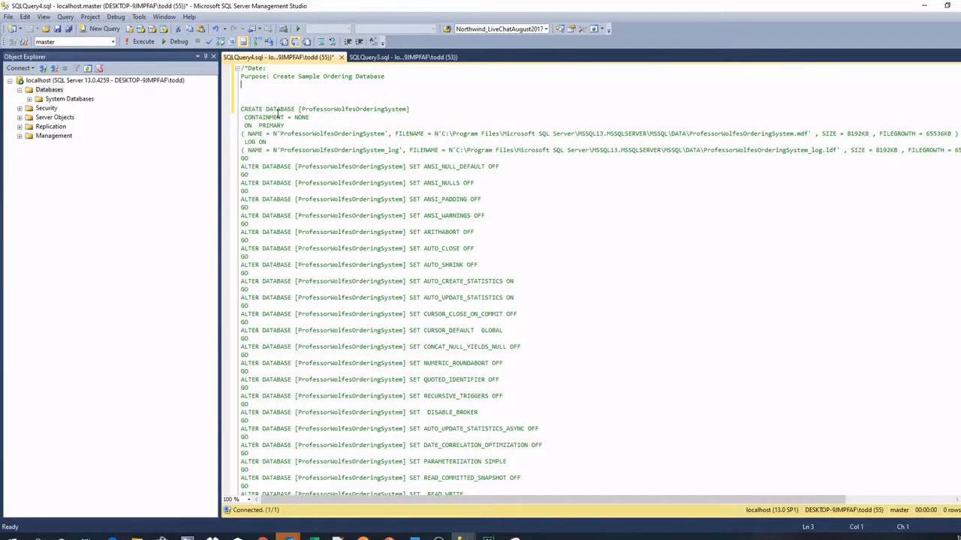
{"action": "type", "text": "Author: Professor"}
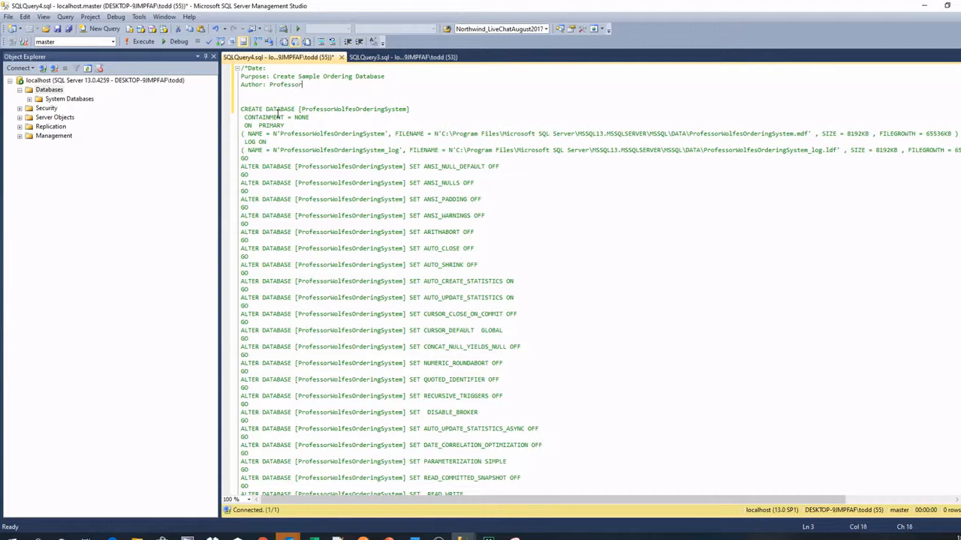
{"action": "type", "text": "Wolfe"}
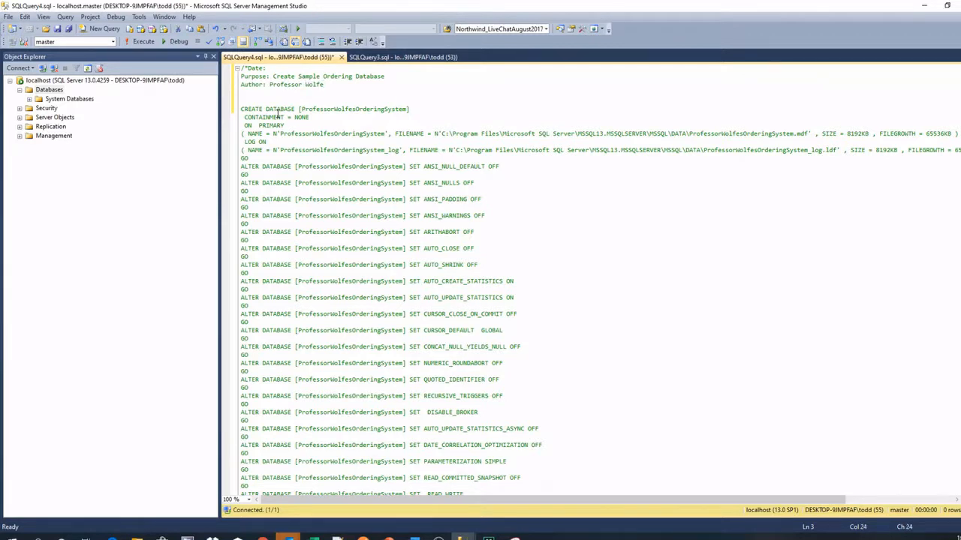
{"action": "key", "text": "enter"}
{"action": "type", "text": "*/"}
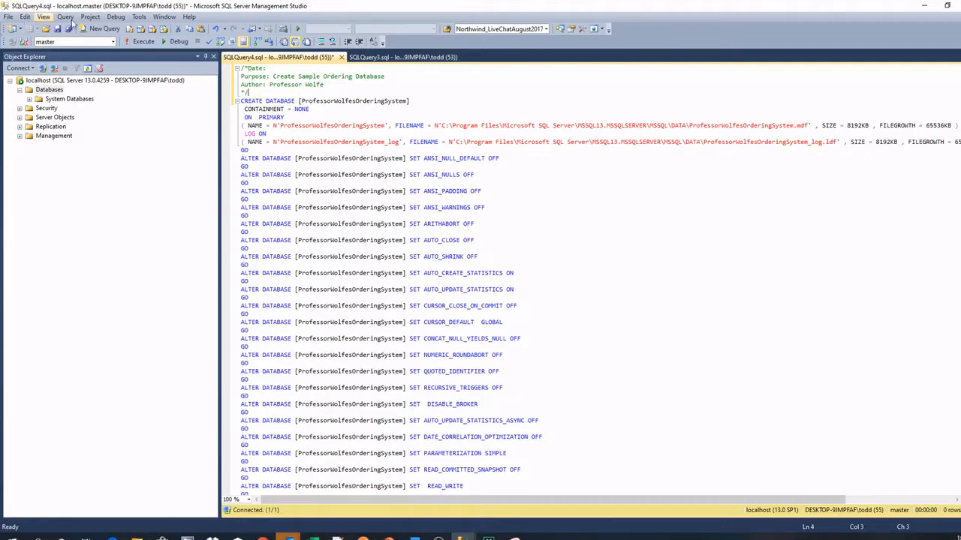
Start Save As and create and enter a new 'tutorials' folder.
{"action": "left_click", "coordinate": [9, 17]}
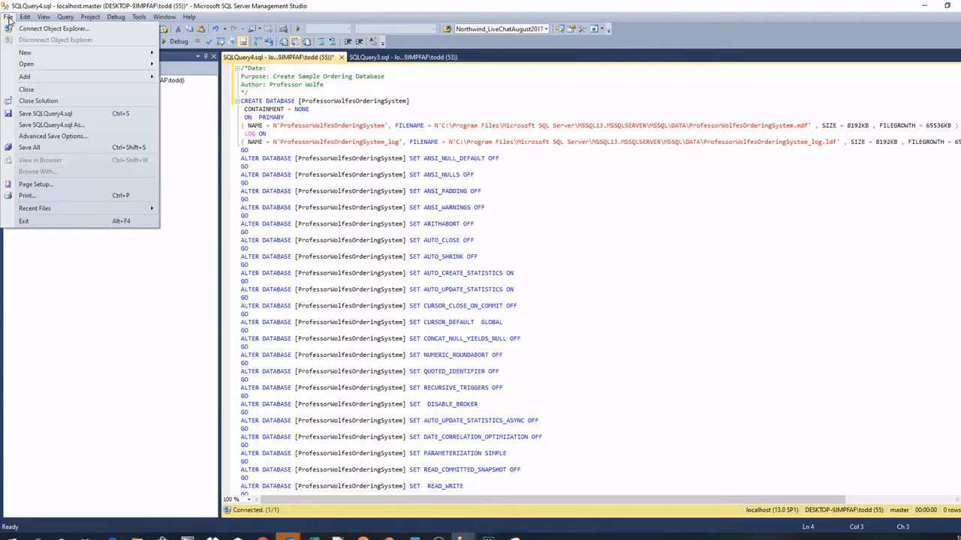
{"action": "mouse_move", "coordinate": [45, 114]}
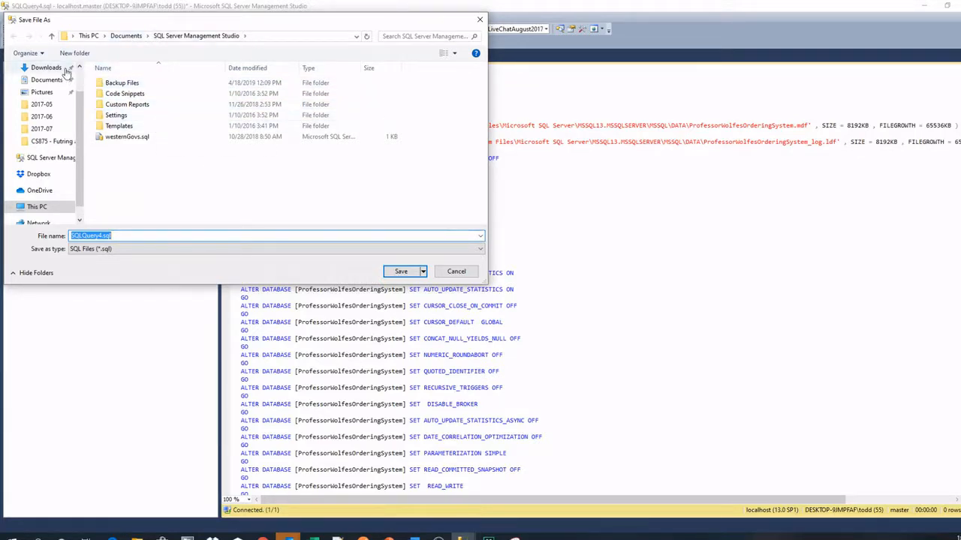
{"action": "left_click", "coordinate": [74, 53]}
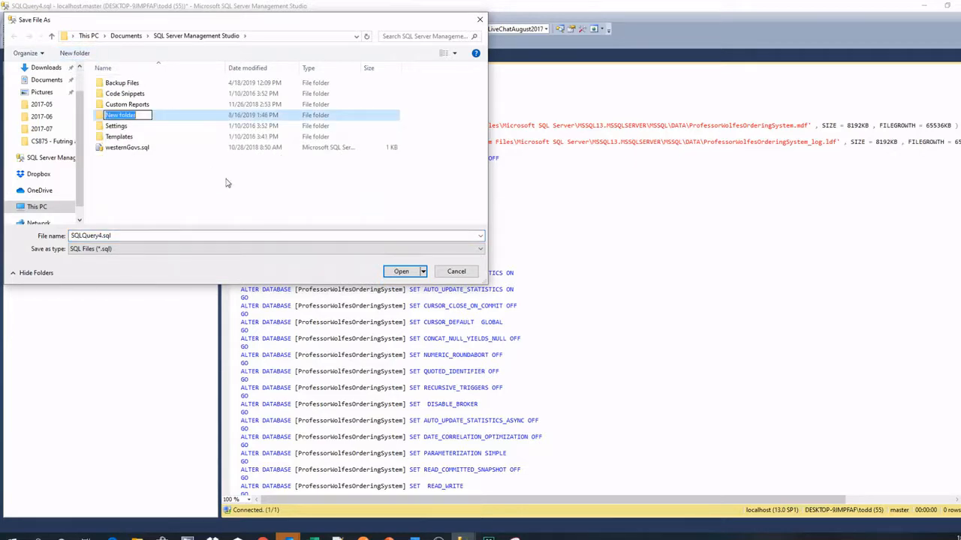
{"action": "type", "text": "tutorials"}
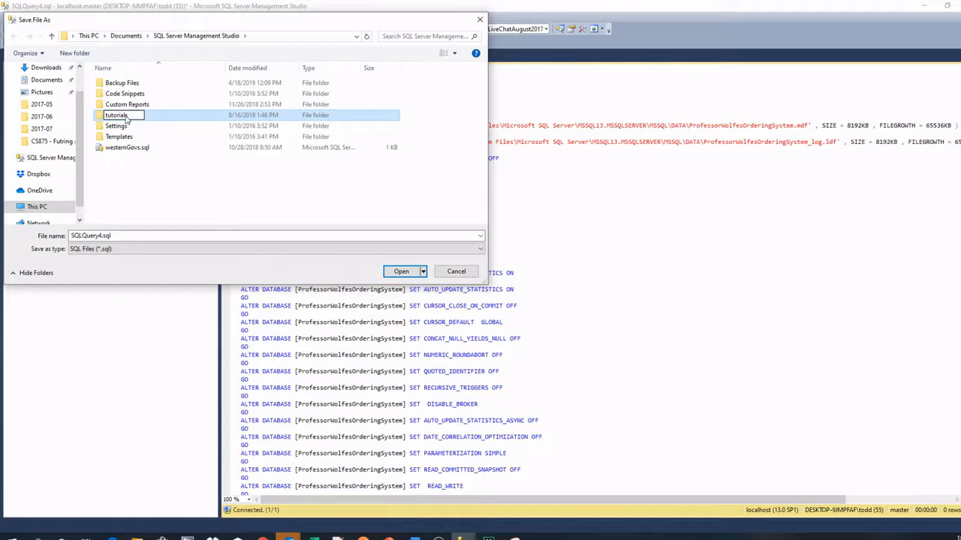
{"action": "double_click", "coordinate": [116, 126]}
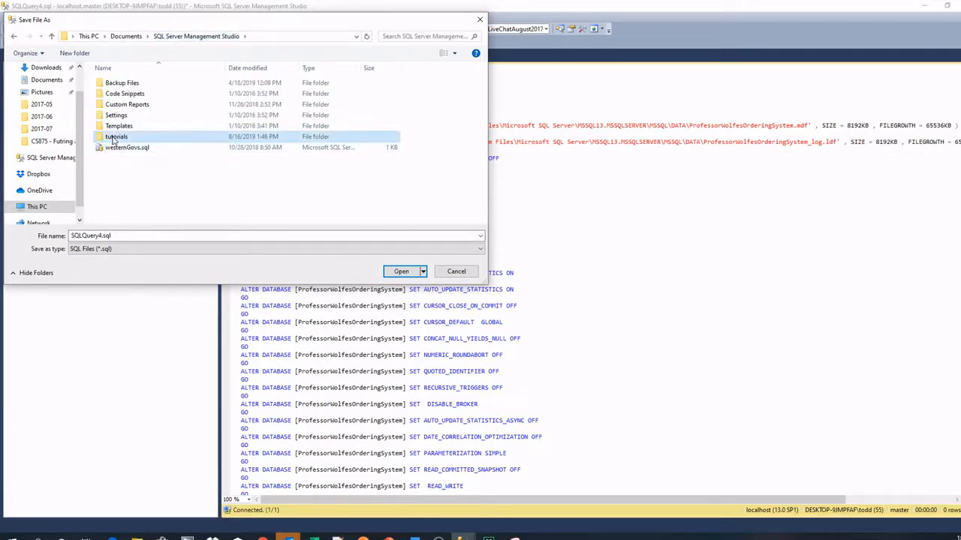
{"action": "double_click", "coordinate": [116, 135]}
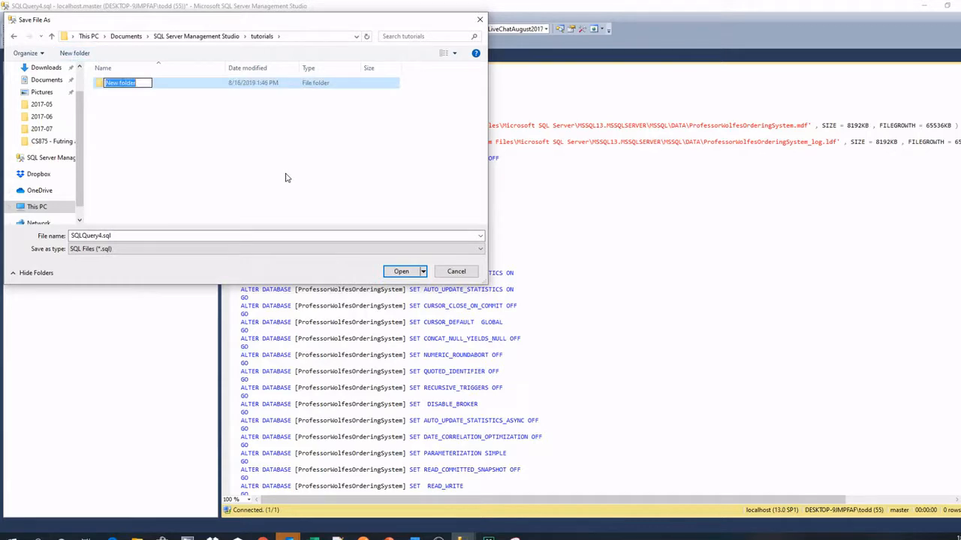
Create a DDL subfolder and save the script there as CreateDatabaseScript.sql.
{"action": "type", "text": "D"}
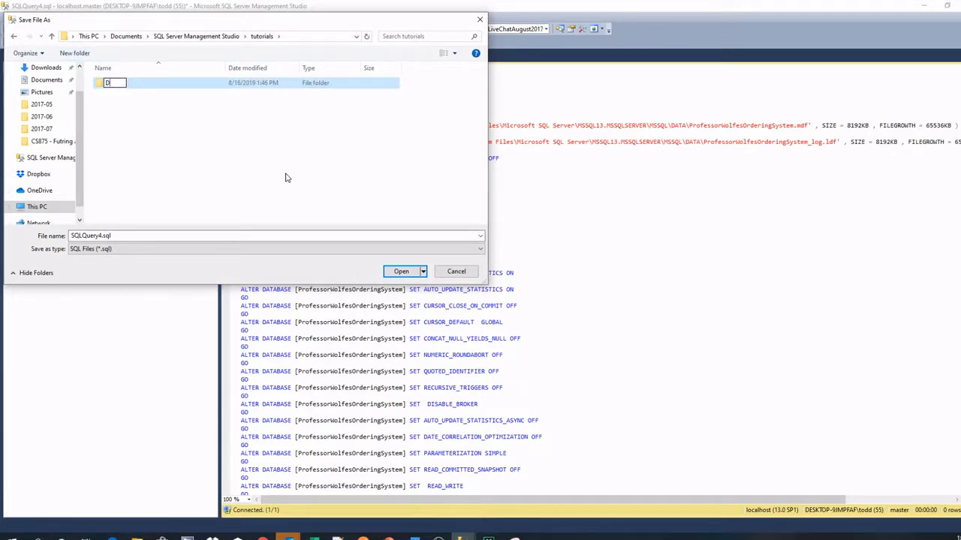
{"action": "type", "text": "DL"}
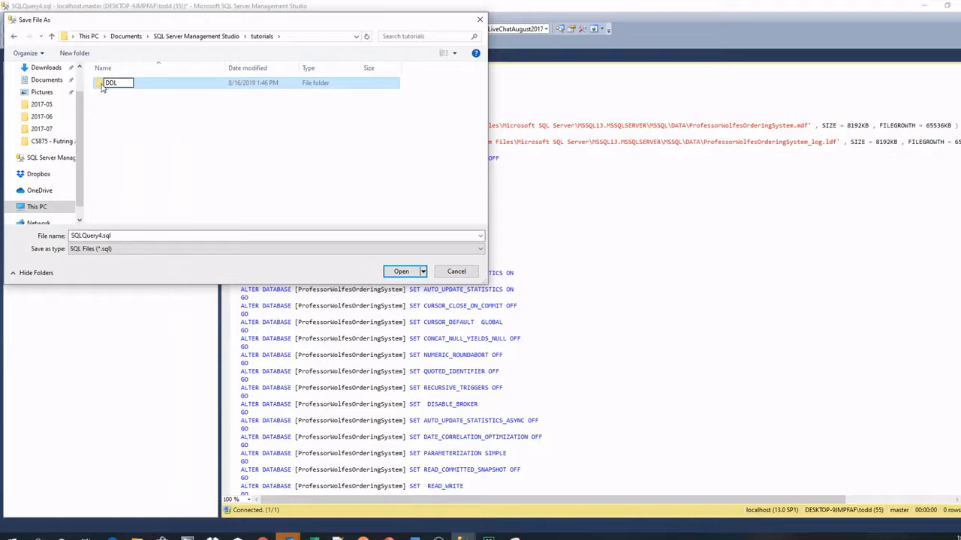
{"action": "double_click", "coordinate": [111, 83]}
{"action": "type", "text": "CreateDatabaseScriptsql"}
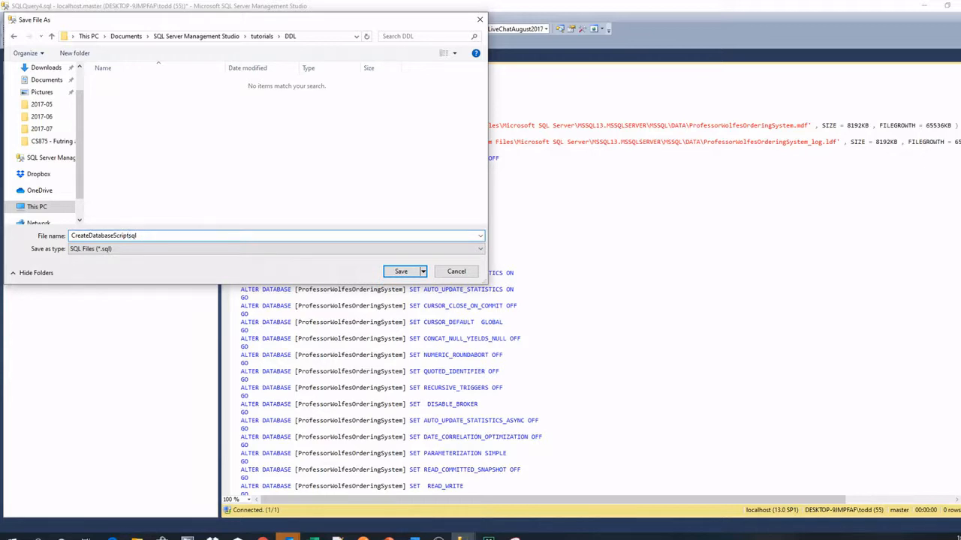
{"action": "mouse_move", "coordinate": [178, 276]}
{"action": "type", "text": "."}
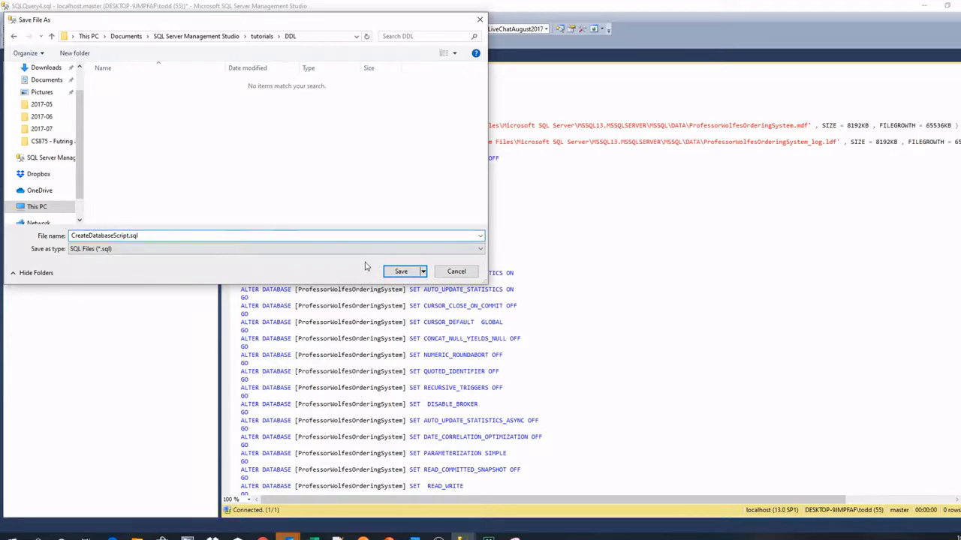
{"action": "left_click", "coordinate": [399, 270]}
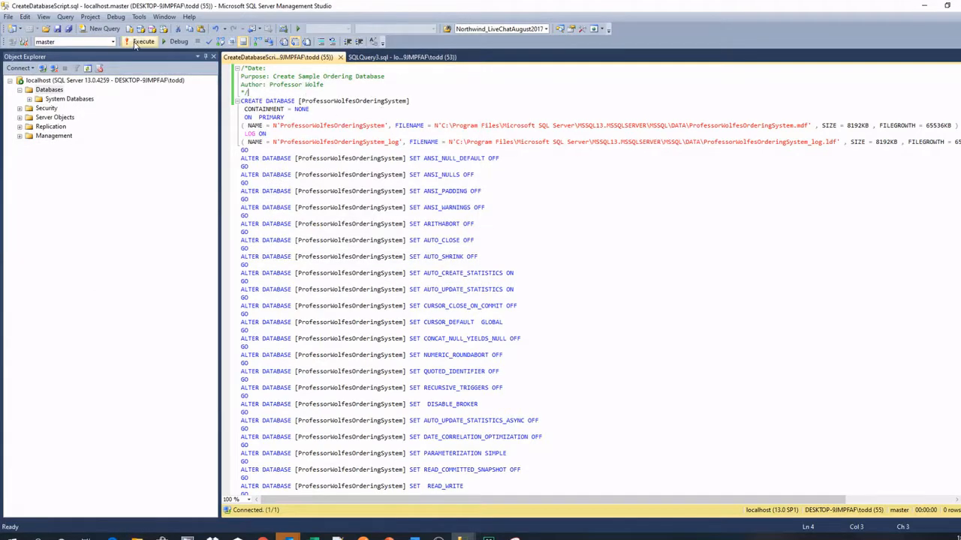
Execute the script, refresh Databases and expand ProfessorWolfesOrderingSystem to its Tables node.
{"action": "left_click", "coordinate": [142, 42]}
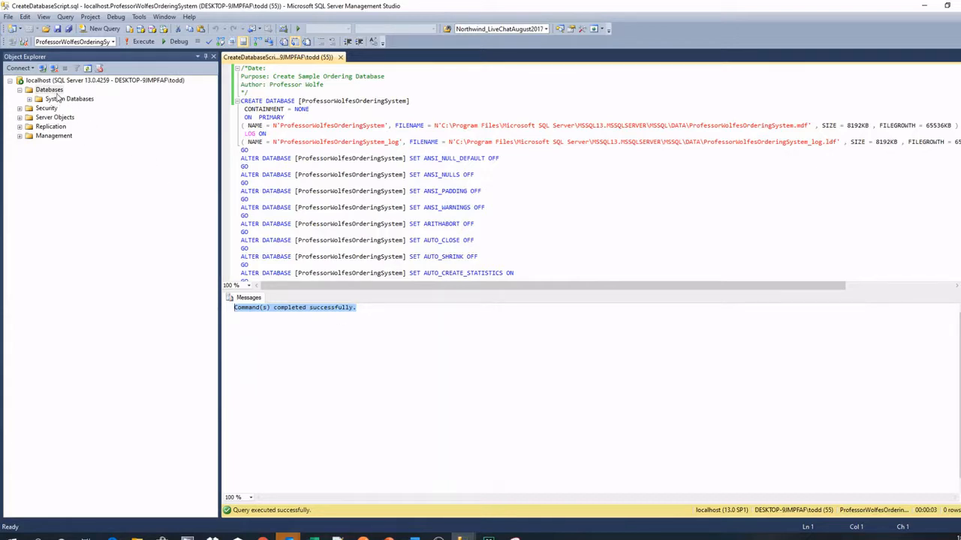
{"action": "right_click", "coordinate": [49, 90]}
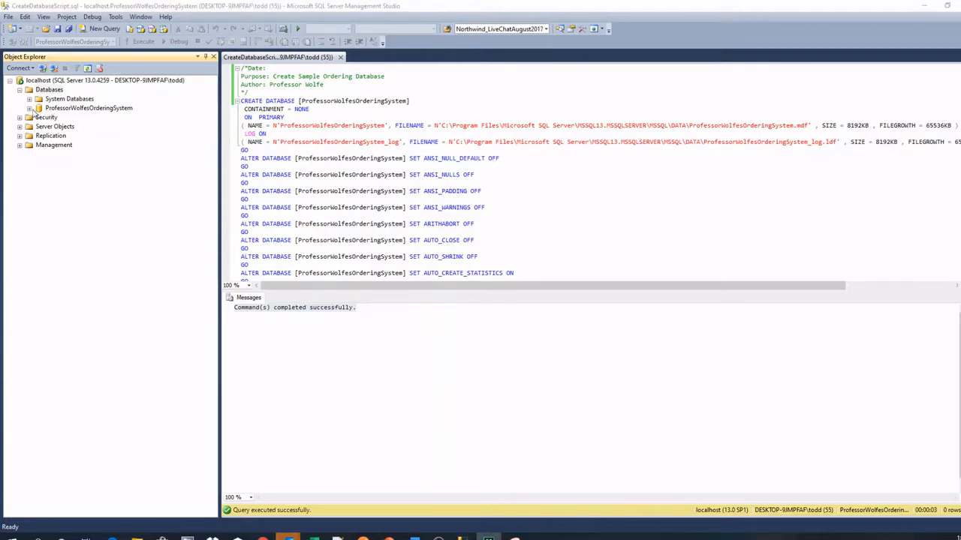
{"action": "left_click", "coordinate": [30, 108]}
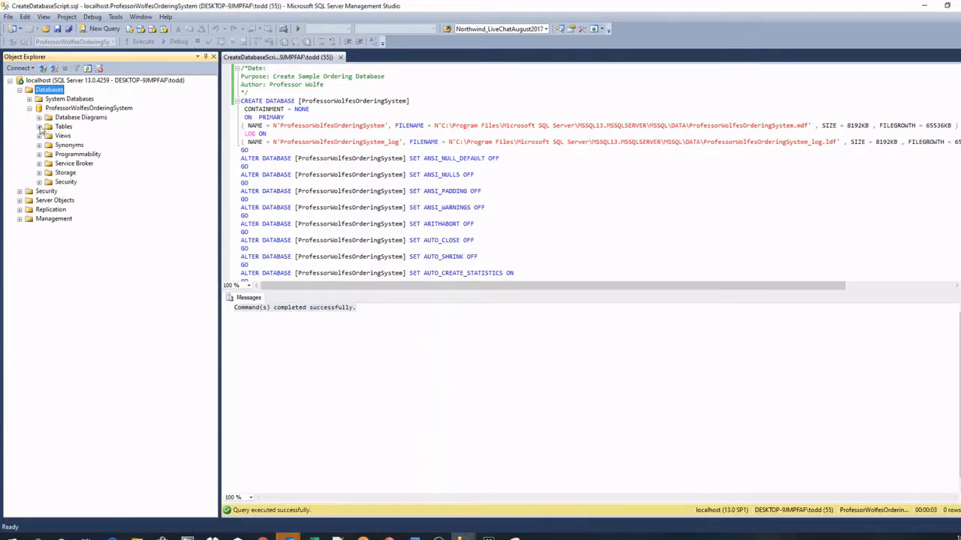
{"action": "left_click", "coordinate": [39, 126]}
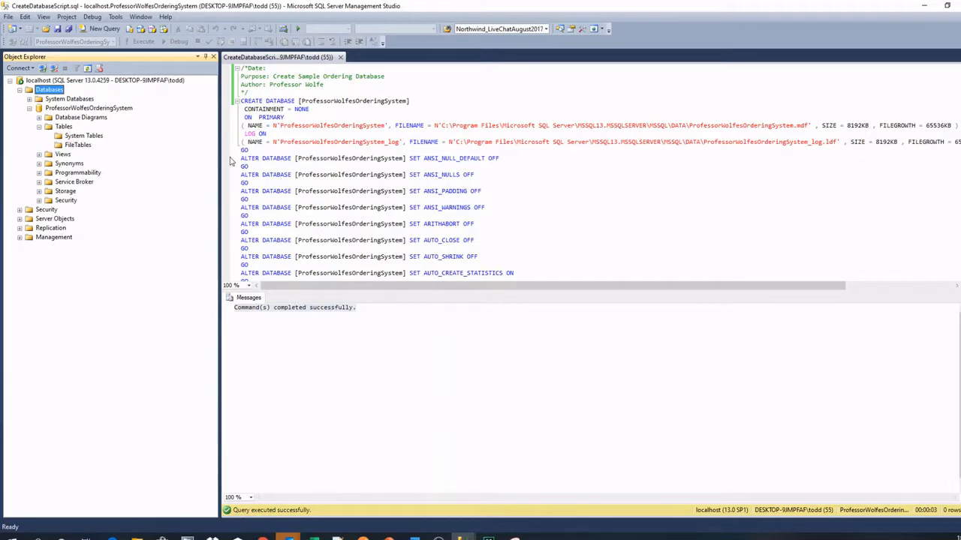
{"action": "left_click", "coordinate": [478, 175]}
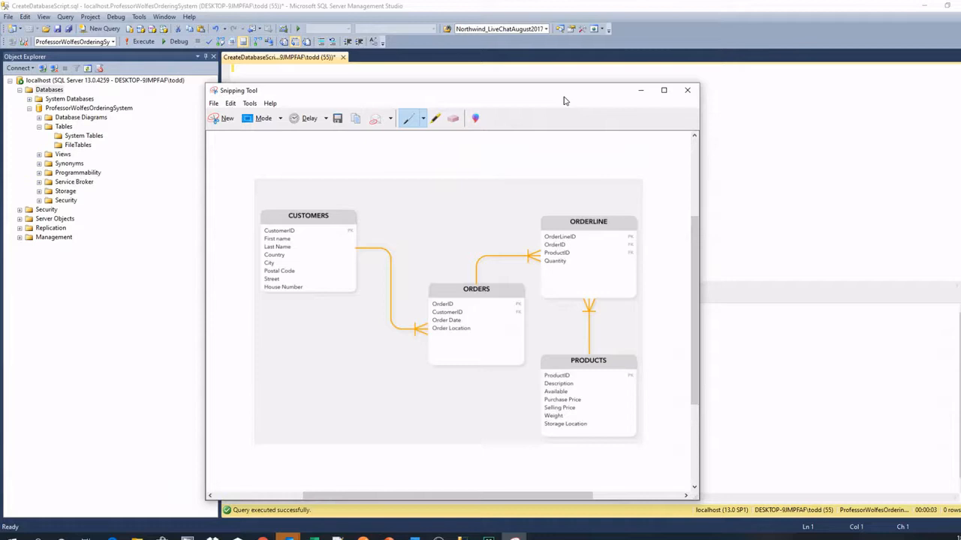
{"action": "mouse_move", "coordinate": [464, 255]}
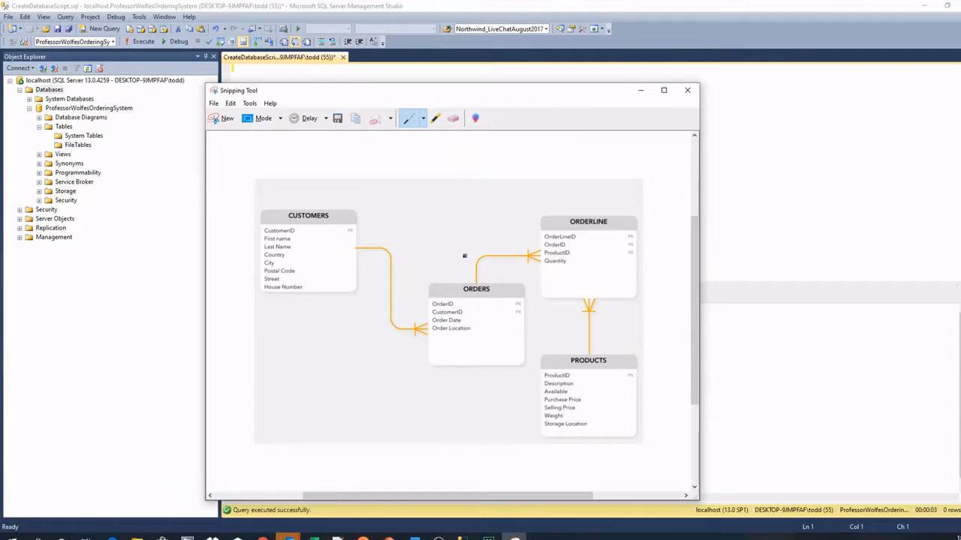
{"action": "mouse_move", "coordinate": [540, 444]}
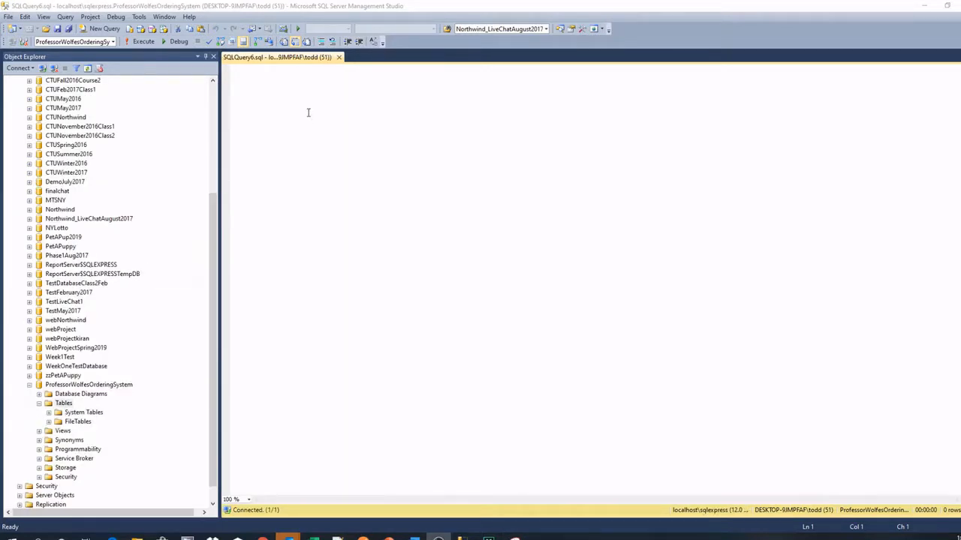
{"action": "mouse_move", "coordinate": [110, 274]}
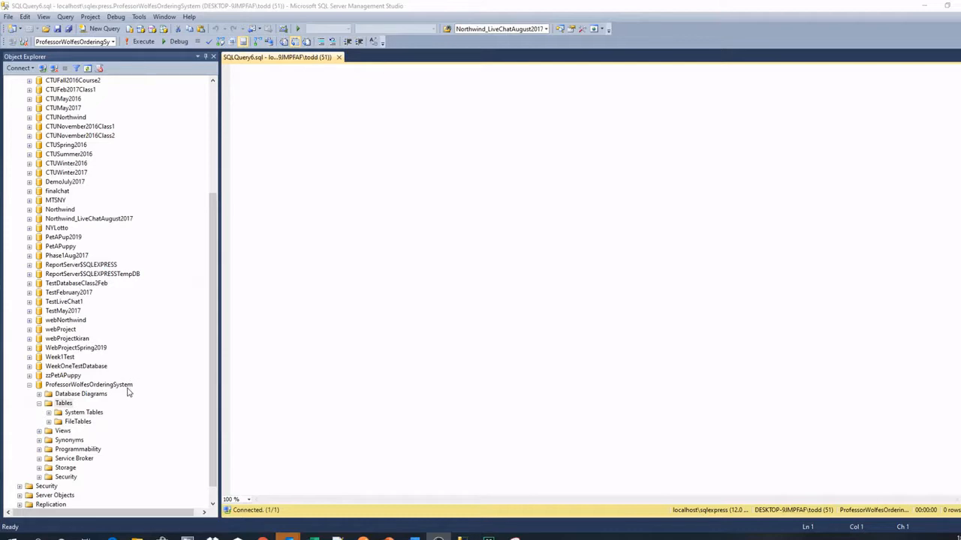
{"action": "mouse_move", "coordinate": [67, 412]}
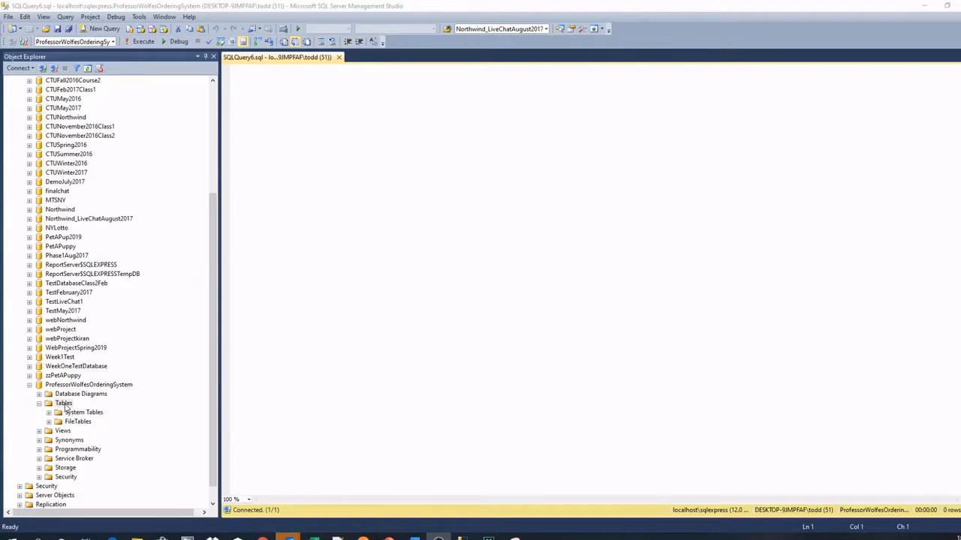
Start a new table with an int CustomerID column set as the primary key.
{"action": "right_click", "coordinate": [63, 403]}
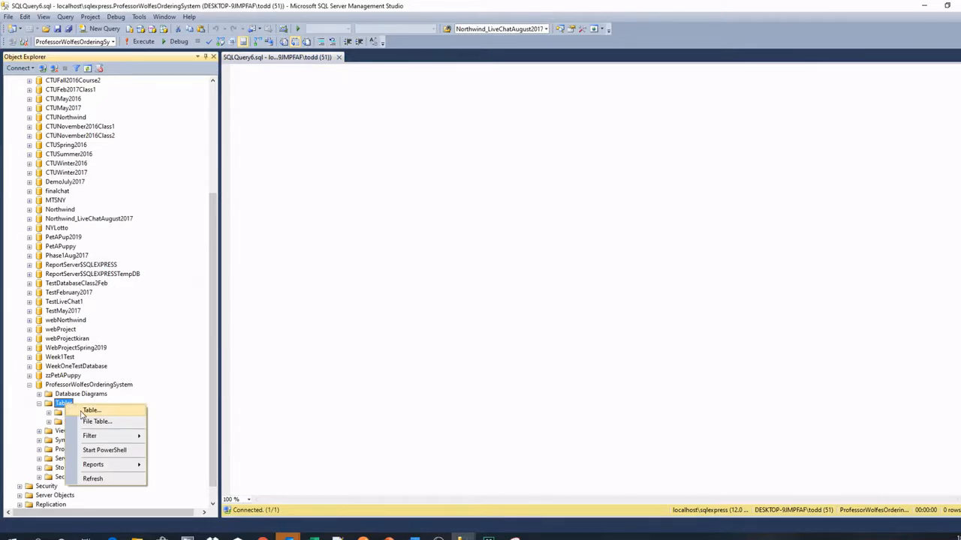
{"action": "left_click", "coordinate": [90, 410]}
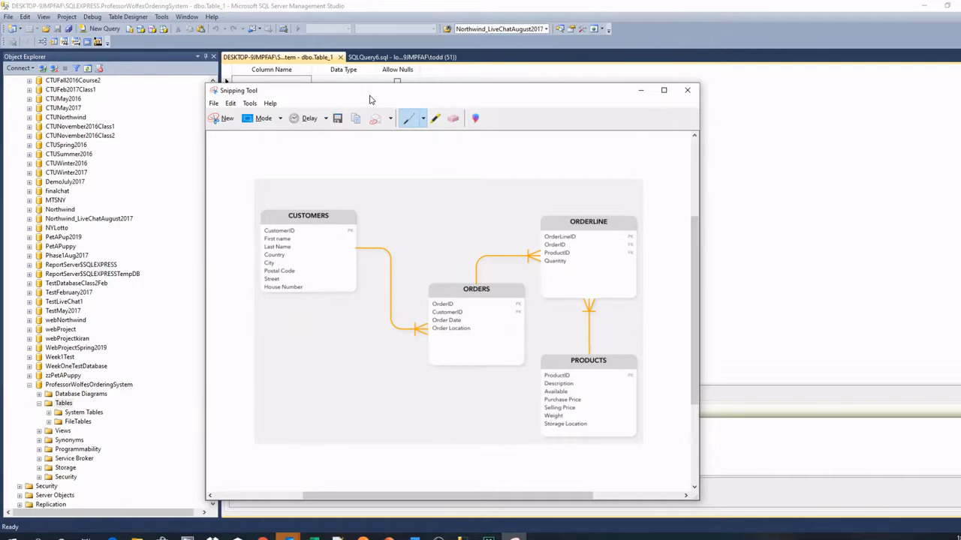
{"action": "left_click", "coordinate": [686, 90]}
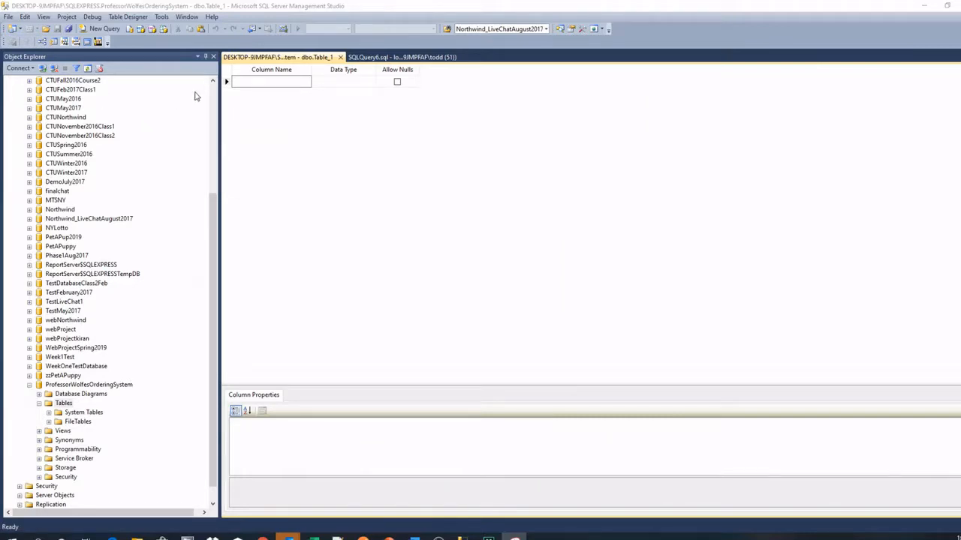
{"action": "type", "text": "C"}
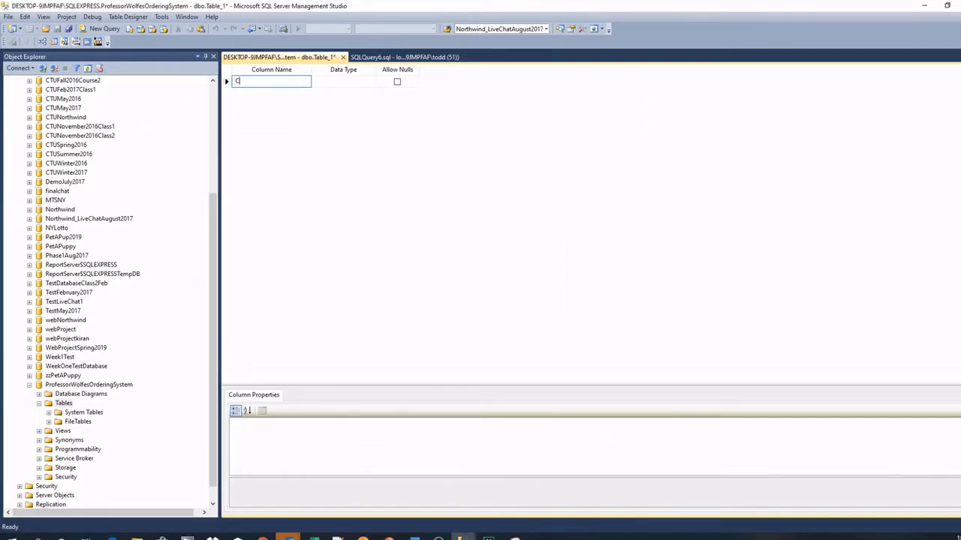
{"action": "type", "text": "CustomerID"}
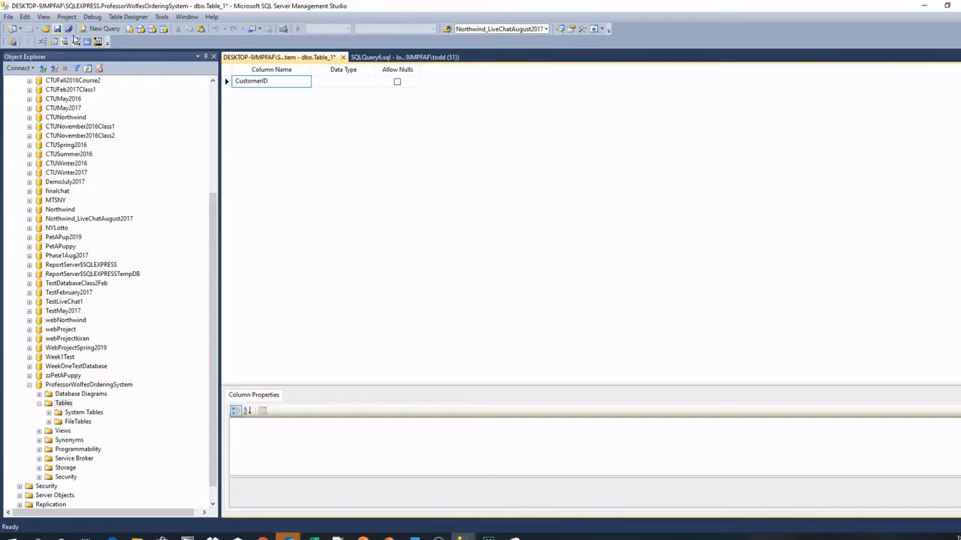
{"action": "left_click", "coordinate": [342, 81]}
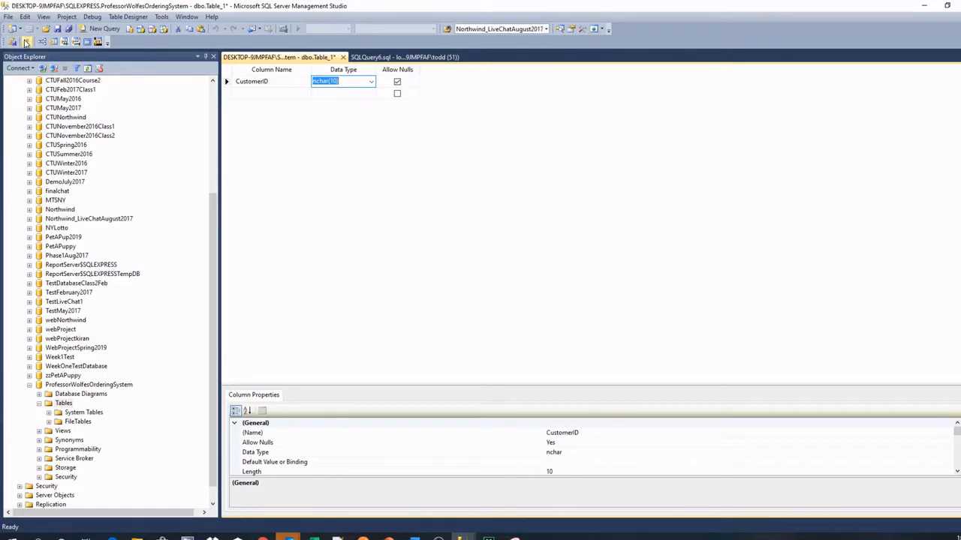
{"action": "left_click", "coordinate": [27, 42]}
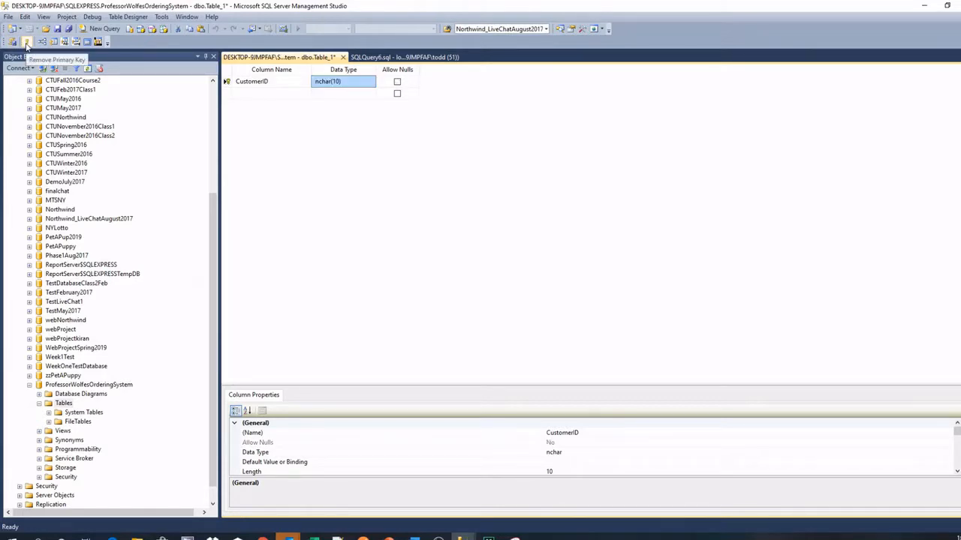
{"action": "left_click", "coordinate": [369, 81]}
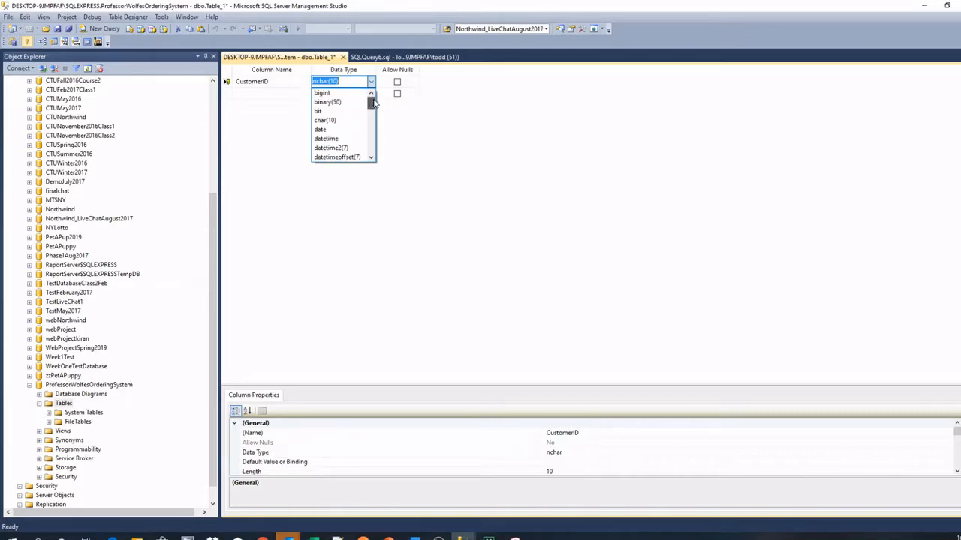
{"action": "mouse_move", "coordinate": [337, 120]}
{"action": "type", "text": "int"}
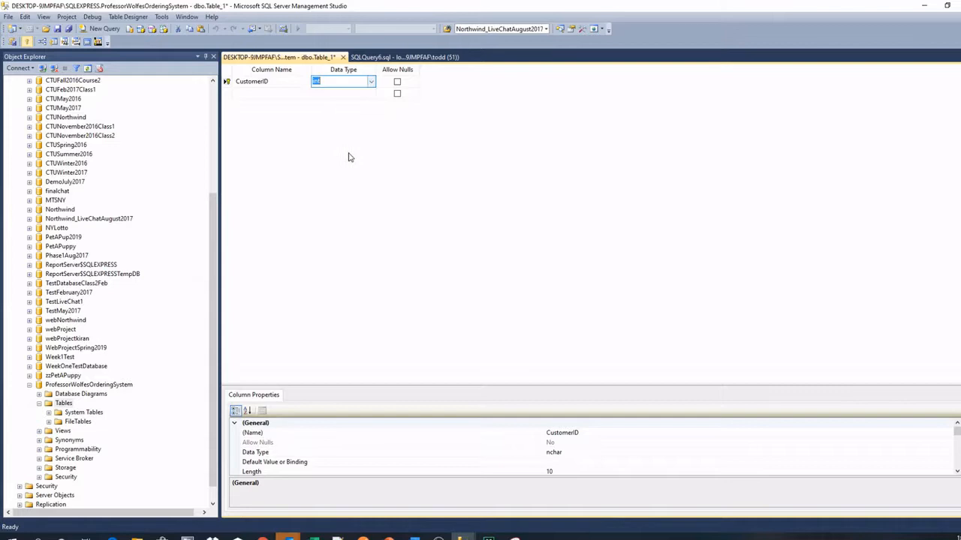
{"action": "mouse_move", "coordinate": [334, 396]}
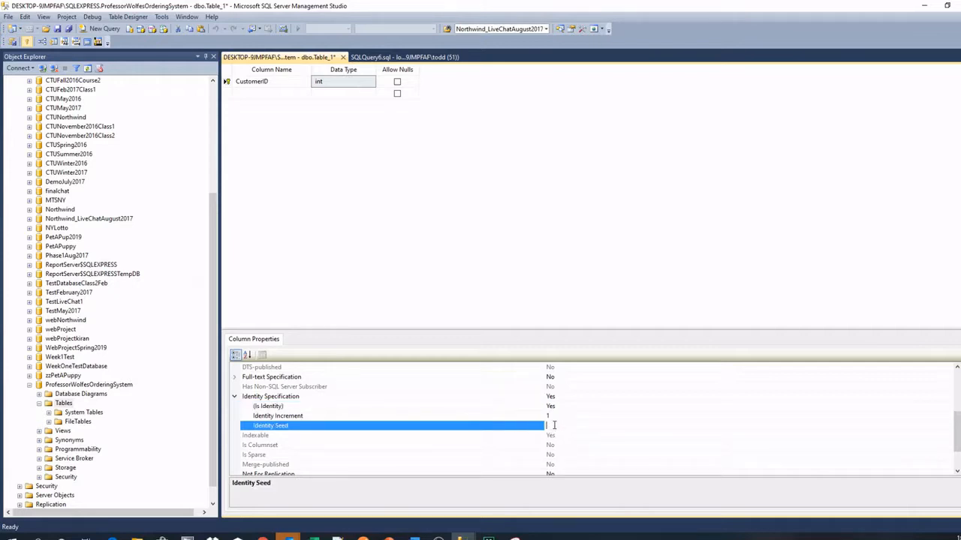
Make CustomerID an identity with seed 1250 and increment 17, then begin a second column.
{"action": "type", "text": "1259"}
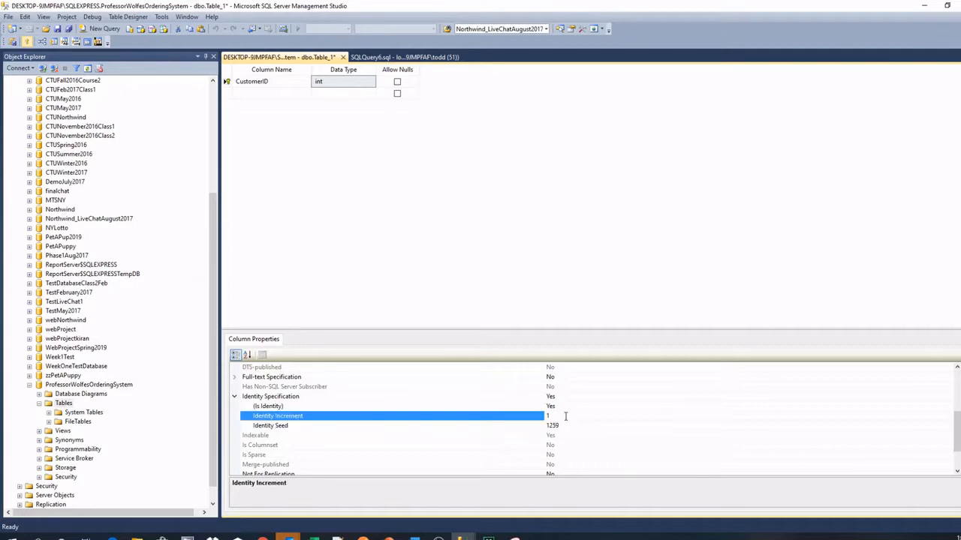
{"action": "left_click", "coordinate": [267, 405]}
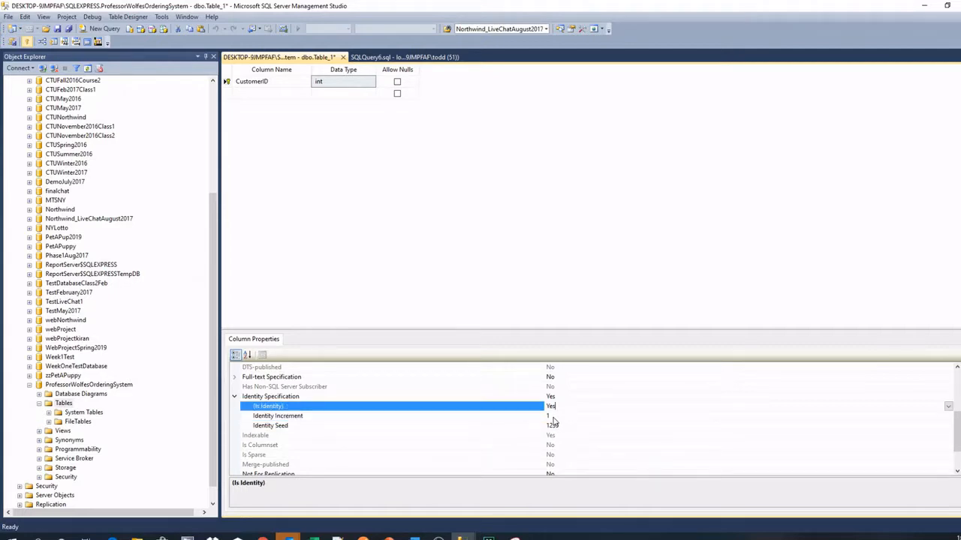
{"action": "left_click", "coordinate": [277, 416]}
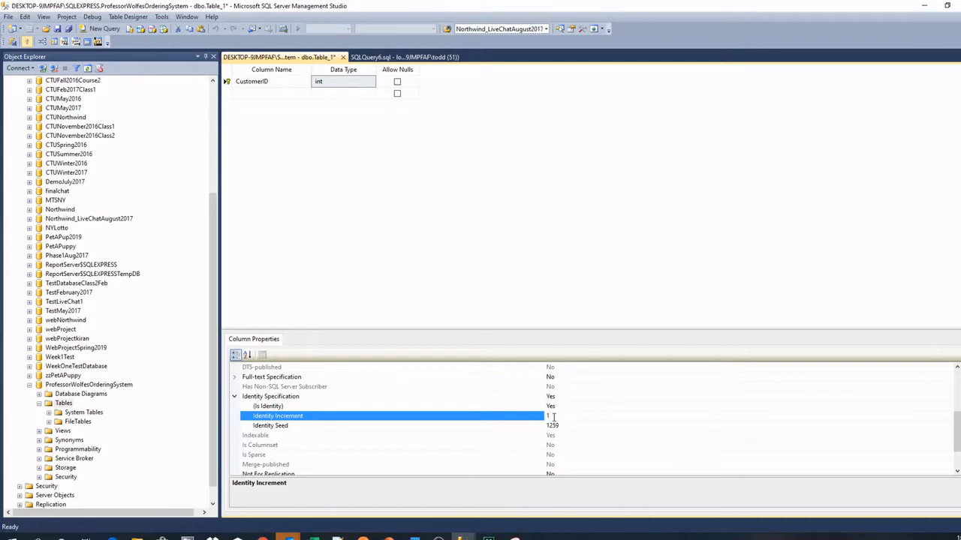
{"action": "type", "text": "17"}
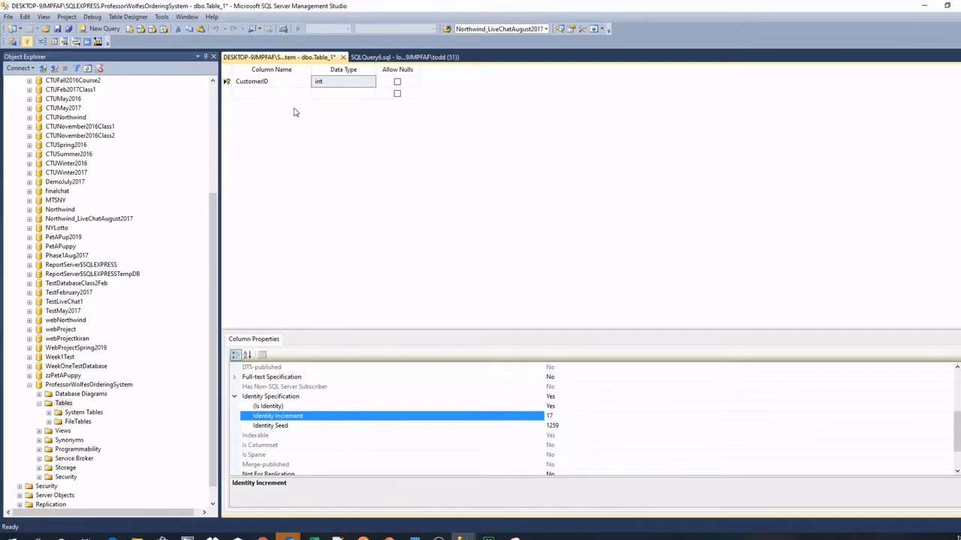
{"action": "mouse_move", "coordinate": [339, 171]}
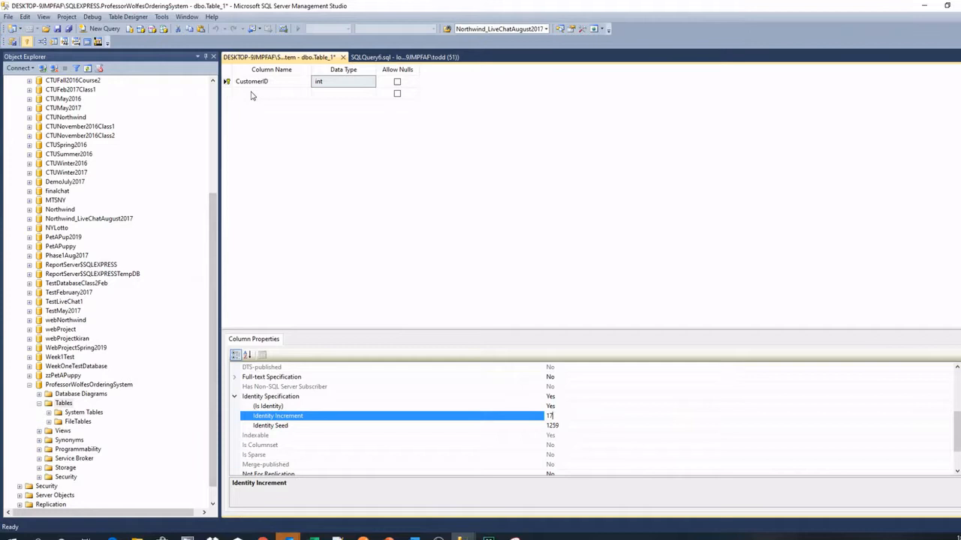
{"action": "left_click", "coordinate": [270, 93]}
{"action": "type", "text": "FirstN"}
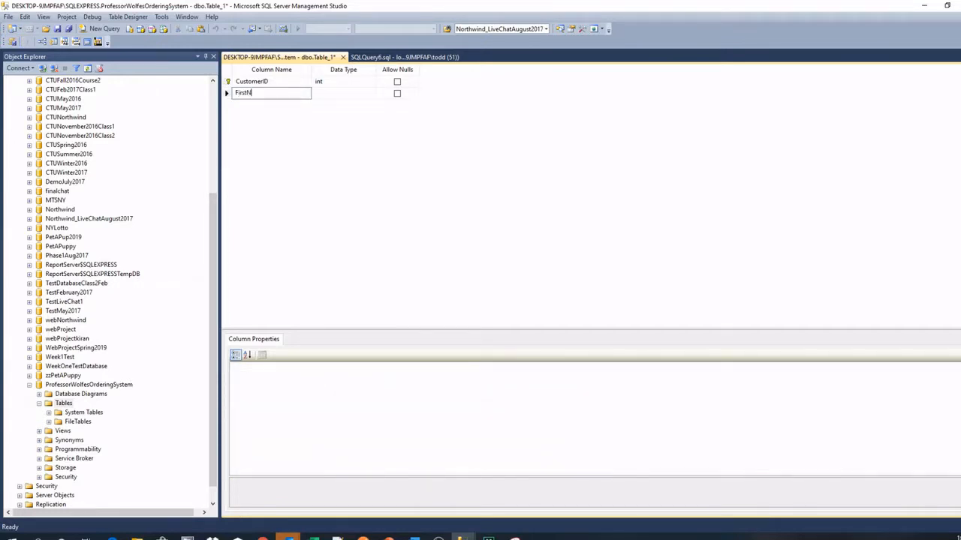
Add FirstName varchar, LastName, Address and City columns to the table grid.
{"action": "type", "text": "varchar(25"}
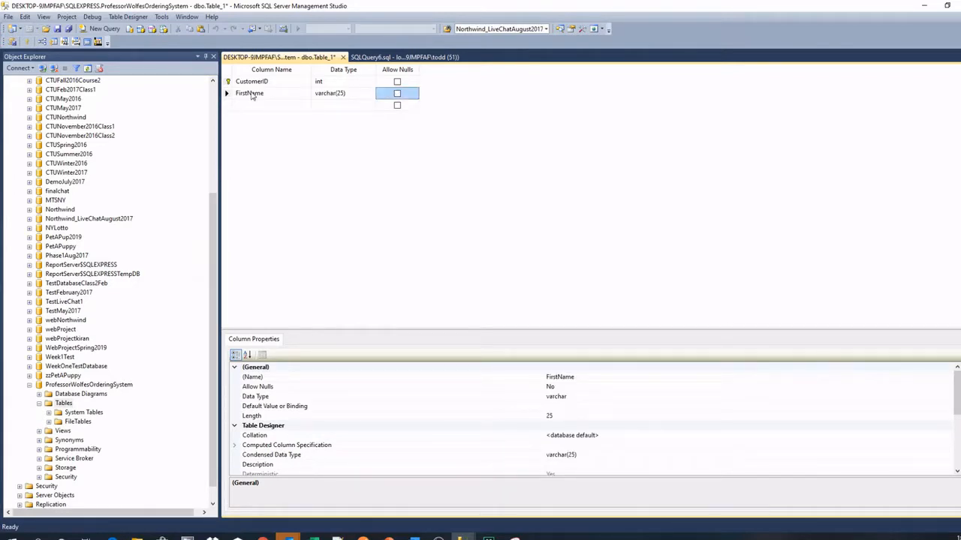
{"action": "type", "text": "LastName"}
{"action": "left_click", "coordinate": [342, 105]}
{"action": "type", "text": "varchar(30"}
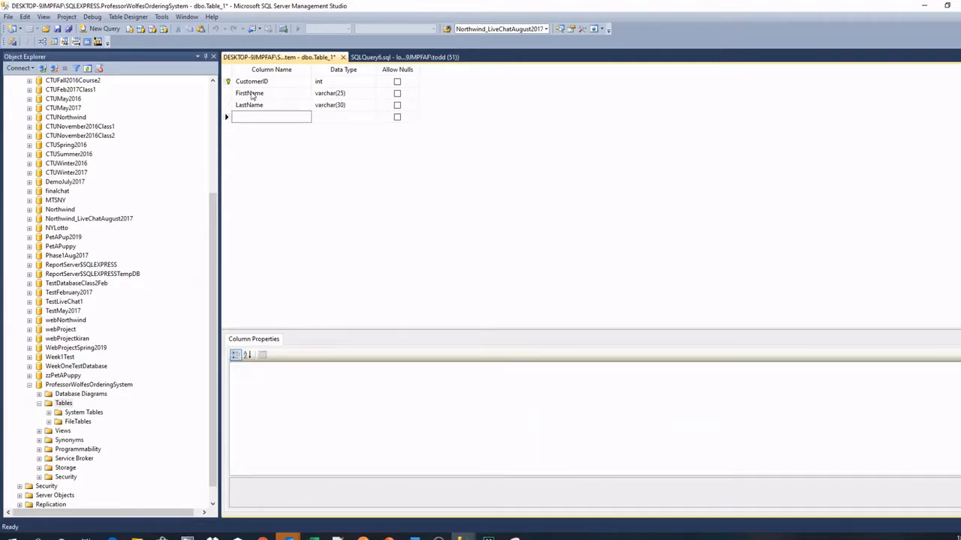
{"action": "type", "text": "A"}
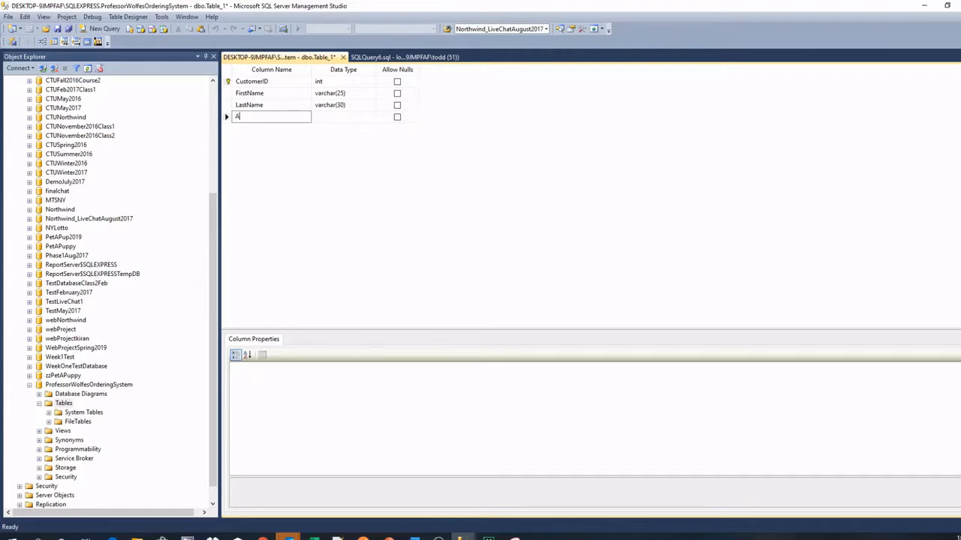
{"action": "type", "text": "Address"}
{"action": "type", "text": "varchar(40"}
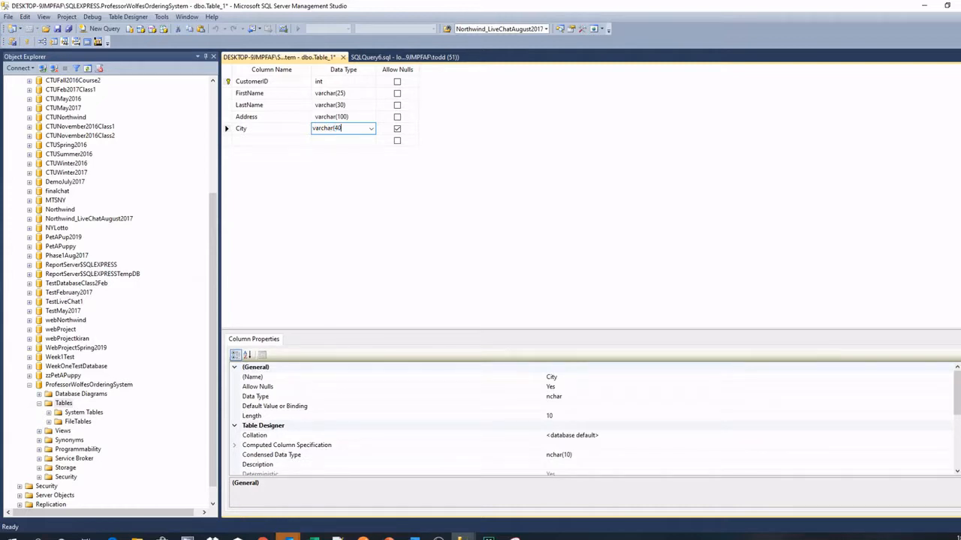
{"action": "left_click", "coordinate": [272, 141]}
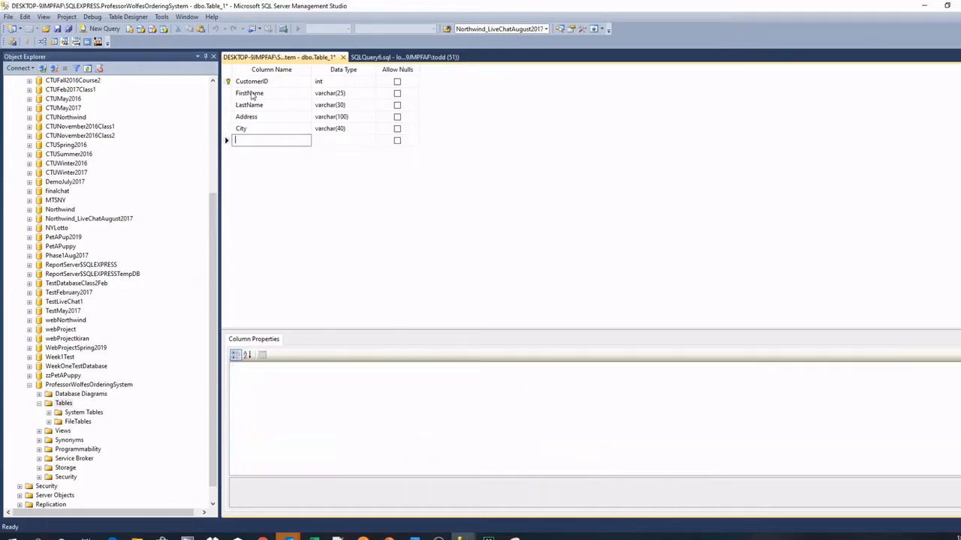
Add State, ZipCode char(10) and EmailAddress varchar(50) columns.
{"action": "type", "text": "State"}
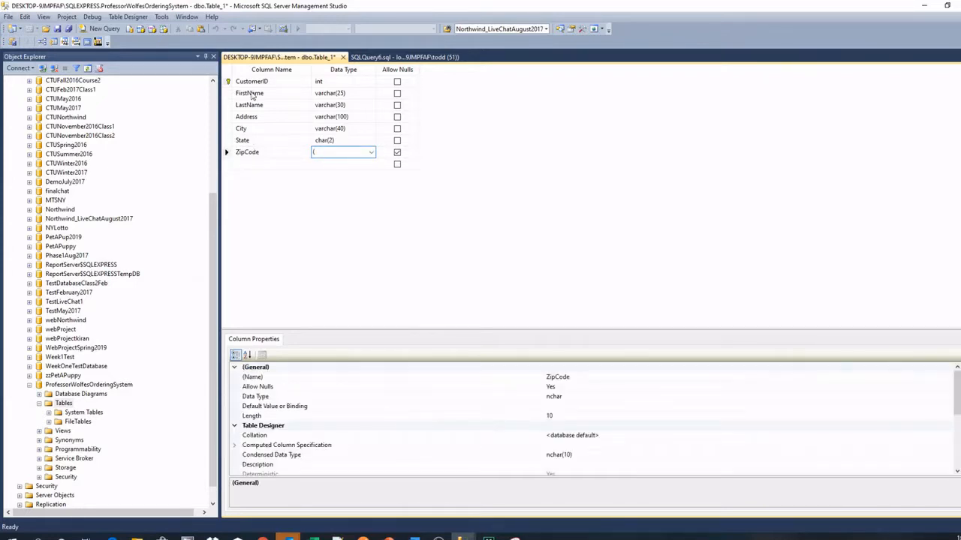
{"action": "type", "text": "char(10)"}
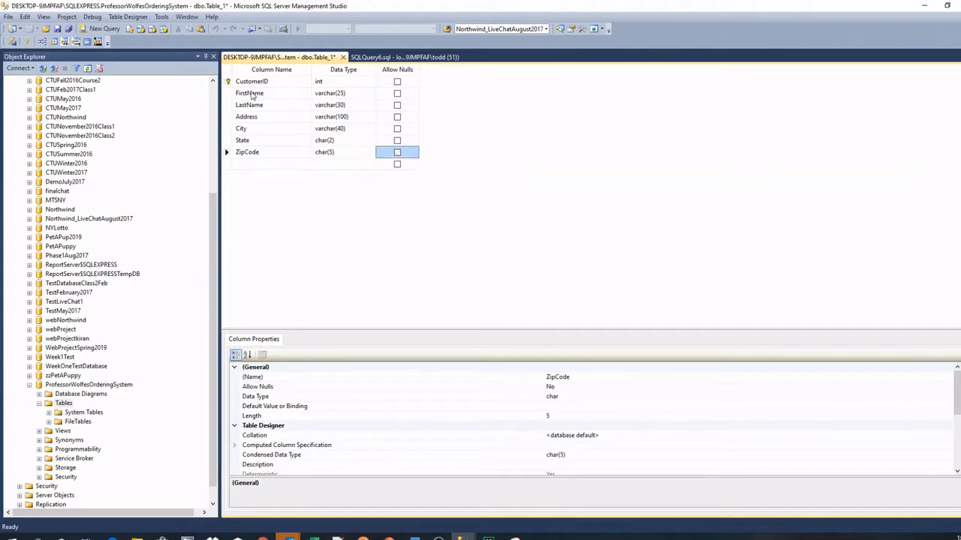
{"action": "type", "text": "EmailAddress"}
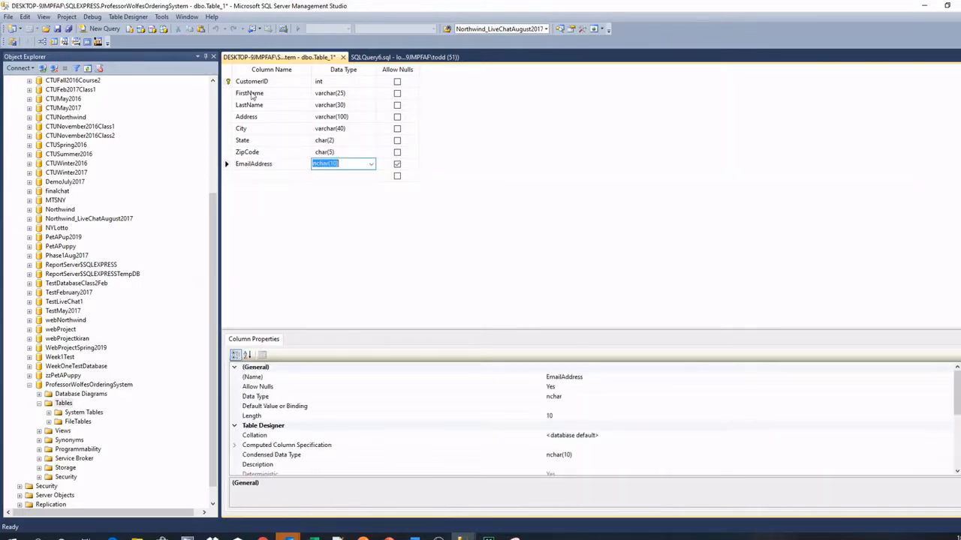
{"action": "type", "text": "varchar(50)"}
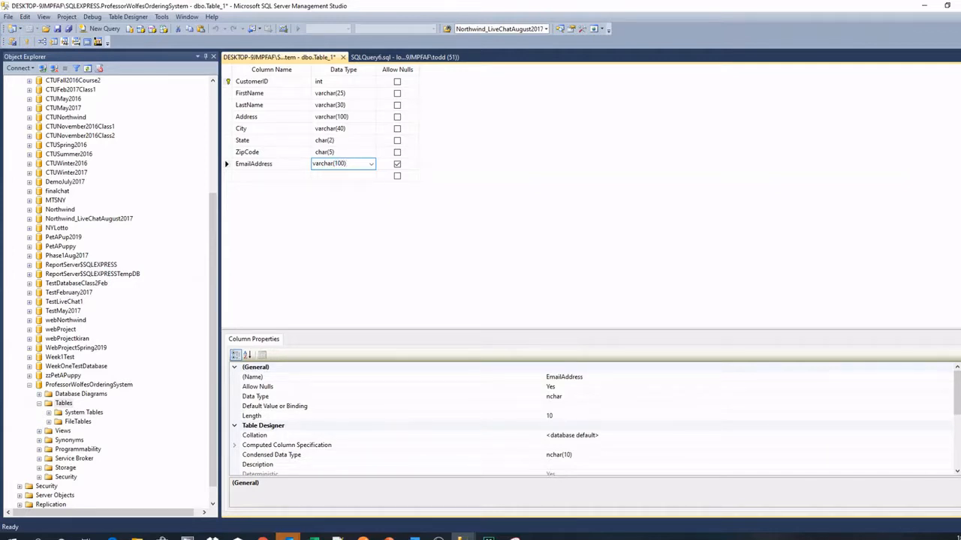
{"action": "left_click", "coordinate": [396, 163]}
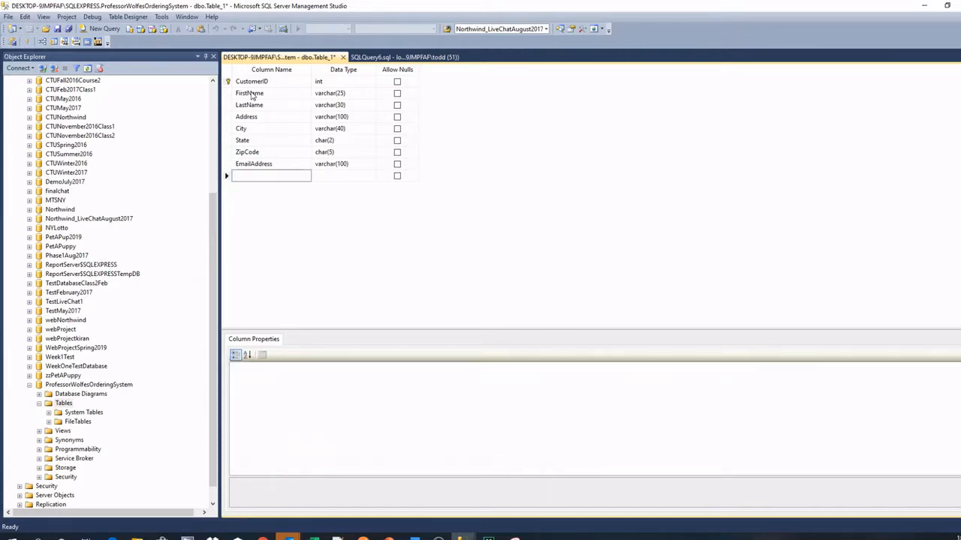
Add PrimaryPhone and SecondaryPhone char(10) columns, then generate the table's change script.
{"action": "type", "text": "P"}
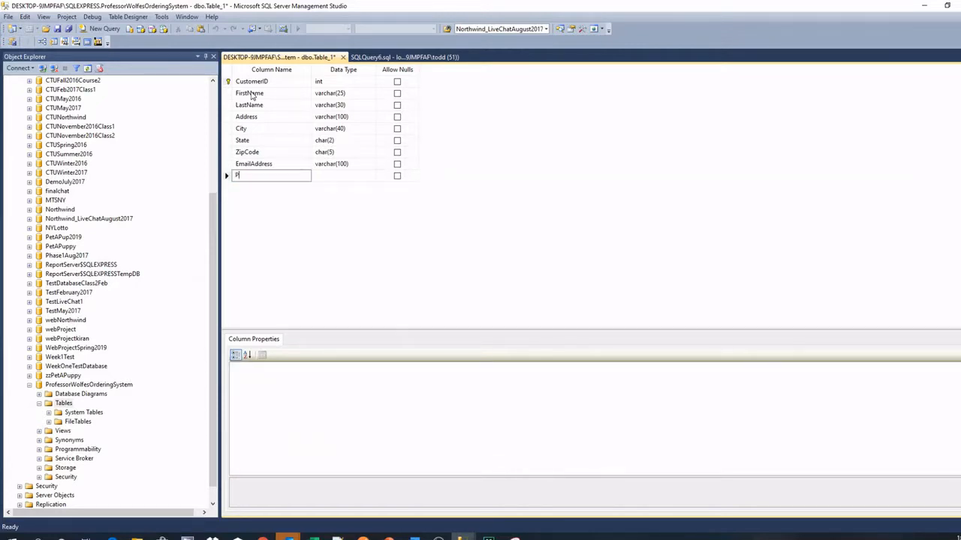
{"action": "type", "text": "h"}
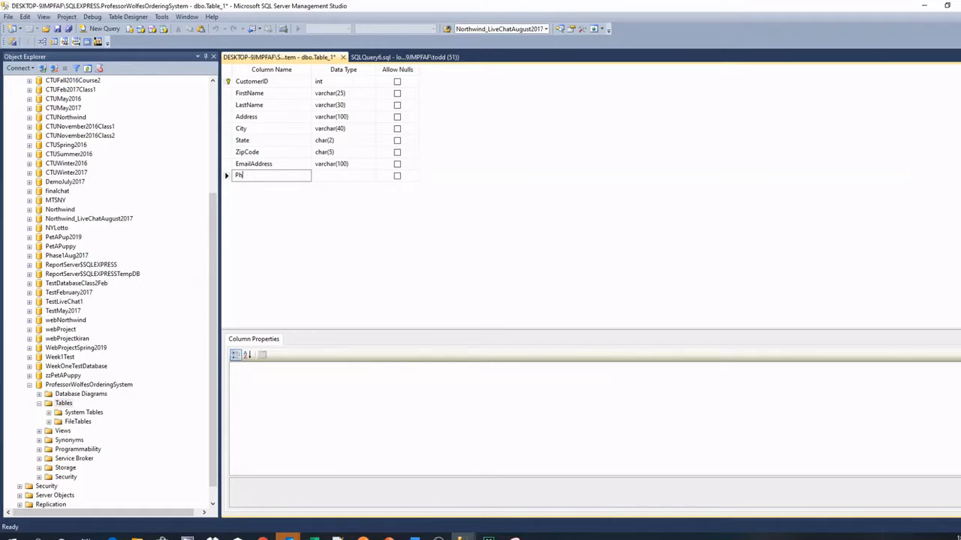
{"action": "type", "text": "PrimaryPhone"}
{"action": "left_click", "coordinate": [343, 175]}
{"action": "type", "text": "char(10)"}
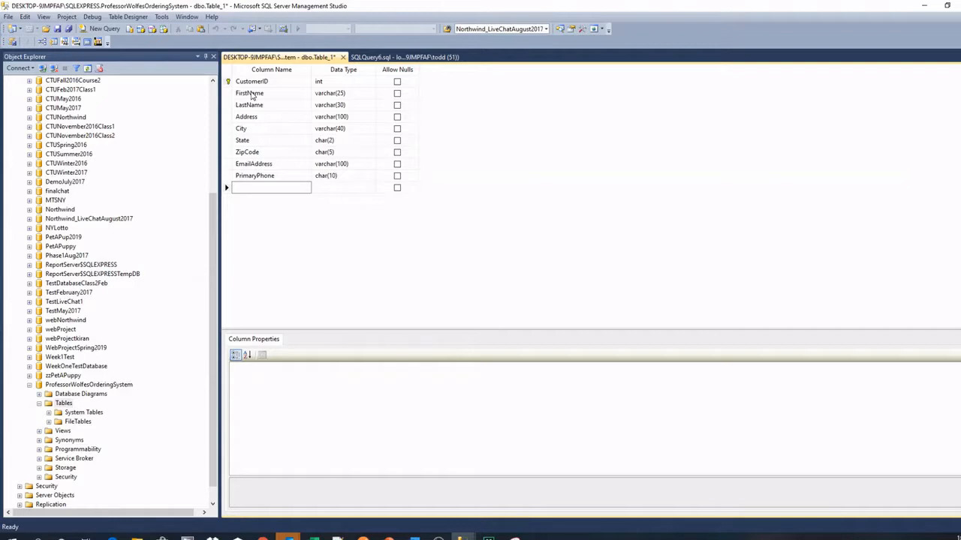
{"action": "left_click", "coordinate": [270, 187]}
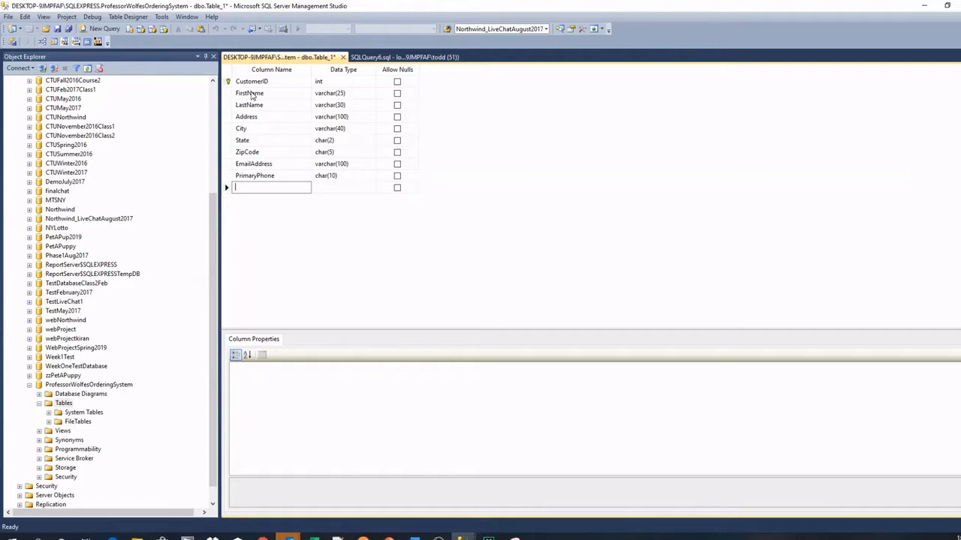
{"action": "type", "text": "SecondaryPhone"}
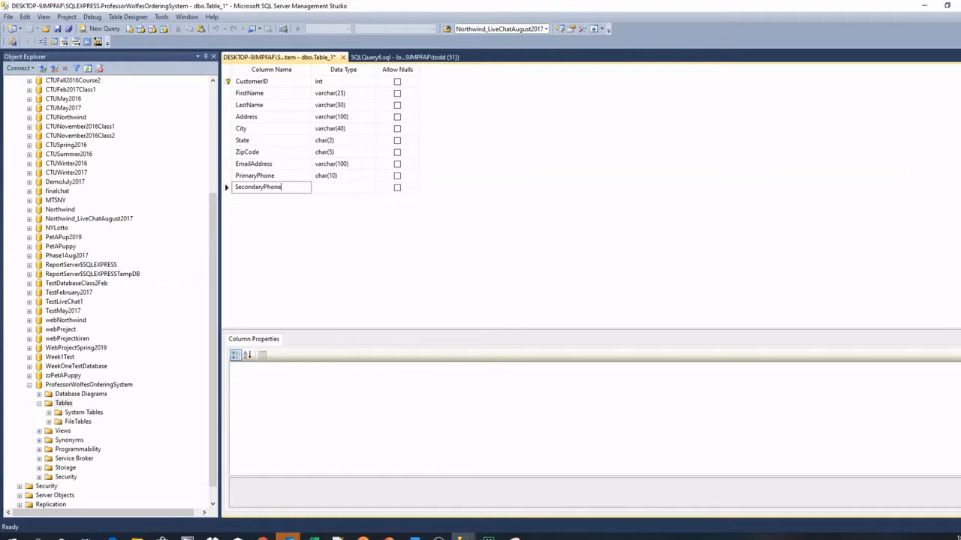
{"action": "left_click", "coordinate": [343, 186]}
{"action": "type", "text": "char(10)"}
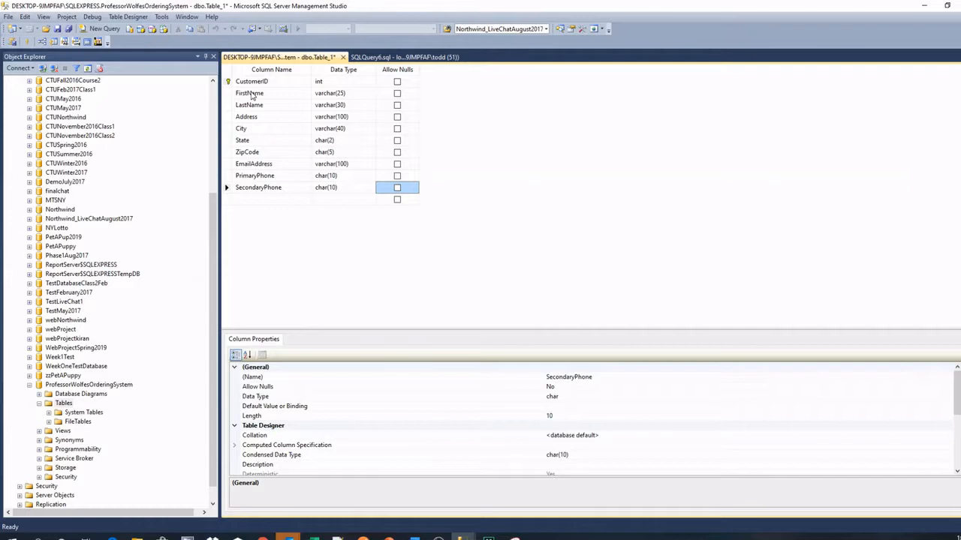
{"action": "mouse_move", "coordinate": [417, 135]}
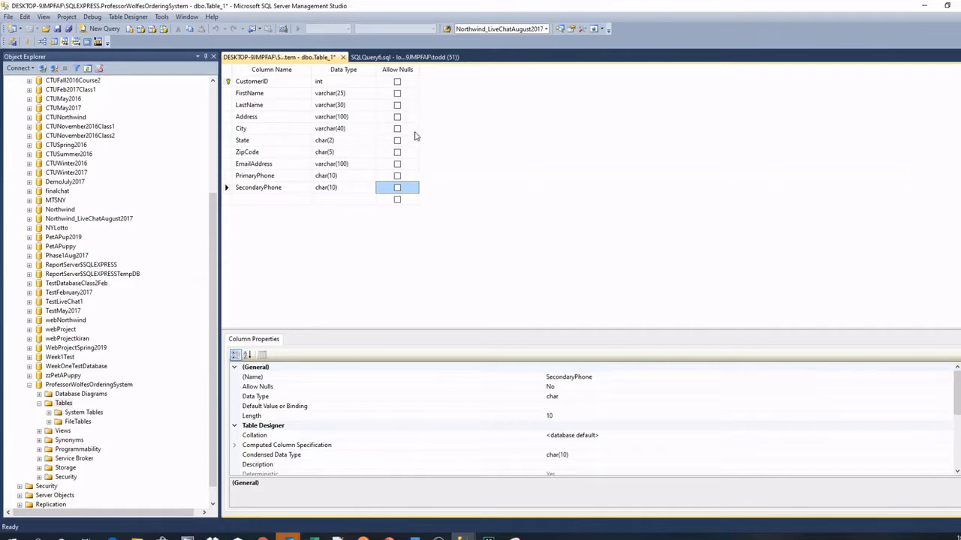
{"action": "mouse_move", "coordinate": [390, 127]}
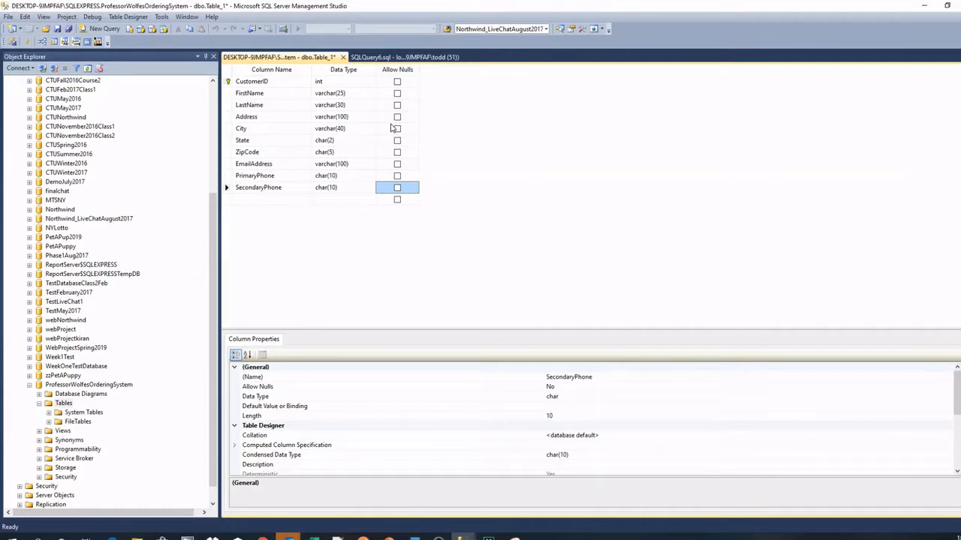
{"action": "mouse_move", "coordinate": [423, 176]}
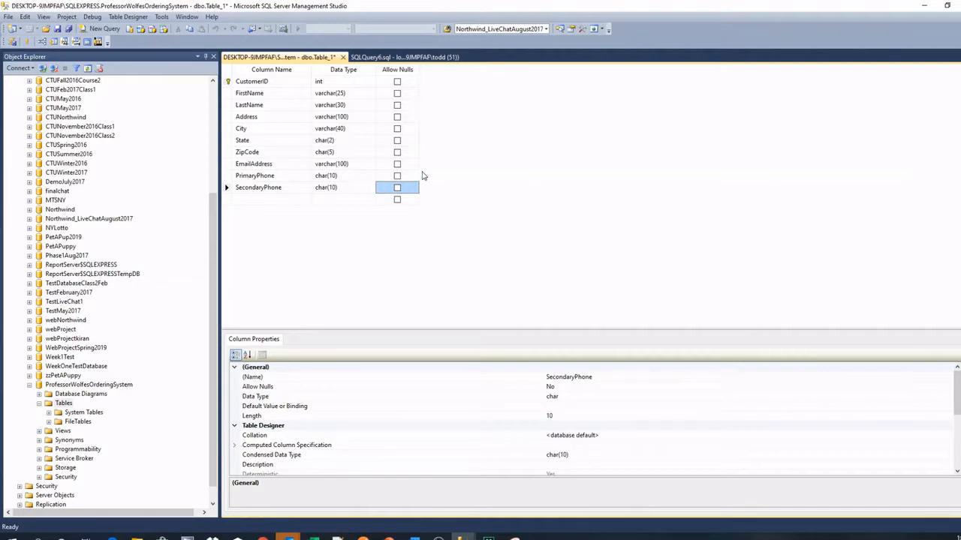
{"action": "mouse_move", "coordinate": [462, 144]}
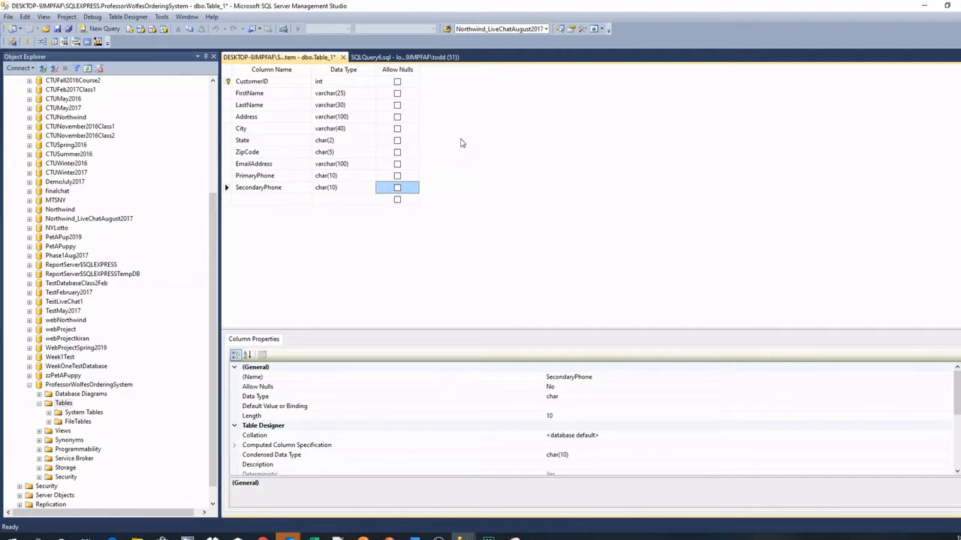
{"action": "mouse_move", "coordinate": [213, 111]}
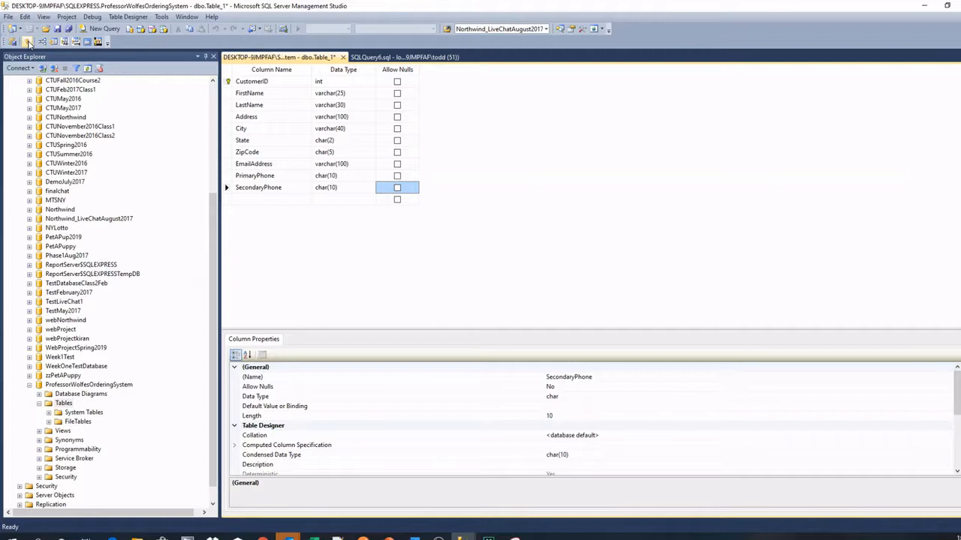
{"action": "mouse_move", "coordinate": [12, 42]}
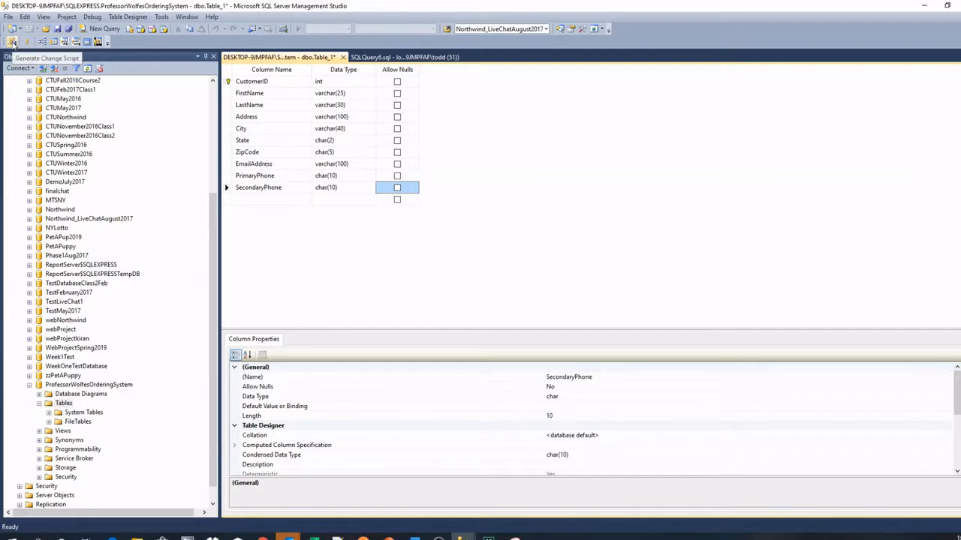
{"action": "left_click", "coordinate": [12, 42]}
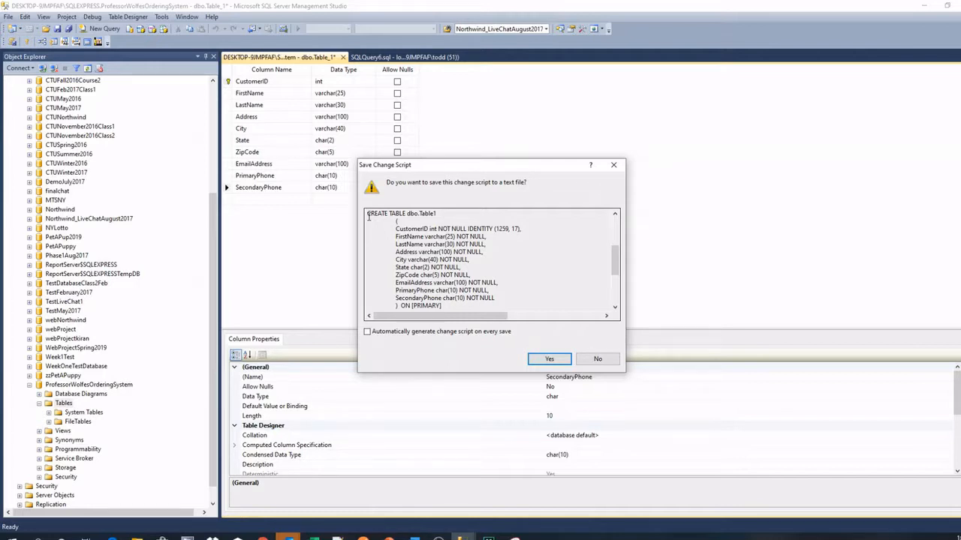
{"action": "mouse_move", "coordinate": [502, 249]}
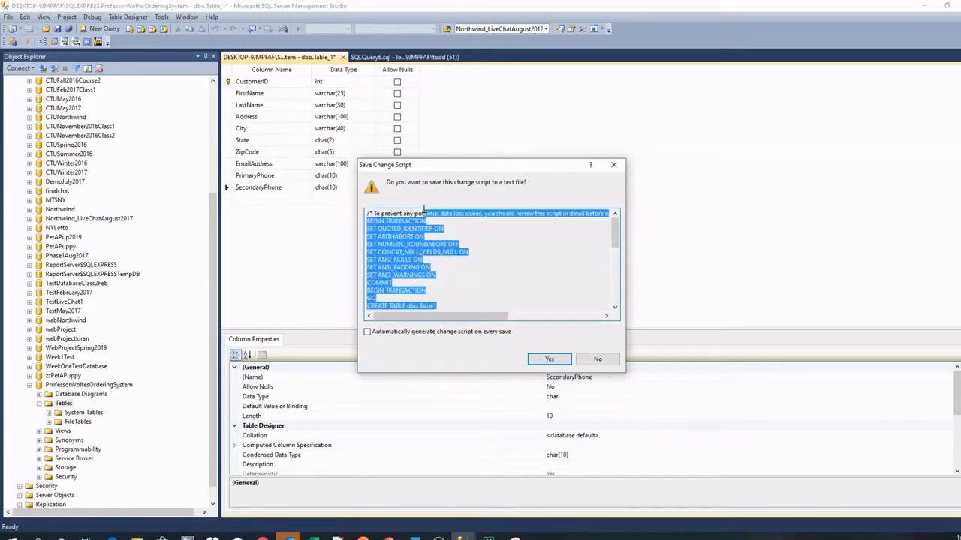
Scroll the CREATE TABLE change script down to its primary key constraint and COMMIT.
{"action": "scroll", "scroll_direction": "down", "scroll_amount": 3}
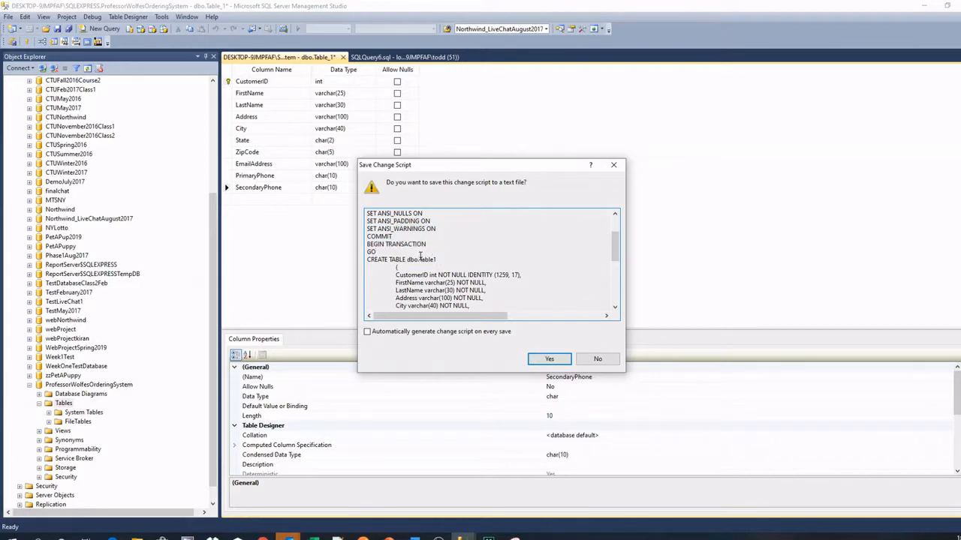
{"action": "double_click", "coordinate": [427, 260]}
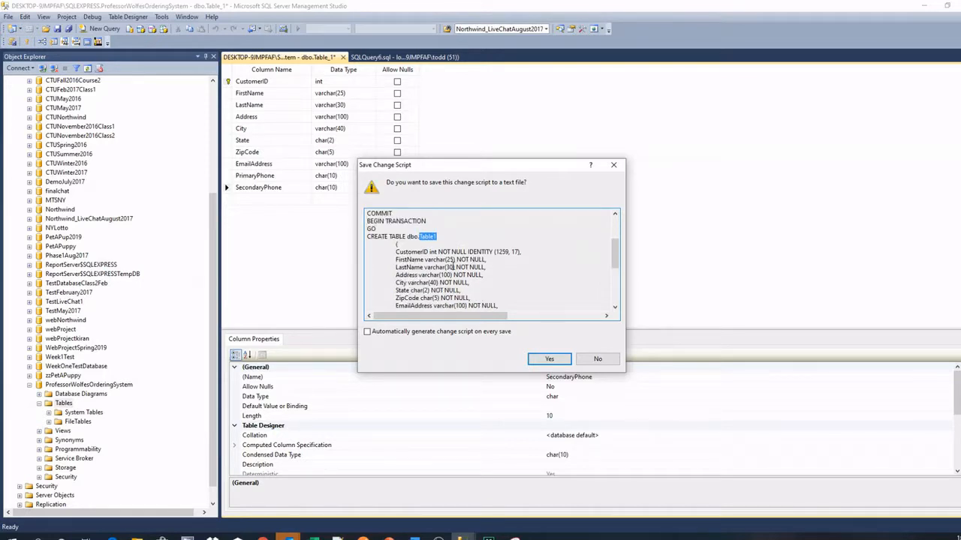
{"action": "scroll", "scroll_direction": "down", "scroll_amount": 3}
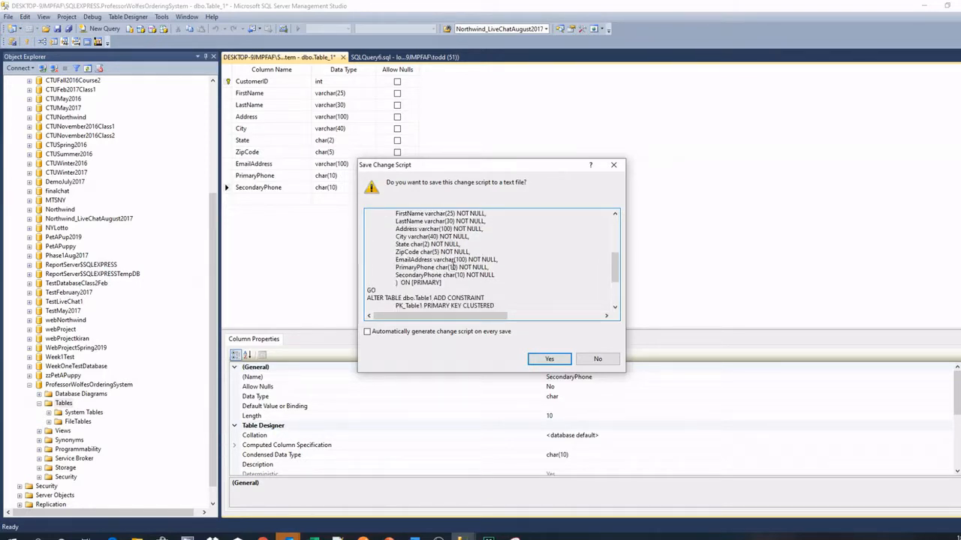
{"action": "scroll", "scroll_direction": "down", "scroll_amount": 3}
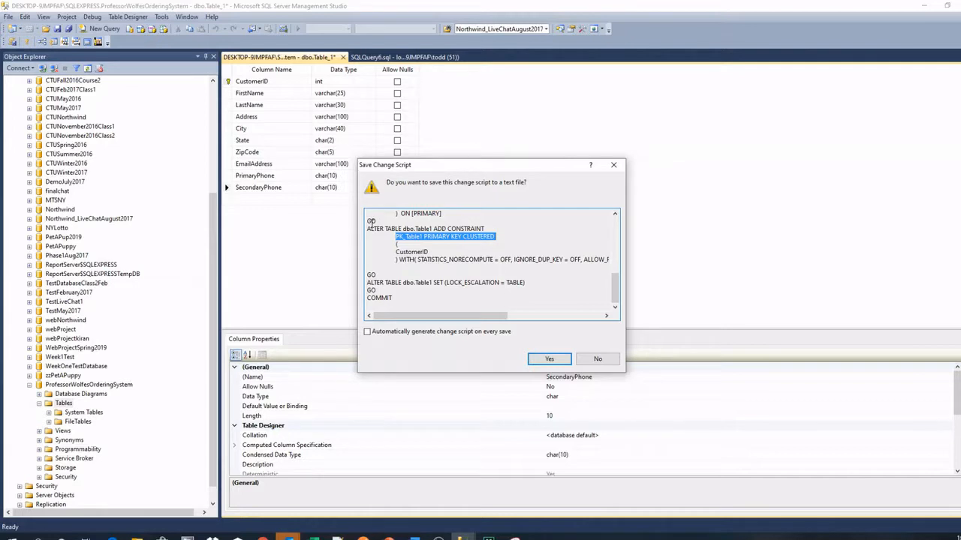
{"action": "mouse_move", "coordinate": [439, 240]}
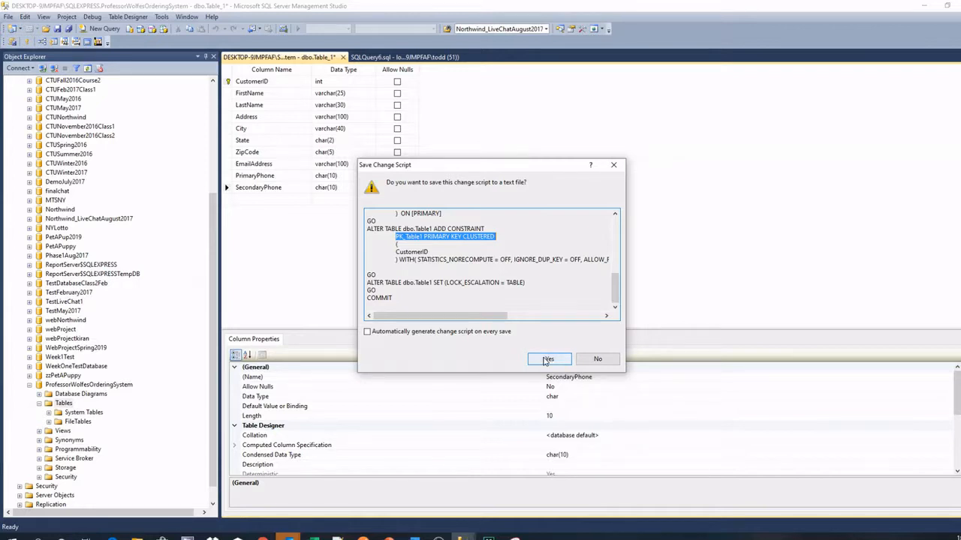
{"action": "mouse_move", "coordinate": [567, 364]}
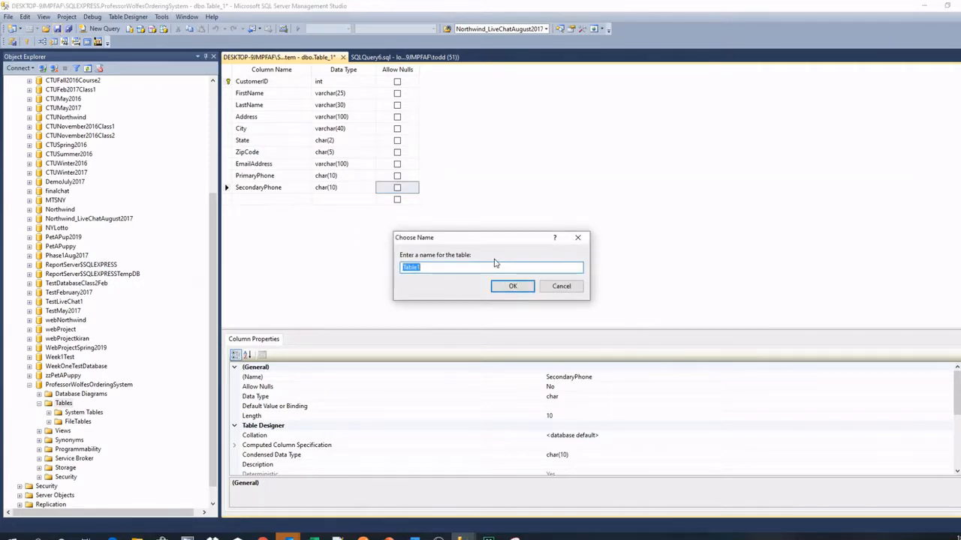
Name the table Customers and refresh the Tables folder so dbo.Customers appears.
{"action": "type", "text": "Customers"}
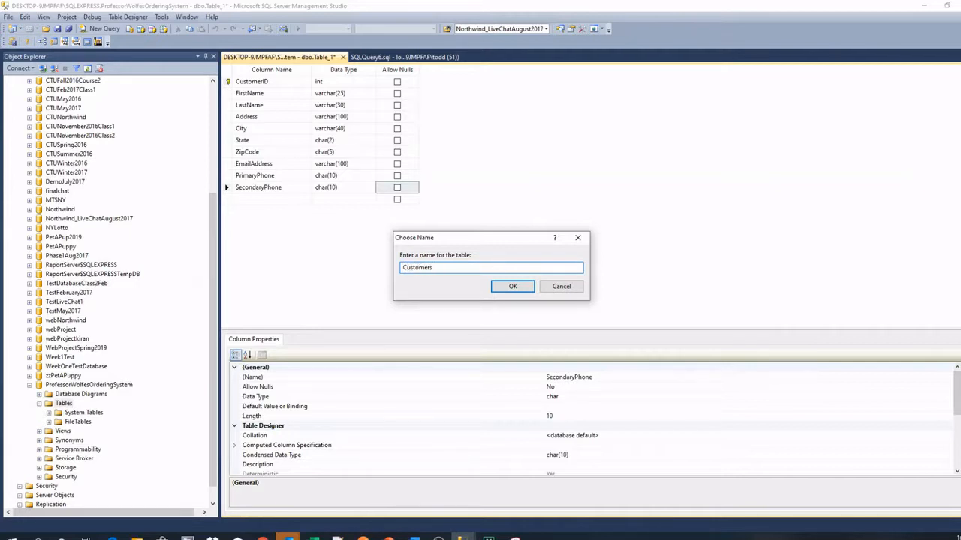
{"action": "left_click", "coordinate": [514, 285]}
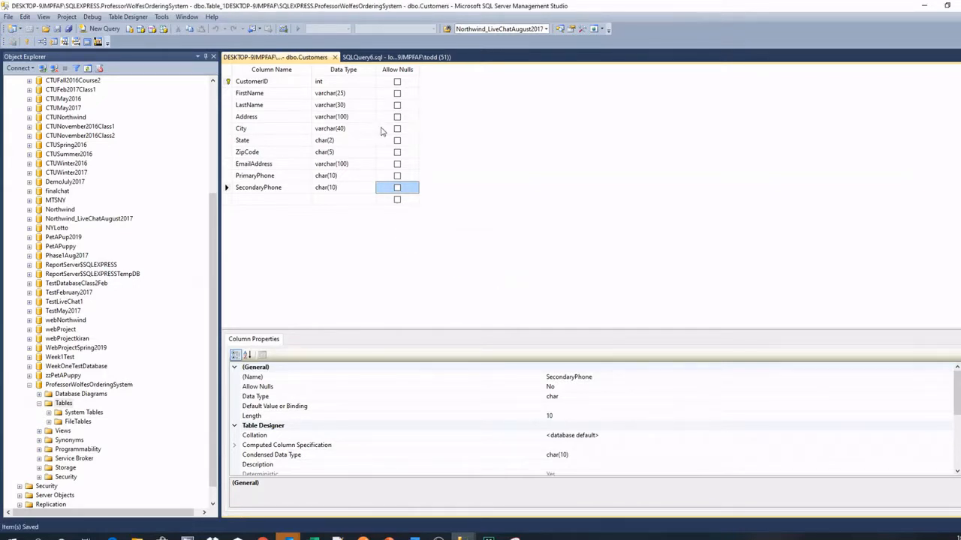
{"action": "right_click", "coordinate": [63, 402]}
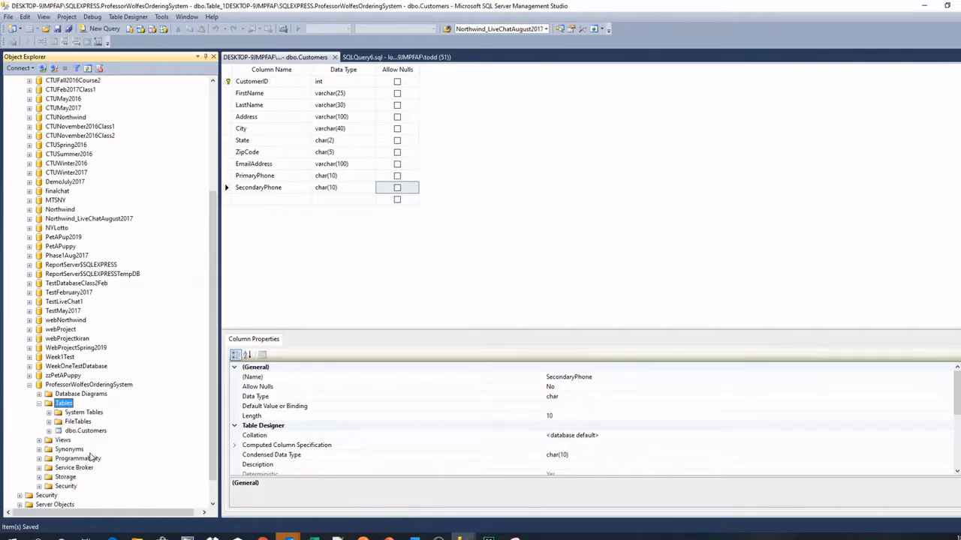
{"action": "left_click", "coordinate": [84, 431]}
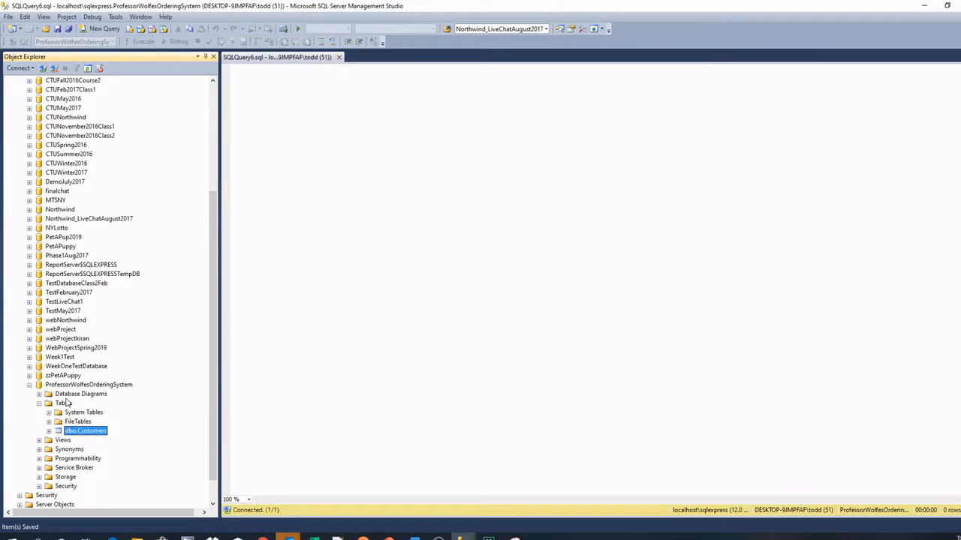
Start a new table with a ProductID int identity column seeded at 1000.
{"action": "right_click", "coordinate": [60, 403]}
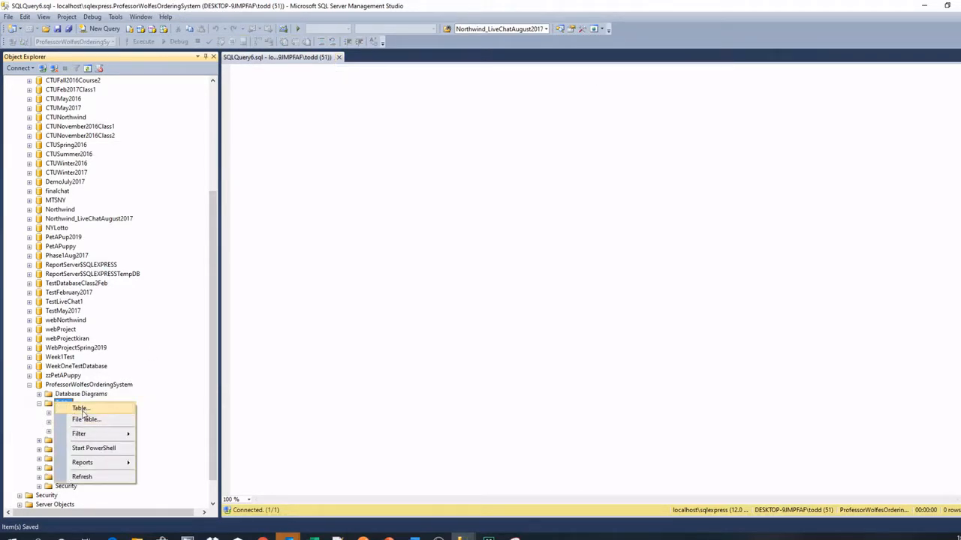
{"action": "left_click", "coordinate": [81, 408]}
{"action": "type", "text": "ProductID"}
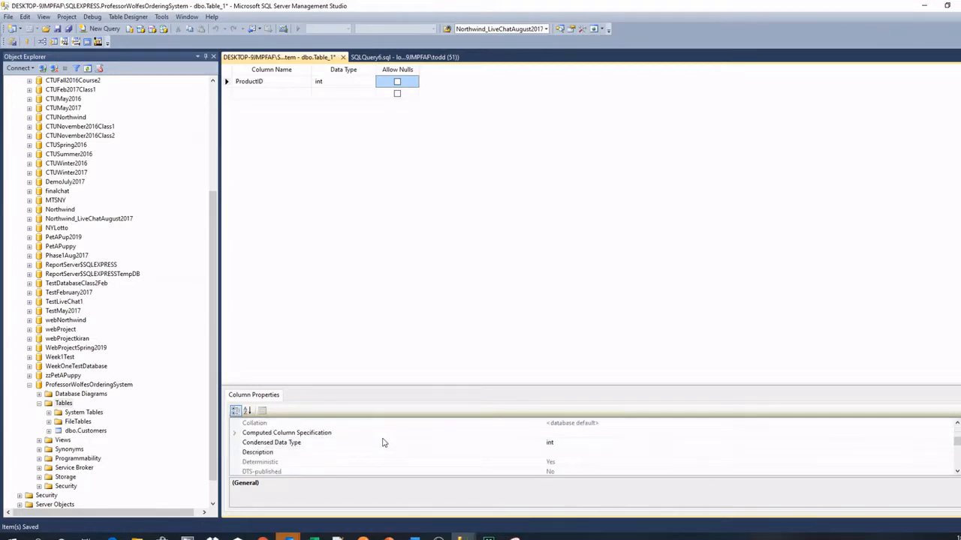
{"action": "scroll", "scroll_direction": "down", "scroll_amount": 3}
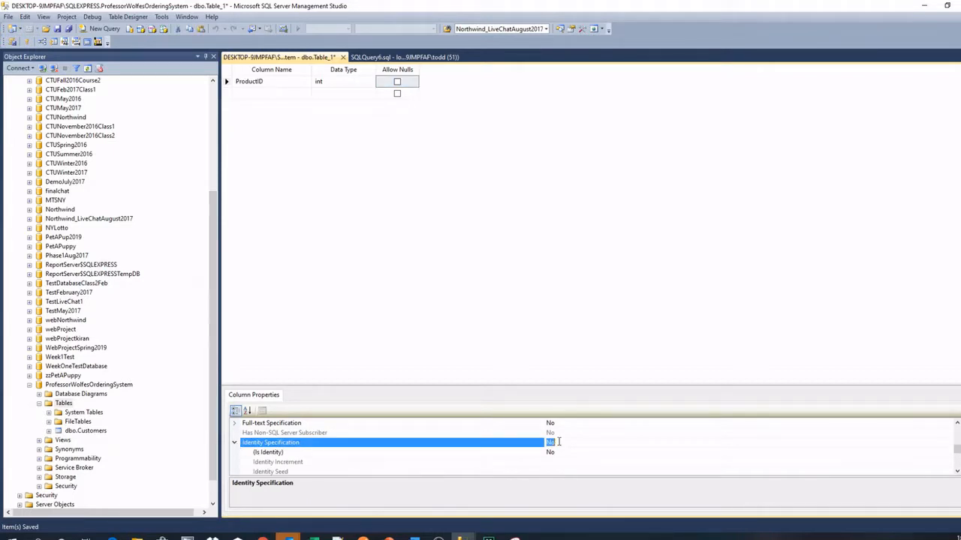
{"action": "left_click", "coordinate": [549, 452]}
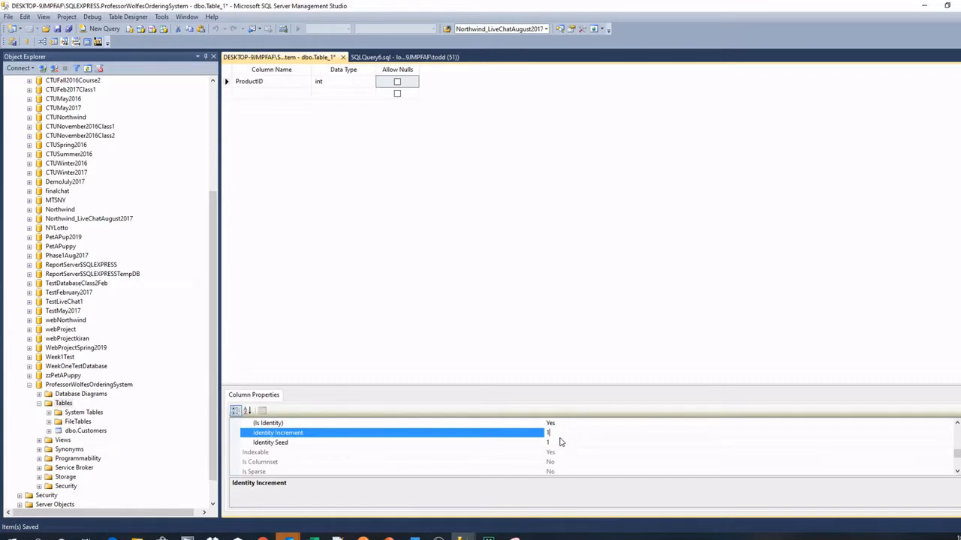
{"action": "left_click", "coordinate": [270, 441]}
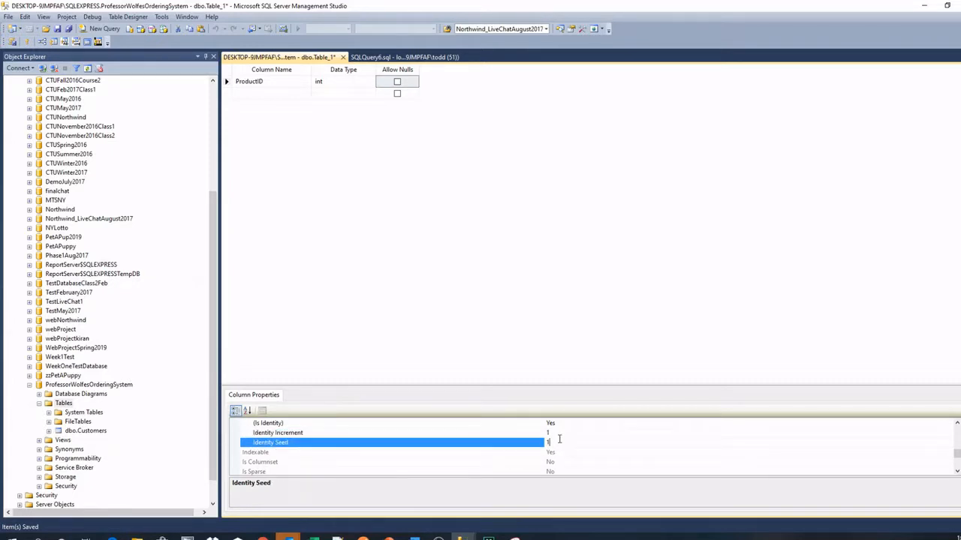
{"action": "type", "text": "1000"}
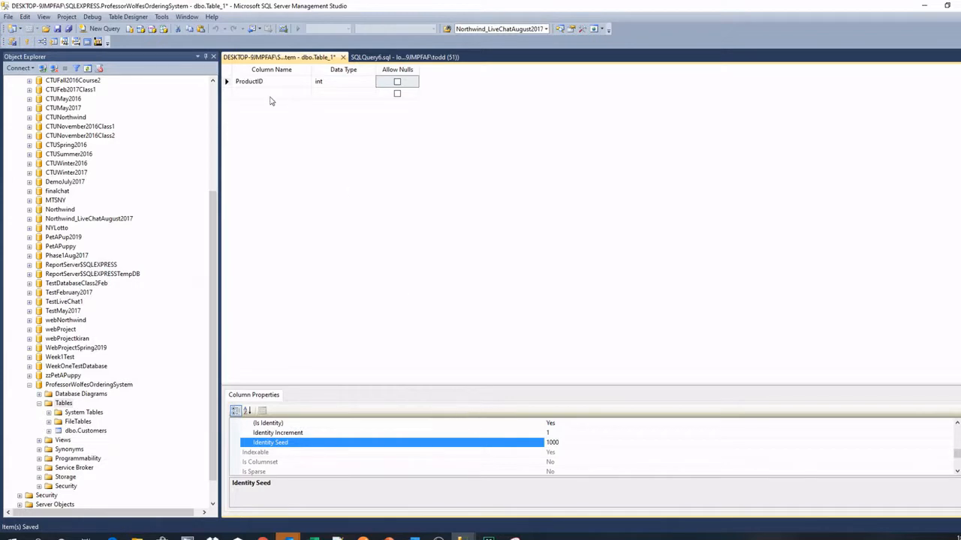
Add ProductName varchar(10) and ProductDescription columns.
{"action": "left_click", "coordinate": [270, 93]}
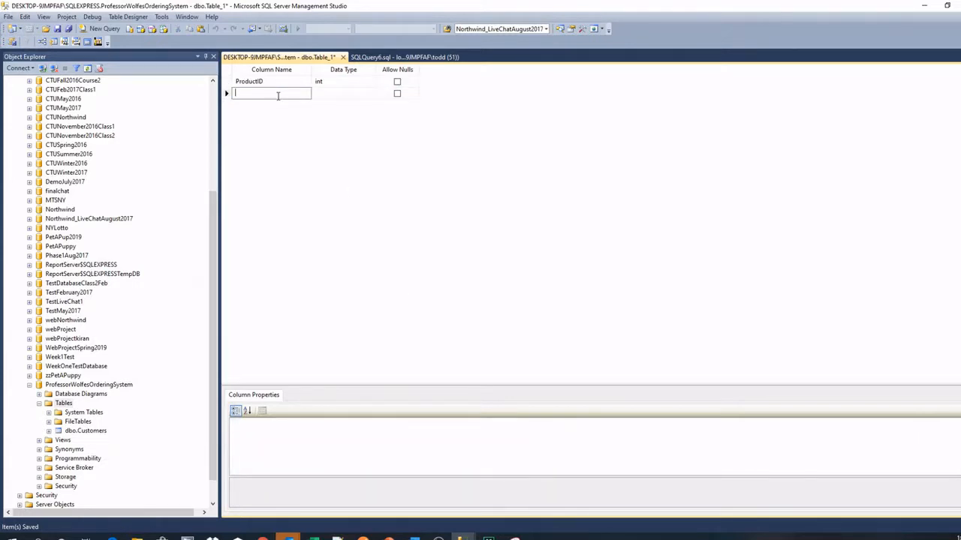
{"action": "left_click", "coordinate": [258, 81]}
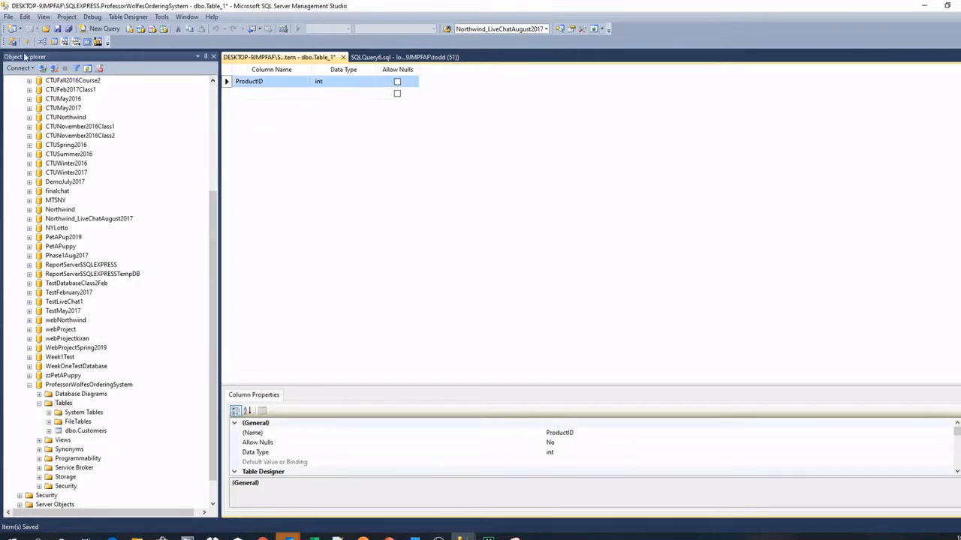
{"action": "left_click", "coordinate": [270, 93]}
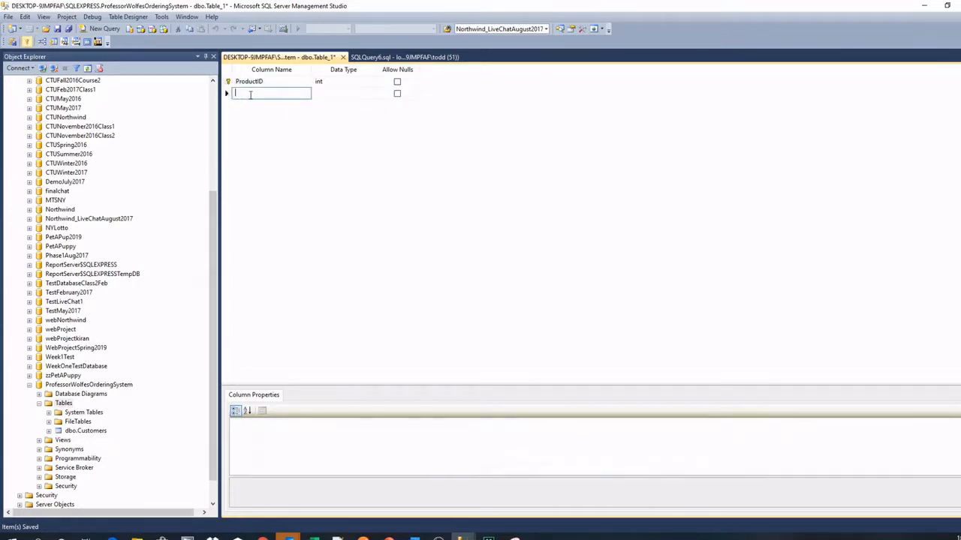
{"action": "type", "text": "P"}
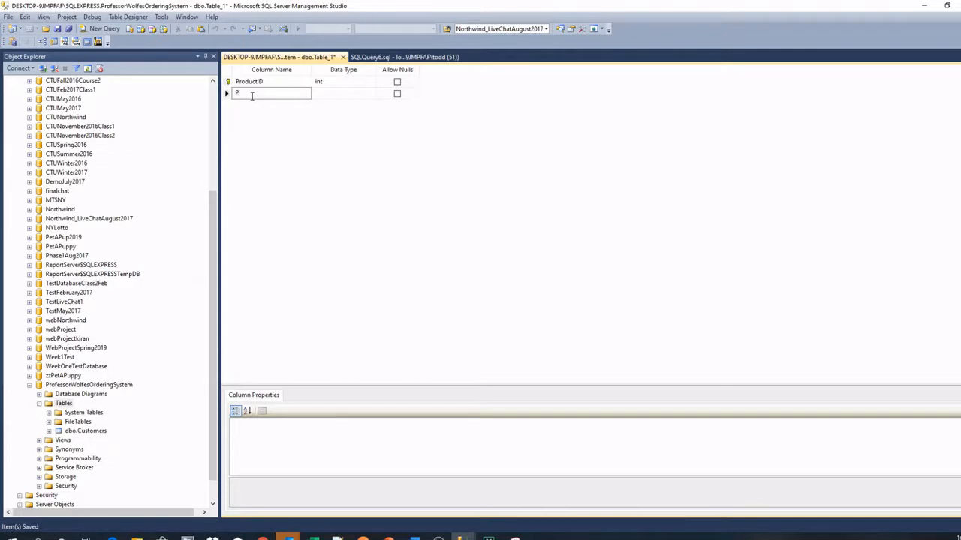
{"action": "type", "text": "ProductName"}
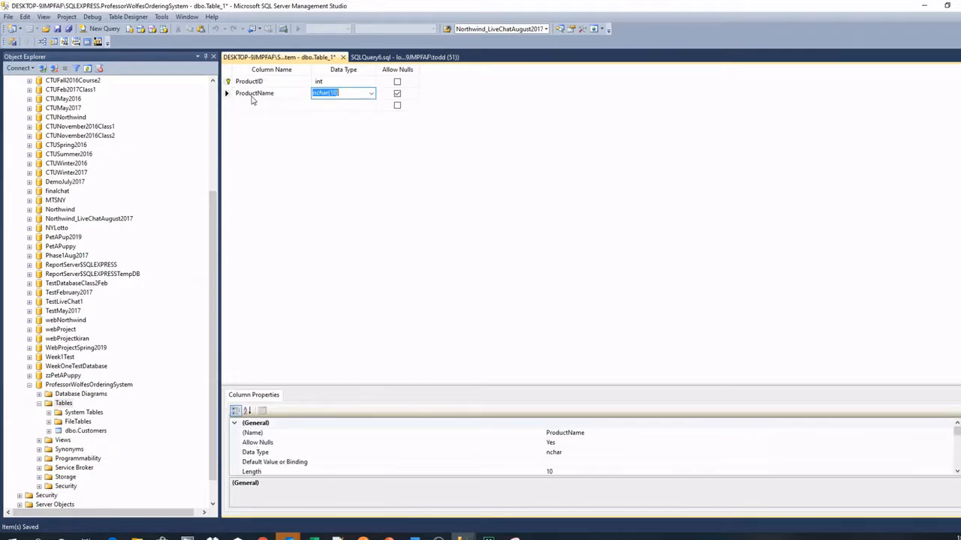
{"action": "type", "text": "varchar(10)"}
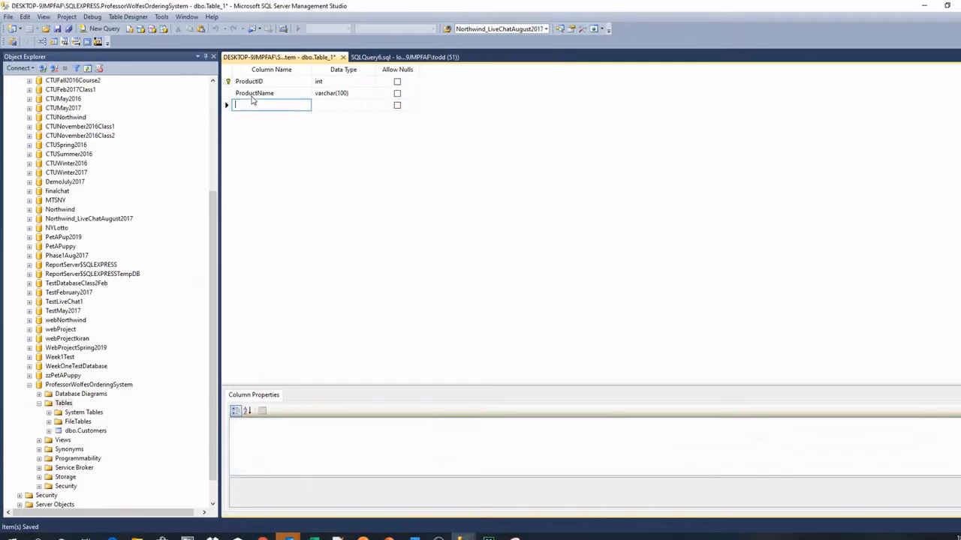
{"action": "type", "text": "ProductDescription"}
{"action": "left_click", "coordinate": [344, 105]}
{"action": "type", "text": "varchar(max)"}
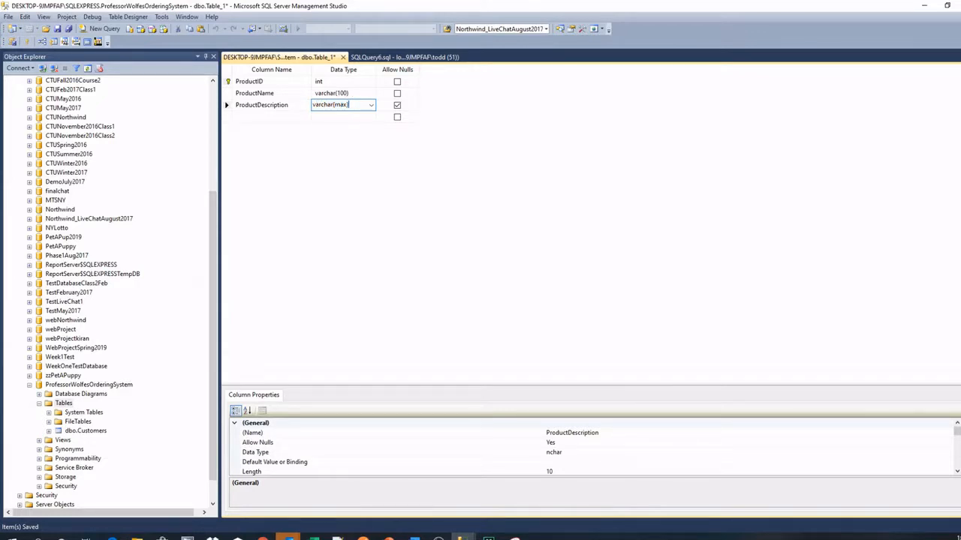
Add QTY_On_Hand, PurchasePrice decimal(18,0) and non-null SellingPrice decimal columns.
{"action": "left_click", "coordinate": [271, 118]}
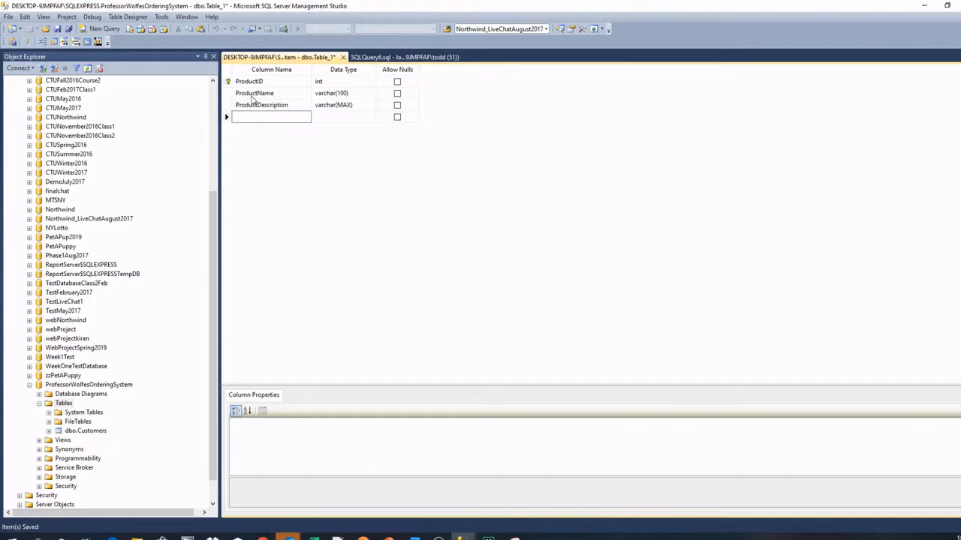
{"action": "left_click", "coordinate": [270, 117]}
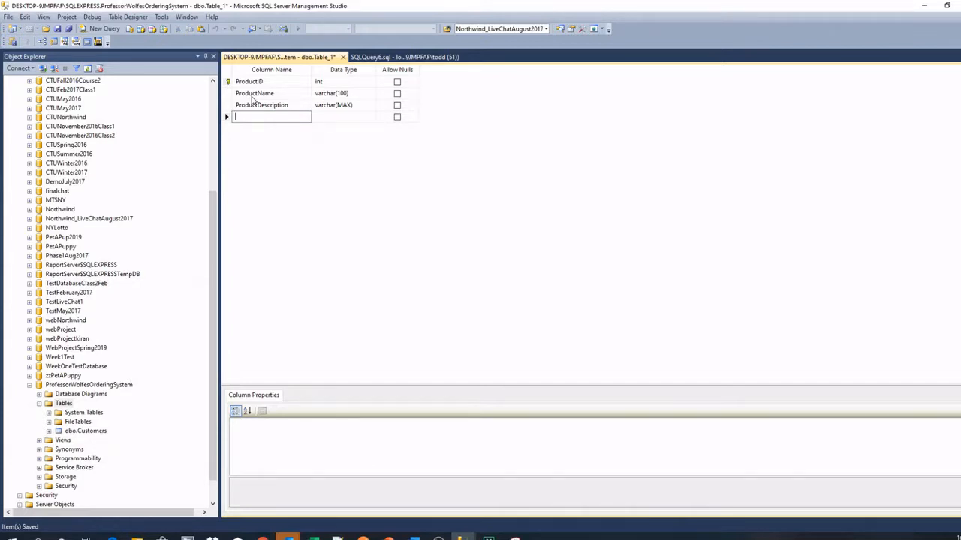
{"action": "type", "text": "Qu"}
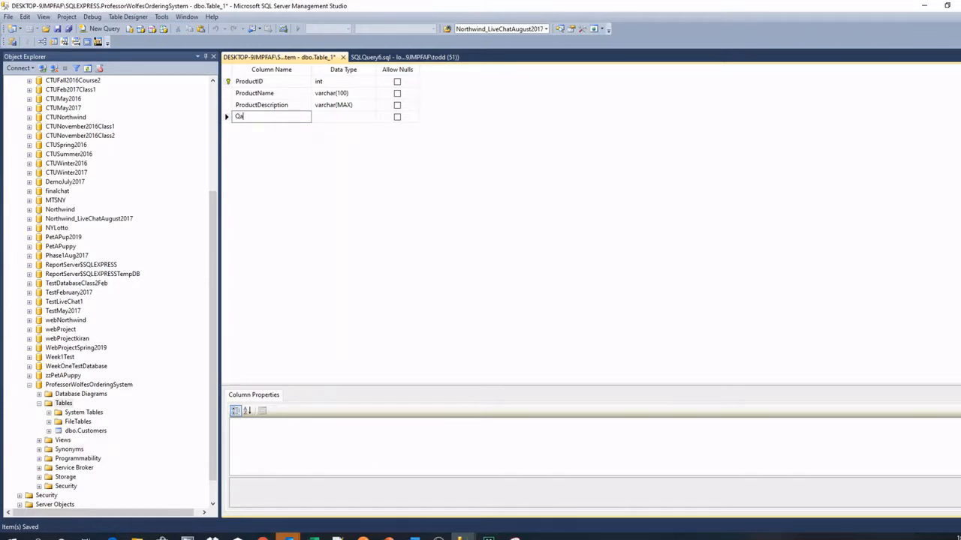
{"action": "type", "text": "TY_On_Hand"}
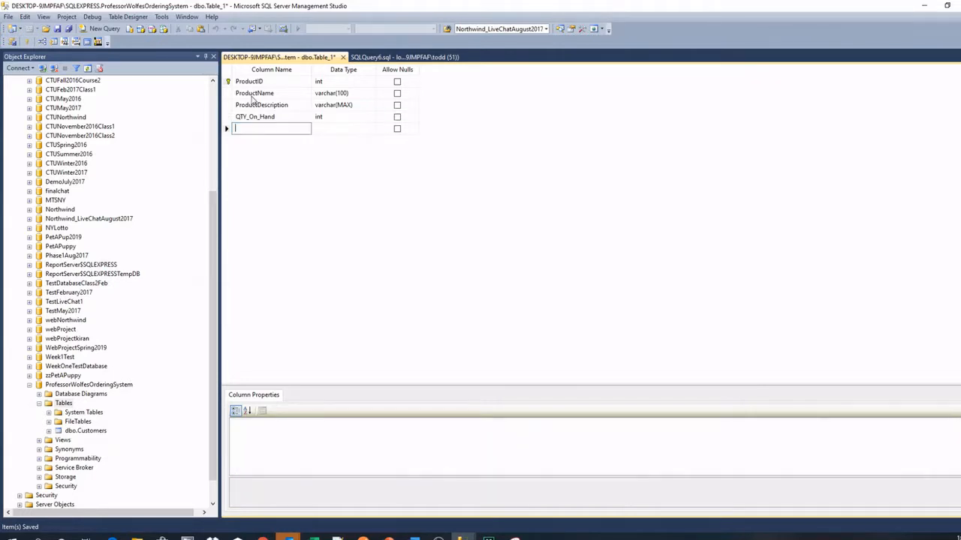
{"action": "type", "text": "Pur"}
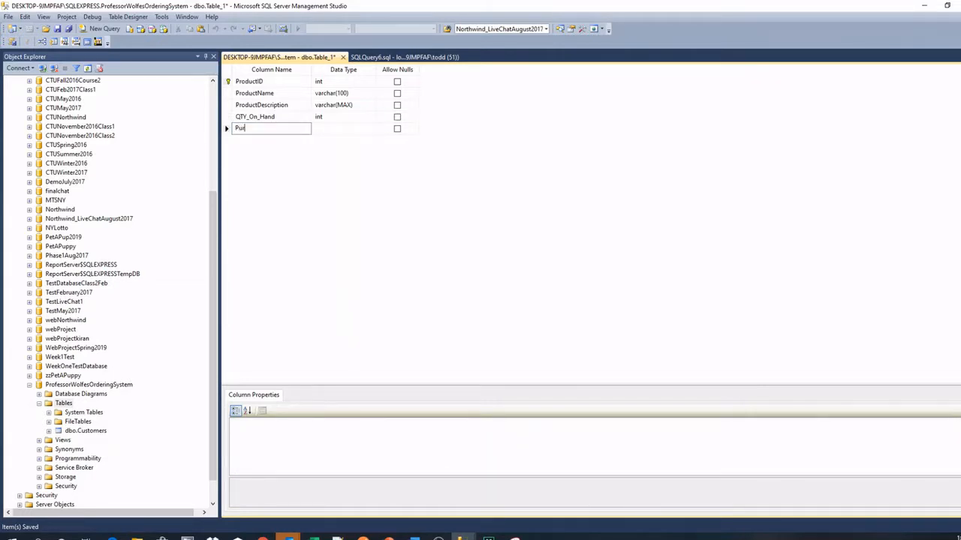
{"action": "type", "text": "chasePrice"}
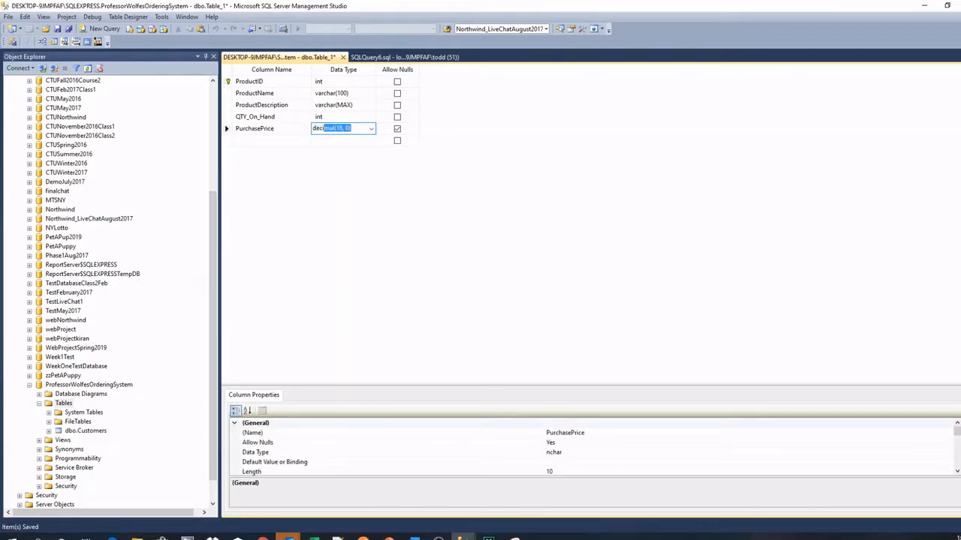
{"action": "type", "text": "decimal(18,0)"}
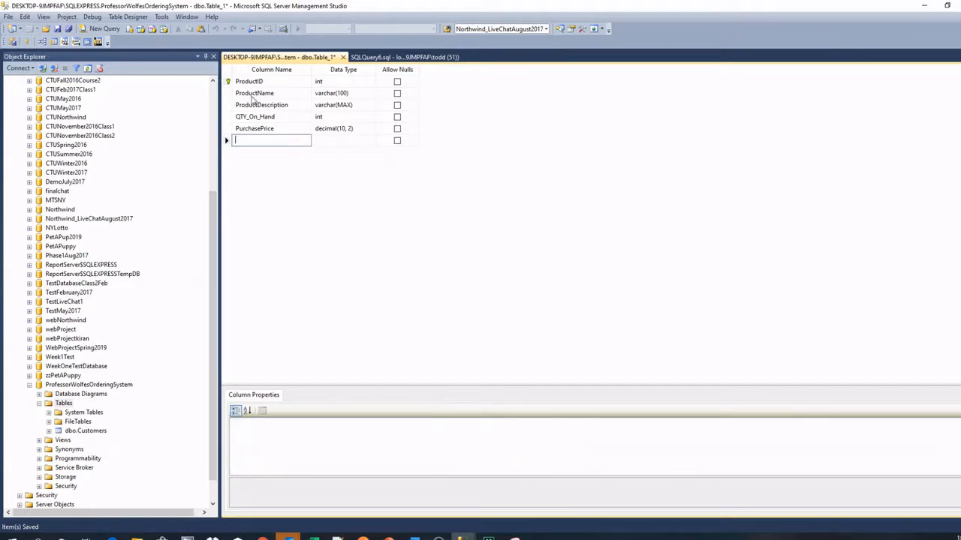
{"action": "type", "text": "SellingPr"}
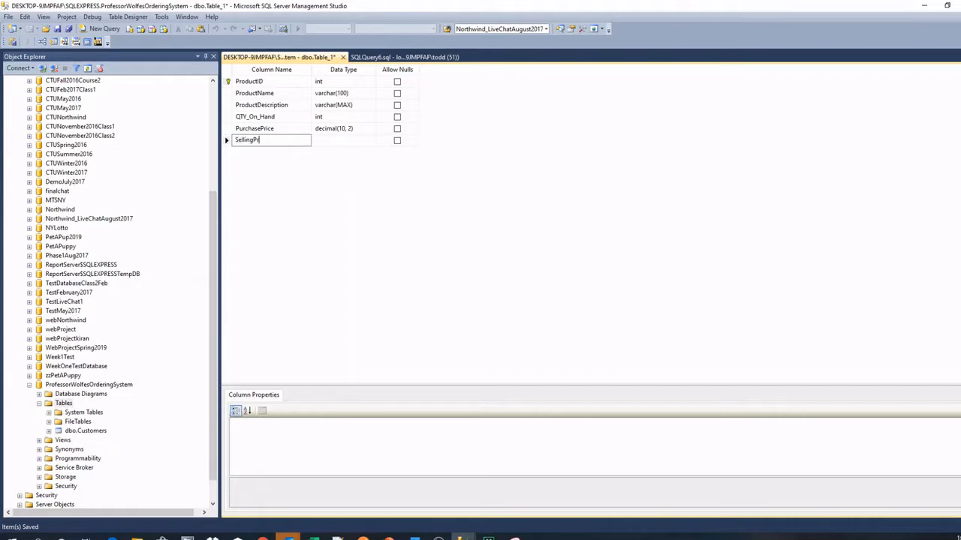
{"action": "type", "text": "decimal(10,2"}
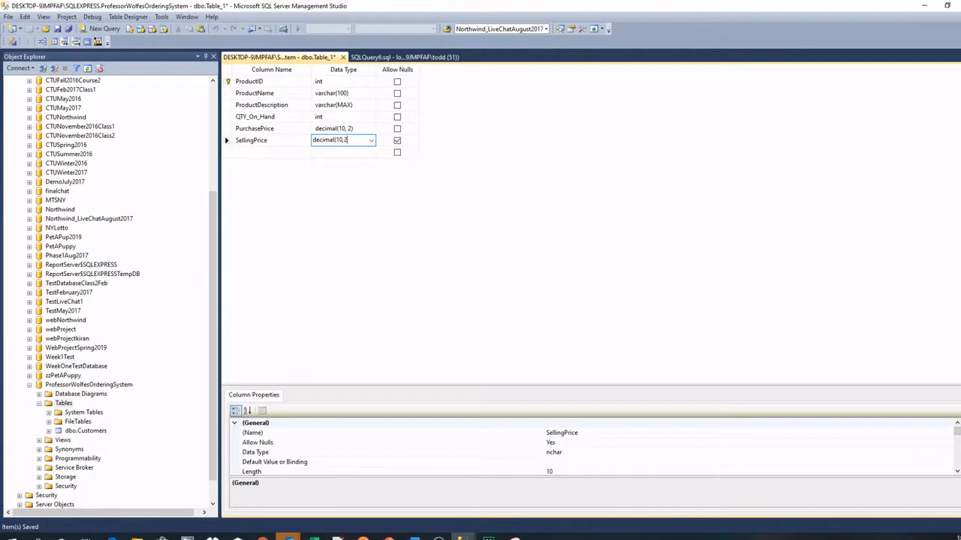
{"action": "left_click", "coordinate": [271, 152]}
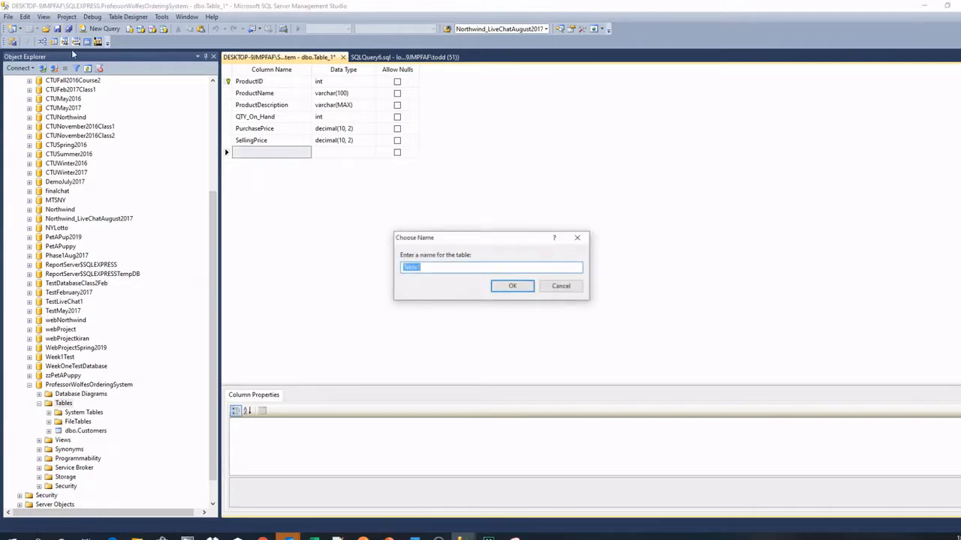
Name the product table Products in the Choose Name dialog and confirm.
{"action": "type", "text": "tbl"}
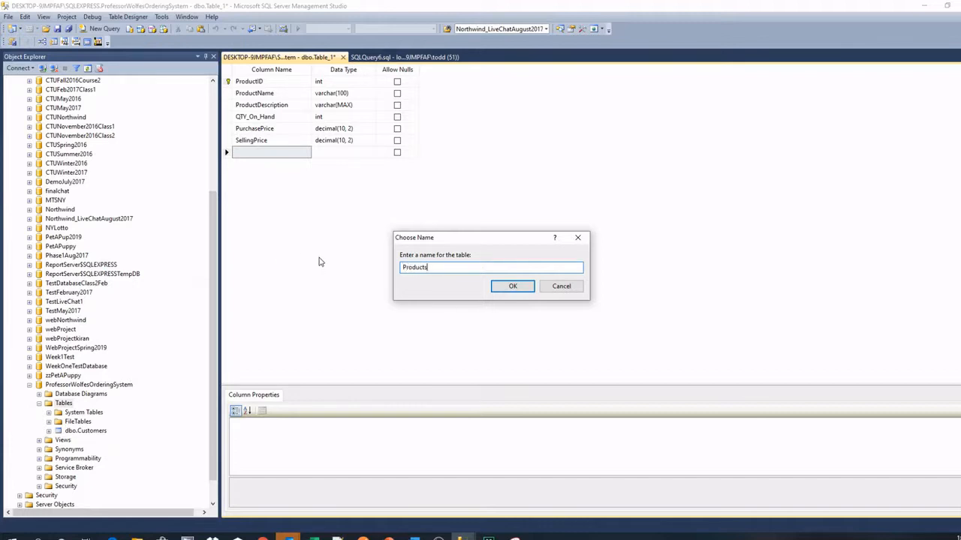
{"action": "left_click", "coordinate": [513, 285]}
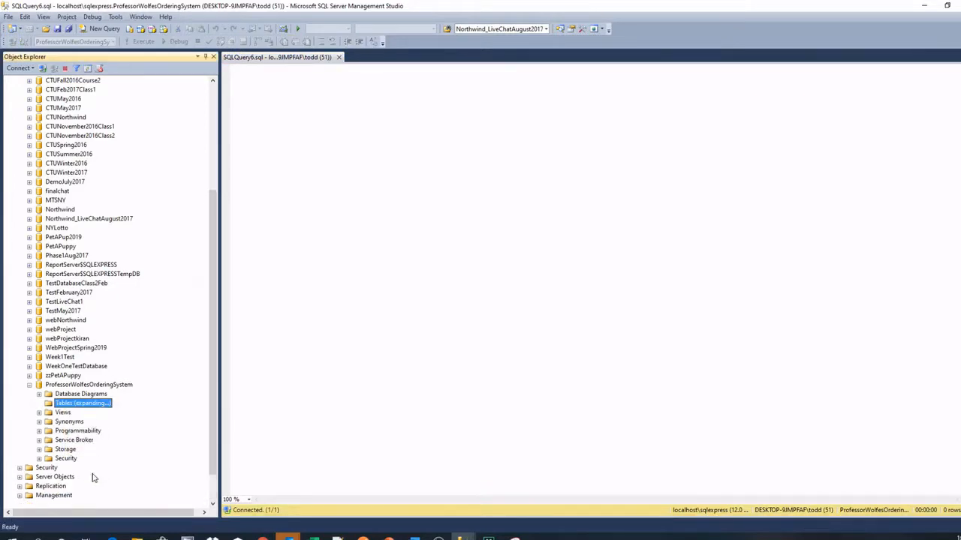
Start a new table with OrderId int as an identity column seeded at 5000 with its increment set.
{"action": "right_click", "coordinate": [63, 402]}
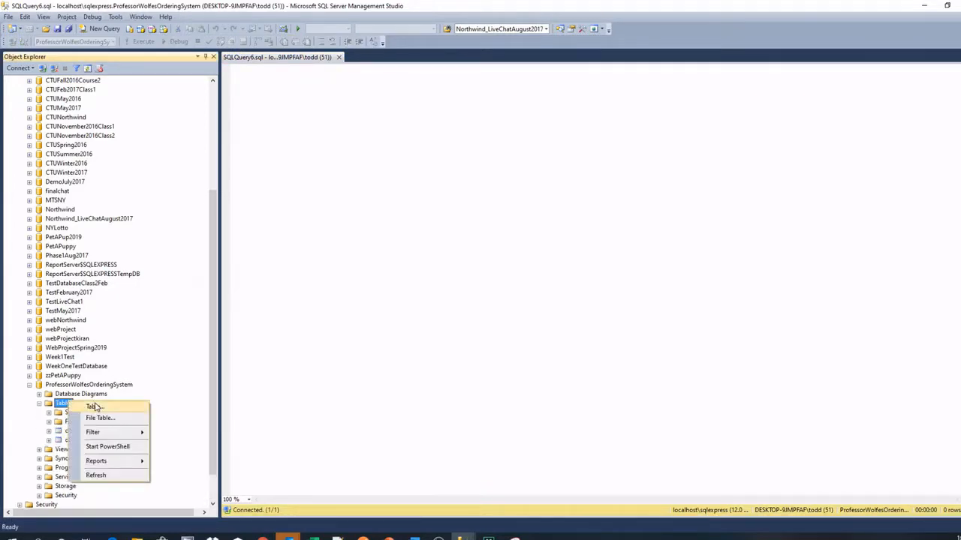
{"action": "left_click", "coordinate": [90, 405]}
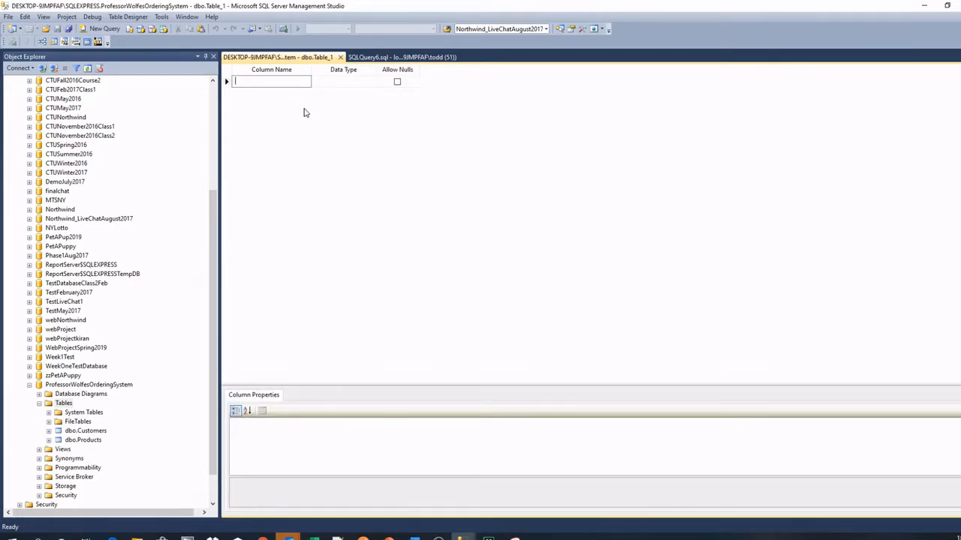
{"action": "type", "text": "OrderId"}
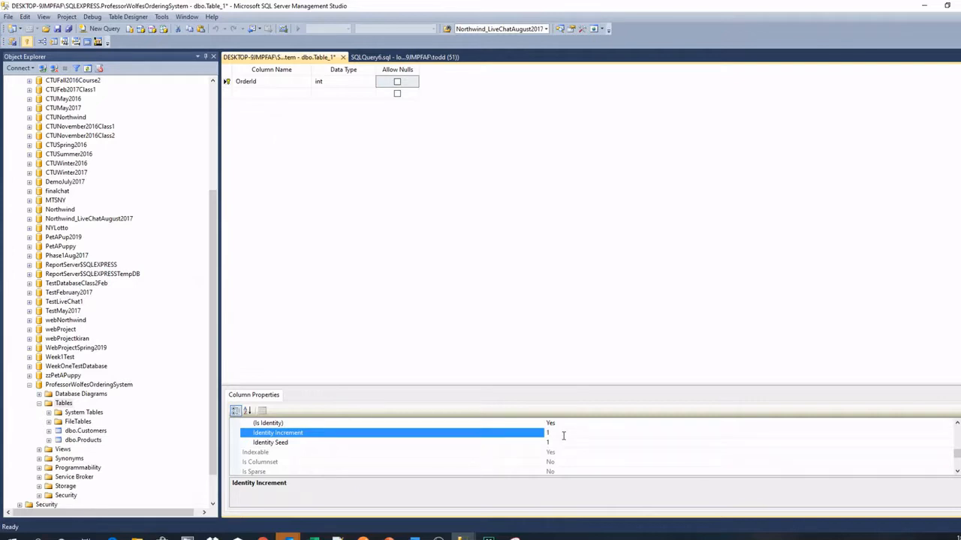
{"action": "mouse_move", "coordinate": [558, 447]}
{"action": "type", "text": "5000"}
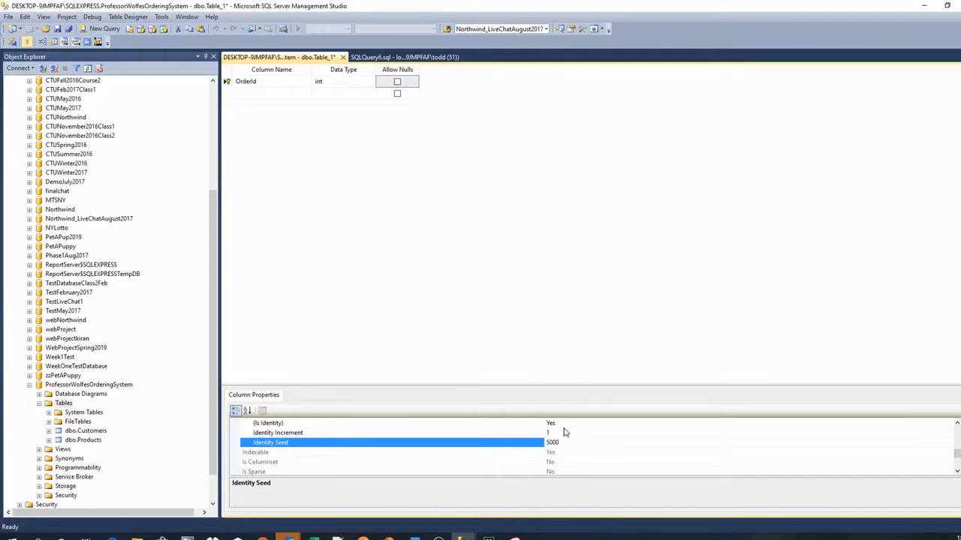
{"action": "left_click", "coordinate": [278, 432]}
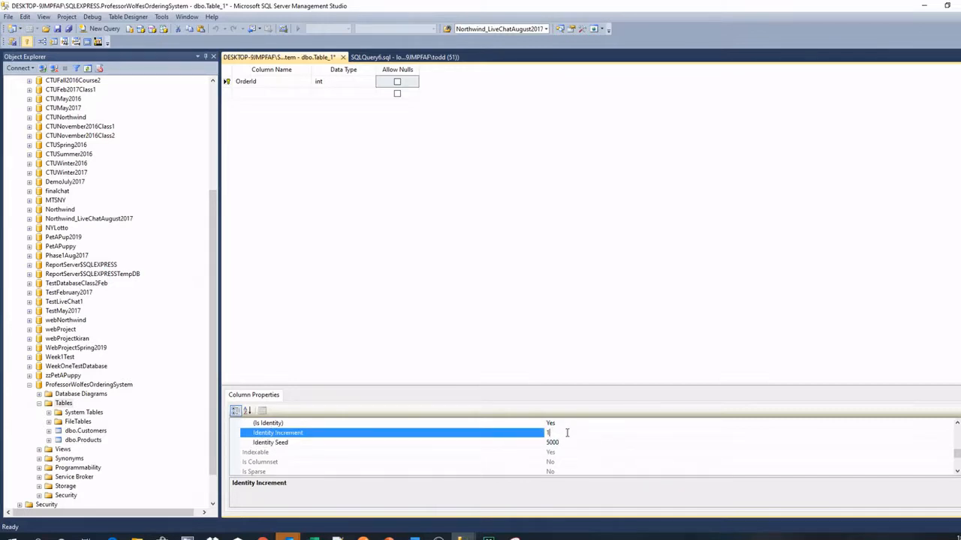
{"action": "type", "text": "12"}
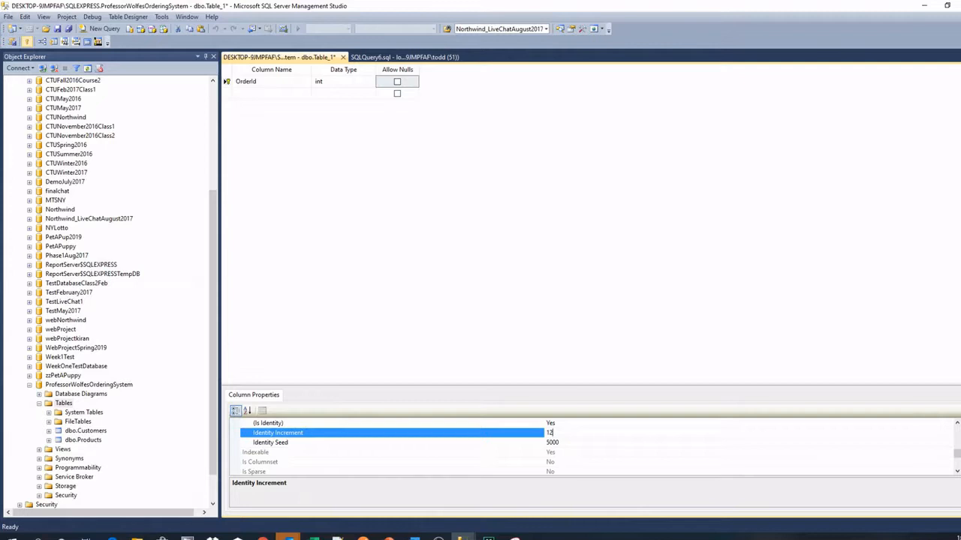
{"action": "left_click", "coordinate": [270, 93]}
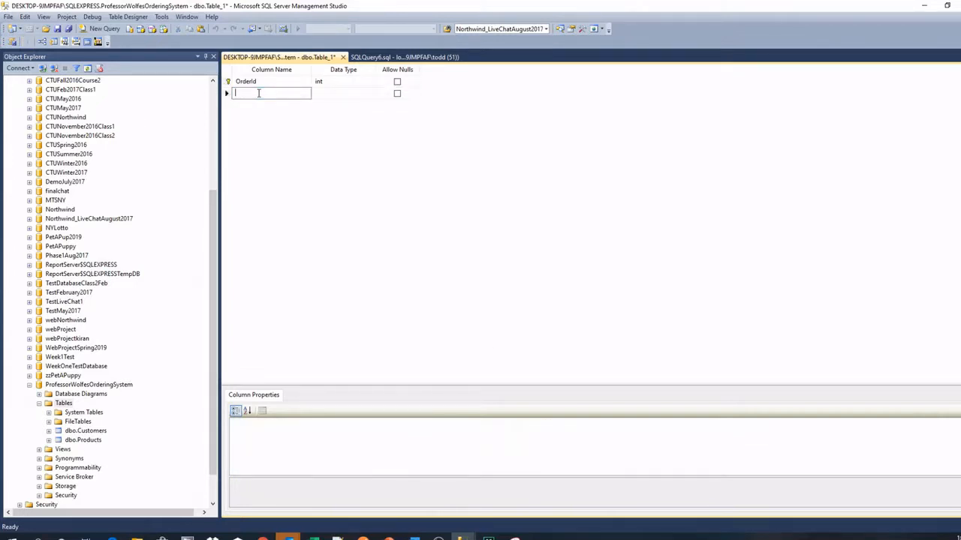
Add a CustomerID int column and correct the first column's name to OrderID.
{"action": "type", "text": "CustomerID"}
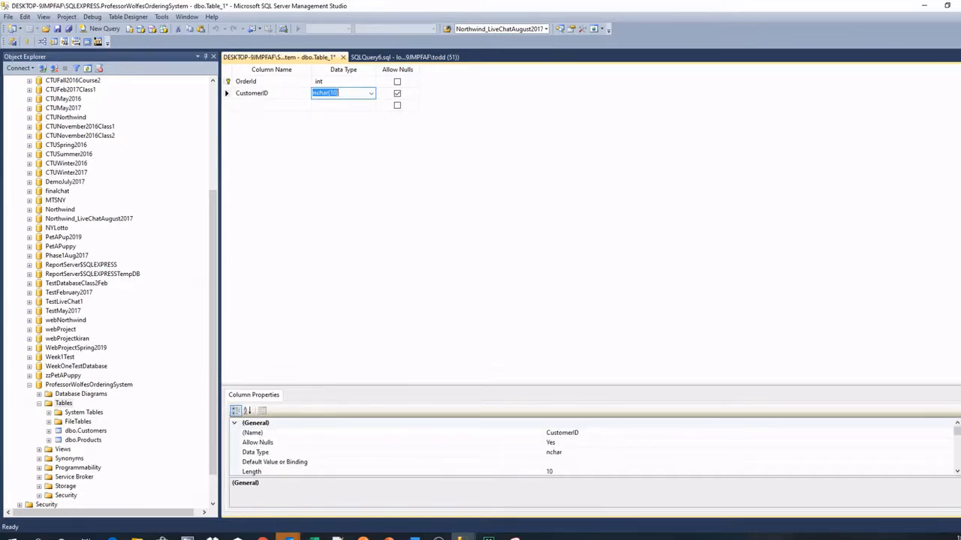
{"action": "type", "text": "int"}
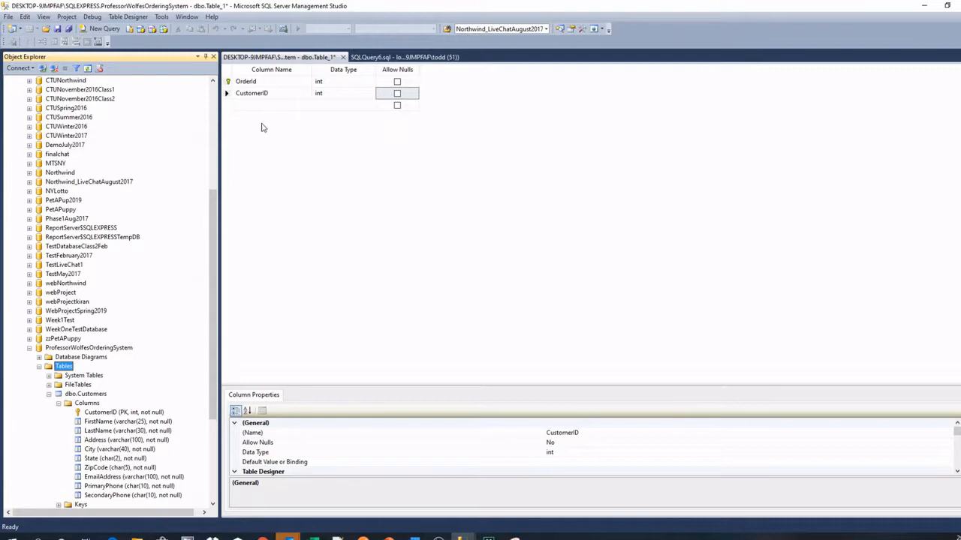
{"action": "left_click", "coordinate": [270, 105]}
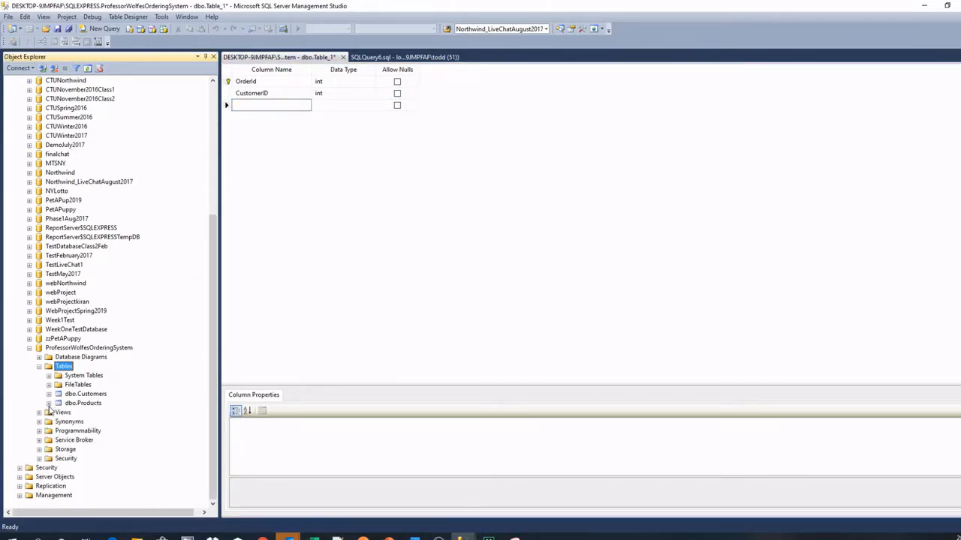
{"action": "left_click", "coordinate": [48, 412]}
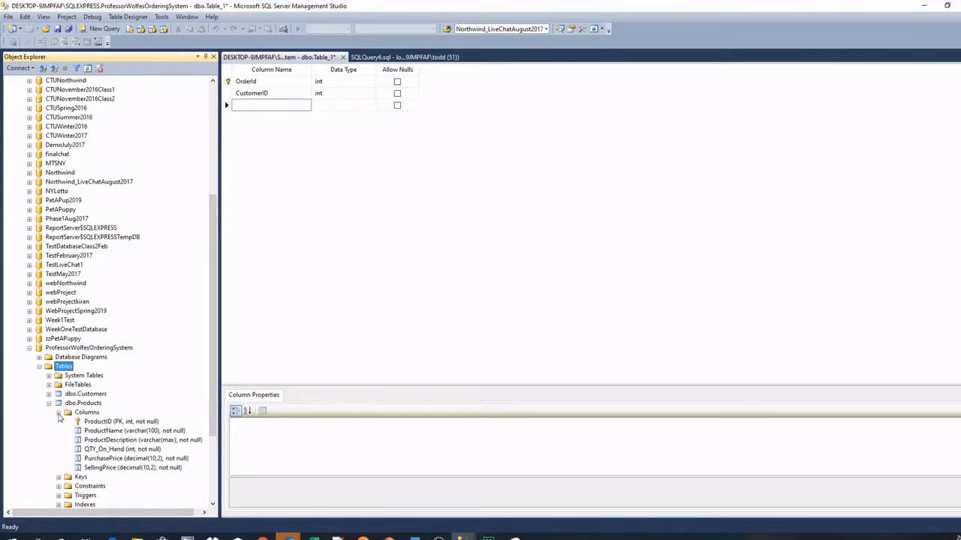
{"action": "left_click", "coordinate": [270, 81]}
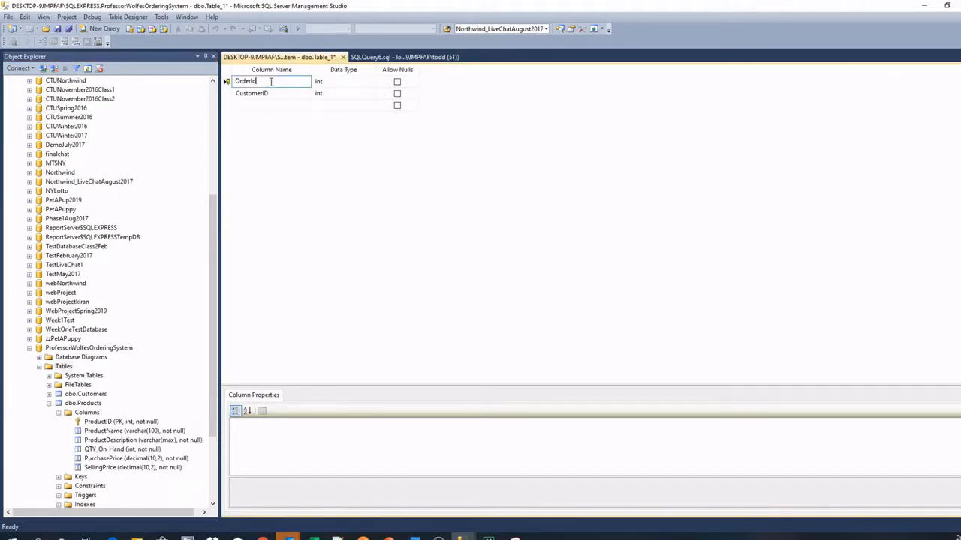
{"action": "left_click", "coordinate": [271, 81]}
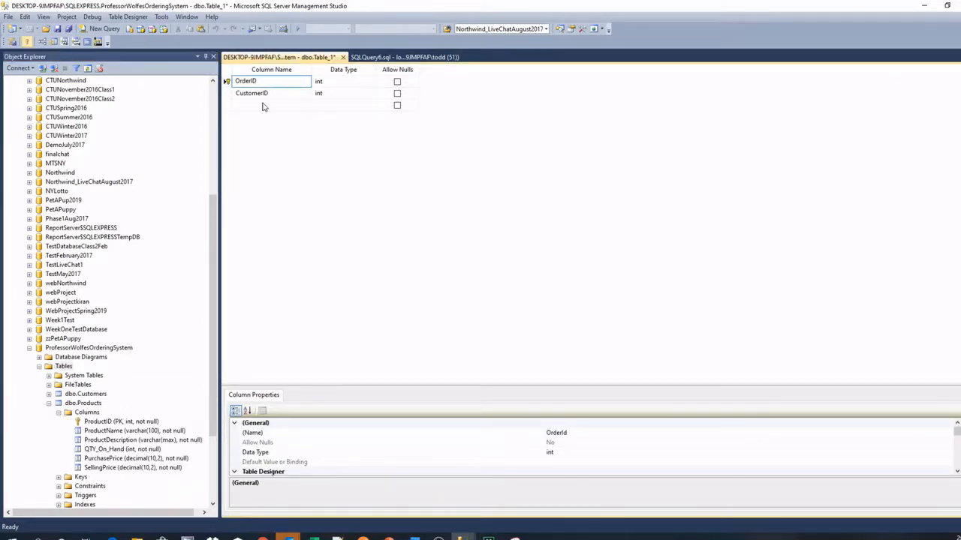
Add an OrderDate datetime column and begin saving the order table.
{"action": "left_click", "coordinate": [271, 105]}
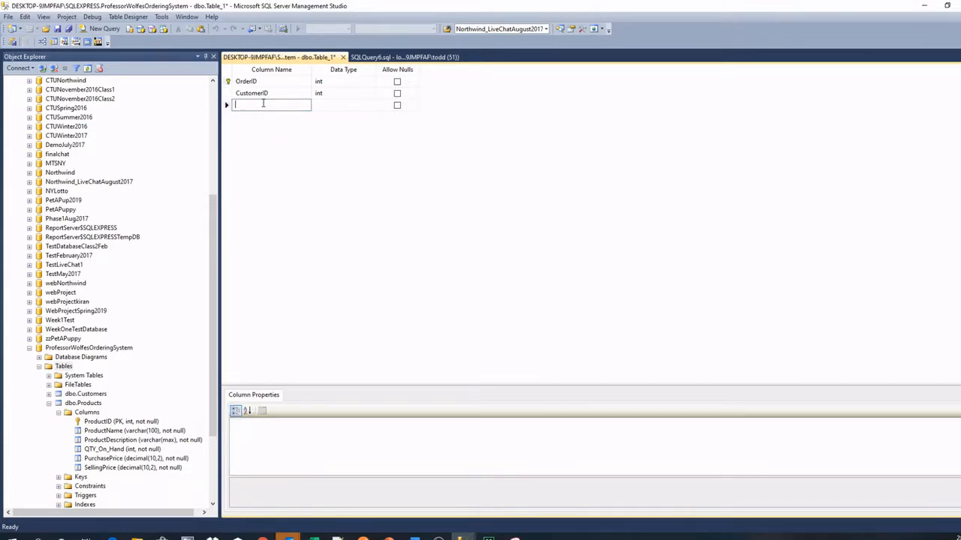
{"action": "type", "text": "OrderDate"}
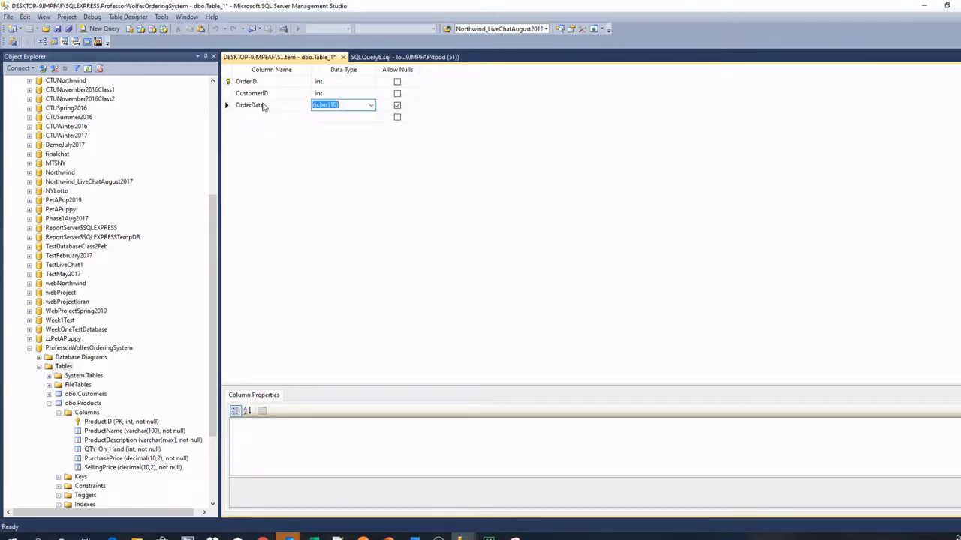
{"action": "type", "text": "datetime"}
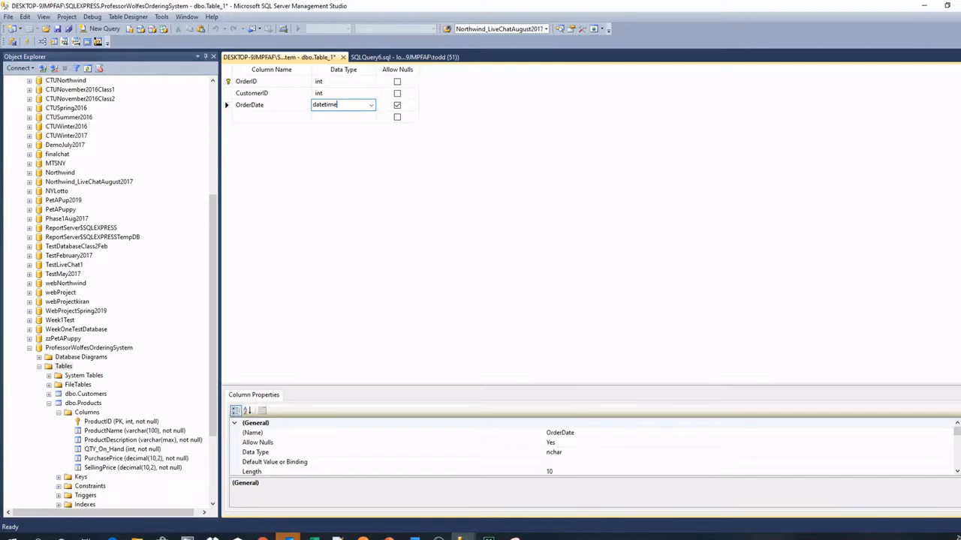
{"action": "left_click", "coordinate": [270, 117]}
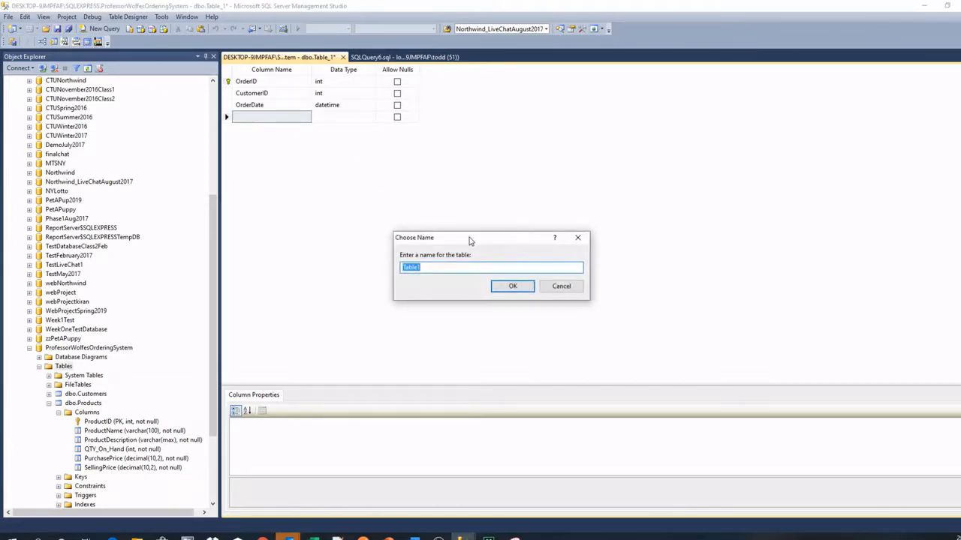
Name the order table Orders and confirm the save.
{"action": "type", "text": "Orders"}
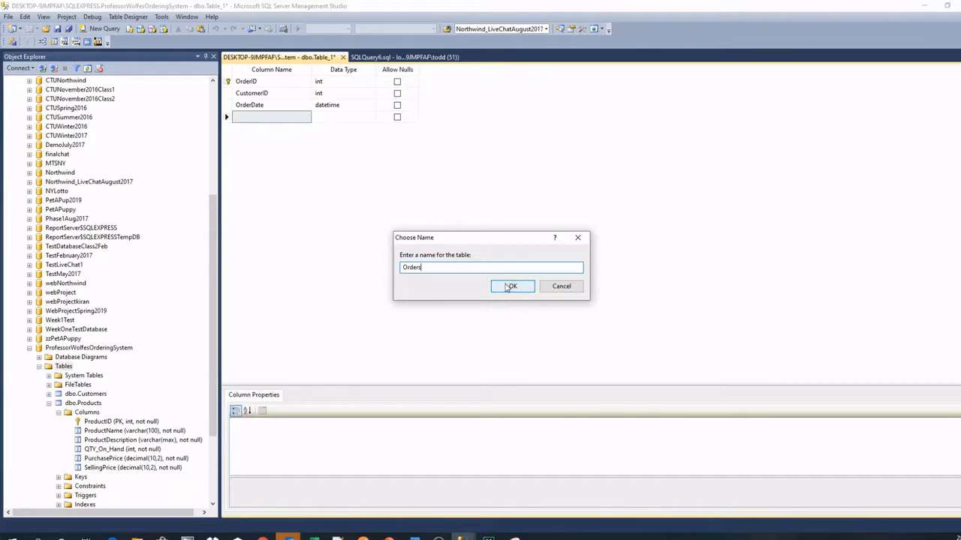
{"action": "left_click", "coordinate": [510, 285]}
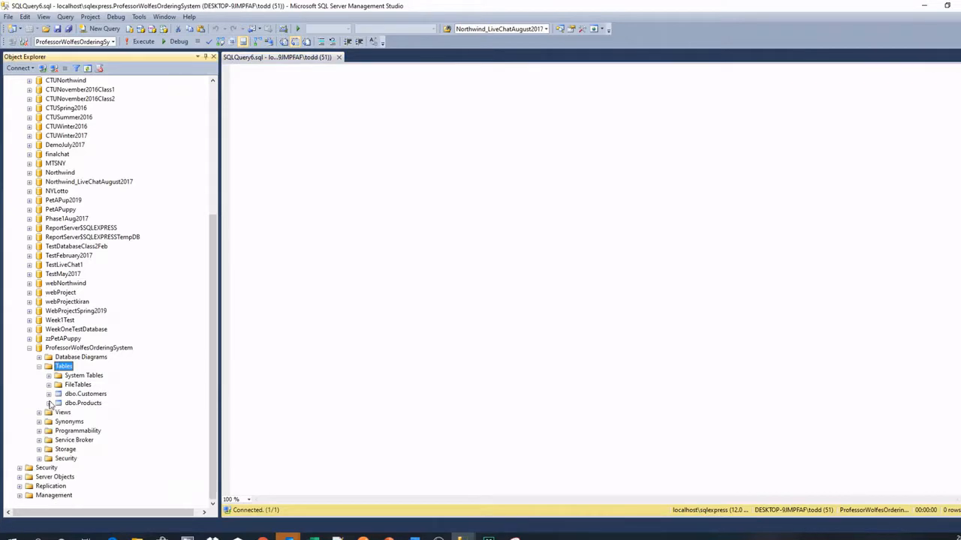
{"action": "right_click", "coordinate": [63, 366]}
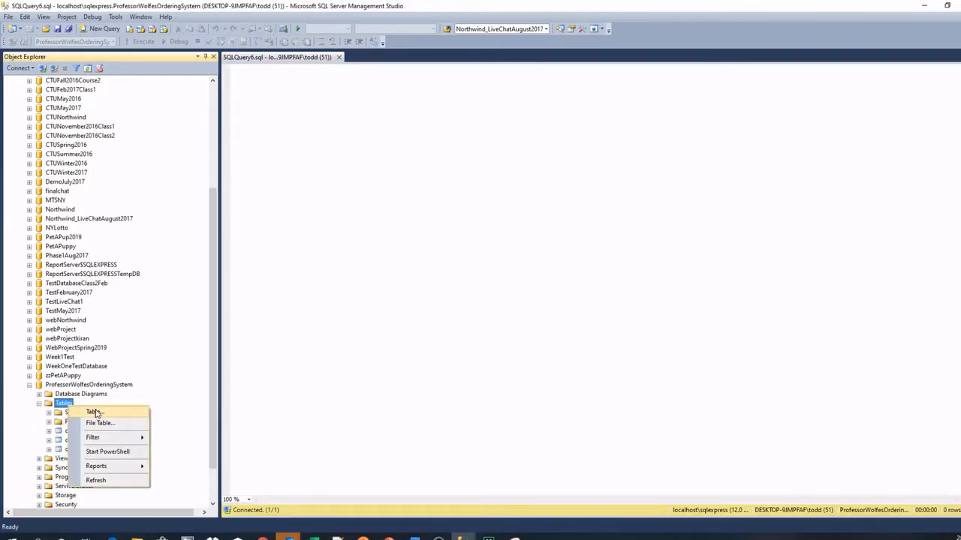
Start a fourth table with OrderDetailID, ProductID and QTYOrdered columns.
{"action": "left_click", "coordinate": [92, 412]}
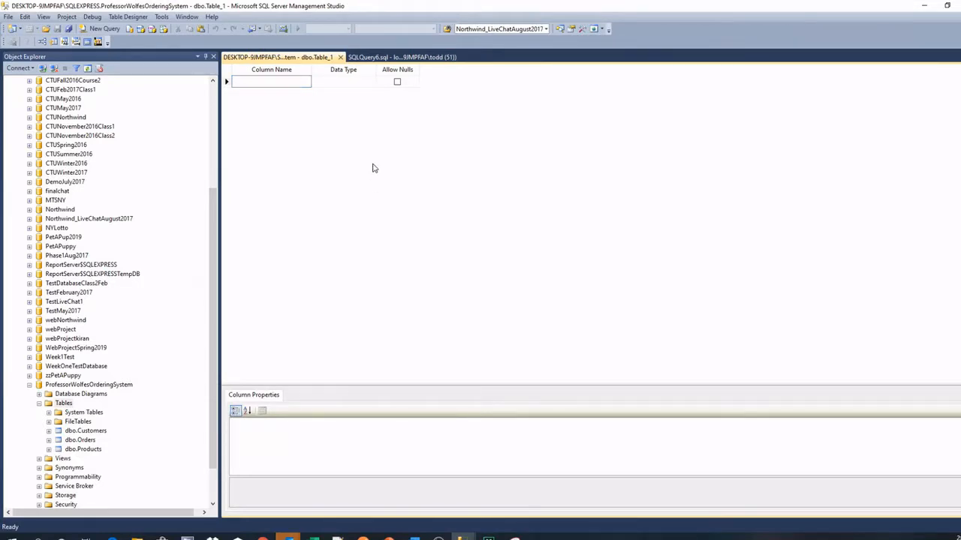
{"action": "type", "text": "OrderDetail"}
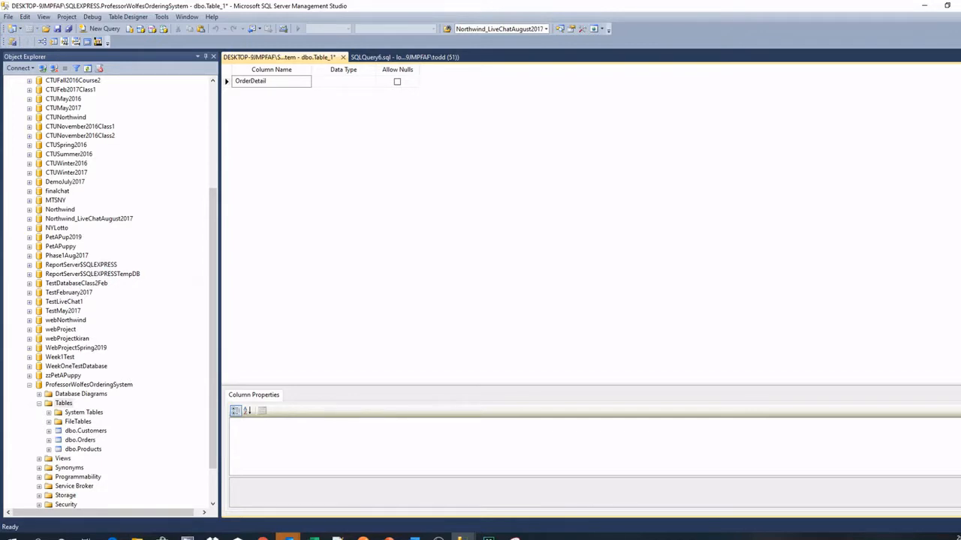
{"action": "type", "text": "s"}
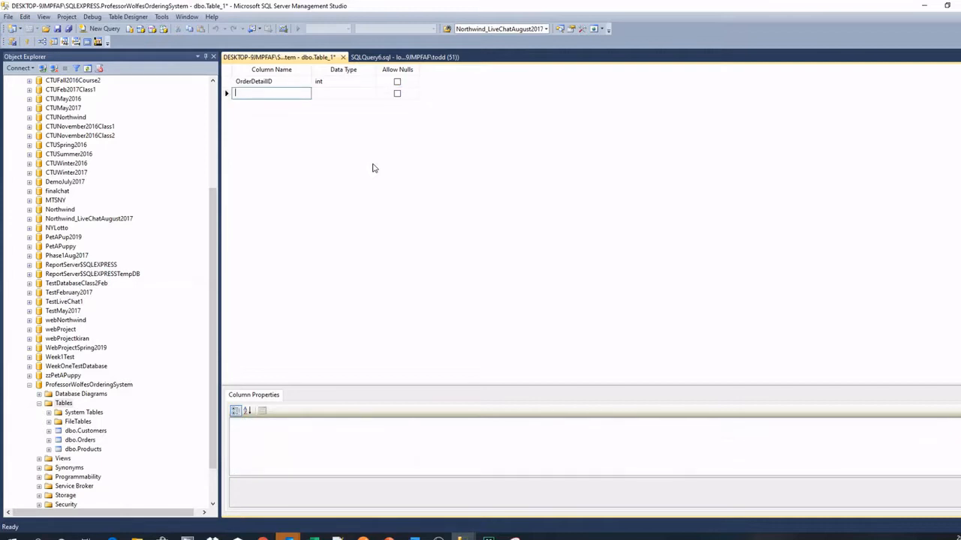
{"action": "type", "text": "OrderID"}
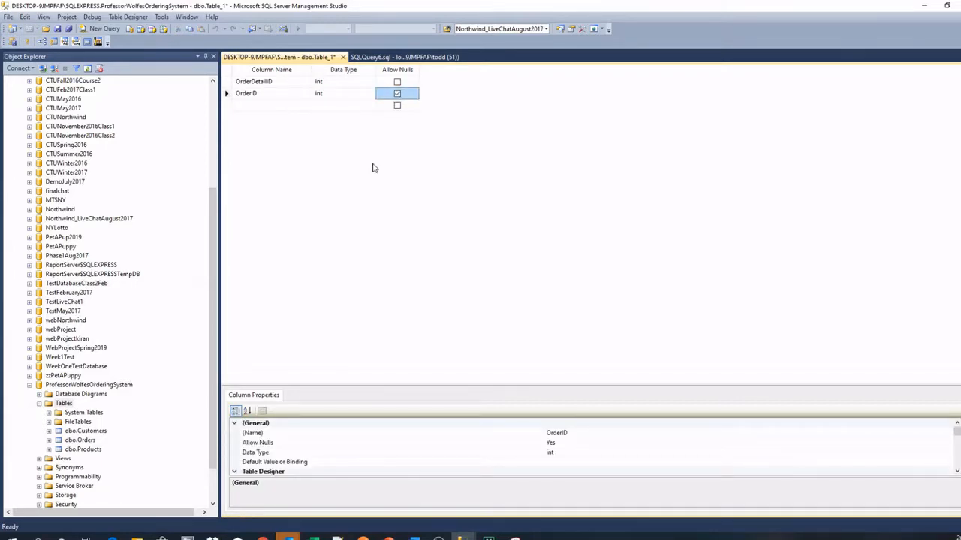
{"action": "type", "text": "Pro"}
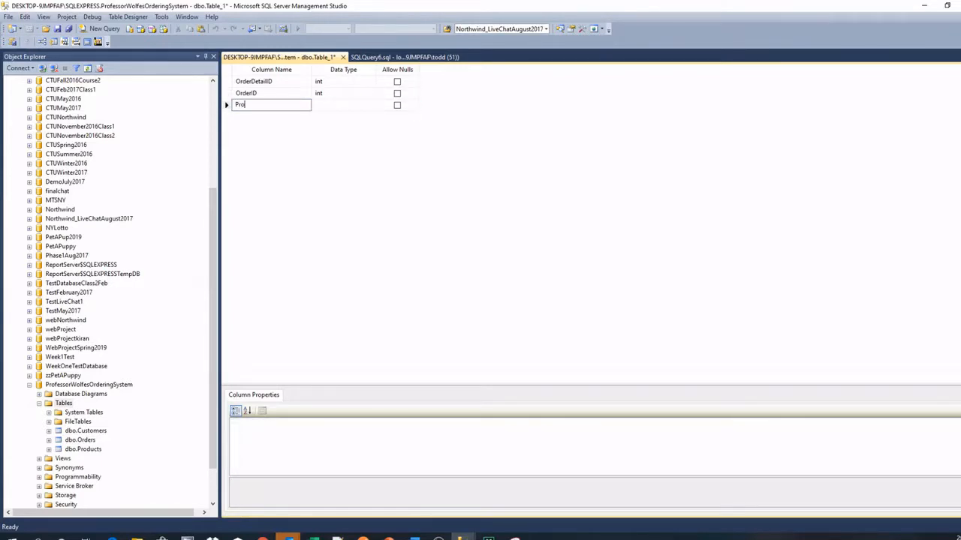
{"action": "type", "text": "ProductID"}
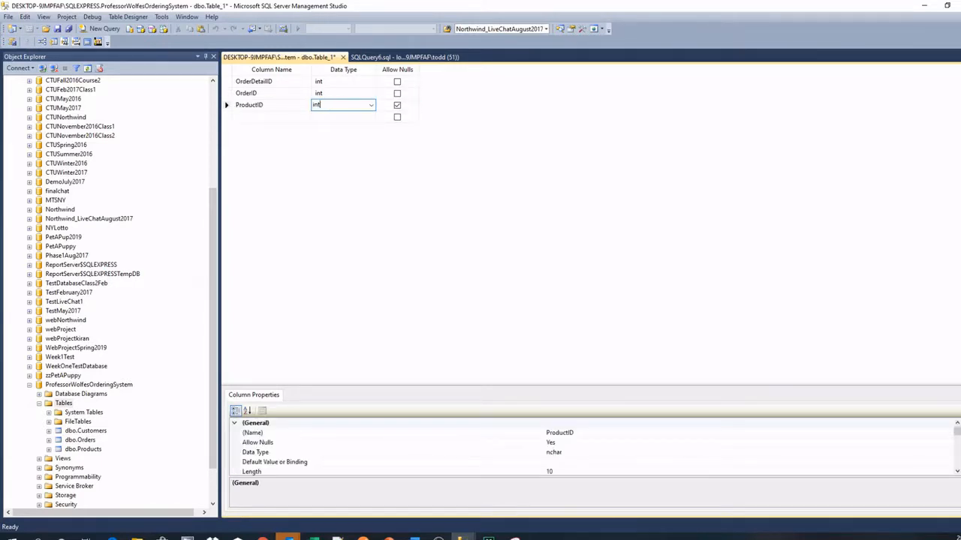
{"action": "type", "text": "QTYOrdere"}
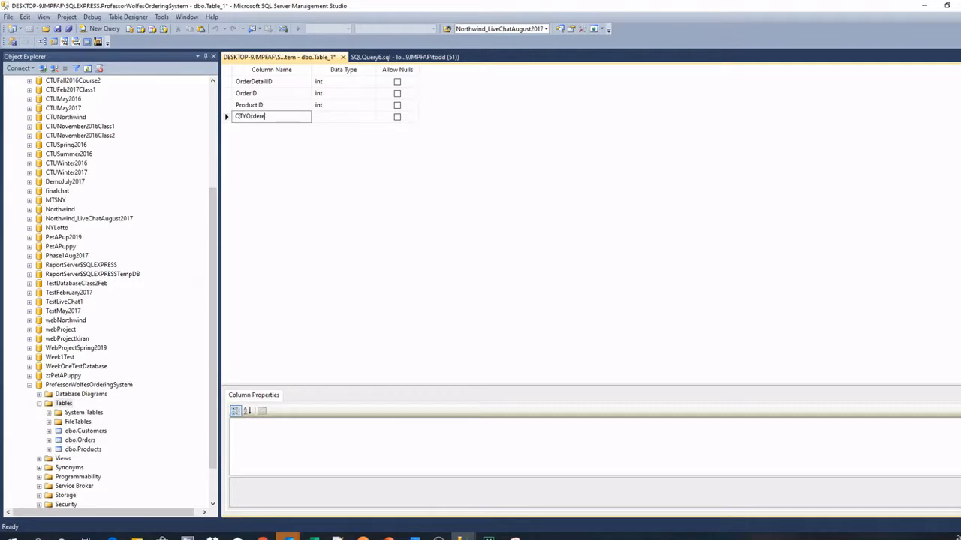
{"action": "left_click", "coordinate": [396, 117]}
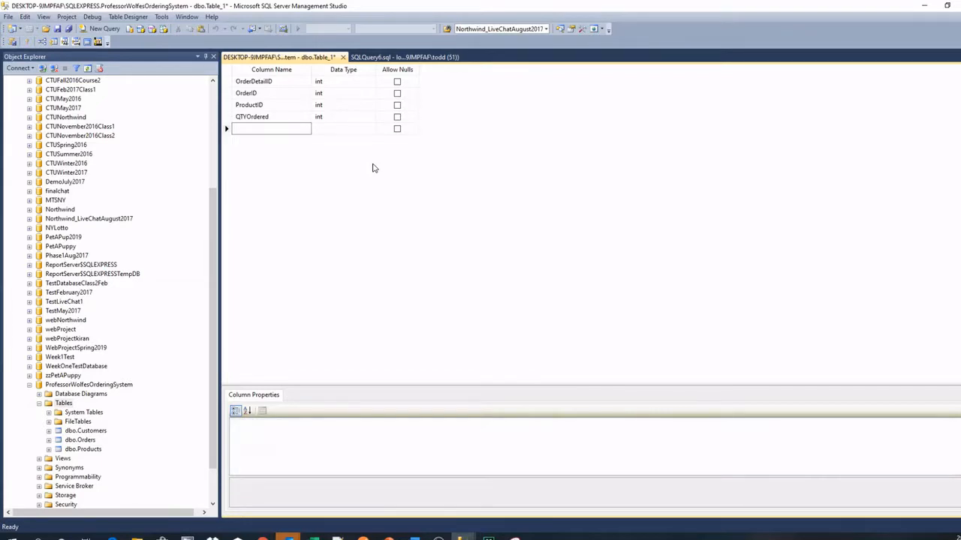
Add non-null PurchasePrice and SellingPrice decimal(10,2) columns and make OrderDetailID the identity primary key.
{"action": "type", "text": "Pr"}
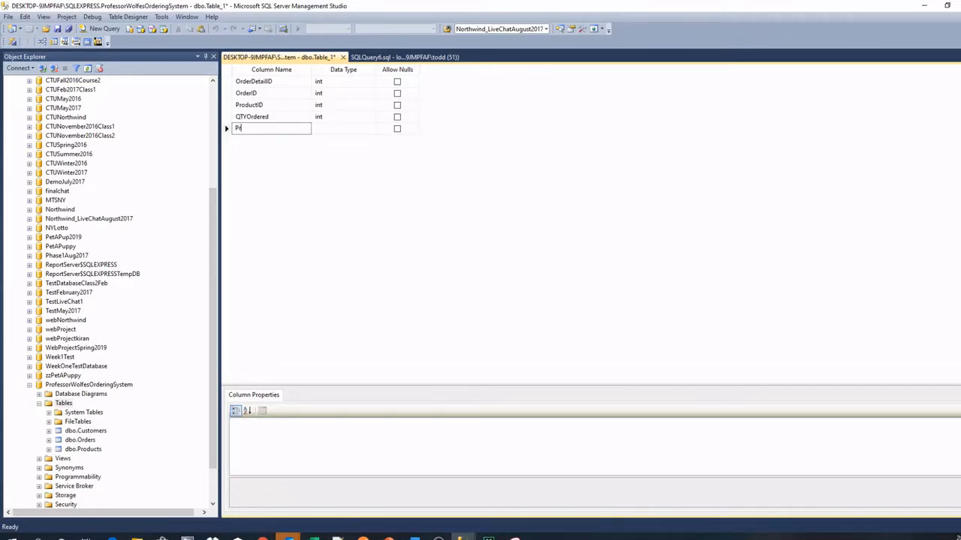
{"action": "type", "text": "urchasePrice"}
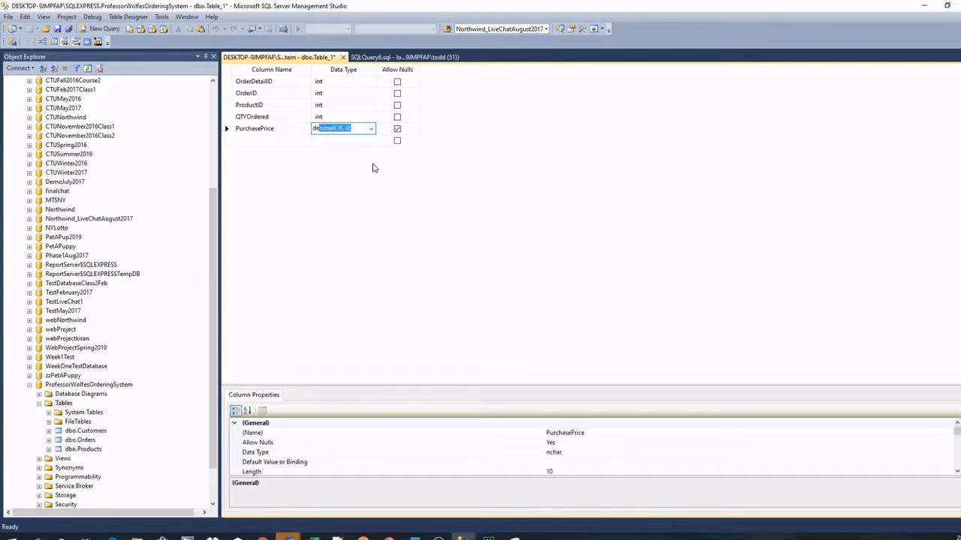
{"action": "type", "text": "deimal(10, 2"}
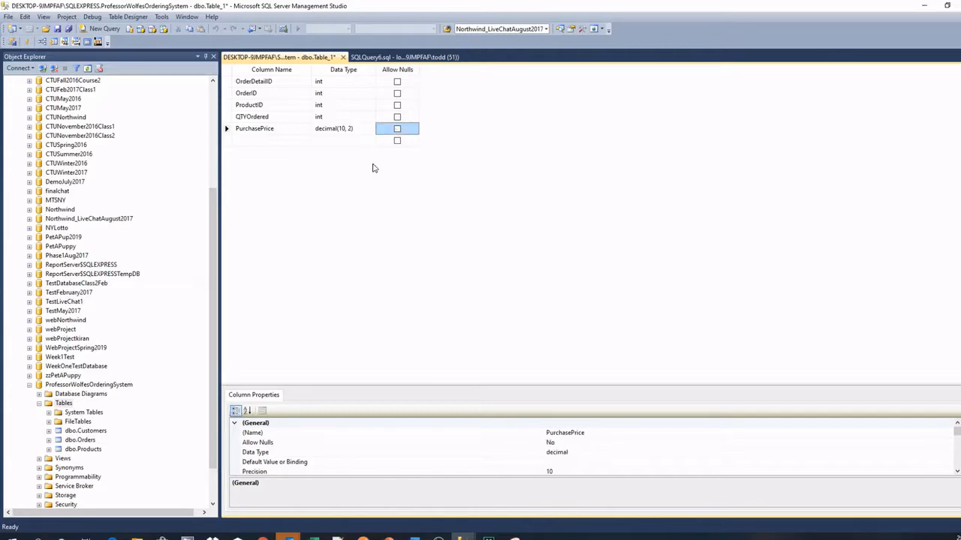
{"action": "type", "text": "Sell"}
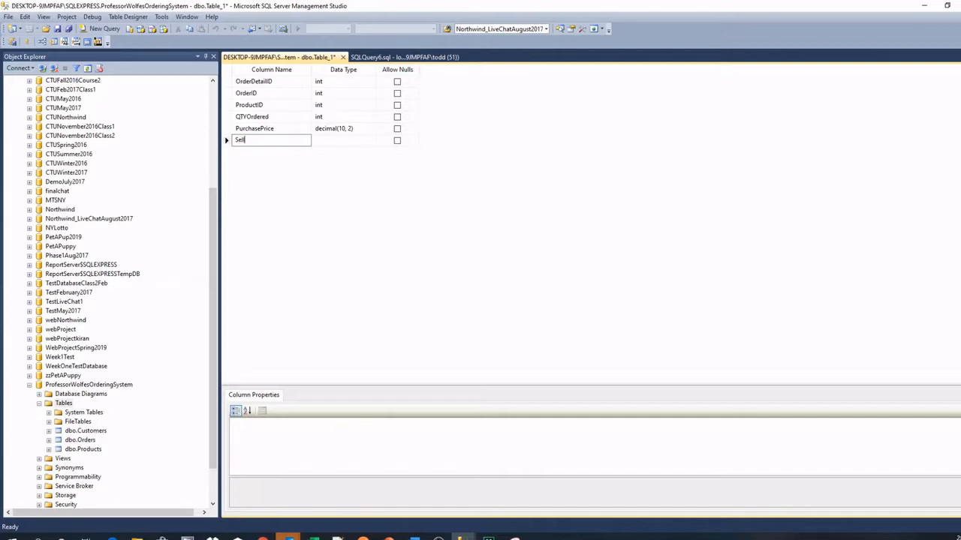
{"action": "type", "text": "lingPrice"}
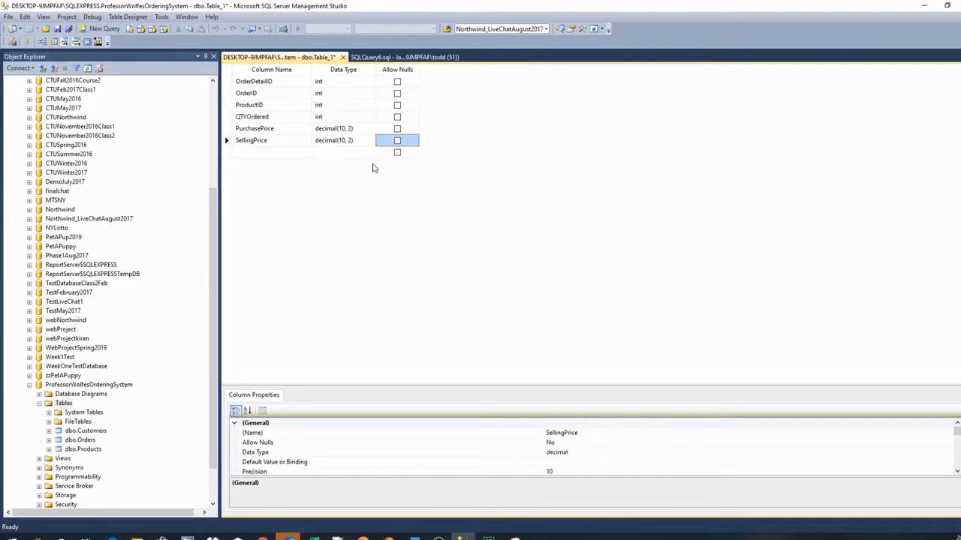
{"action": "mouse_move", "coordinate": [348, 141]}
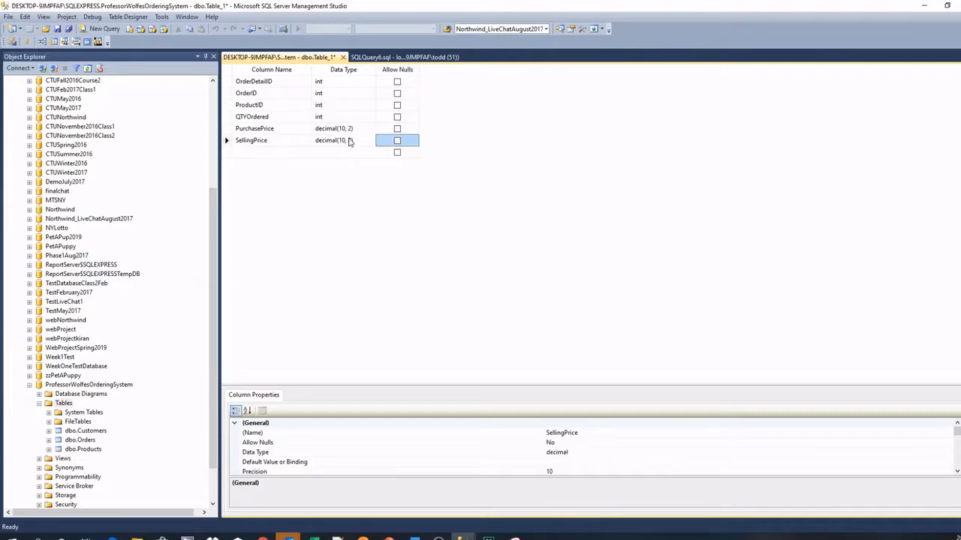
{"action": "left_click", "coordinate": [254, 81]}
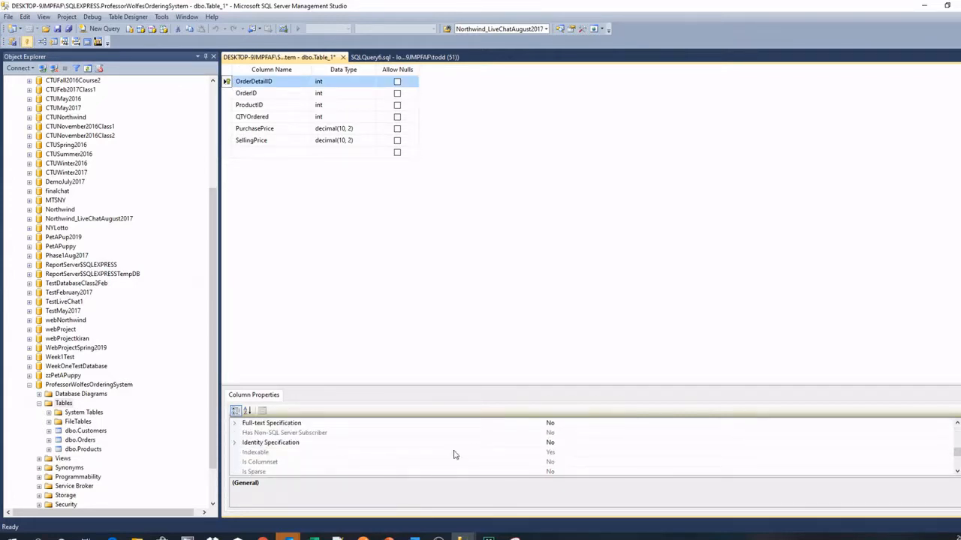
{"action": "left_click", "coordinate": [234, 441]}
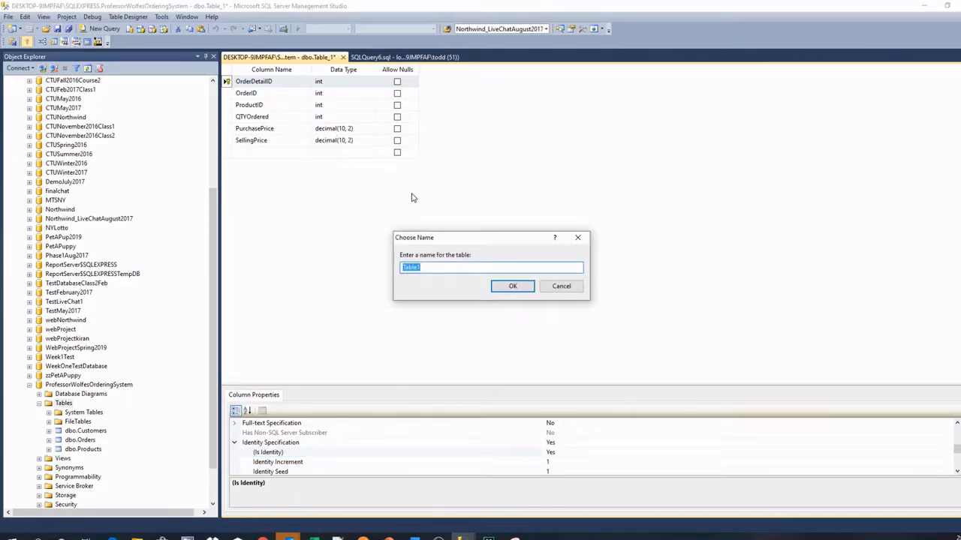
Name the new table OrderDetails and confirm so it is saved to the database.
{"action": "type", "text": "Order"}
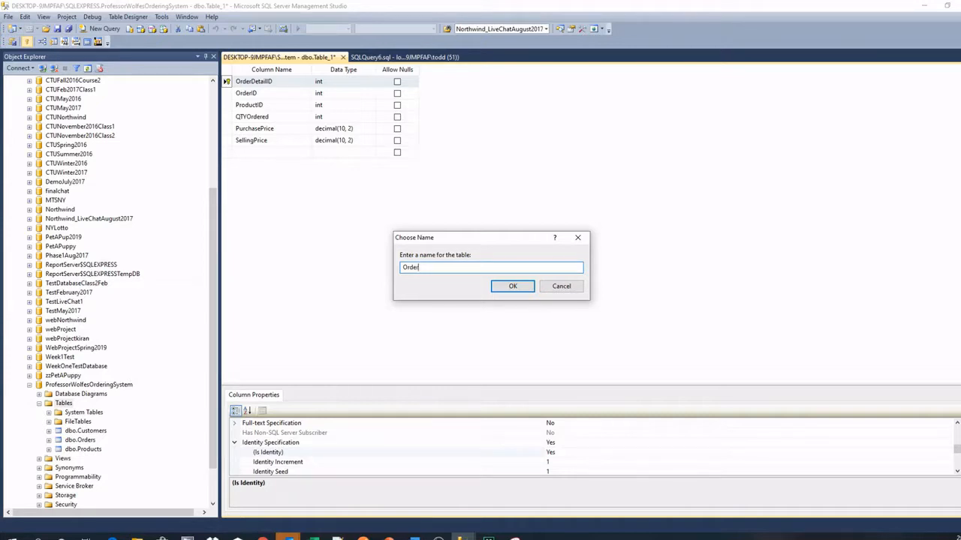
{"action": "type", "text": "Details"}
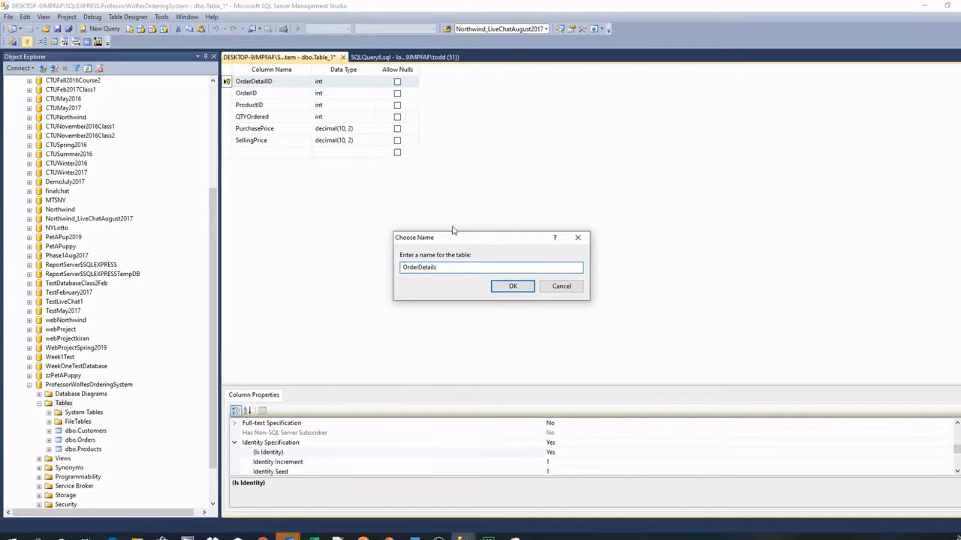
{"action": "left_click", "coordinate": [513, 285]}
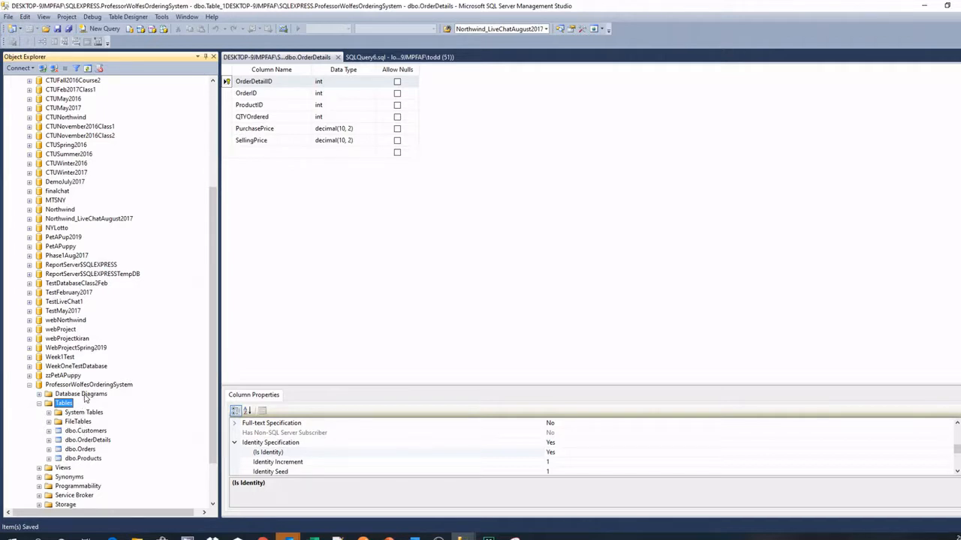
Start a new database diagram and add all four tables: Customers, Orders, OrderDetails and Products.
{"action": "right_click", "coordinate": [81, 393]}
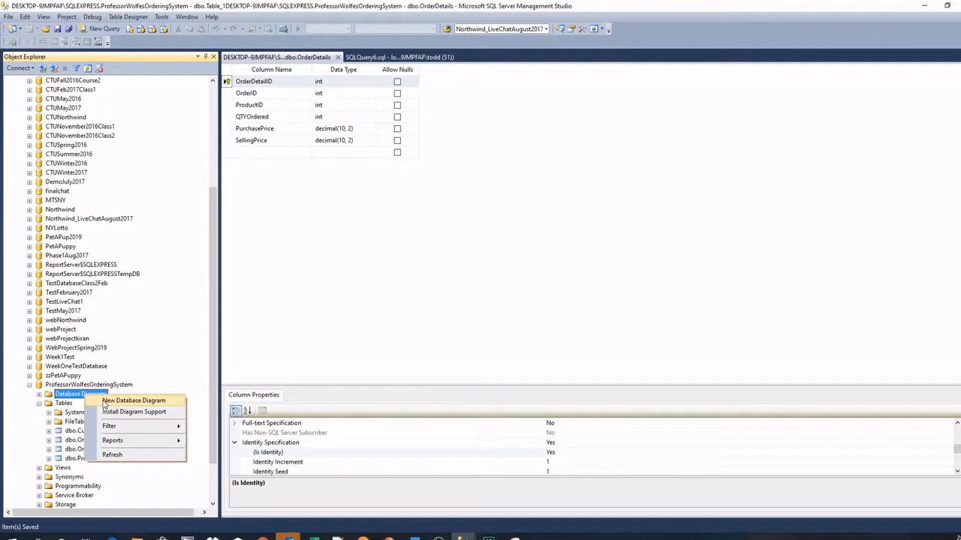
{"action": "left_click", "coordinate": [132, 400]}
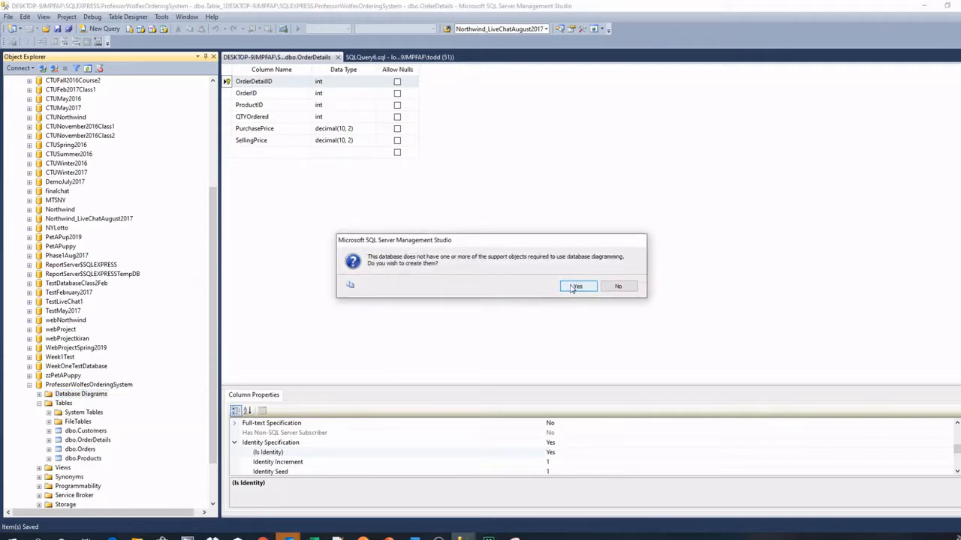
{"action": "left_click", "coordinate": [577, 285]}
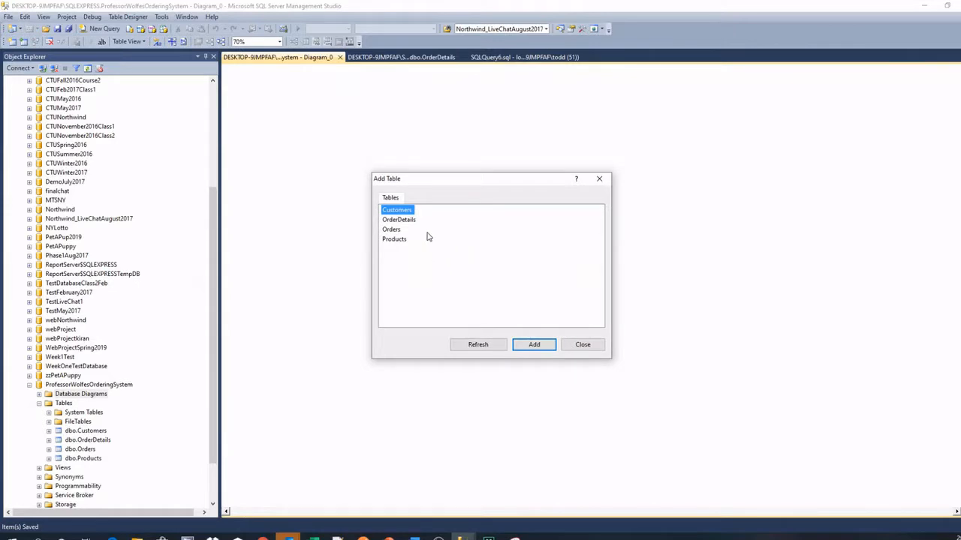
{"action": "left_click", "coordinate": [393, 239]}
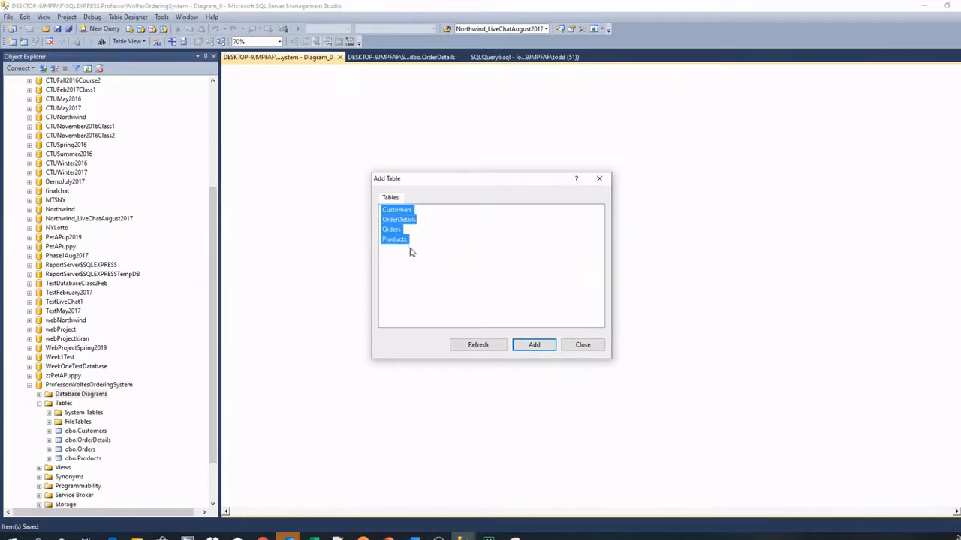
{"action": "left_click", "coordinate": [534, 344]}
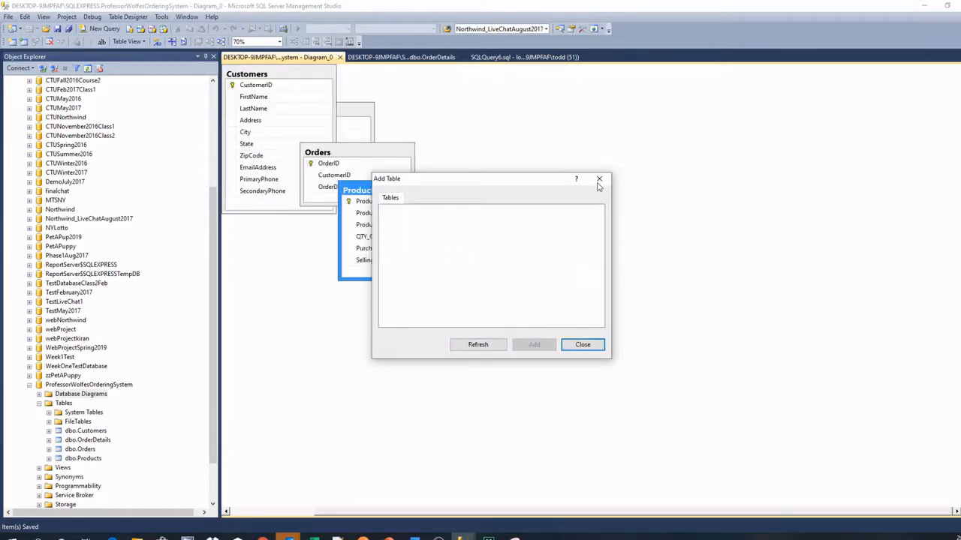
{"action": "left_click", "coordinate": [582, 344]}
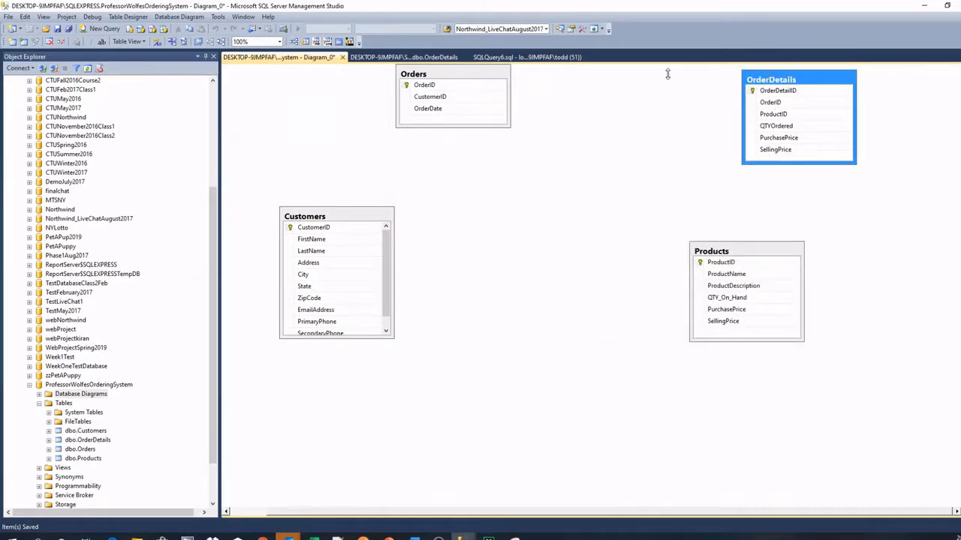
Move the Orders table toward the diagram centre and clear the selection.
{"action": "left_click_drag", "start_coordinate": [799, 78], "coordinate": [663, 91]}
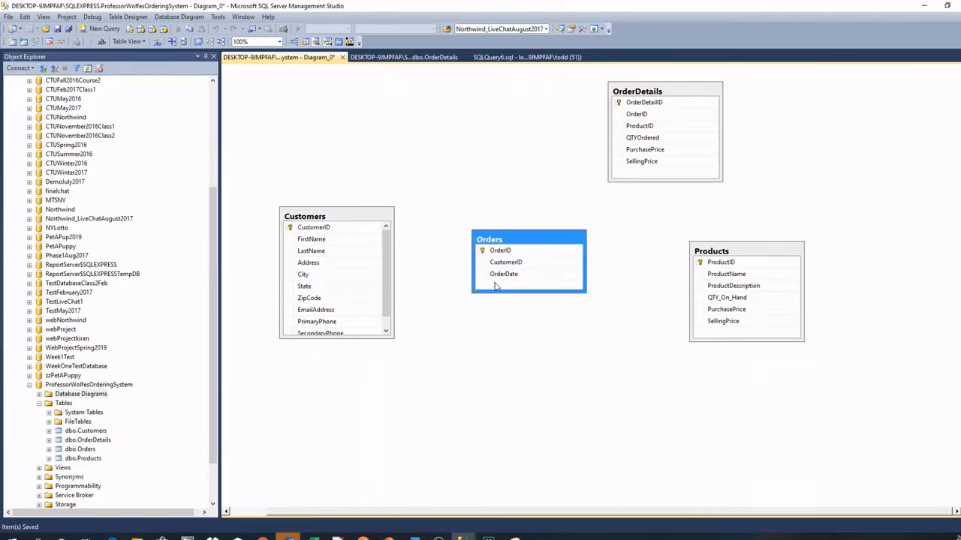
{"action": "left_click", "coordinate": [305, 216]}
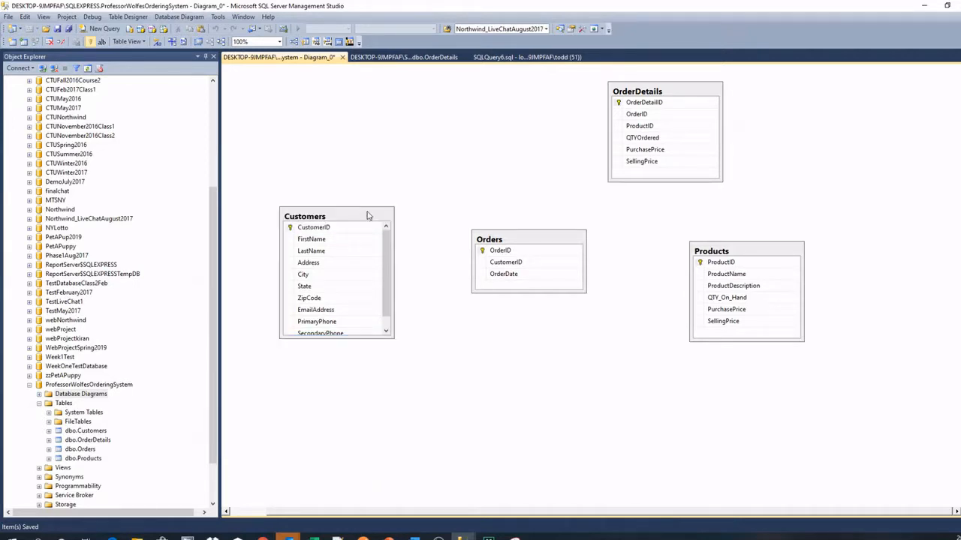
Drag CustomerID from Customers onto Orders to create the FK_Orders_Customers relationship.
{"action": "left_click", "coordinate": [312, 227]}
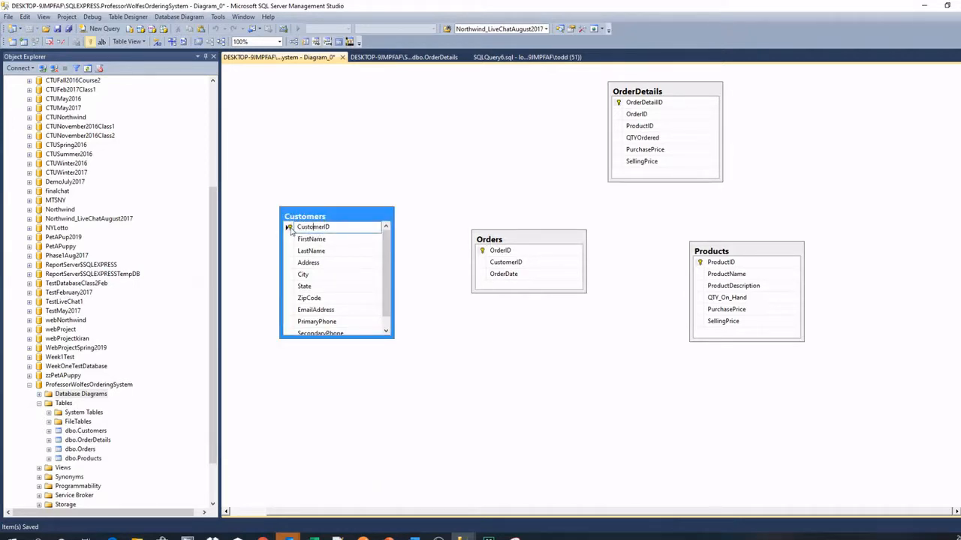
{"action": "left_click_drag", "start_coordinate": [312, 226], "coordinate": [504, 261]}
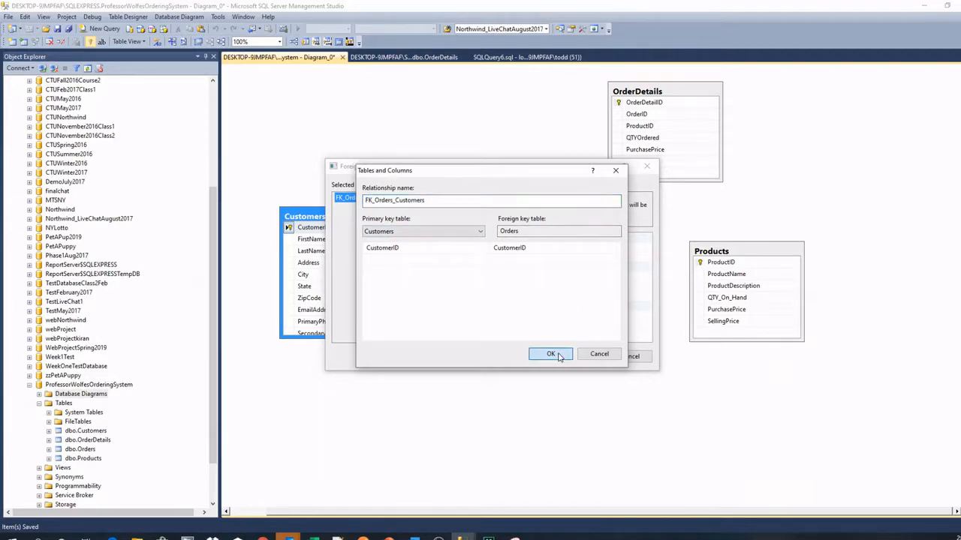
{"action": "left_click", "coordinate": [550, 354]}
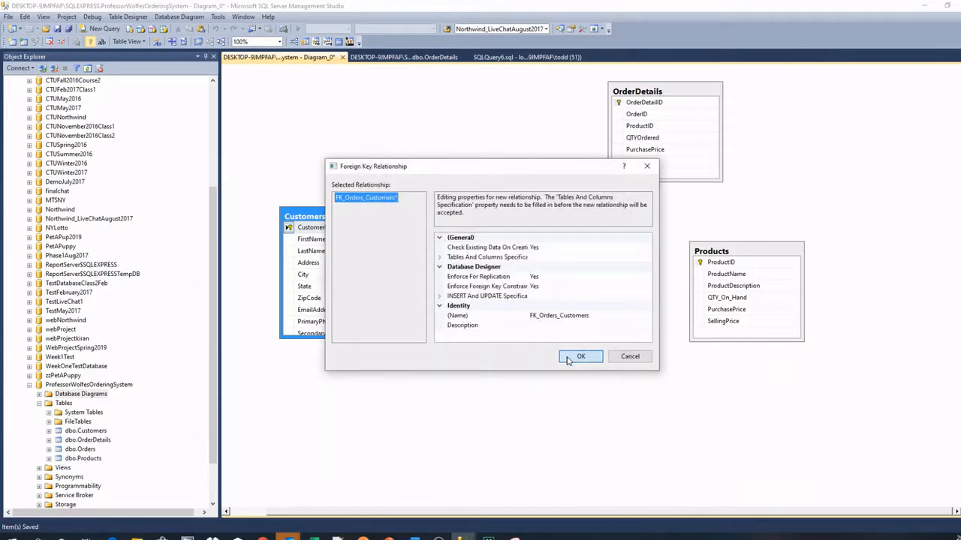
{"action": "left_click", "coordinate": [579, 356]}
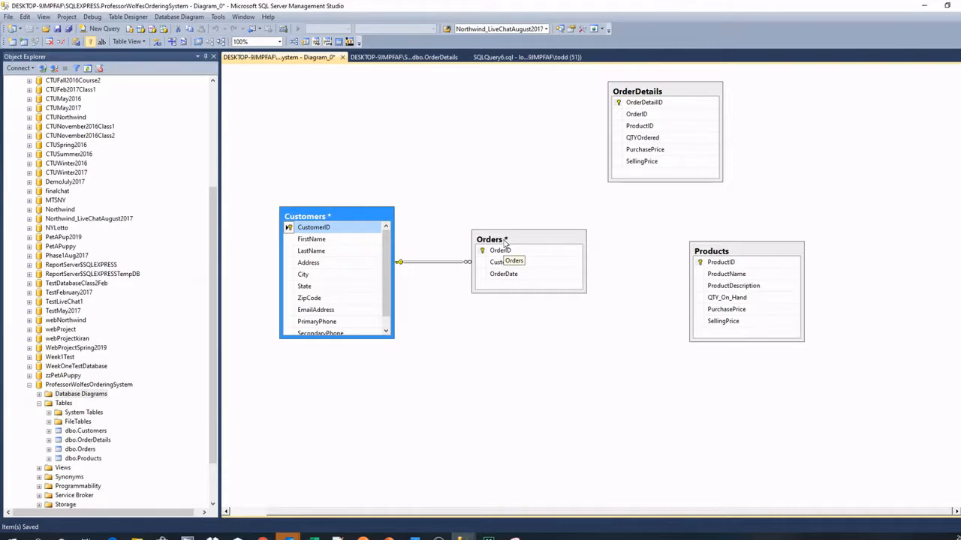
{"action": "mouse_move", "coordinate": [537, 327]}
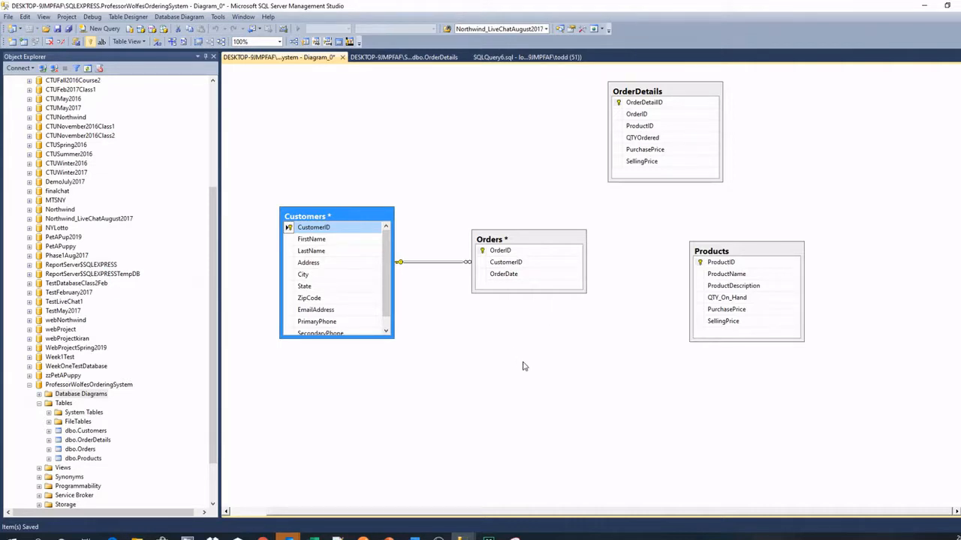
{"action": "mouse_move", "coordinate": [480, 342]}
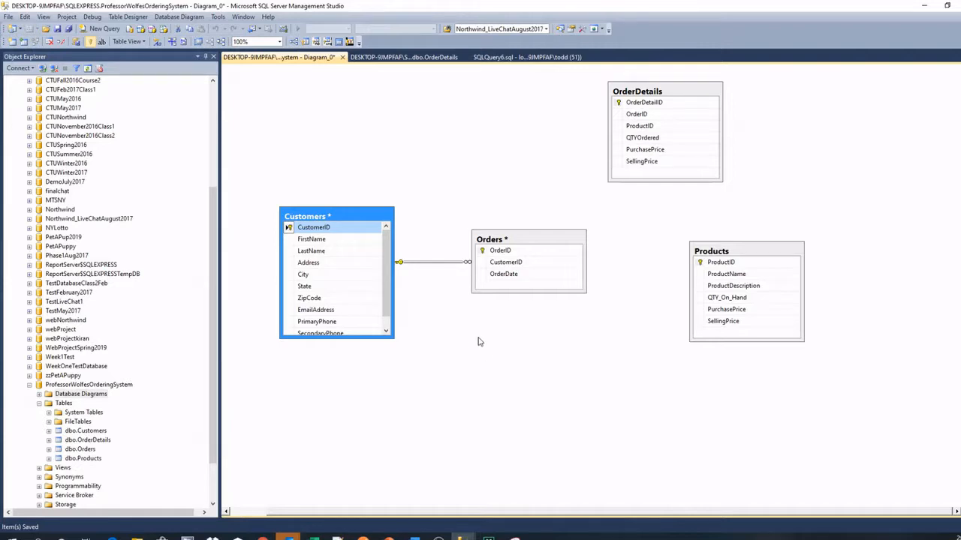
{"action": "mouse_move", "coordinate": [466, 344]}
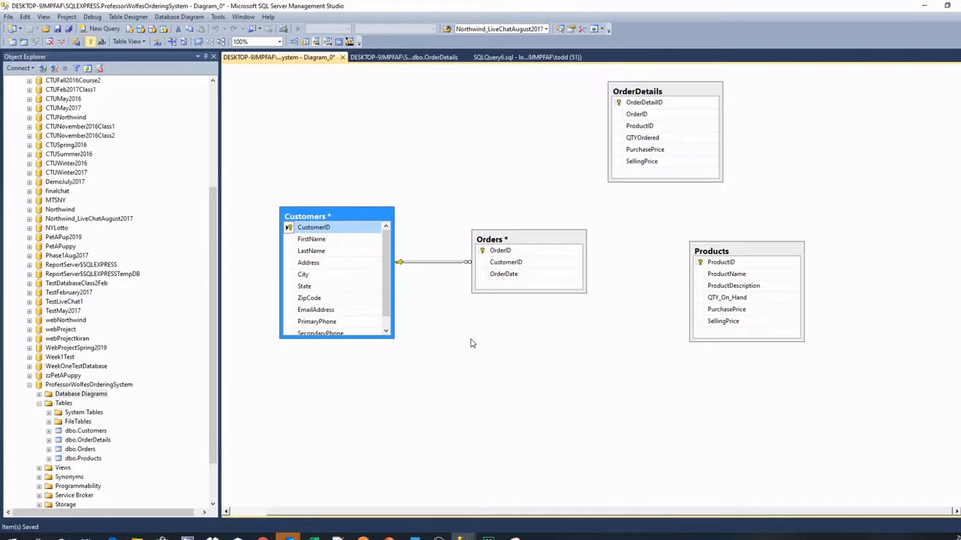
{"action": "mouse_move", "coordinate": [553, 248]}
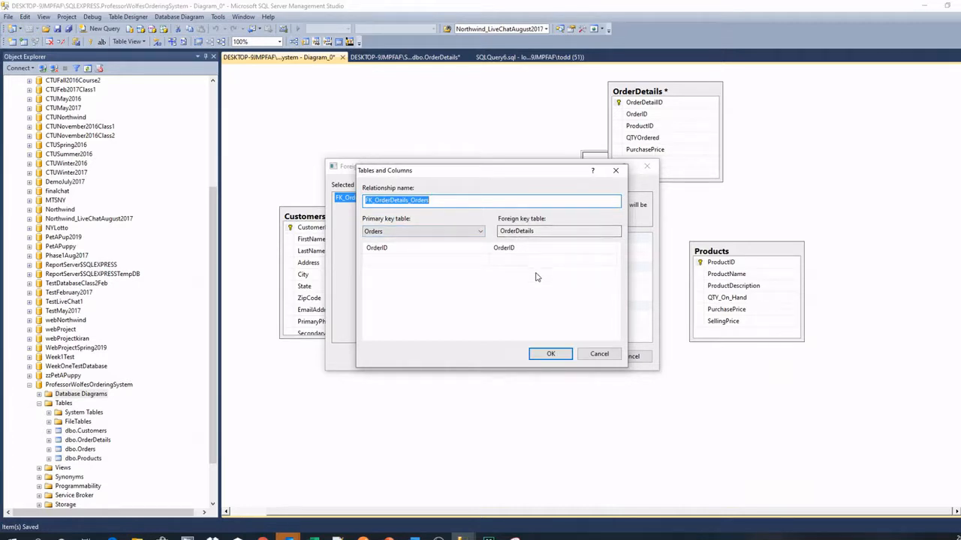
{"action": "left_click", "coordinate": [549, 354]}
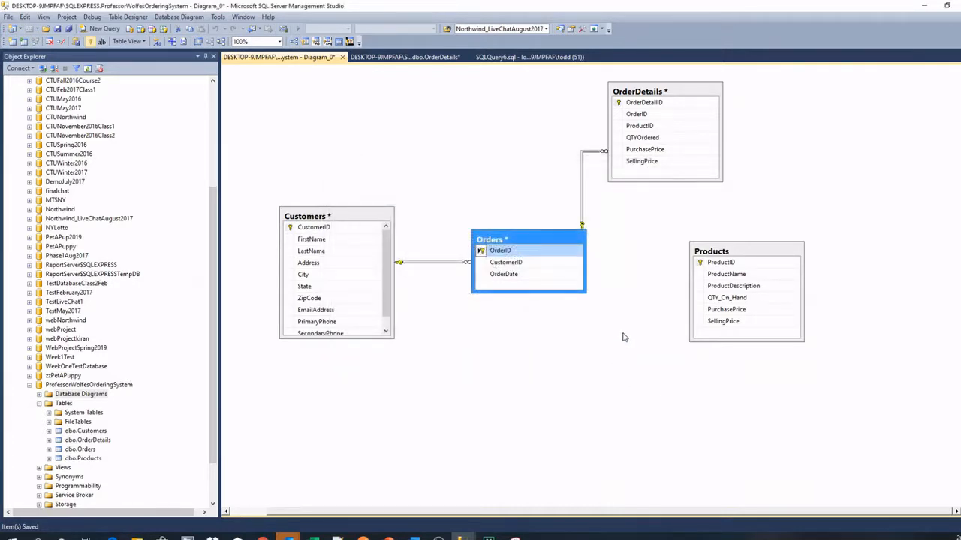
{"action": "left_click", "coordinate": [720, 261]}
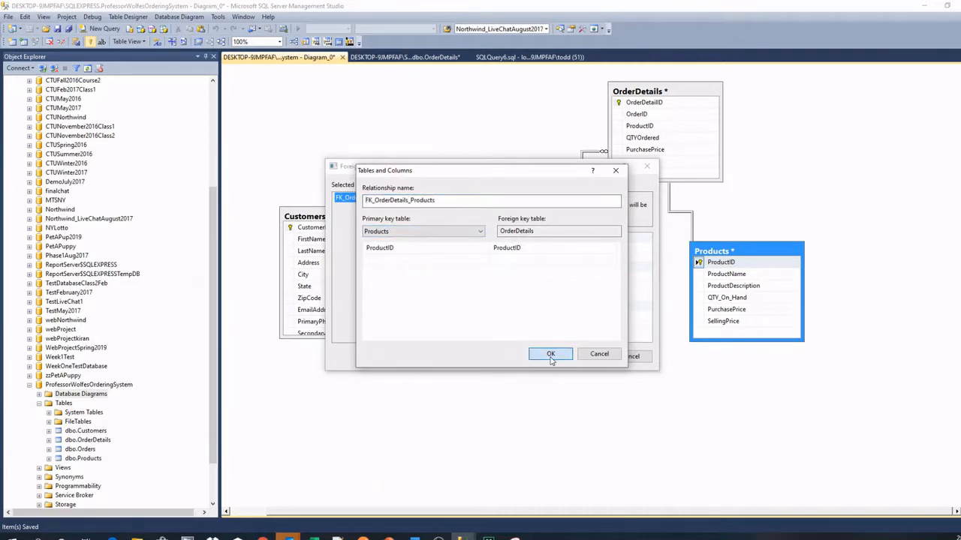
{"action": "left_click", "coordinate": [549, 354]}
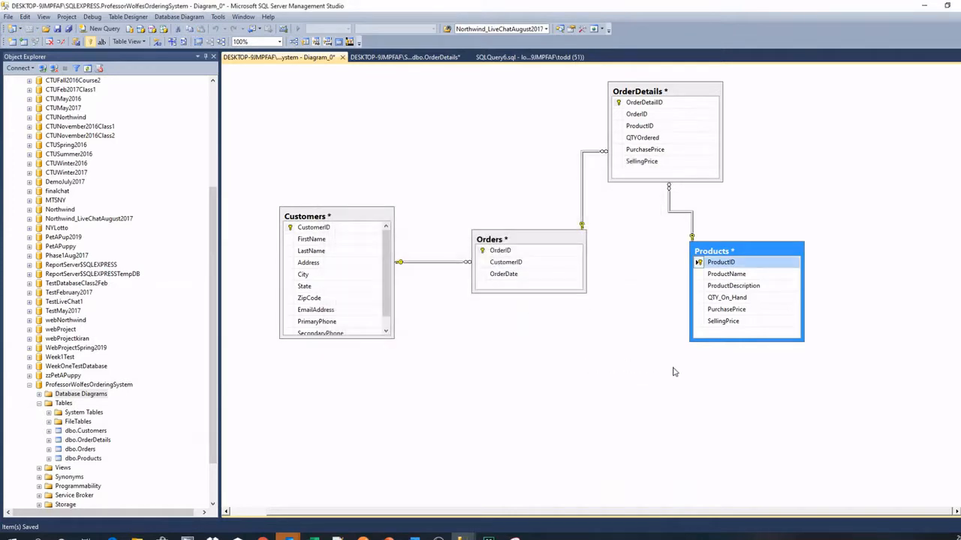
{"action": "mouse_move", "coordinate": [150, 252]}
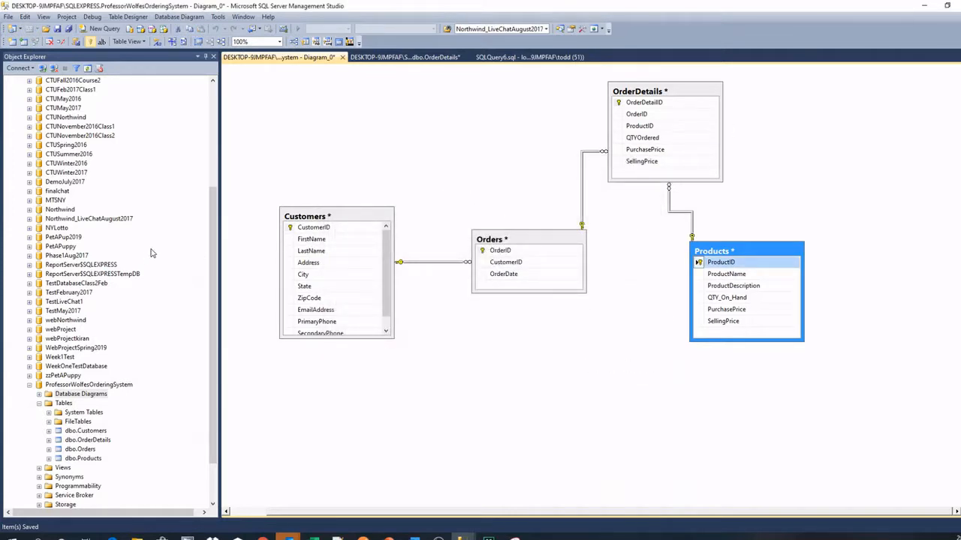
{"action": "mouse_move", "coordinate": [138, 131]}
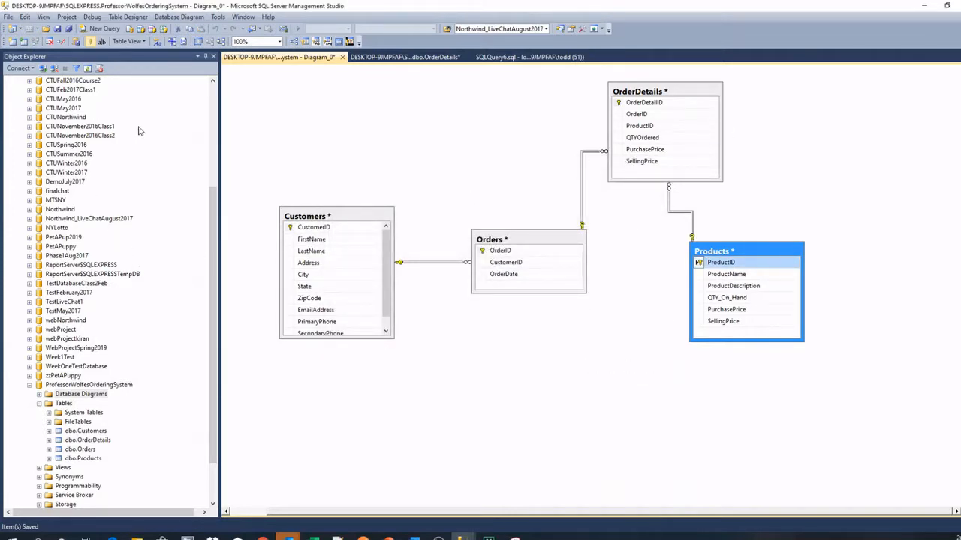
{"action": "mouse_move", "coordinate": [12, 28]}
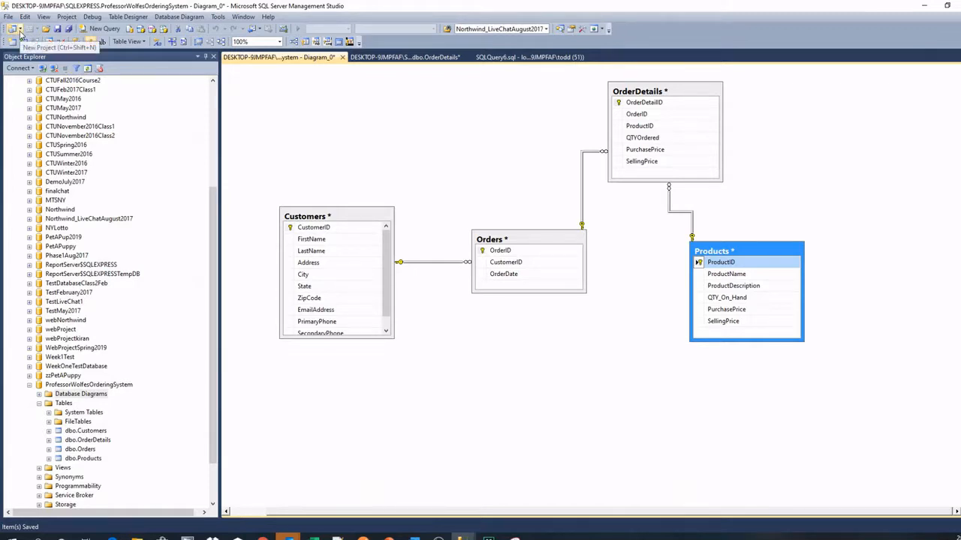
{"action": "mouse_move", "coordinate": [59, 30]}
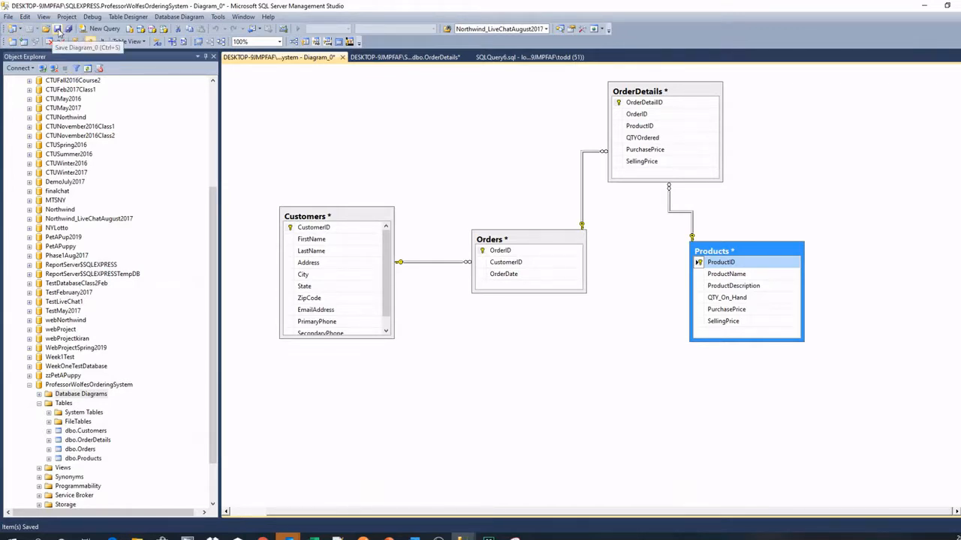
Save the diagram as ProfessorWolfesOrderingSystemDiagram, agreeing to save the affected tables.
{"action": "left_click", "coordinate": [58, 30]}
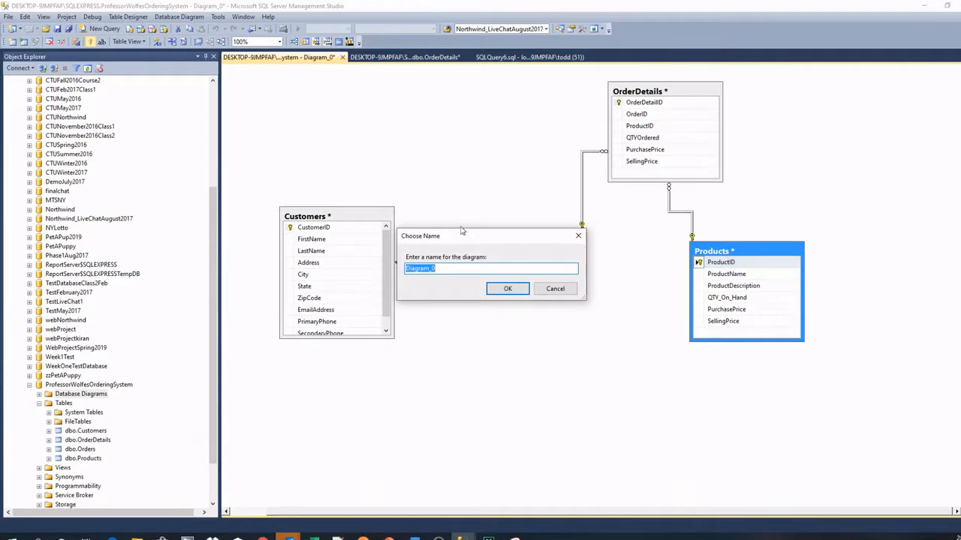
{"action": "type", "text": "P"}
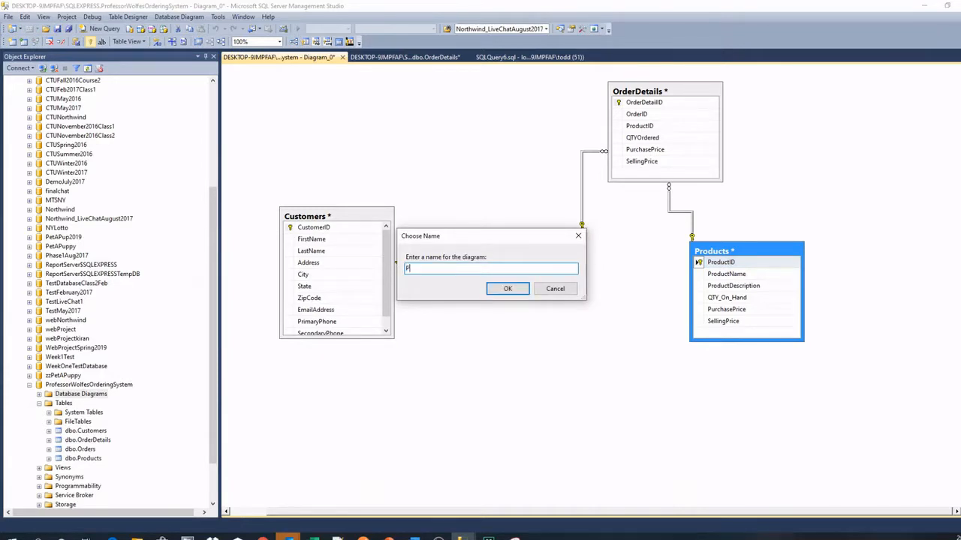
{"action": "type", "text": "ProfessorWolfesOrderingSystemD"}
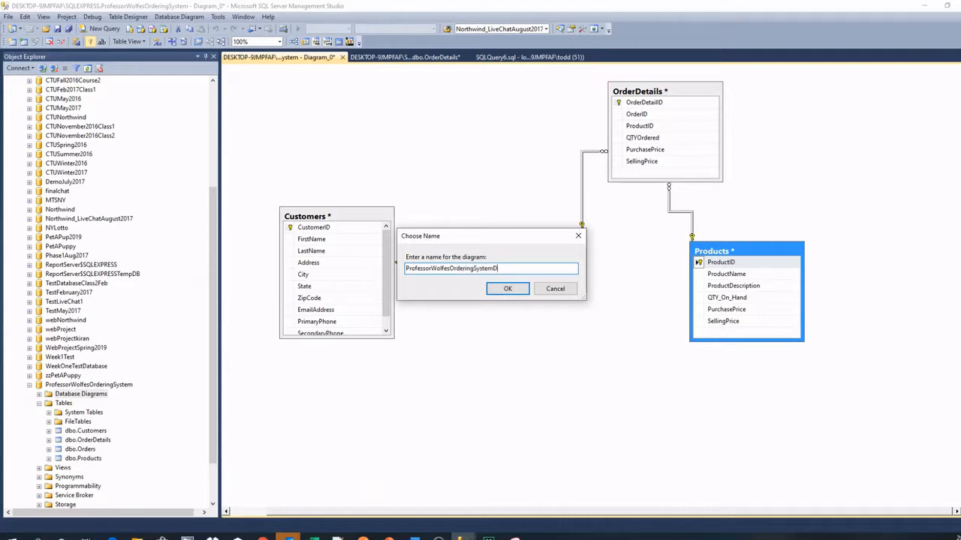
{"action": "type", "text": "iagram"}
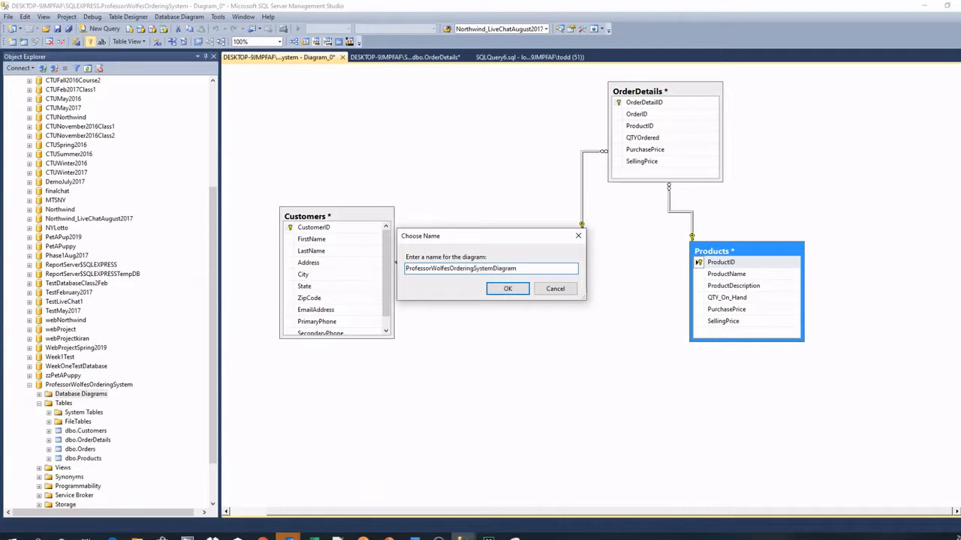
{"action": "left_click", "coordinate": [507, 288]}
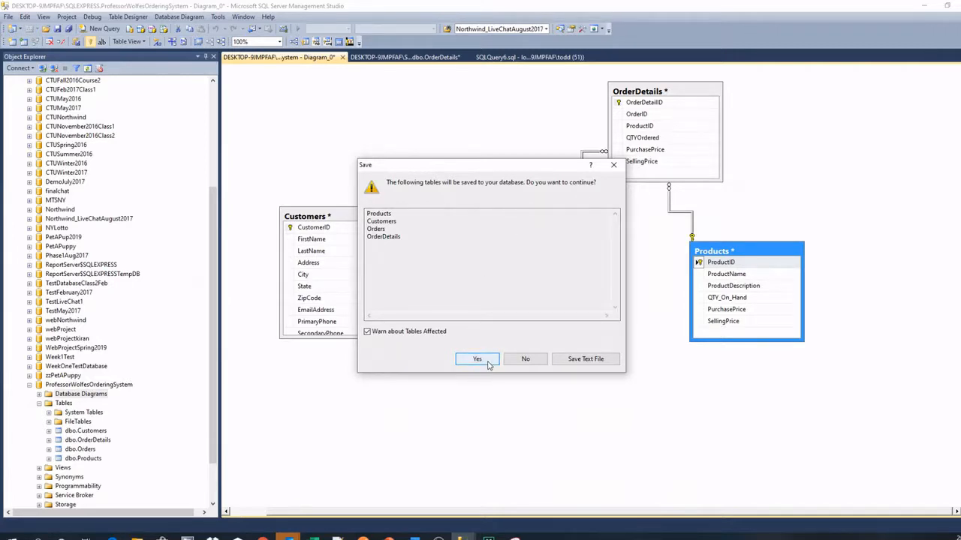
{"action": "left_click", "coordinate": [477, 359]}
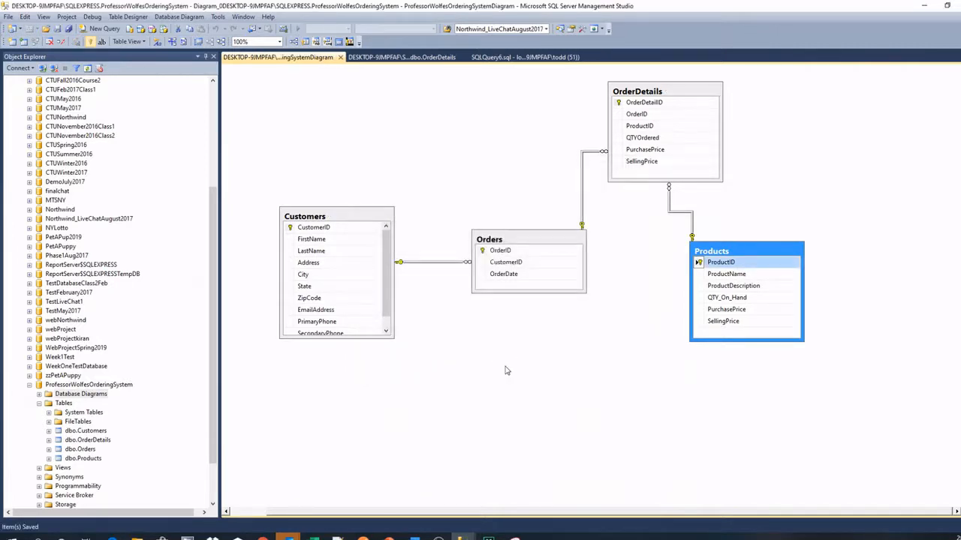
{"action": "mouse_move", "coordinate": [481, 347]}
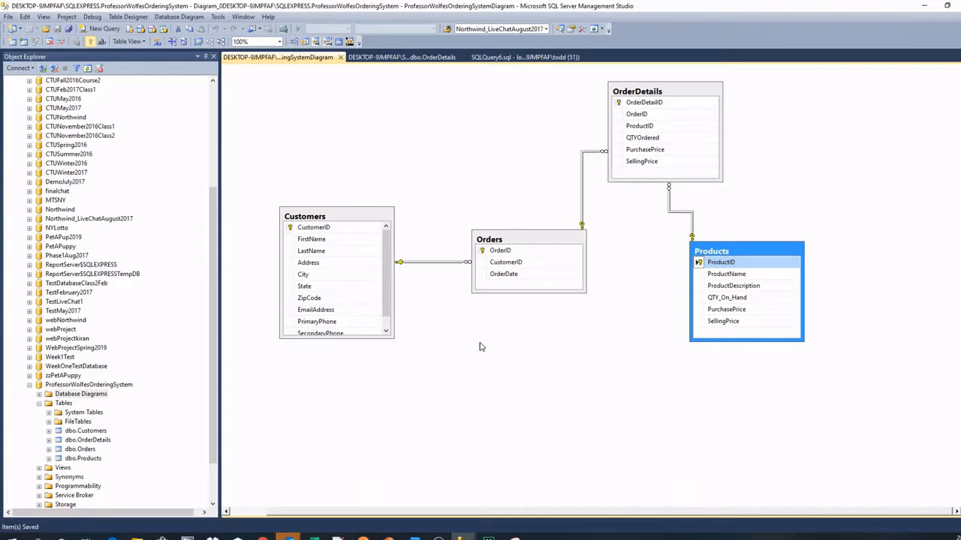
{"action": "mouse_move", "coordinate": [534, 204]}
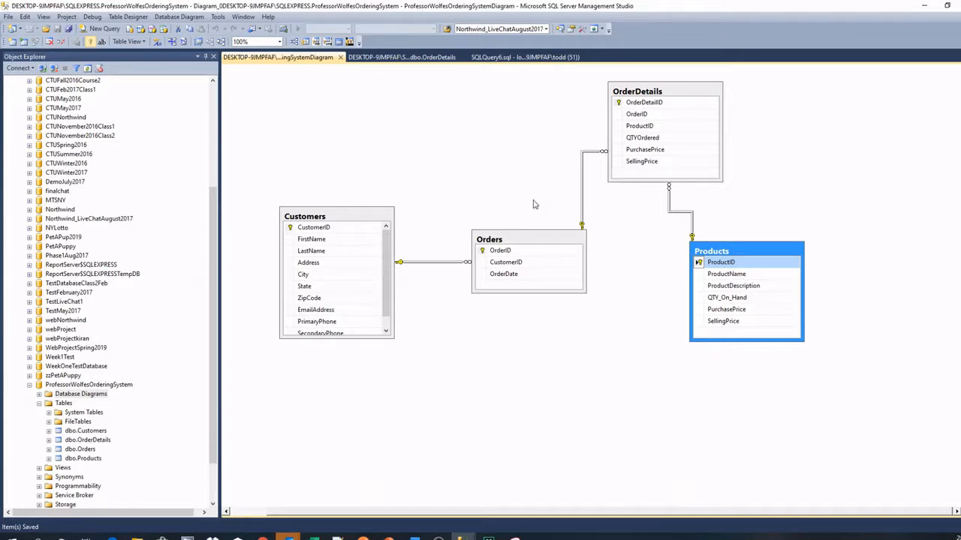
{"action": "mouse_move", "coordinate": [558, 195]}
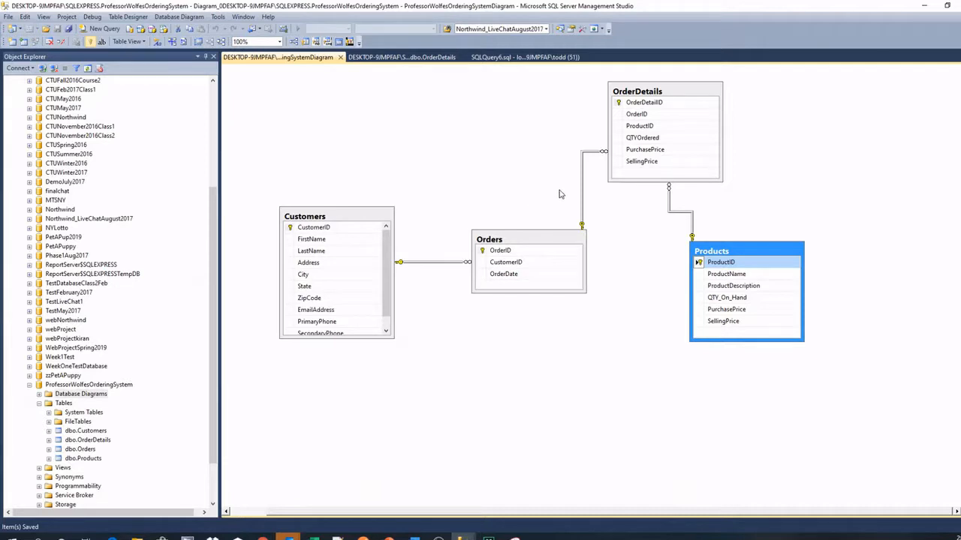
{"action": "mouse_move", "coordinate": [118, 402]}
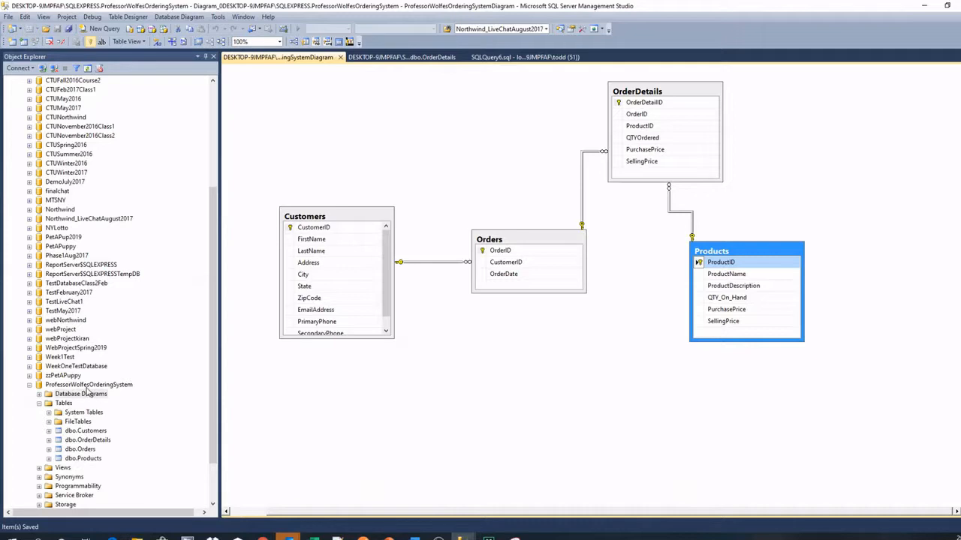
{"action": "left_click", "coordinate": [89, 384]}
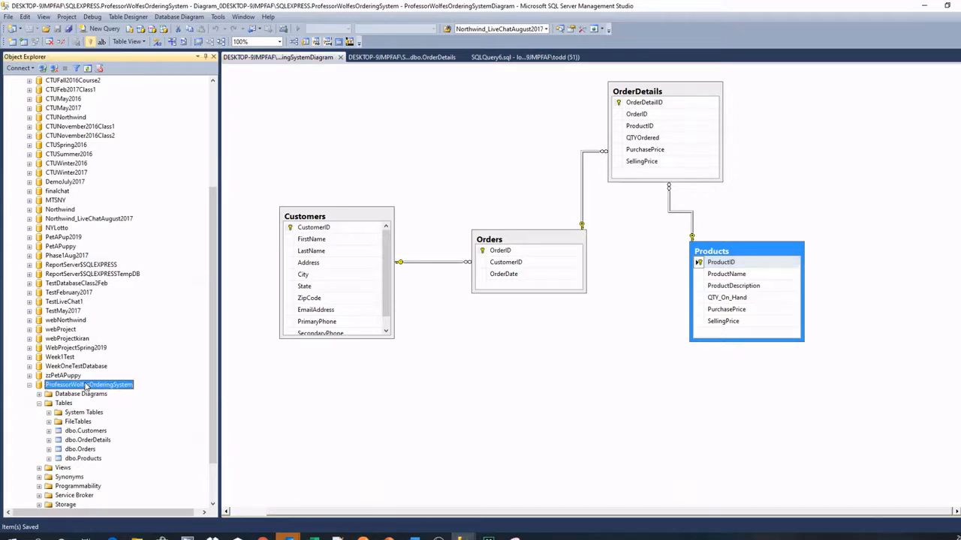
Launch Generate Scripts for the ordering database and move past the introduction.
{"action": "right_click", "coordinate": [87, 384]}
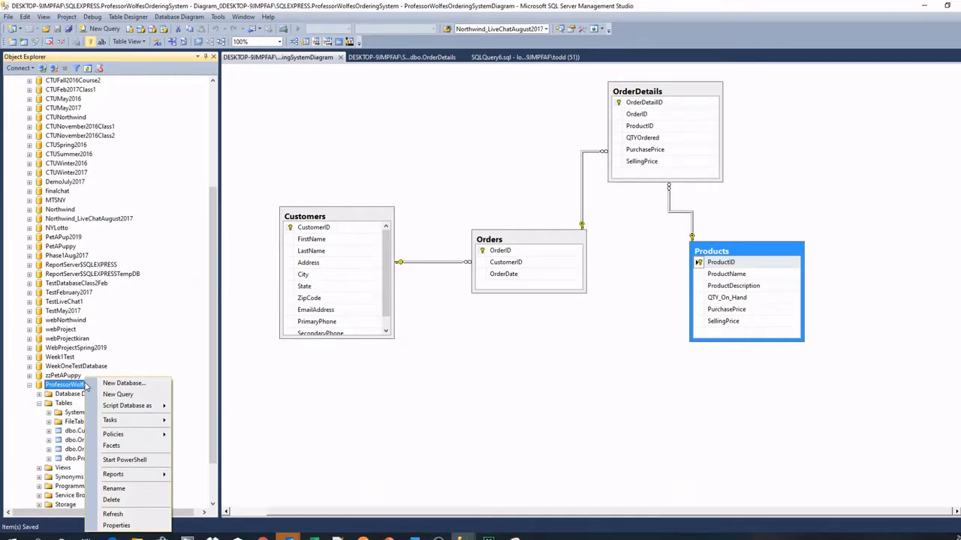
{"action": "mouse_move", "coordinate": [110, 420]}
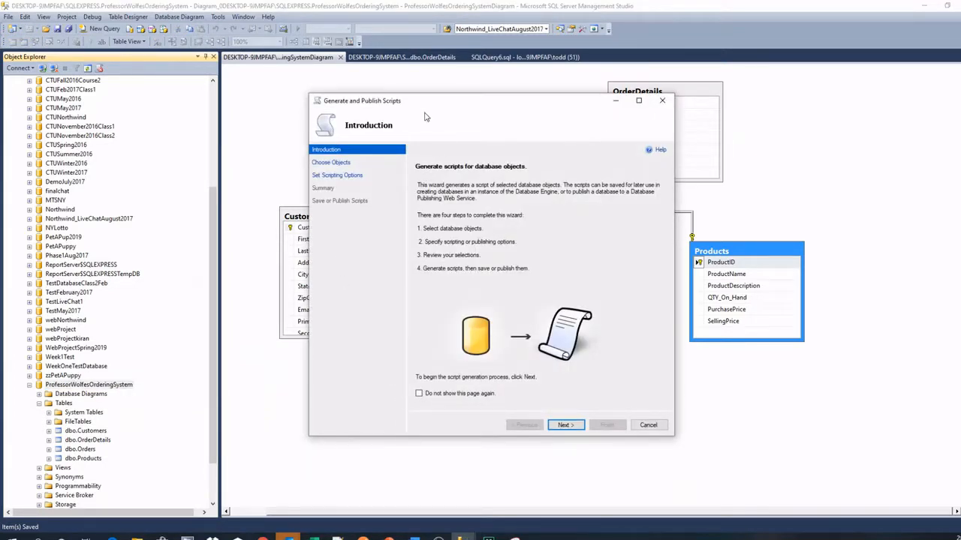
{"action": "mouse_move", "coordinate": [488, 169]}
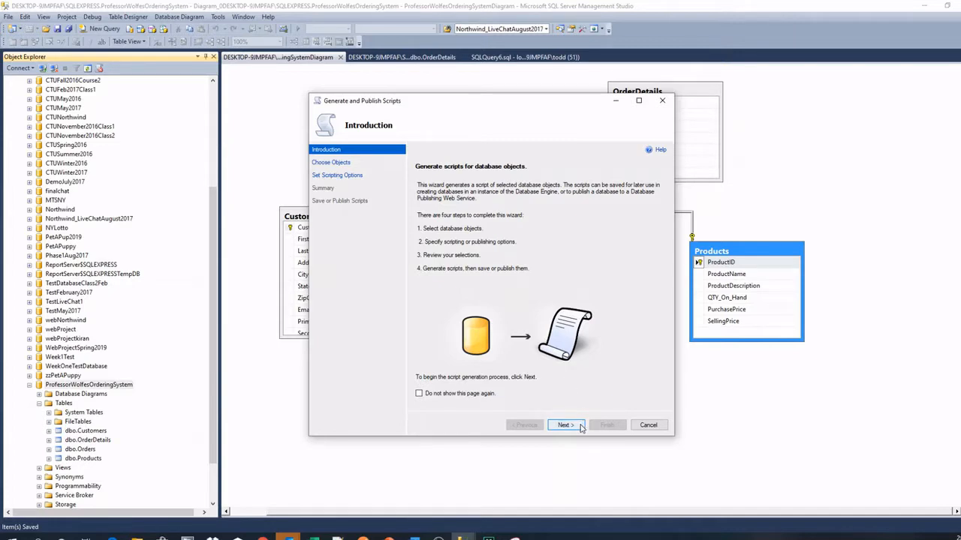
{"action": "left_click", "coordinate": [564, 425]}
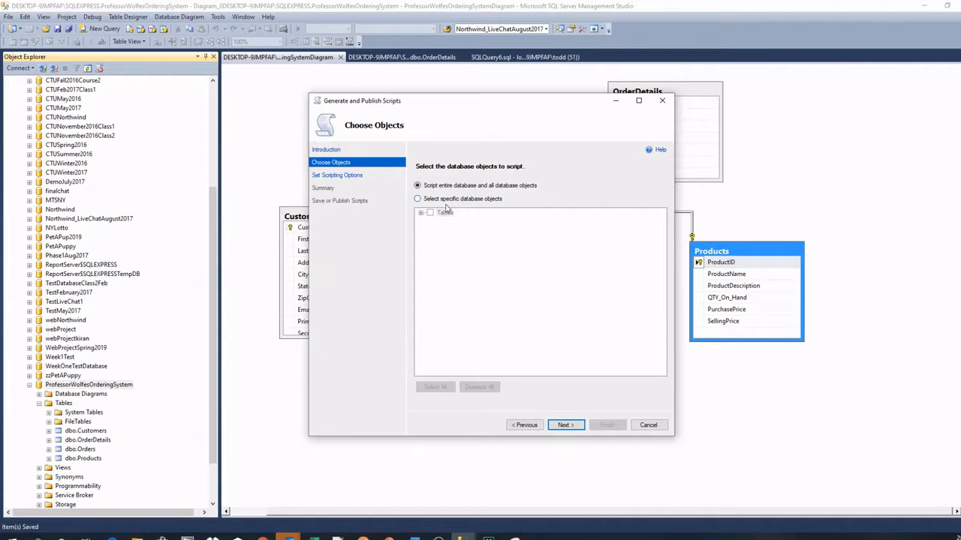
{"action": "mouse_move", "coordinate": [466, 207]}
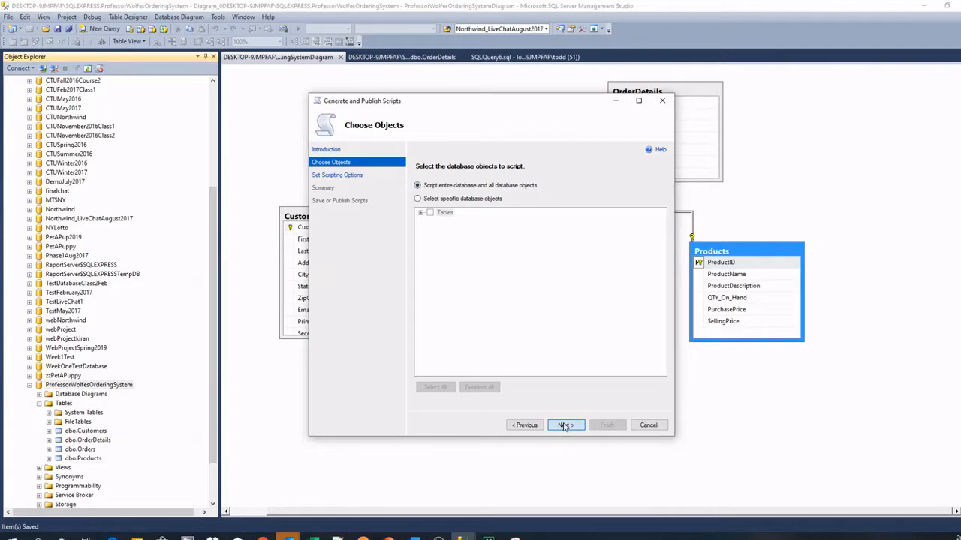
Script the entire database and name the output file ProfessorWolfesOrderingSystem.sql.
{"action": "left_click", "coordinate": [564, 425]}
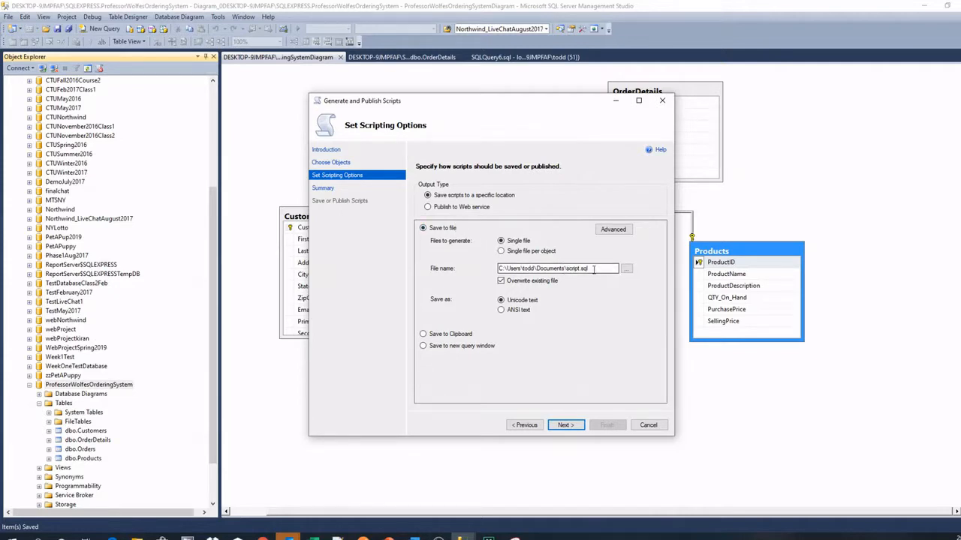
{"action": "double_click", "coordinate": [578, 269]}
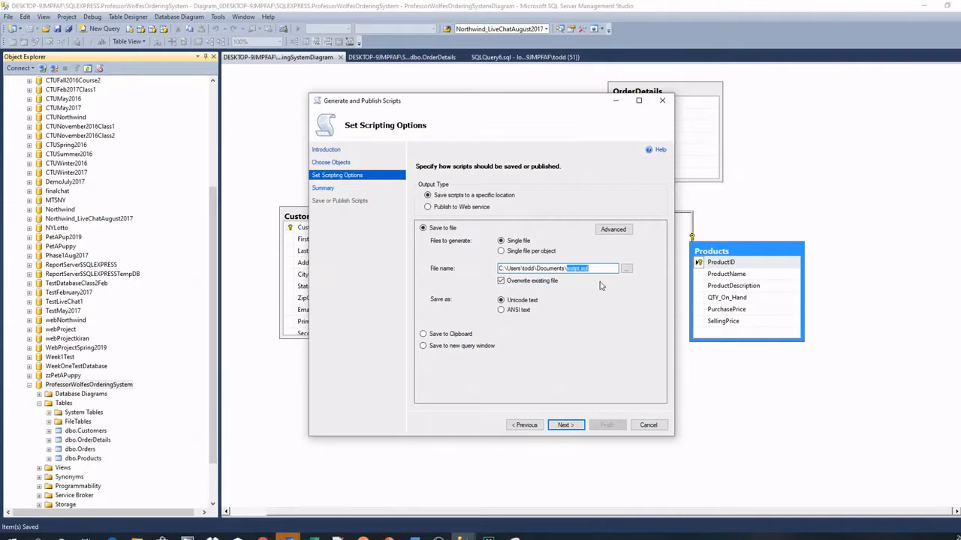
{"action": "type", "text": "ProfessorWolfesOrderingSystem"}
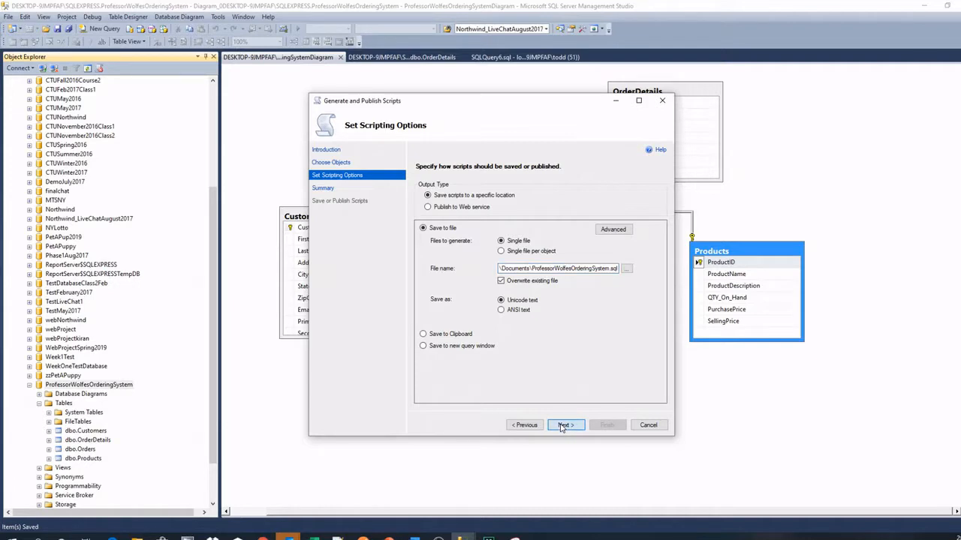
Generate the script file, then finish and close the wizard.
{"action": "left_click", "coordinate": [565, 425]}
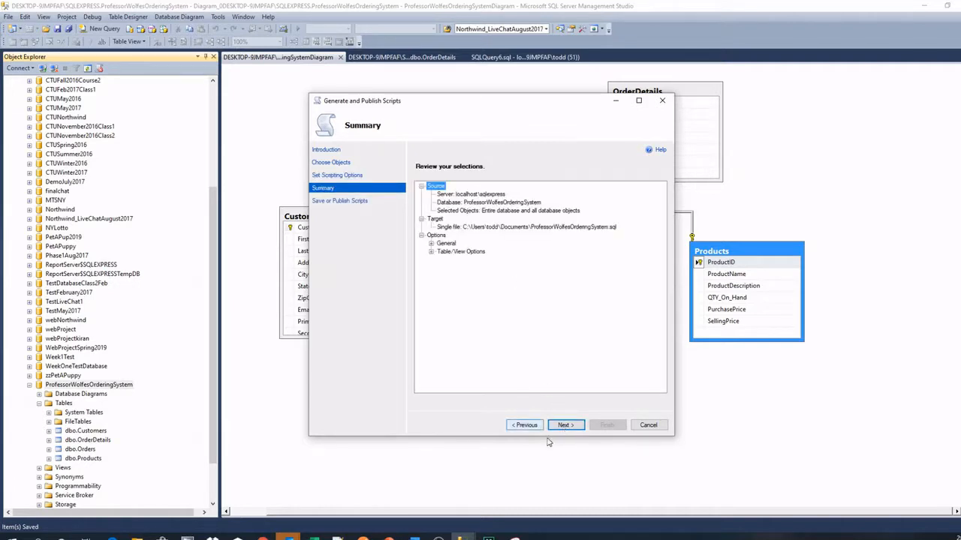
{"action": "left_click", "coordinate": [564, 424]}
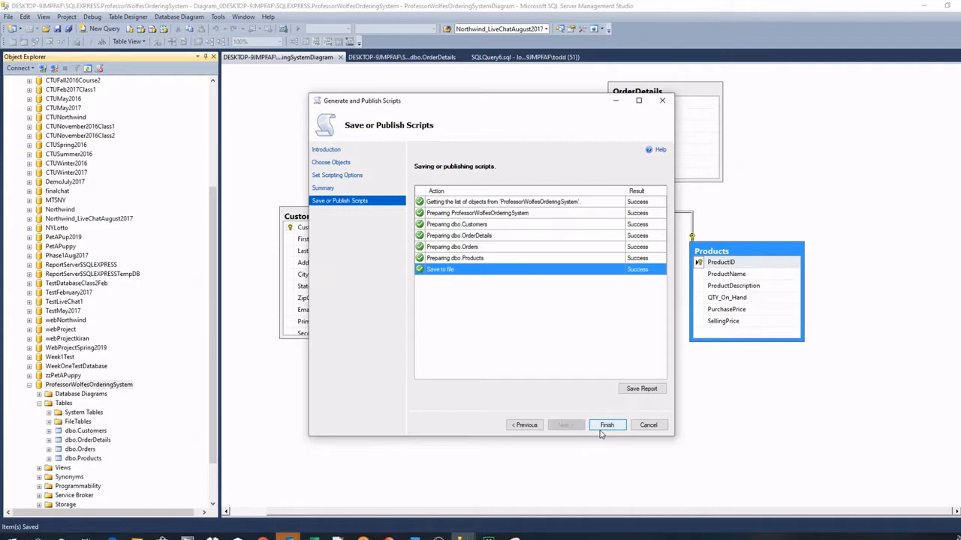
{"action": "left_click", "coordinate": [607, 425]}
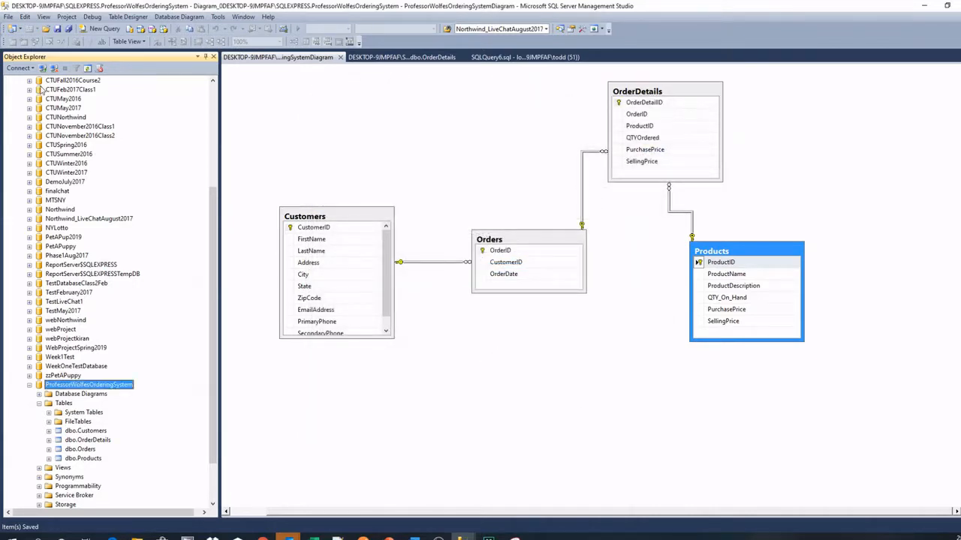
Open ProfessorWolfesOrderingSystem.sql from disk into a query editor.
{"action": "left_click", "coordinate": [9, 16]}
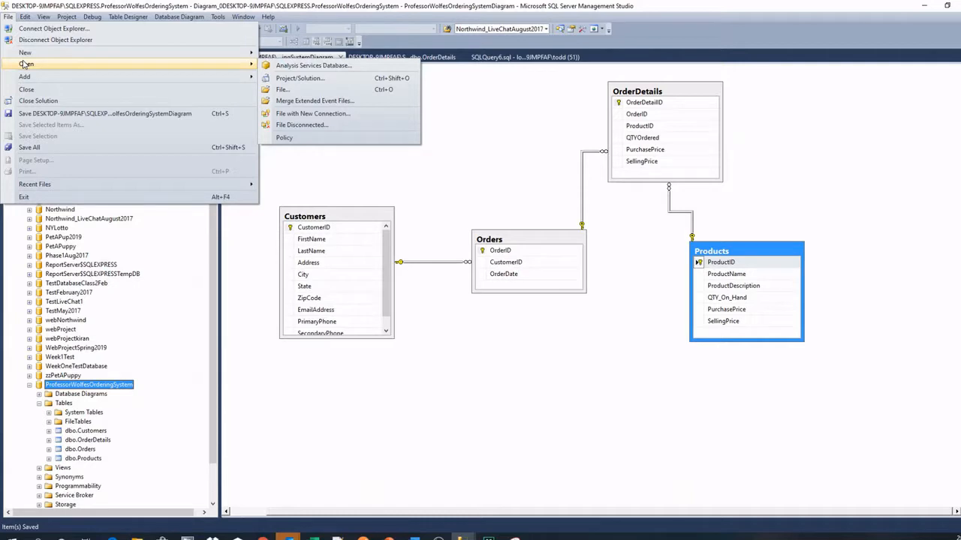
{"action": "mouse_move", "coordinate": [257, 68]}
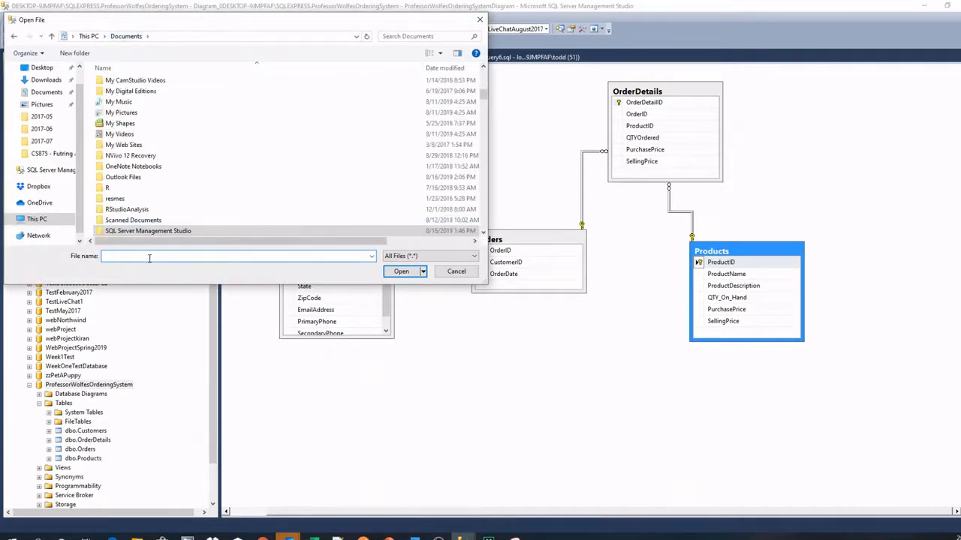
{"action": "type", "text": "pro"}
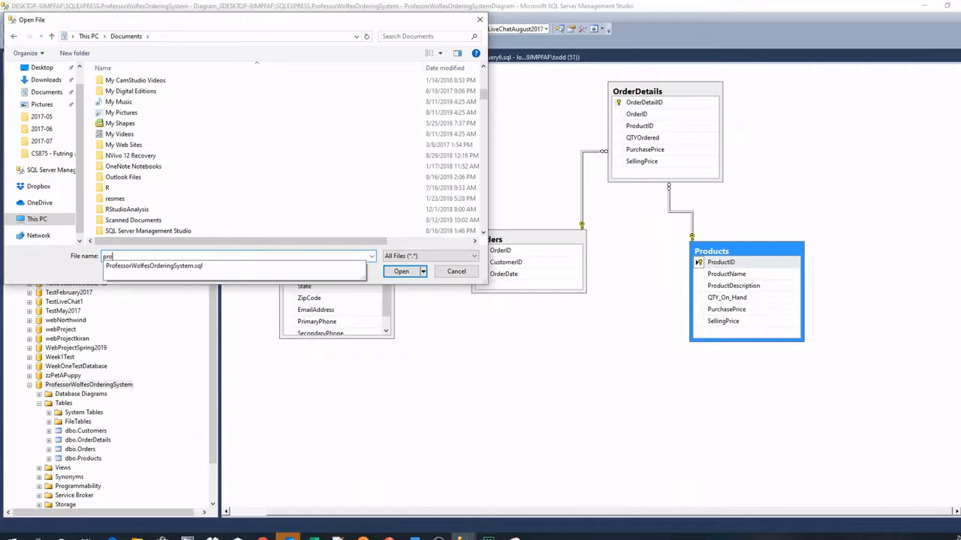
{"action": "left_click", "coordinate": [153, 266]}
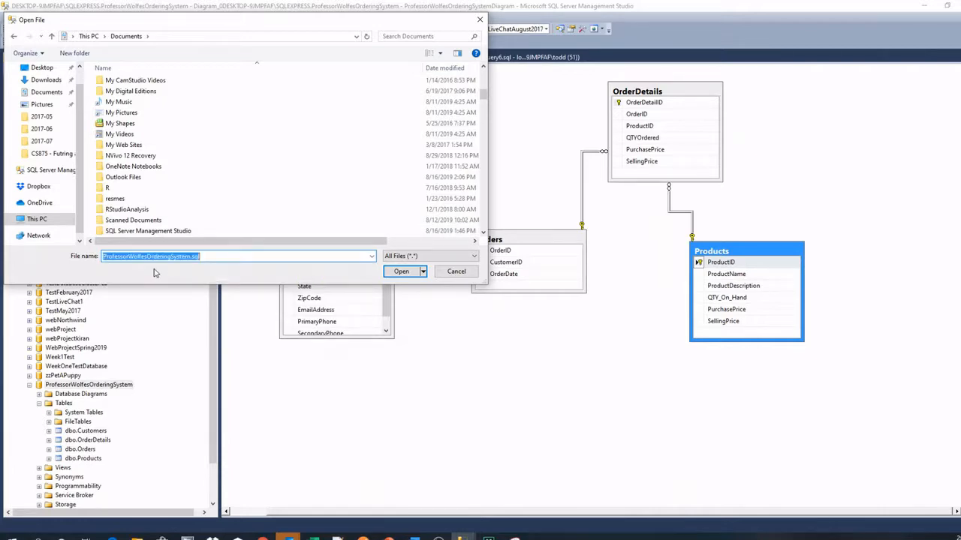
{"action": "left_click", "coordinate": [401, 270]}
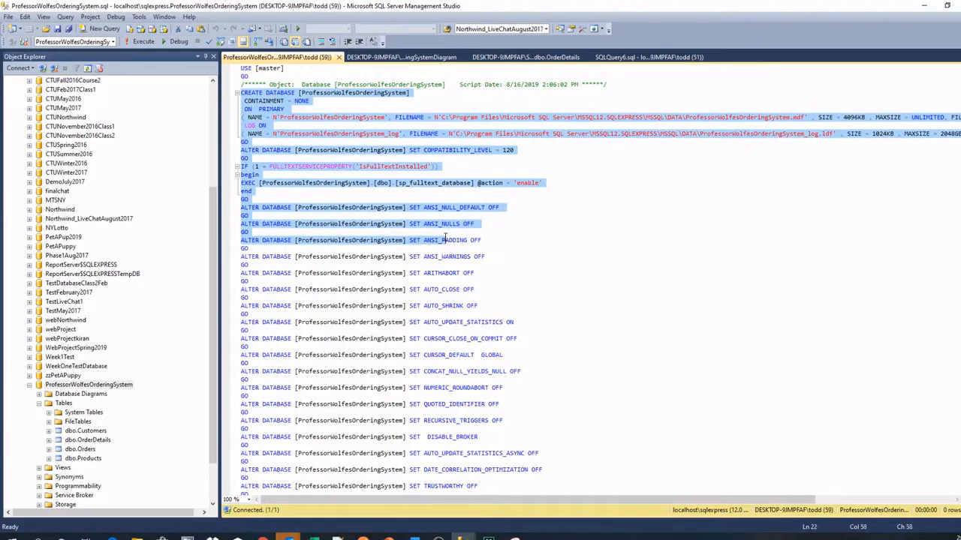
{"action": "scroll", "scroll_direction": "down", "scroll_amount": 3}
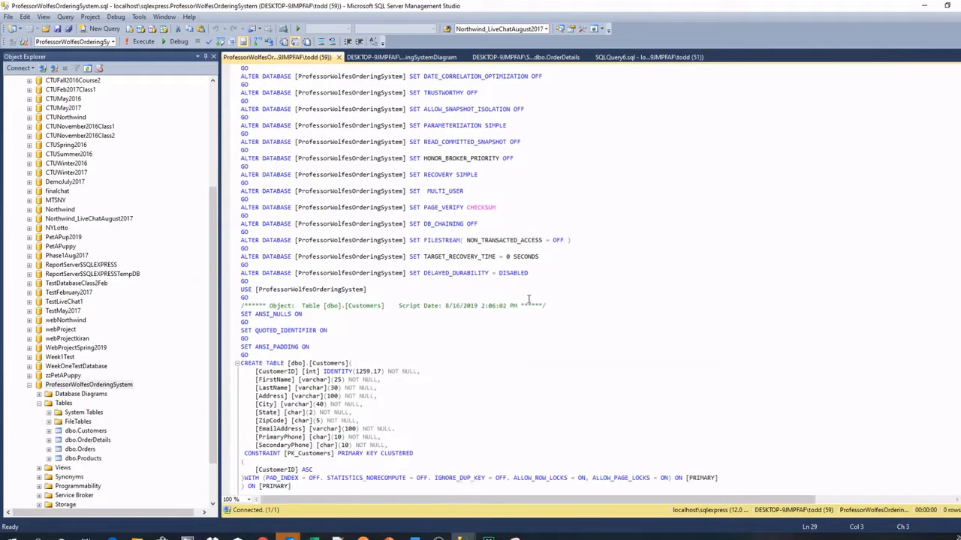
{"action": "scroll", "scroll_direction": "down", "scroll_amount": 3}
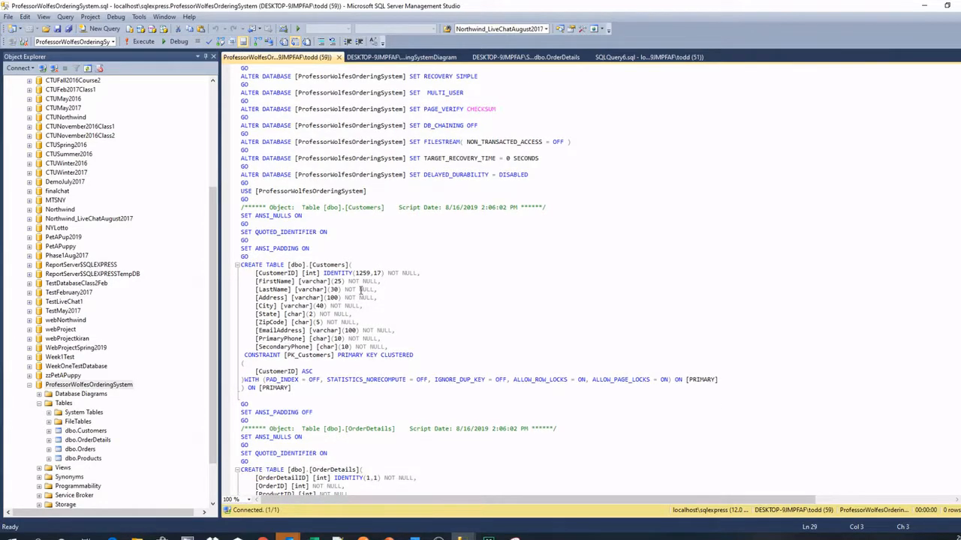
{"action": "scroll", "scroll_direction": "down", "scroll_amount": 3}
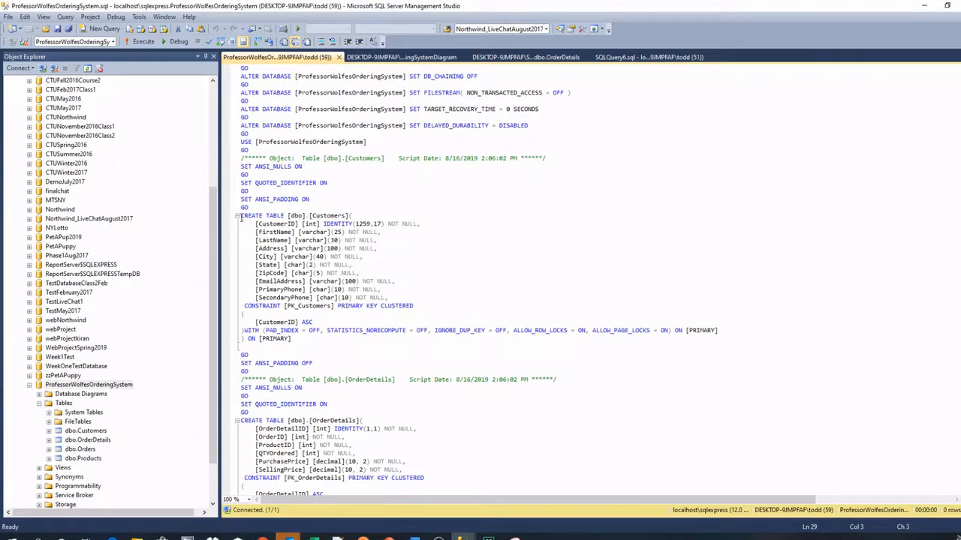
{"action": "left_click_drag", "start_coordinate": [241, 216], "coordinate": [417, 307]}
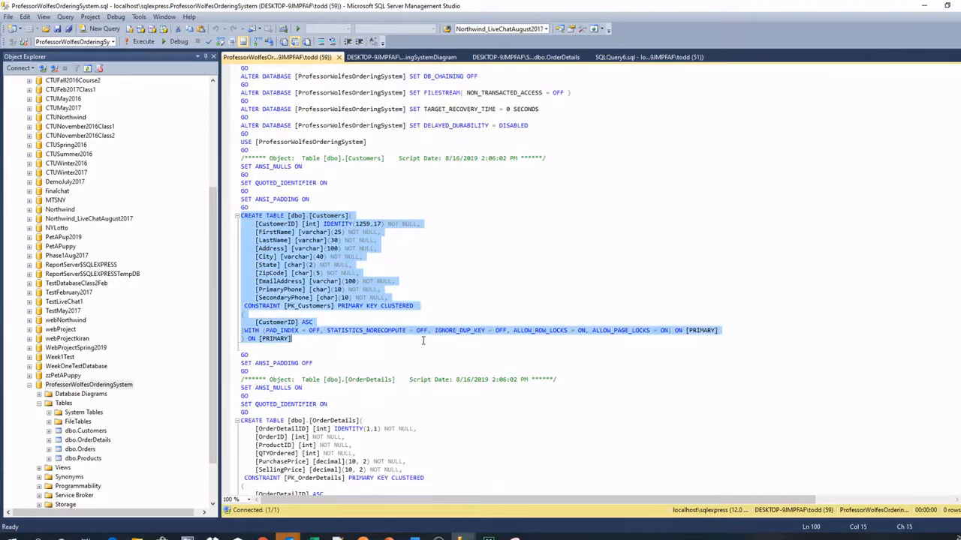
{"action": "mouse_move", "coordinate": [440, 348]}
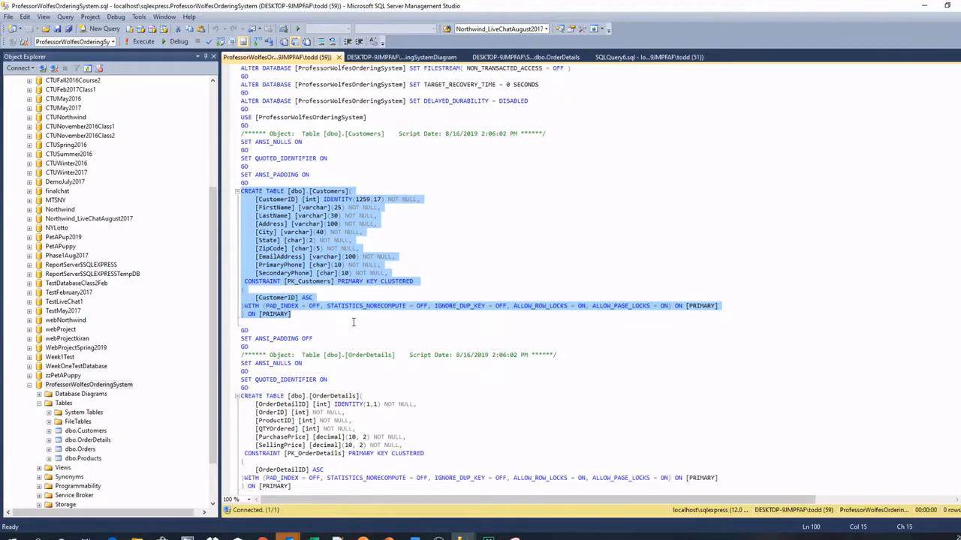
{"action": "mouse_move", "coordinate": [360, 324]}
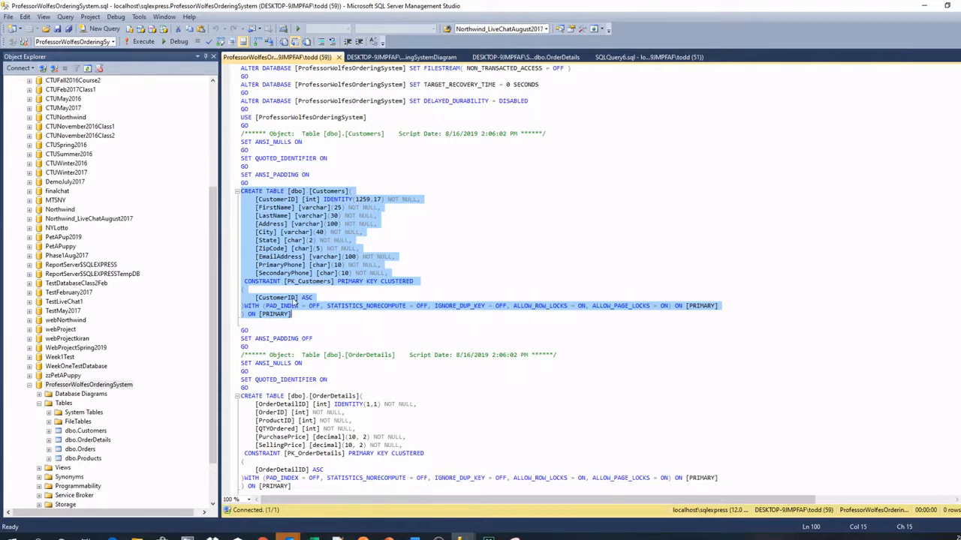
{"action": "left_click", "coordinate": [468, 337]}
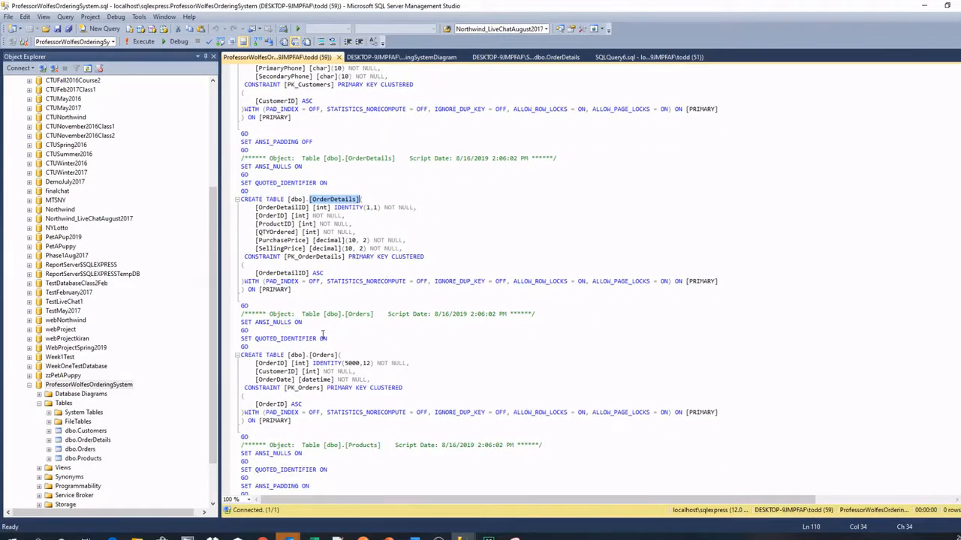
{"action": "scroll", "scroll_direction": "down", "scroll_amount": 3}
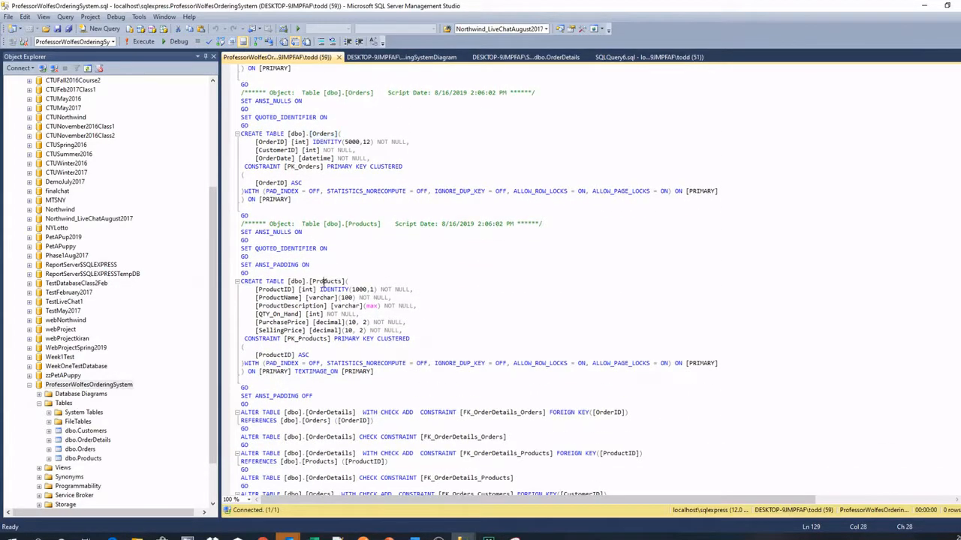
{"action": "scroll", "scroll_direction": "down", "scroll_amount": 3}
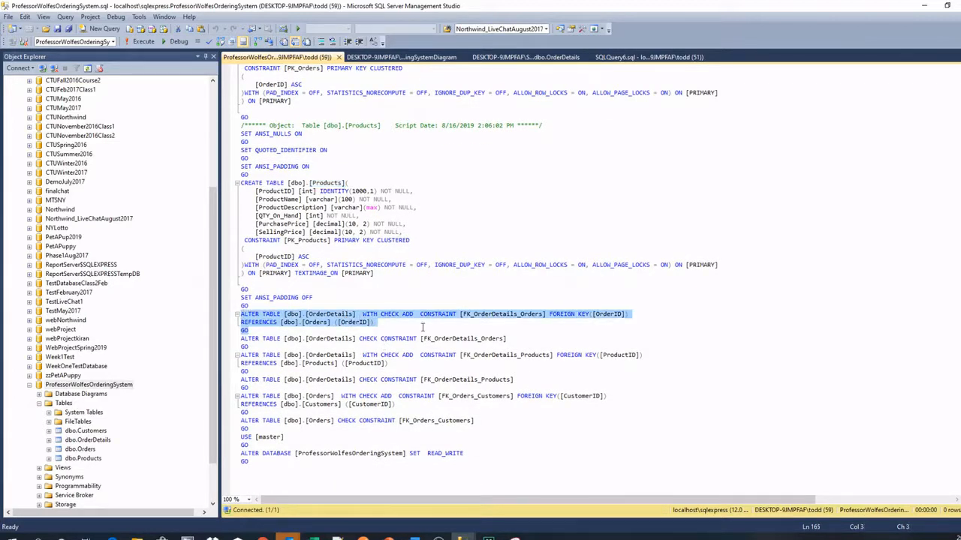
{"action": "left_click", "coordinate": [507, 339]}
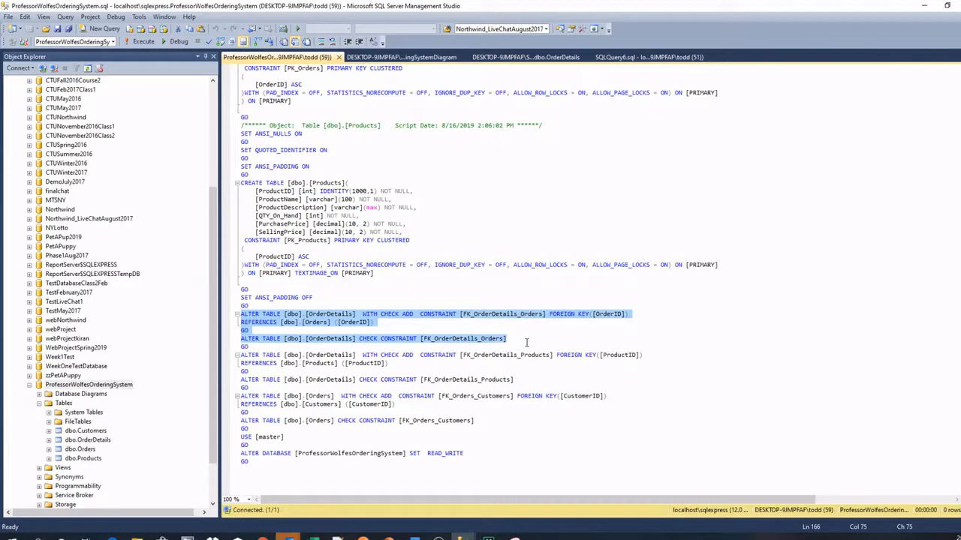
{"action": "mouse_move", "coordinate": [525, 354]}
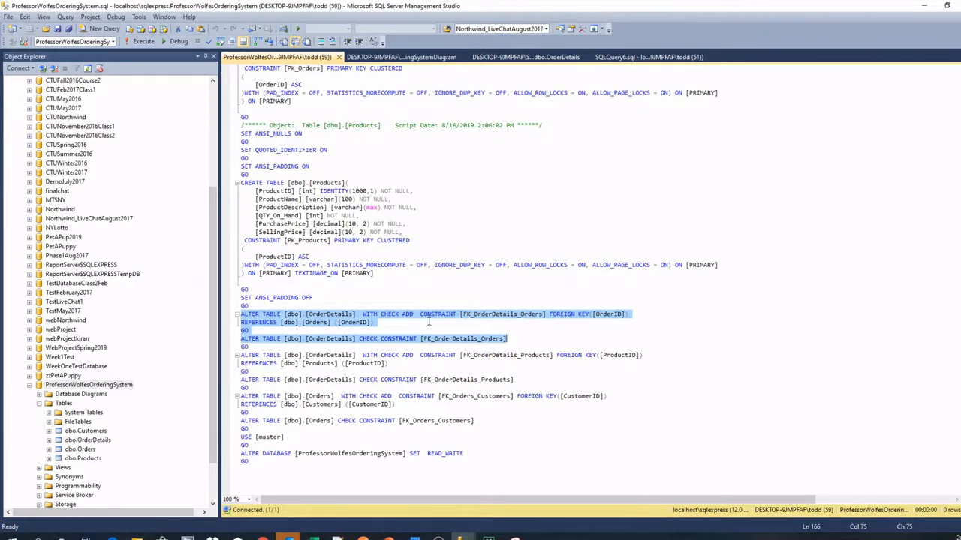
{"action": "left_click", "coordinate": [403, 314]}
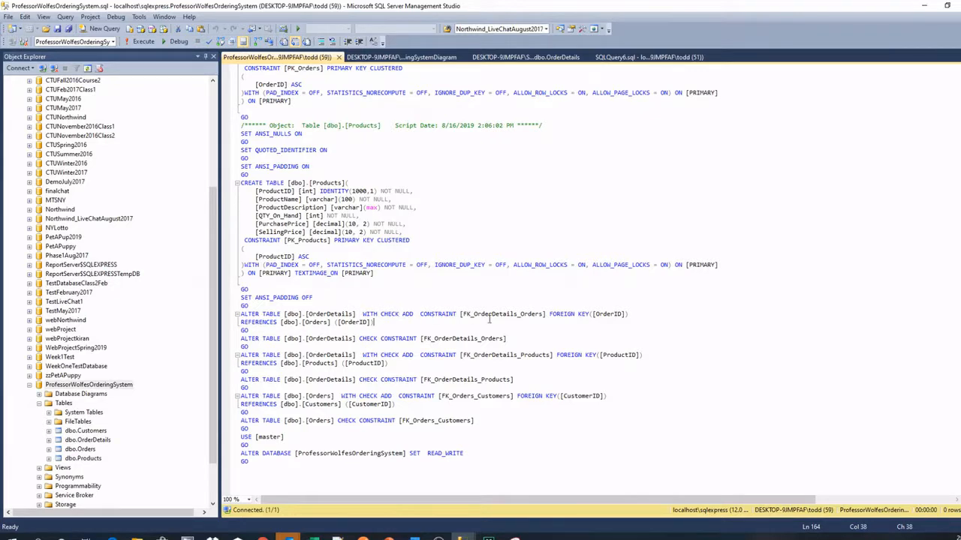
{"action": "double_click", "coordinate": [568, 313]}
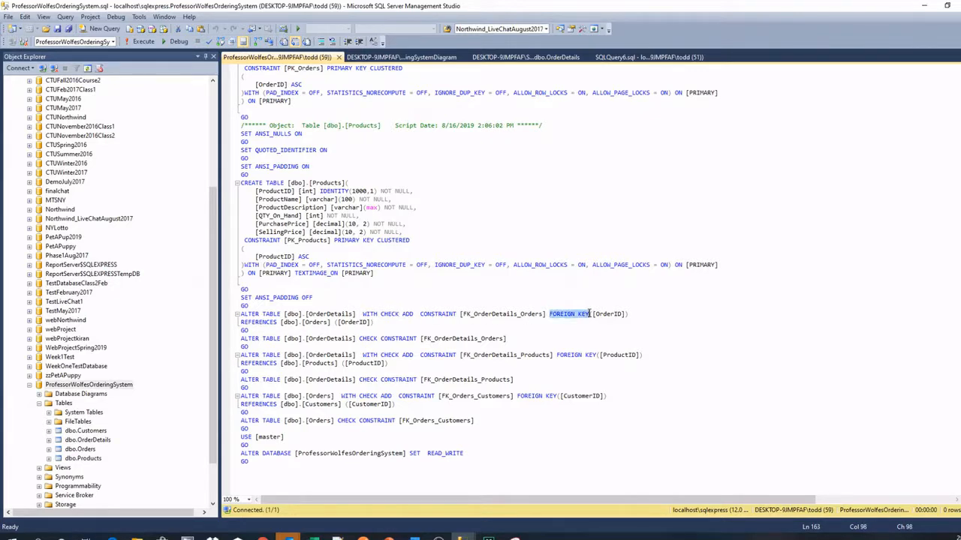
{"action": "mouse_move", "coordinate": [591, 321]}
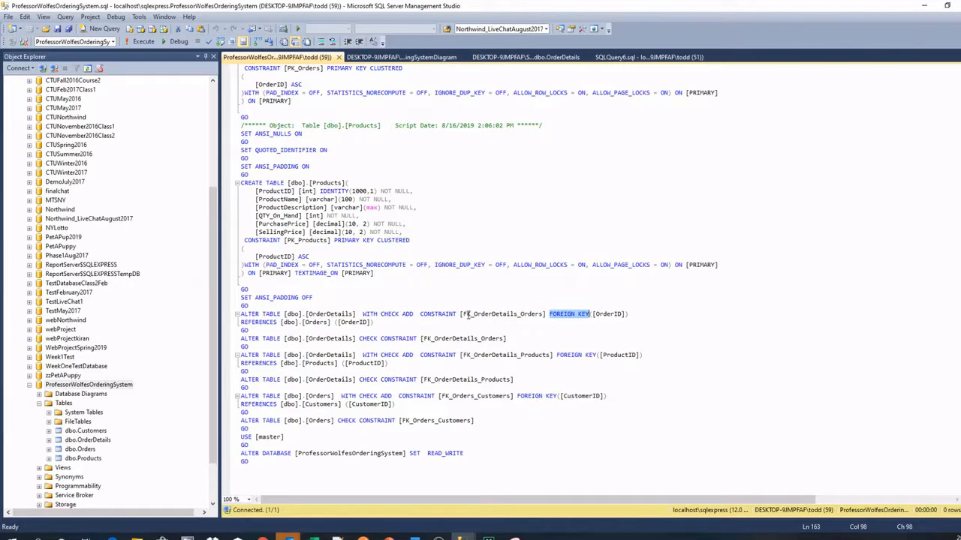
{"action": "double_click", "coordinate": [503, 314]}
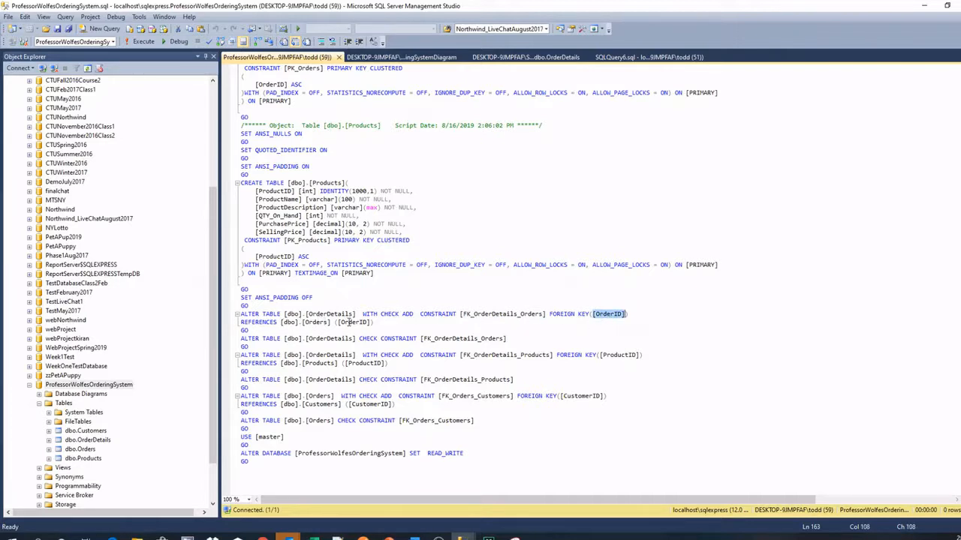
{"action": "mouse_move", "coordinate": [448, 343]}
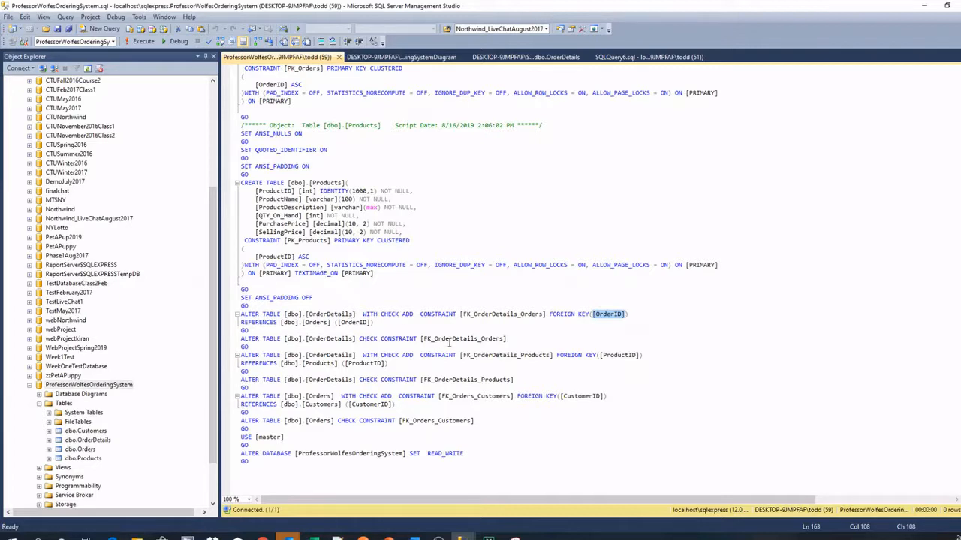
{"action": "scroll", "scroll_direction": "down", "scroll_amount": 3}
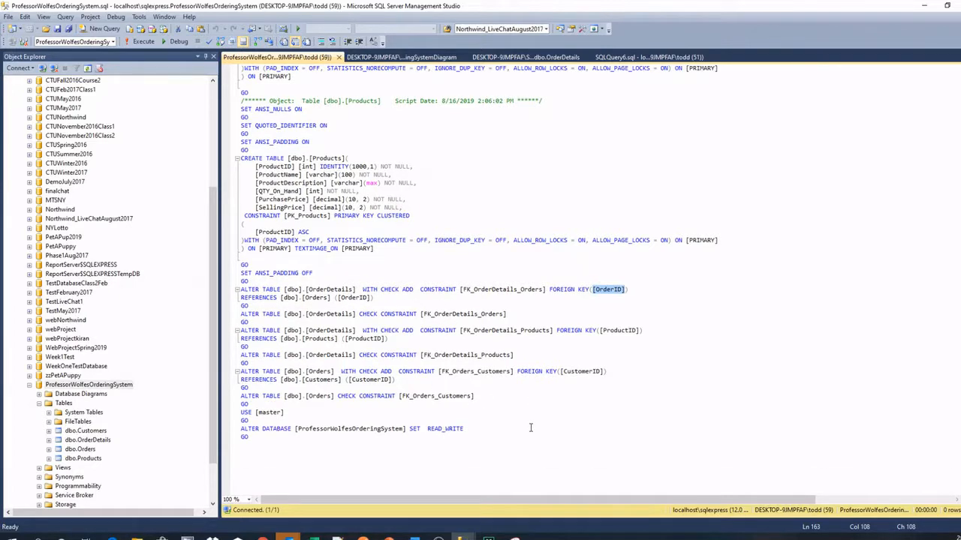
{"action": "mouse_move", "coordinate": [454, 462]}
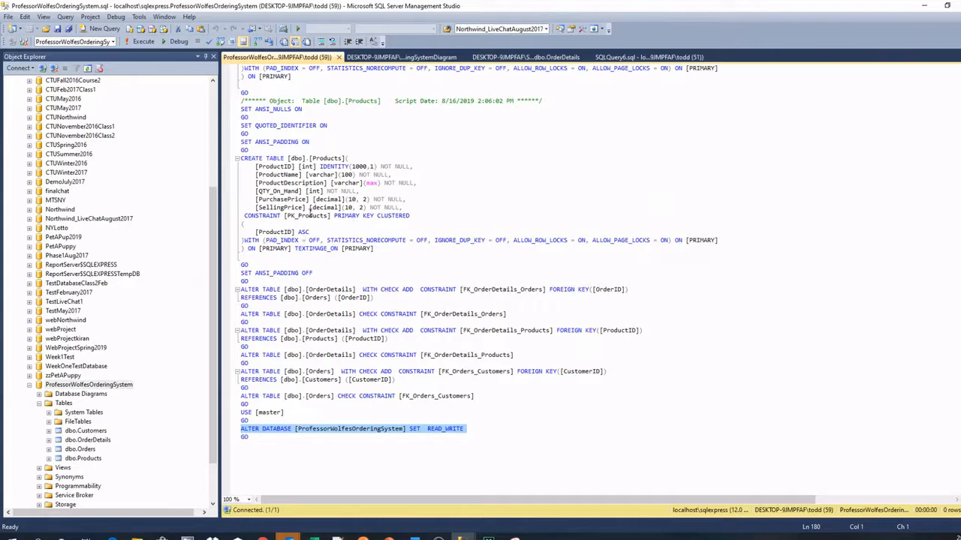
{"action": "scroll", "scroll_direction": "down", "scroll_amount": 3}
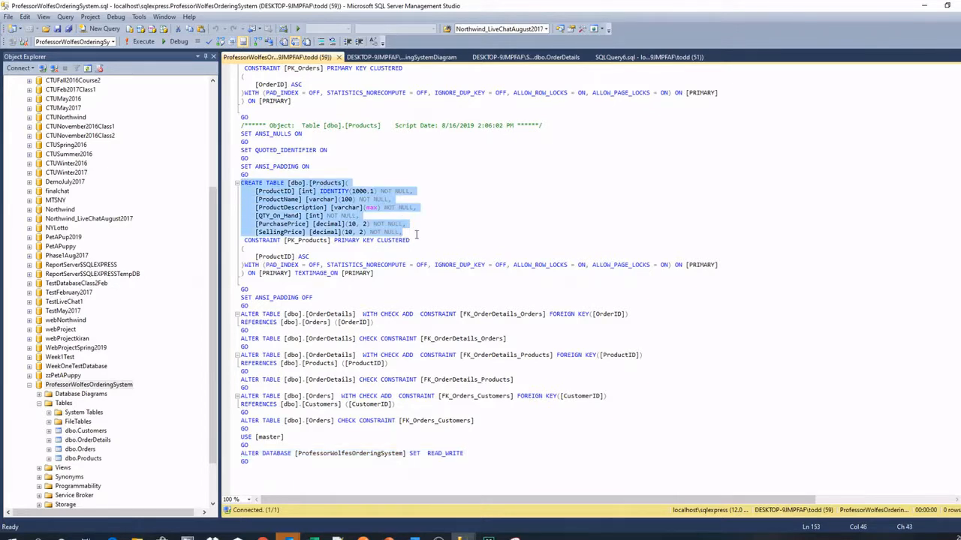
{"action": "left_click", "coordinate": [432, 239]}
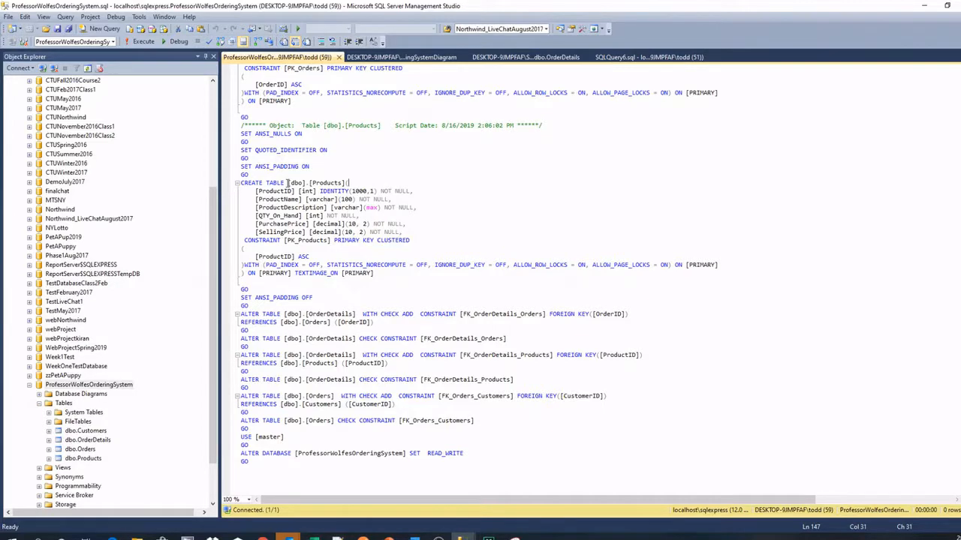
{"action": "double_click", "coordinate": [315, 183]}
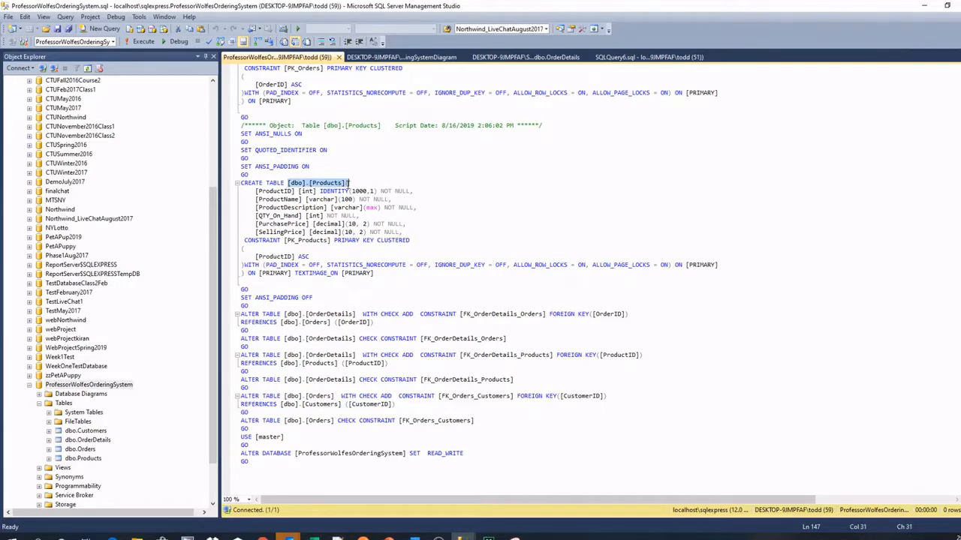
{"action": "left_click_drag", "start_coordinate": [374, 191], "coordinate": [262, 198]}
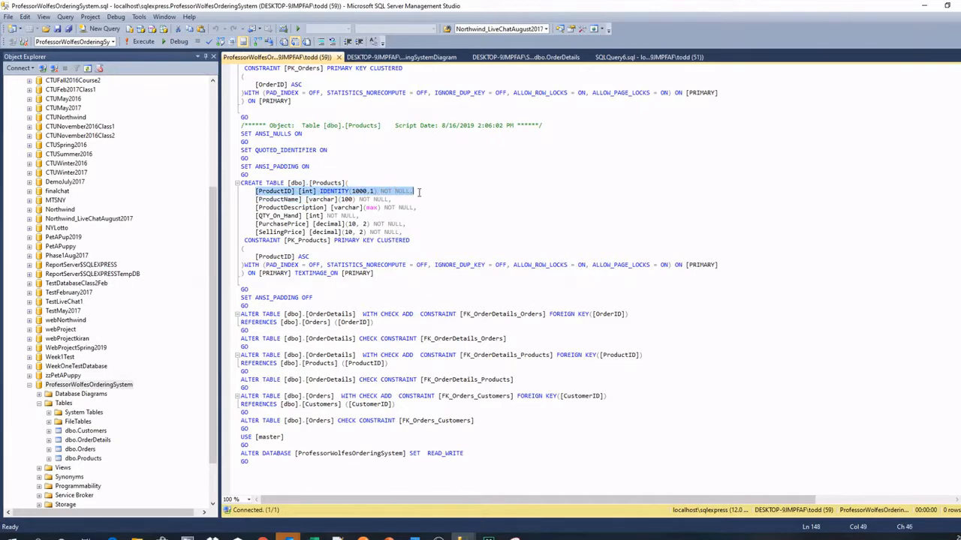
{"action": "left_click_drag", "start_coordinate": [413, 191], "coordinate": [402, 231]}
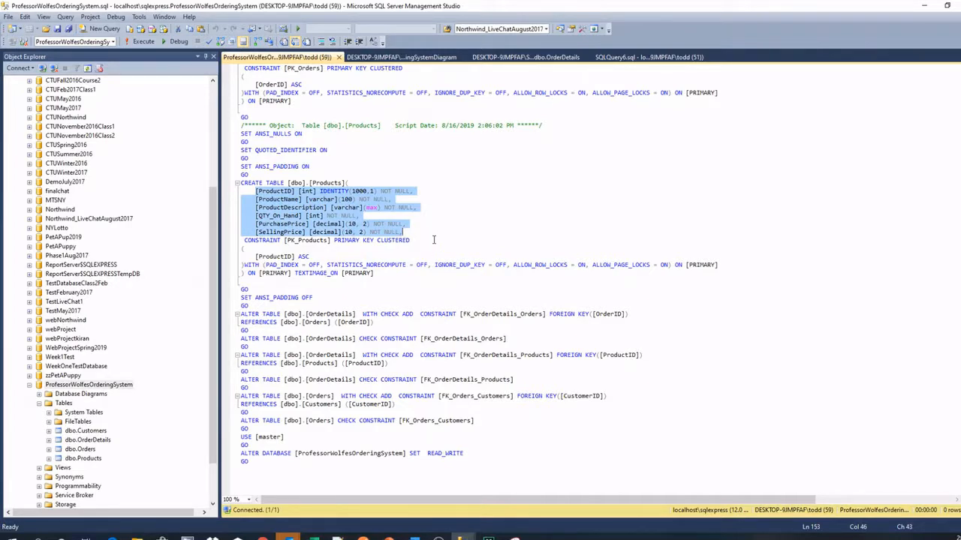
{"action": "mouse_move", "coordinate": [483, 293]}
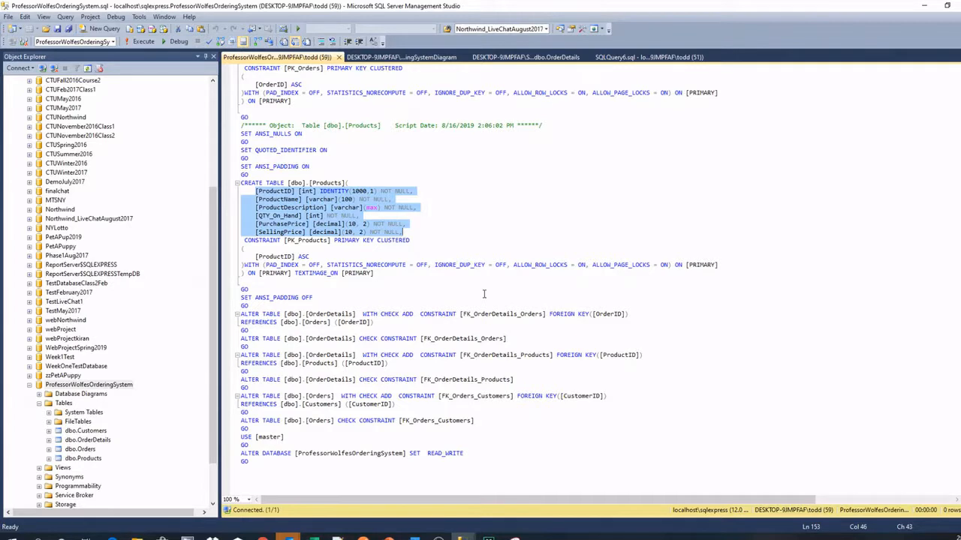
{"action": "mouse_move", "coordinate": [476, 284]}
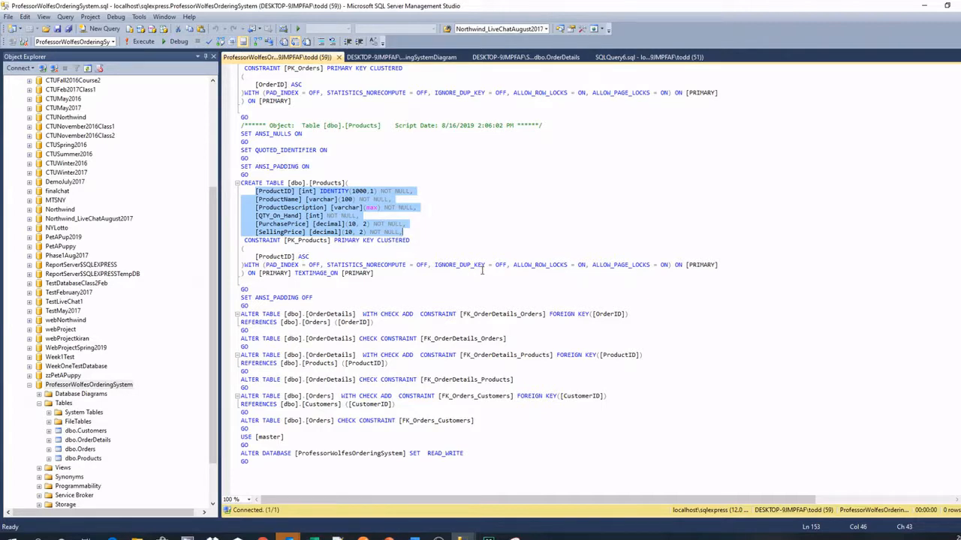
{"action": "mouse_move", "coordinate": [444, 208]}
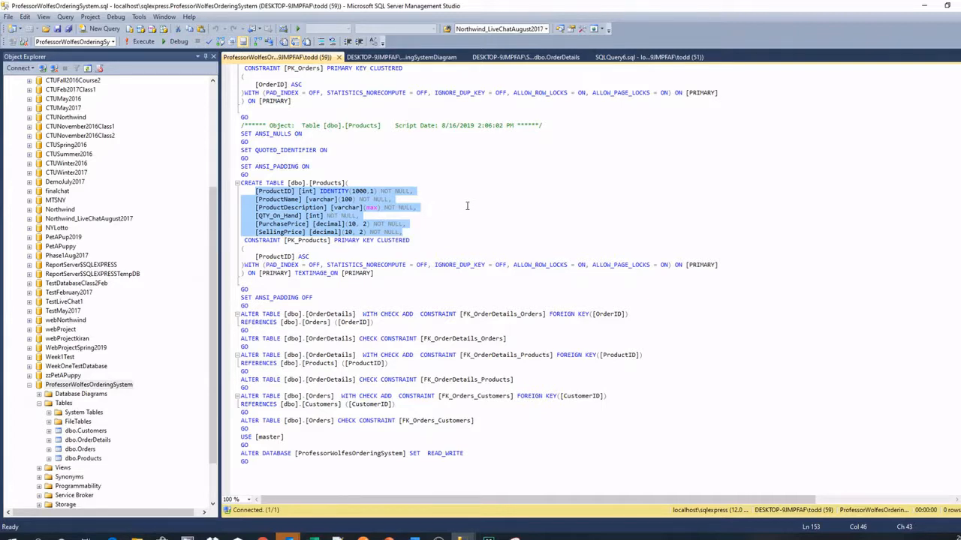
{"action": "mouse_move", "coordinate": [456, 225]}
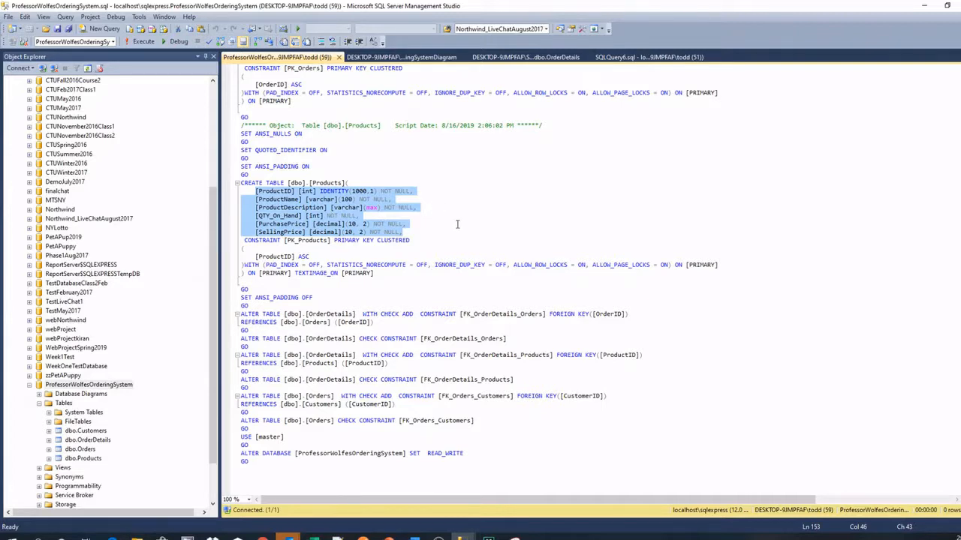